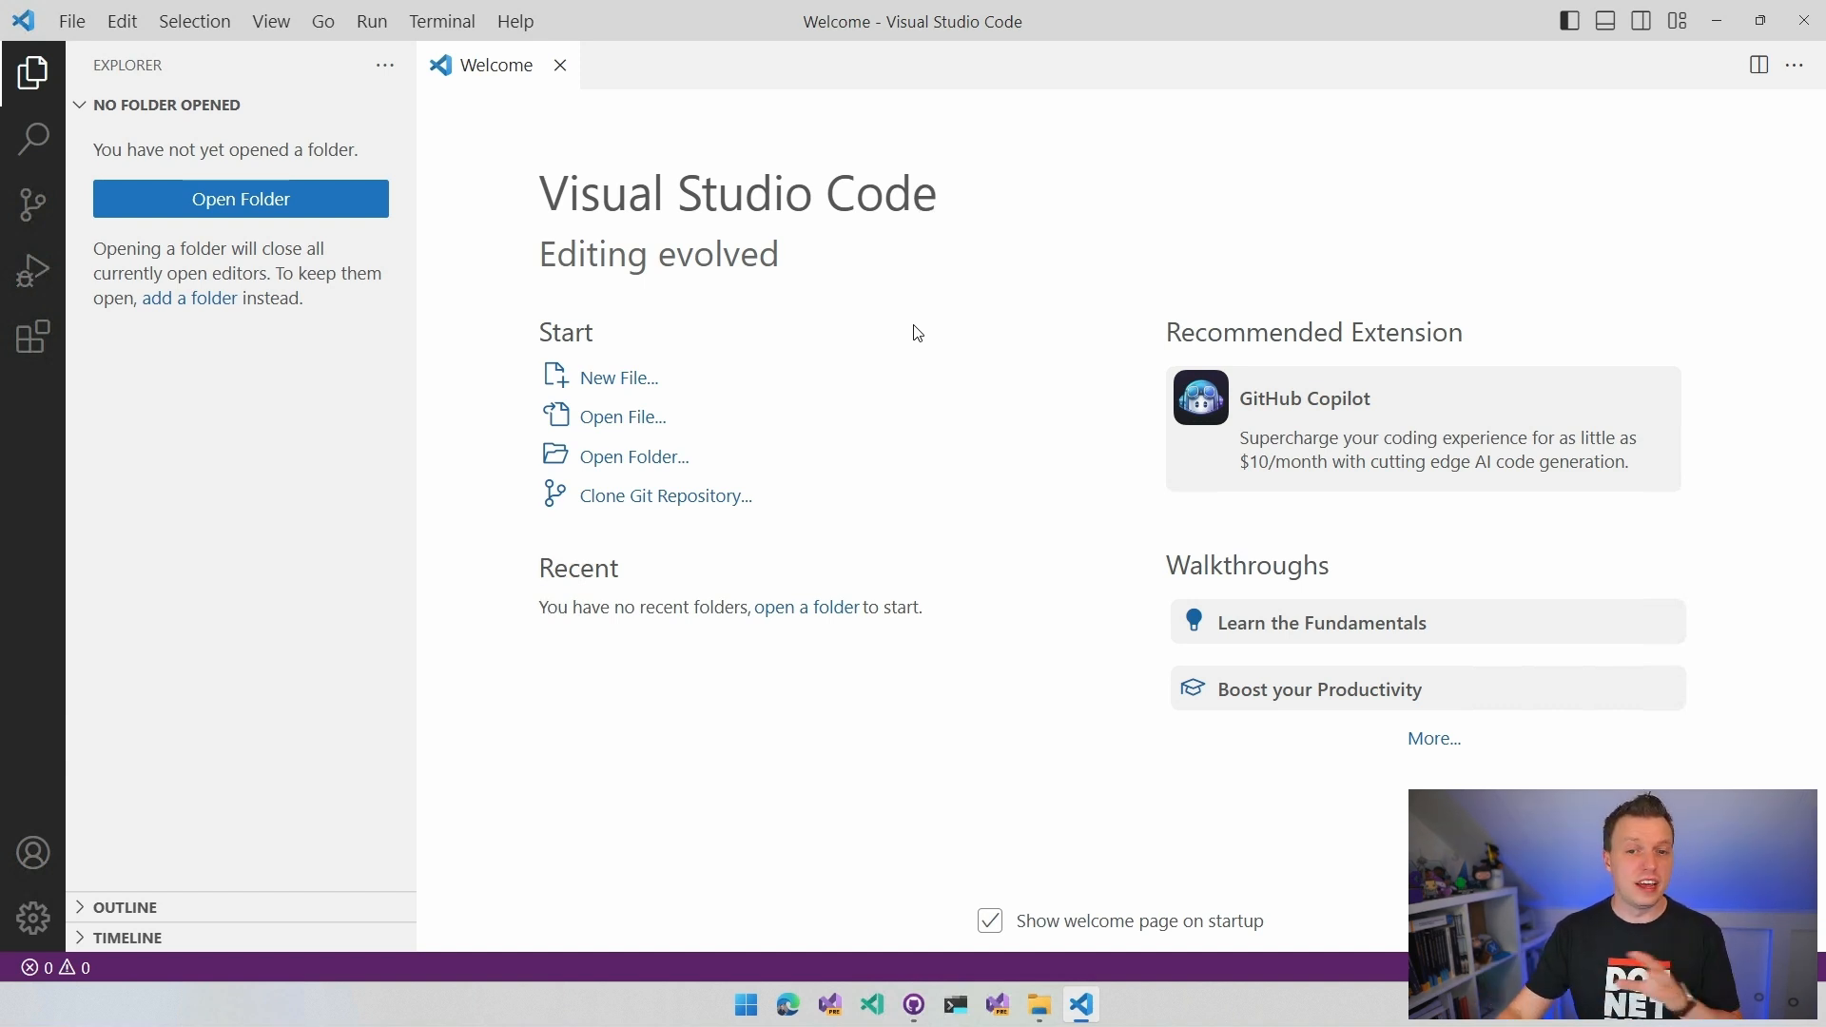
{"action": "mouse_move", "coordinate": [920, 317]}
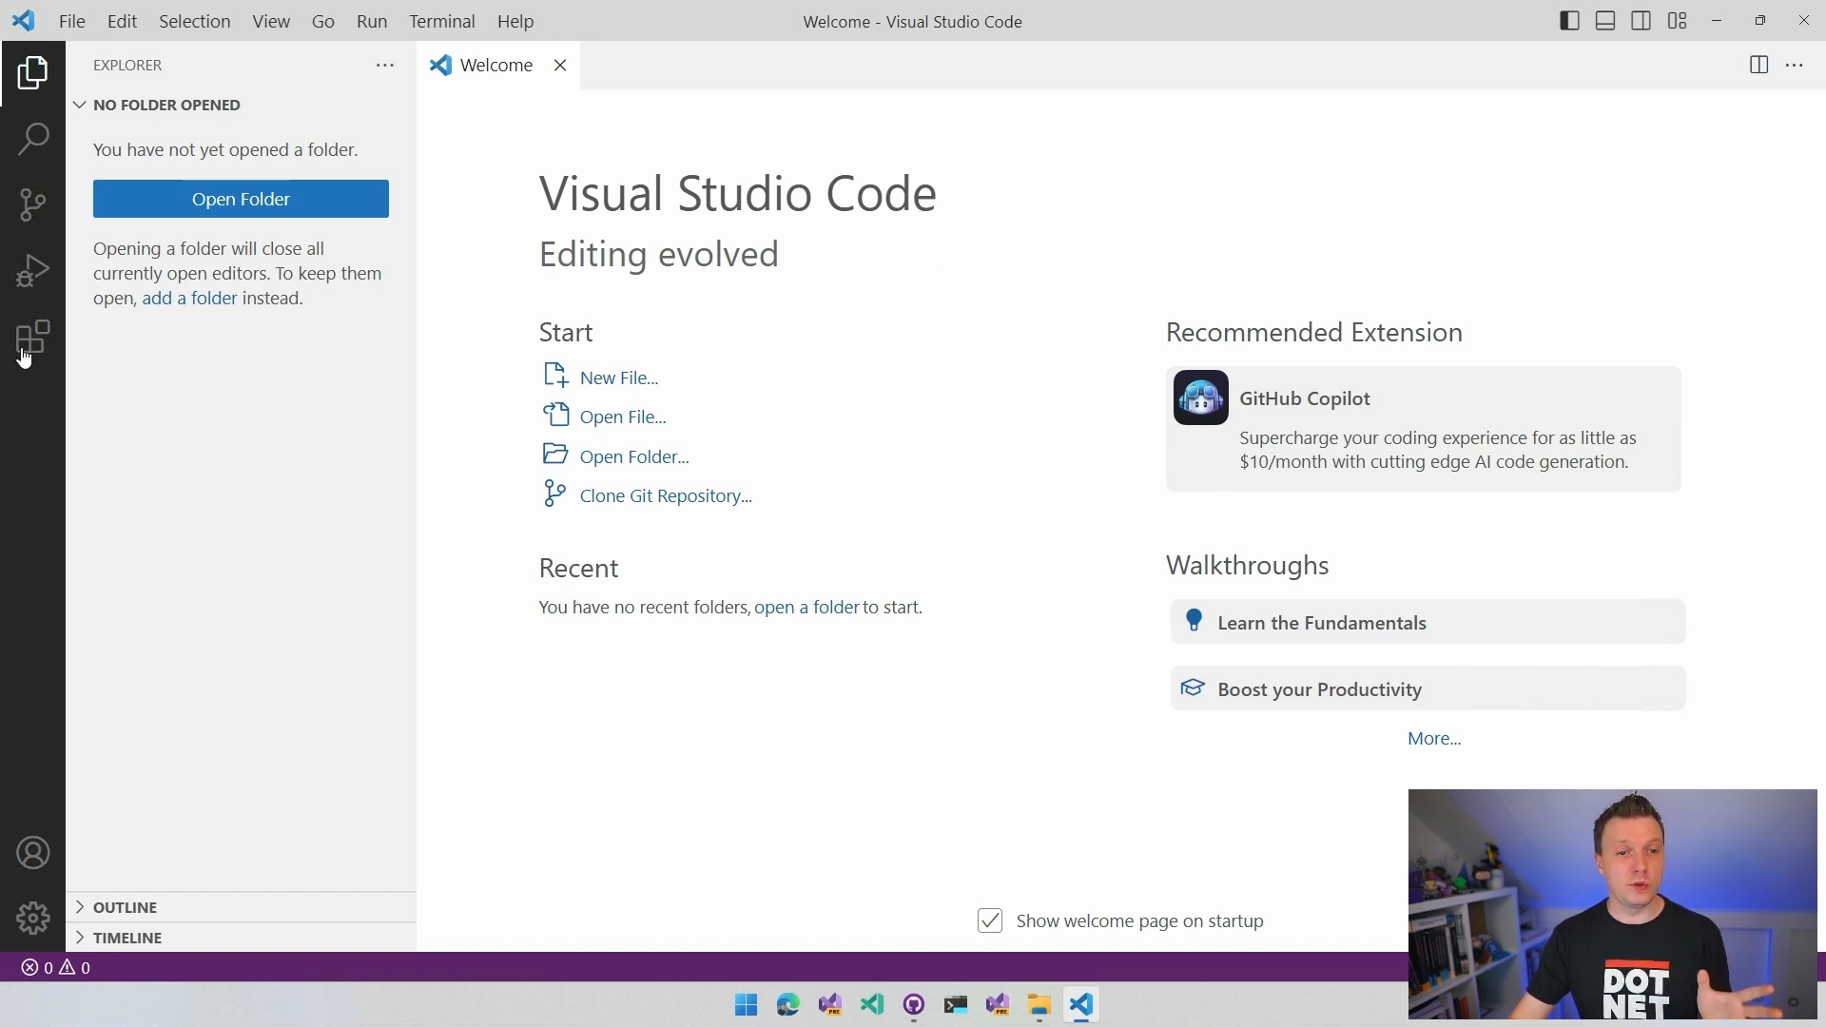
- Search the Extensions marketplace for 'C# Dev Kit' and open its details page
{"action": "left_click", "coordinate": [32, 339]}
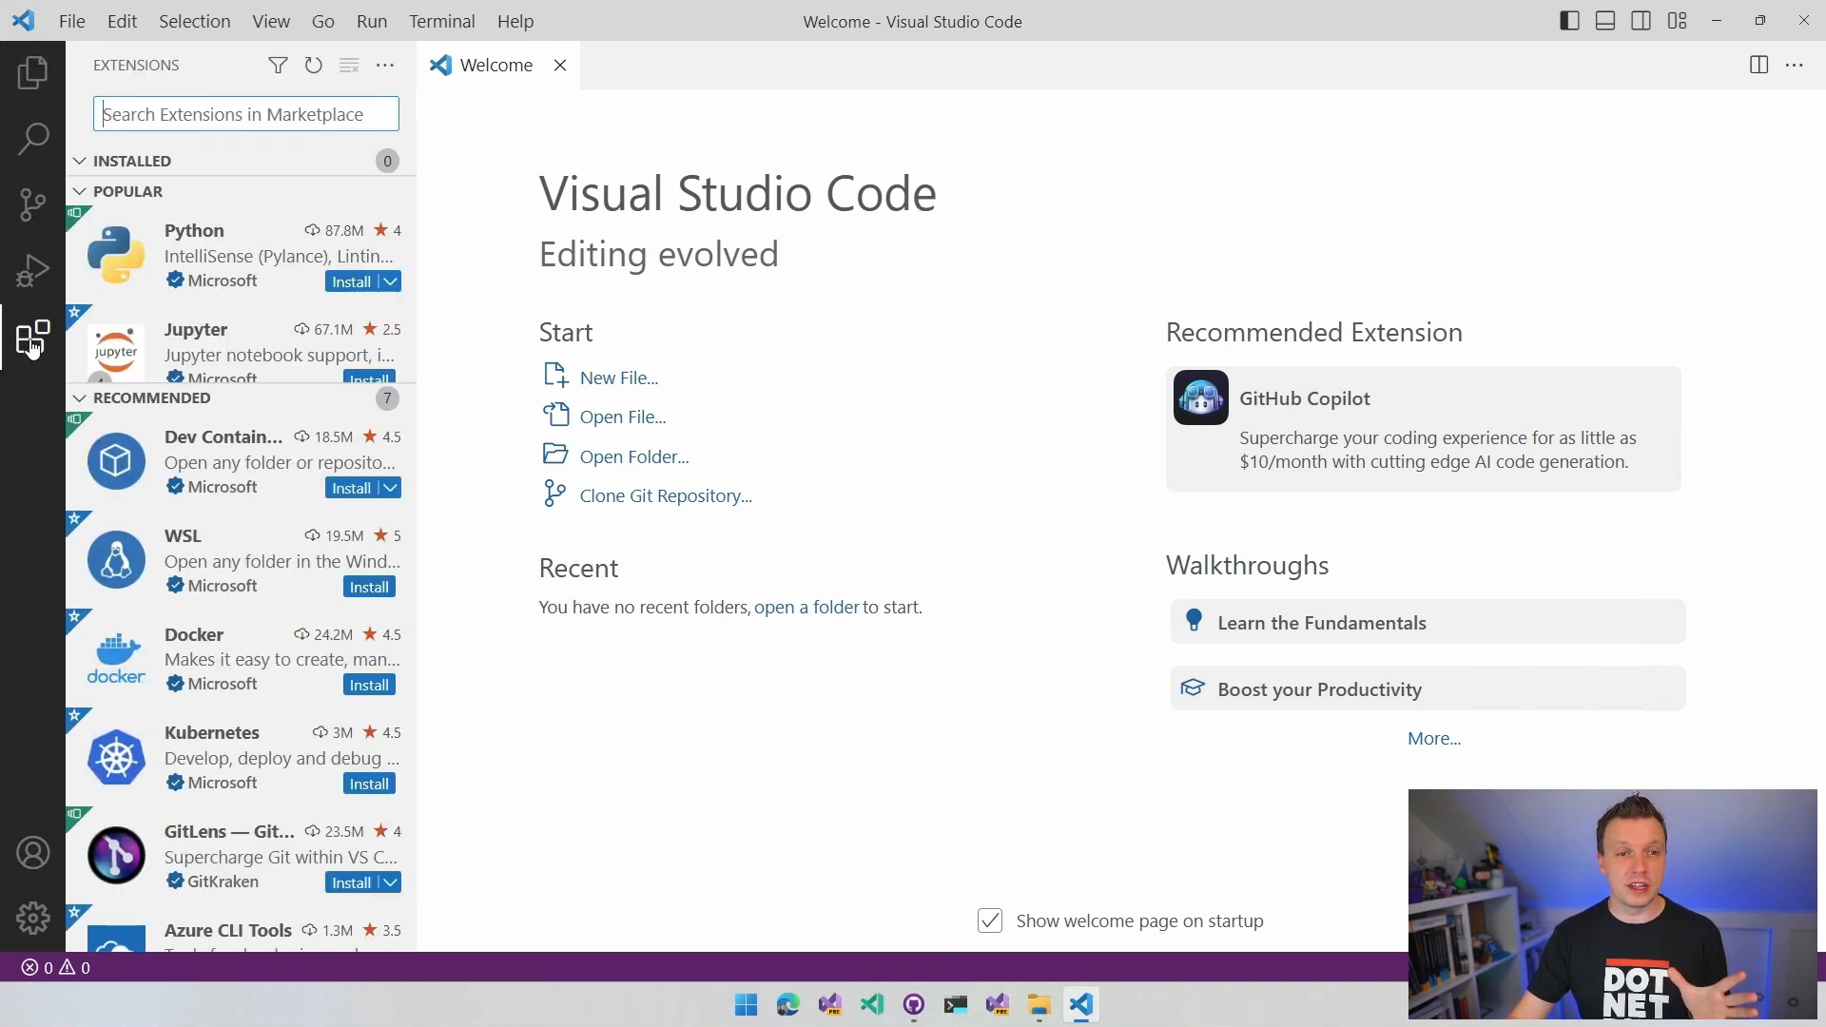
{"action": "type", "text": "C"}
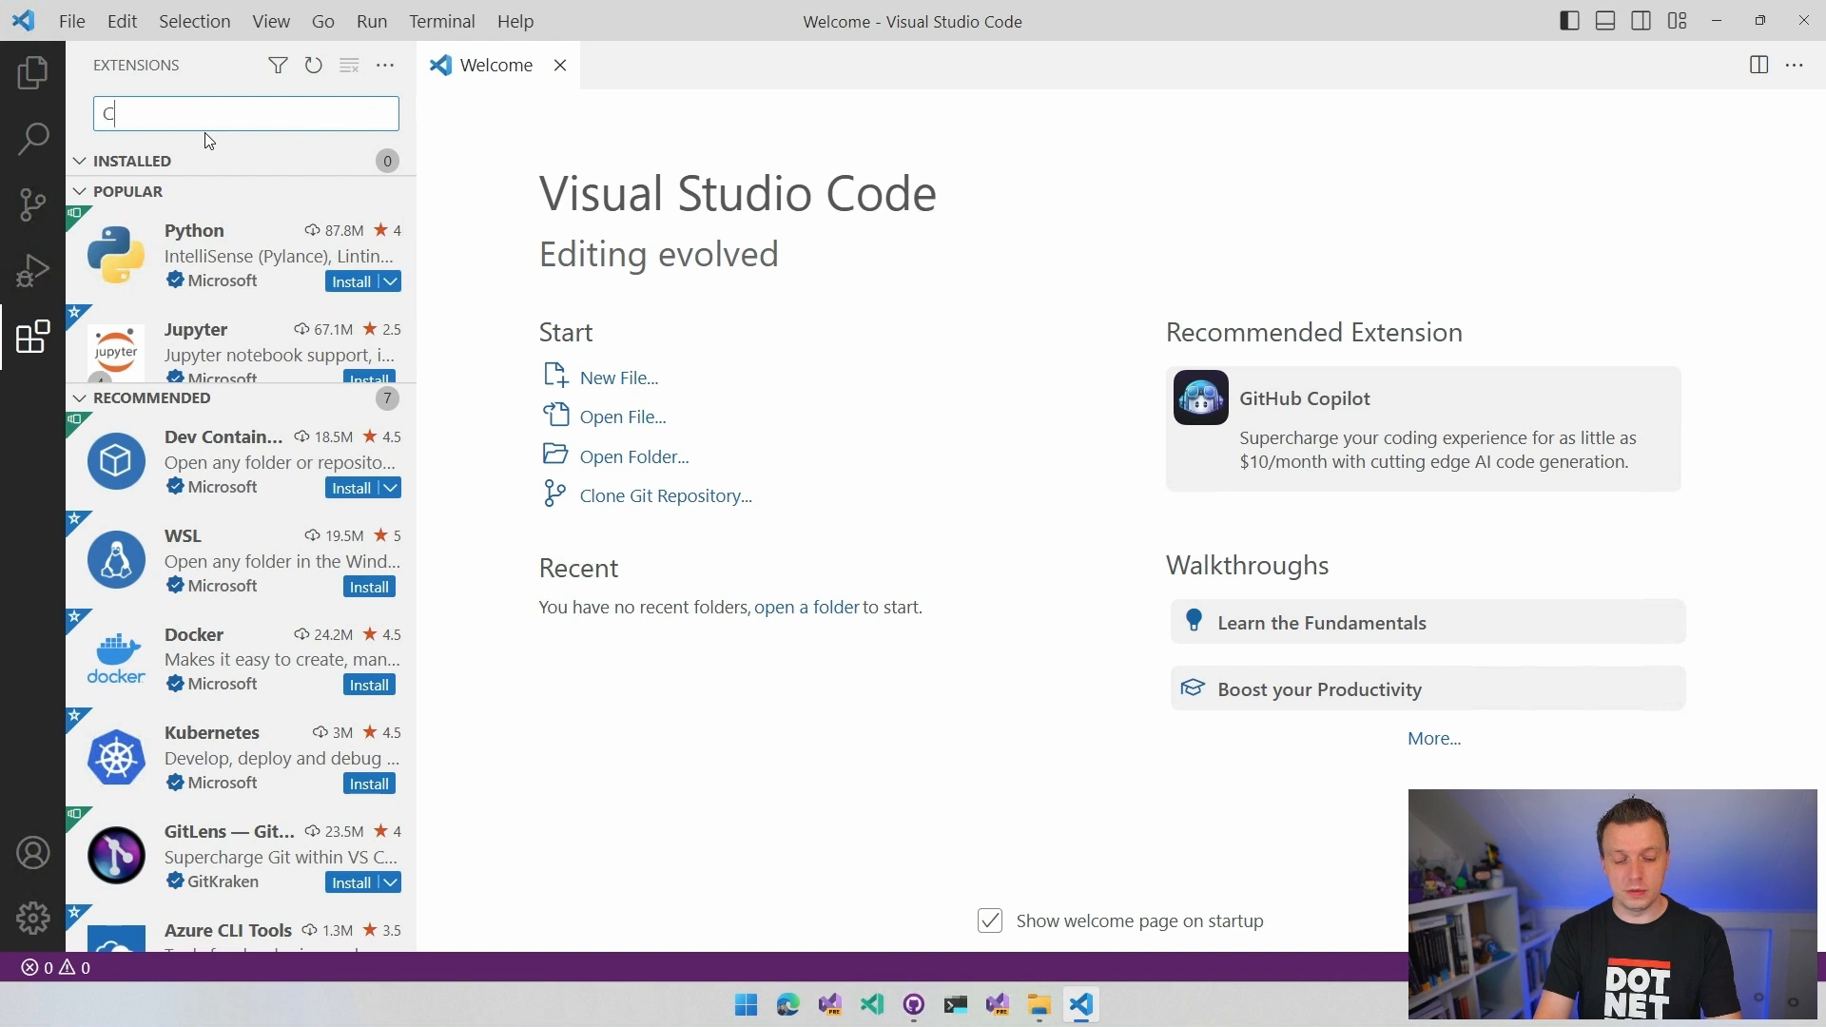
{"action": "type", "text": "# Dev Kit"}
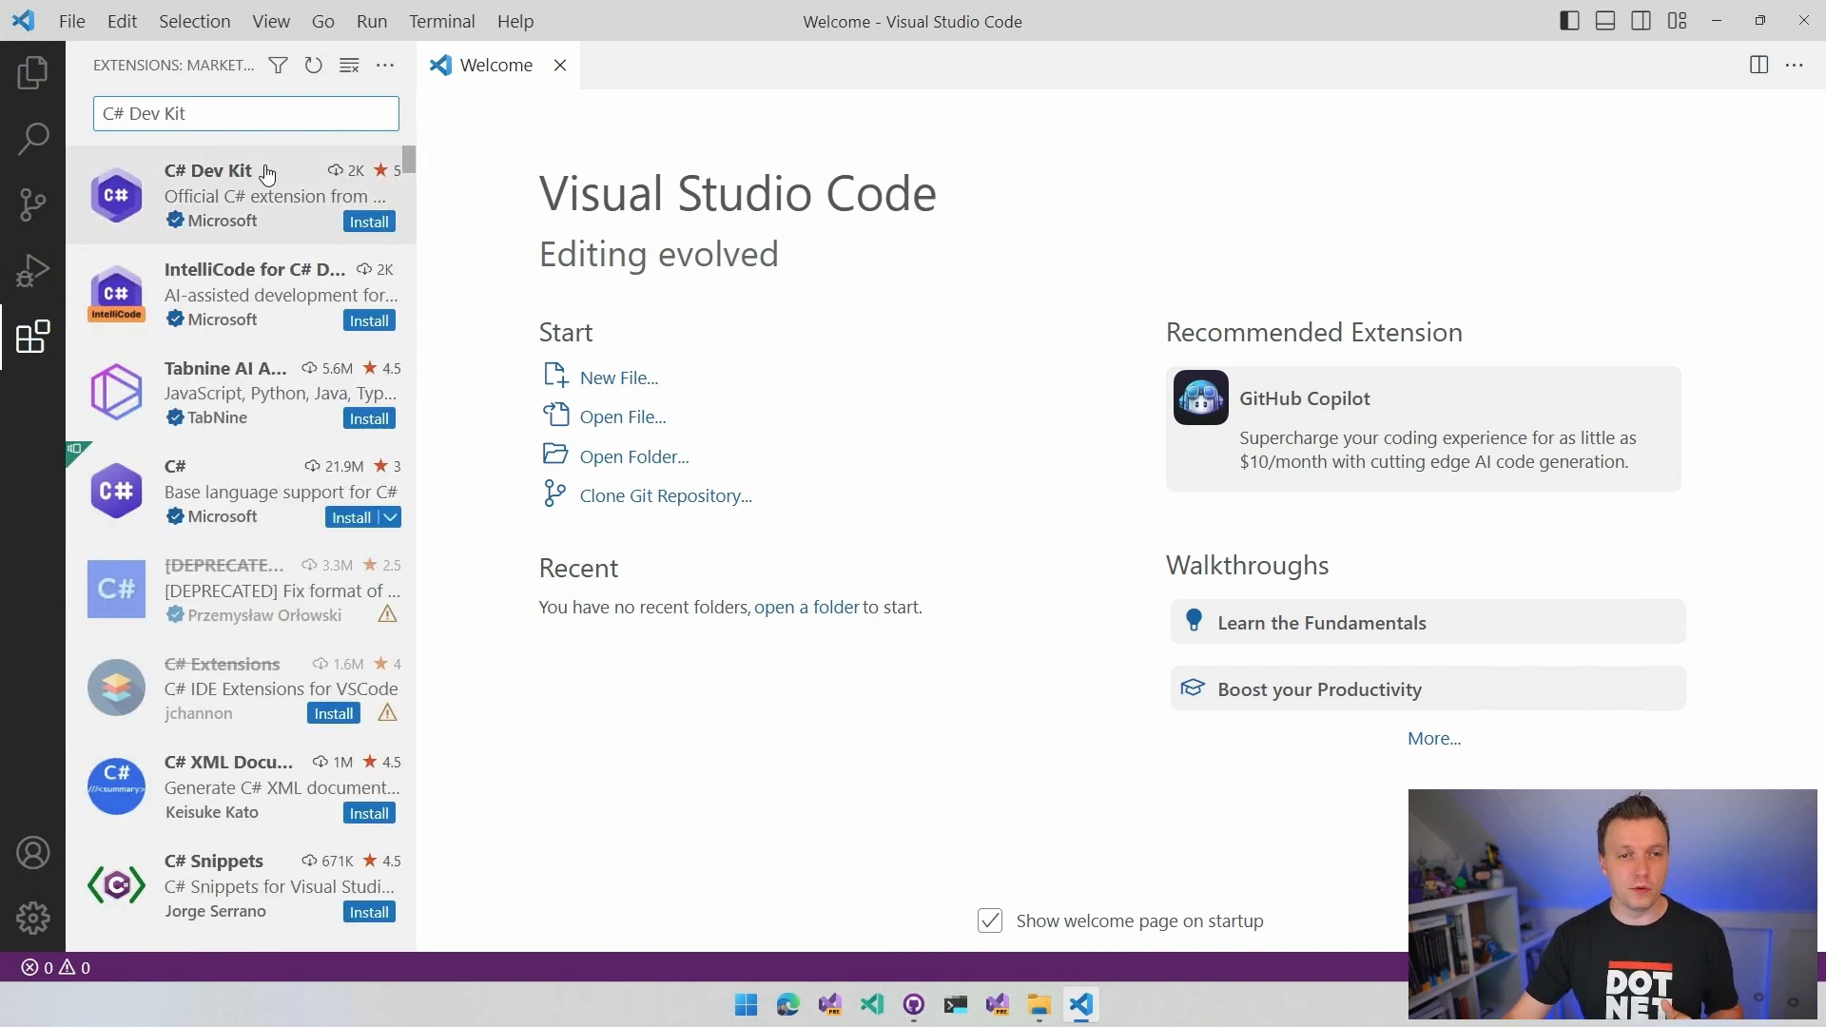
{"action": "mouse_move", "coordinate": [276, 206]}
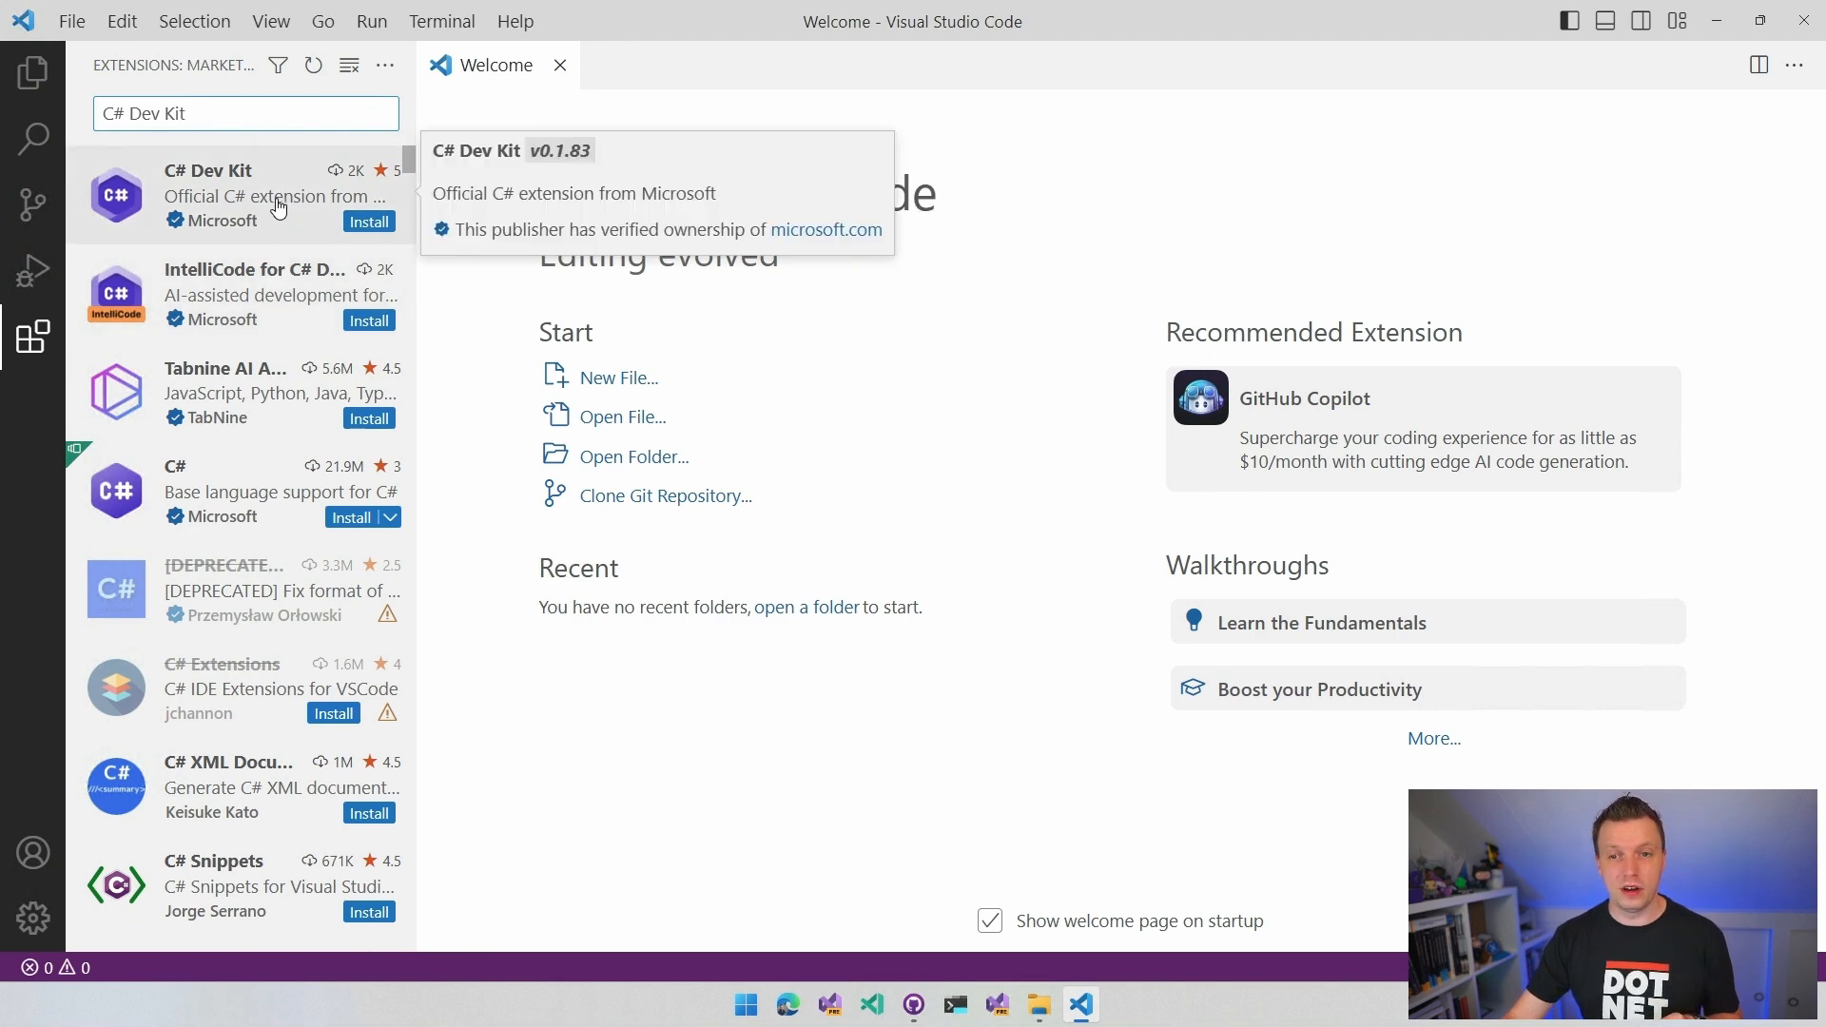
{"action": "left_click", "coordinate": [233, 194]}
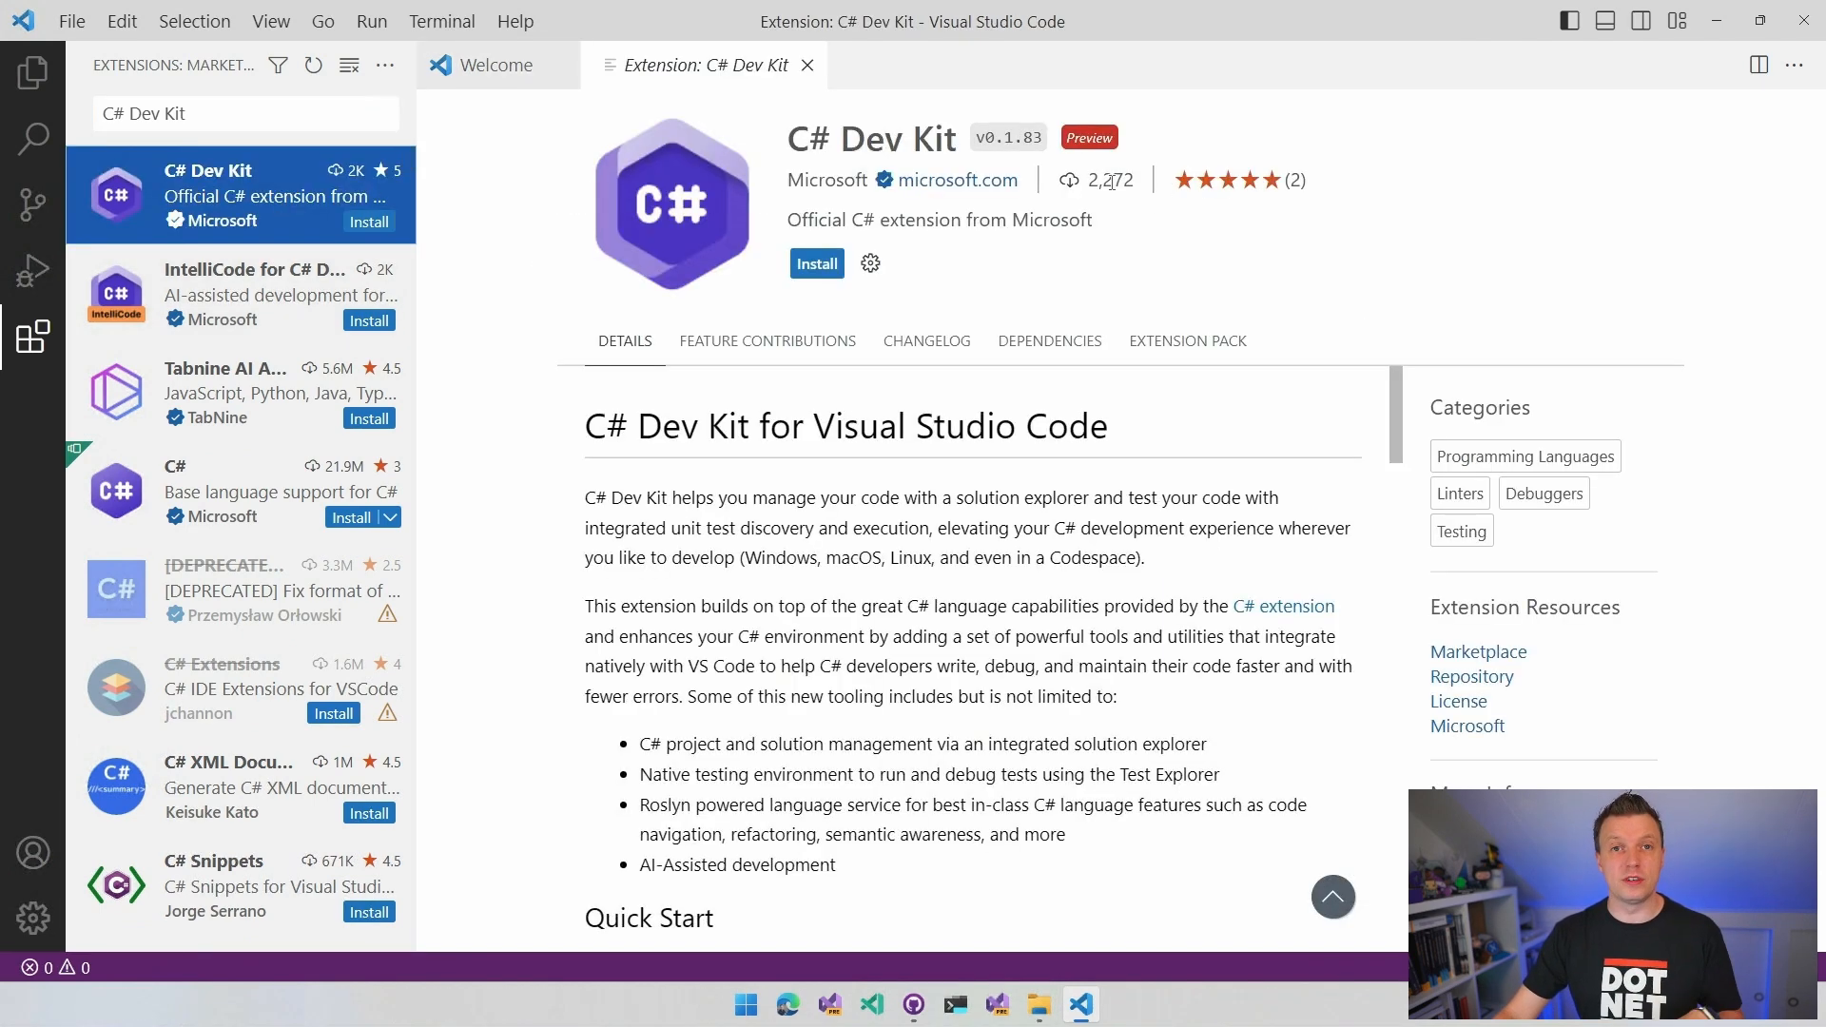
{"action": "mouse_move", "coordinate": [1104, 179]}
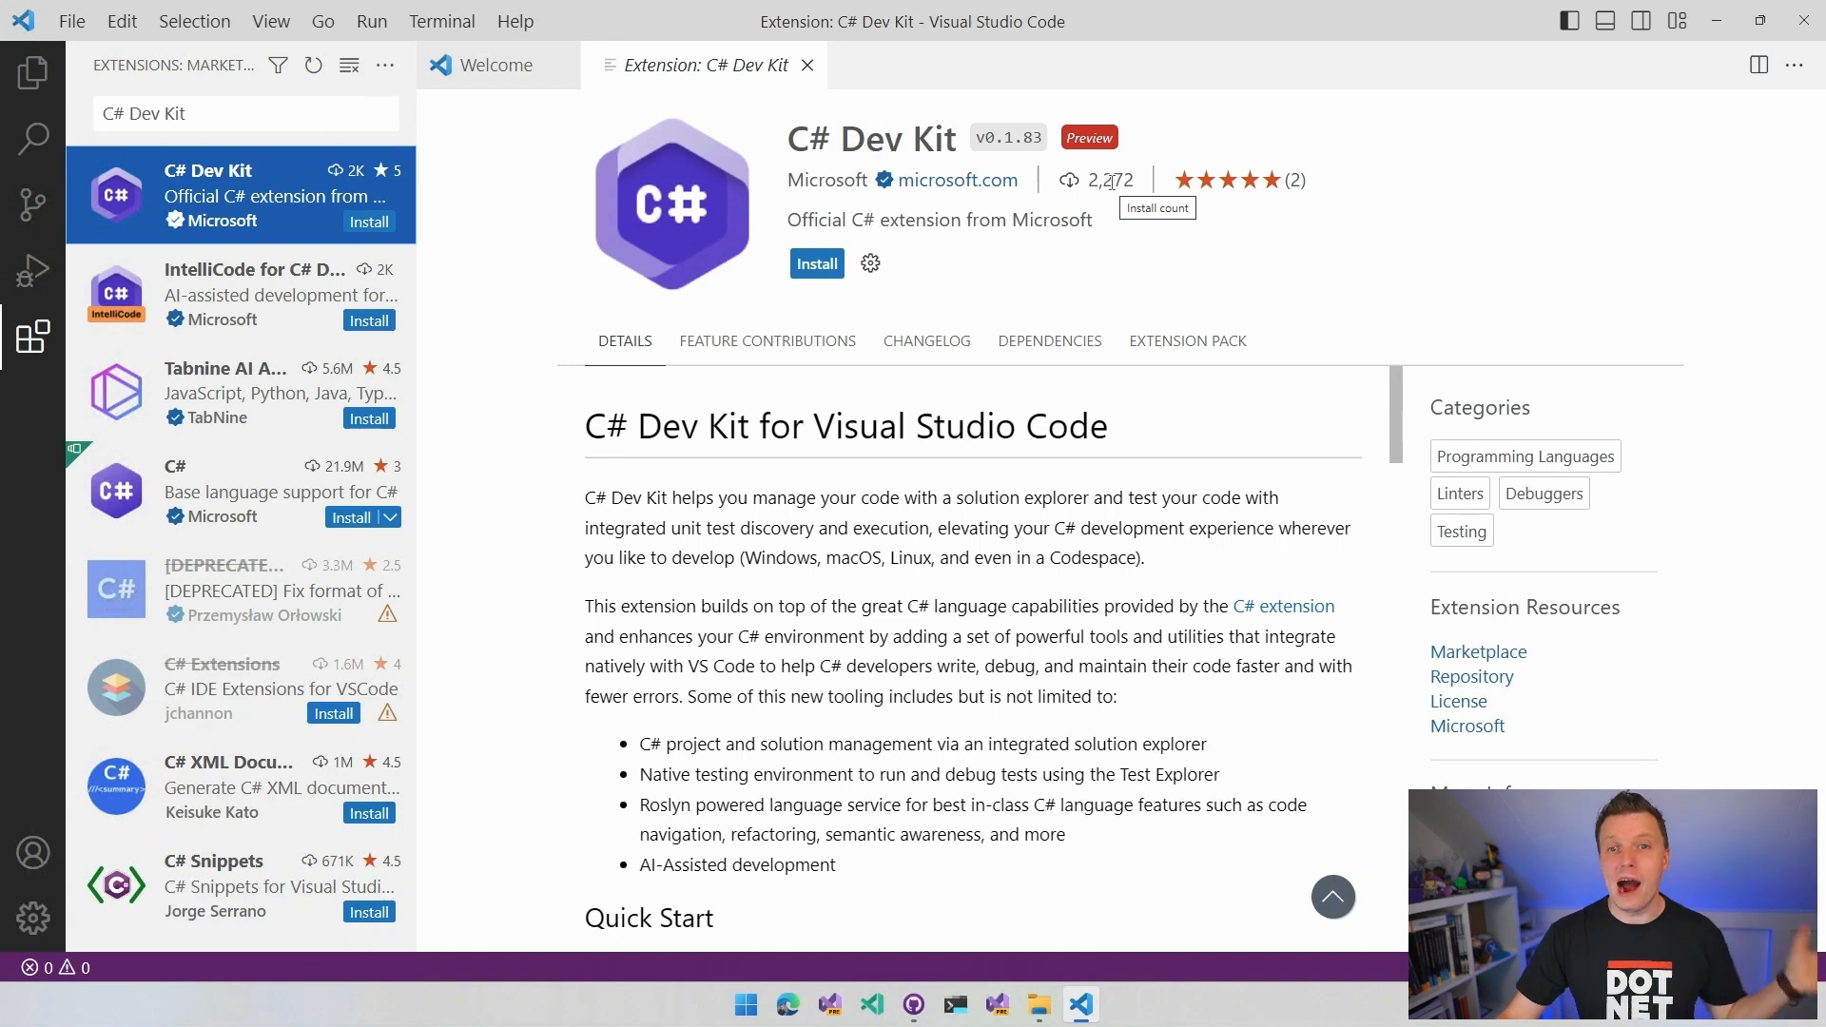
{"action": "mouse_move", "coordinate": [1127, 156]}
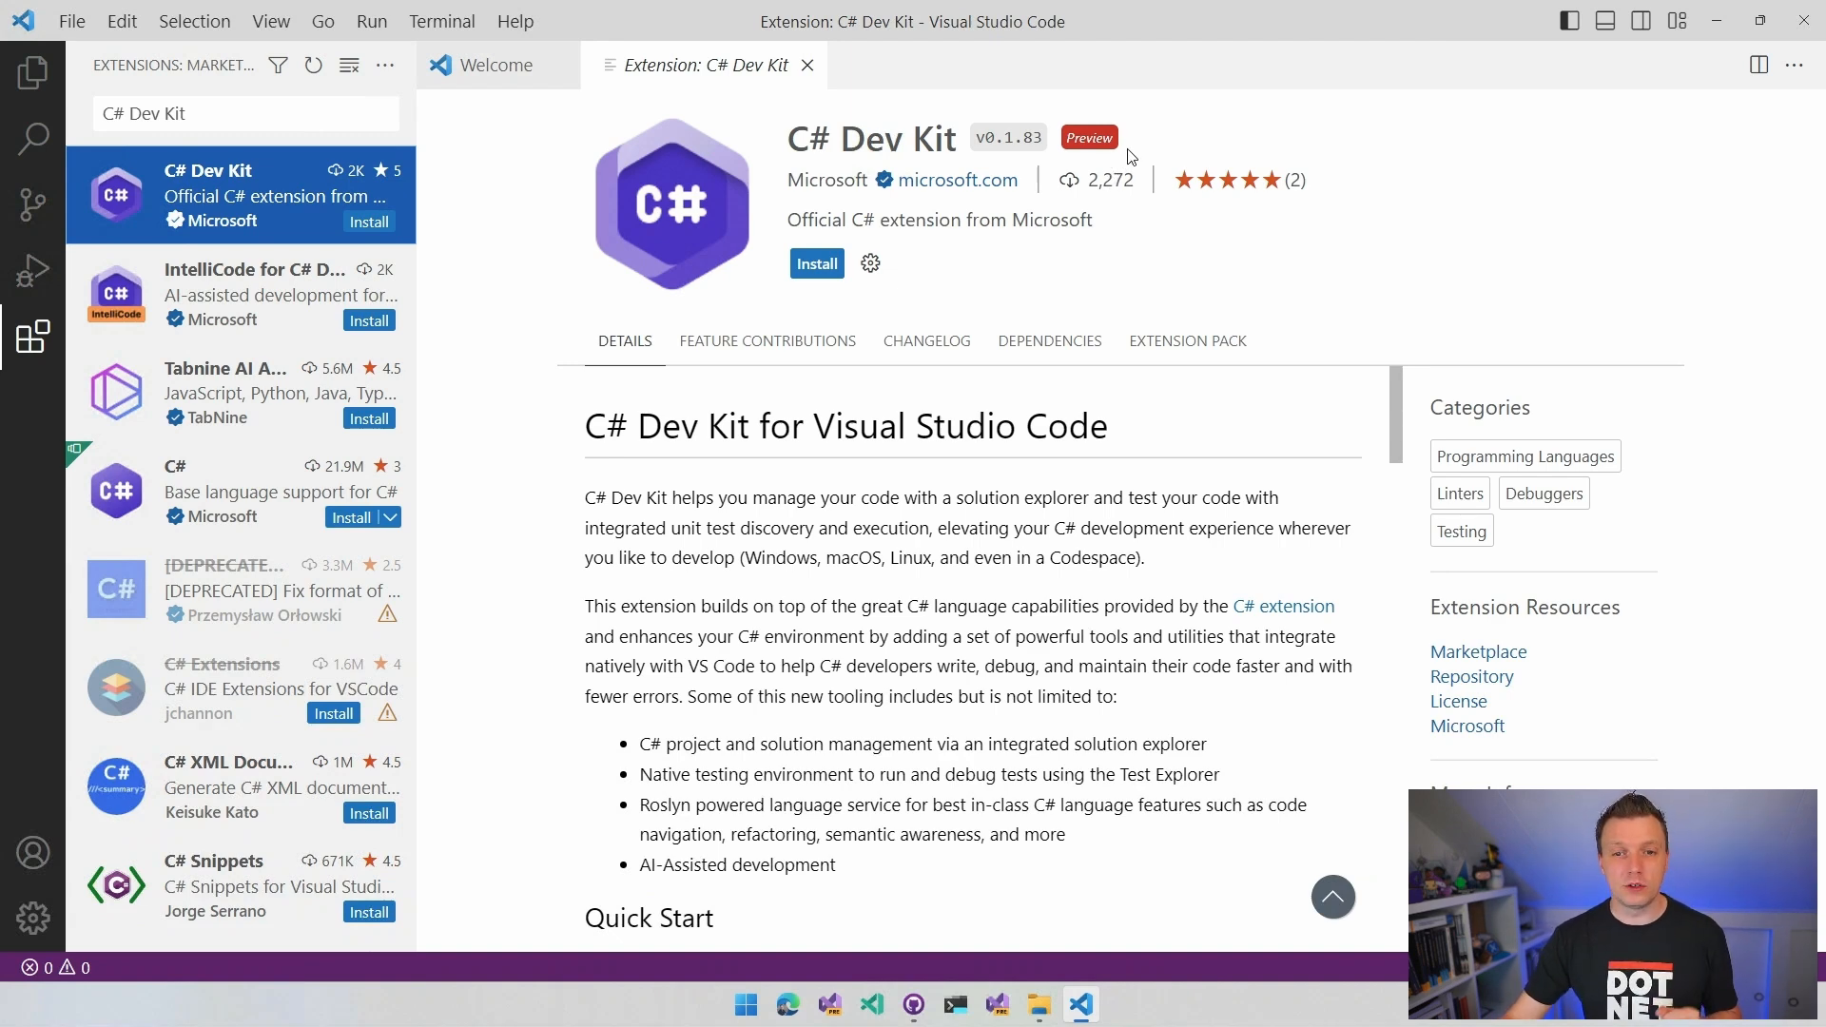
- Install C# Dev Kit, then review its details, including the supported platforms list
{"action": "left_click", "coordinate": [816, 263]}
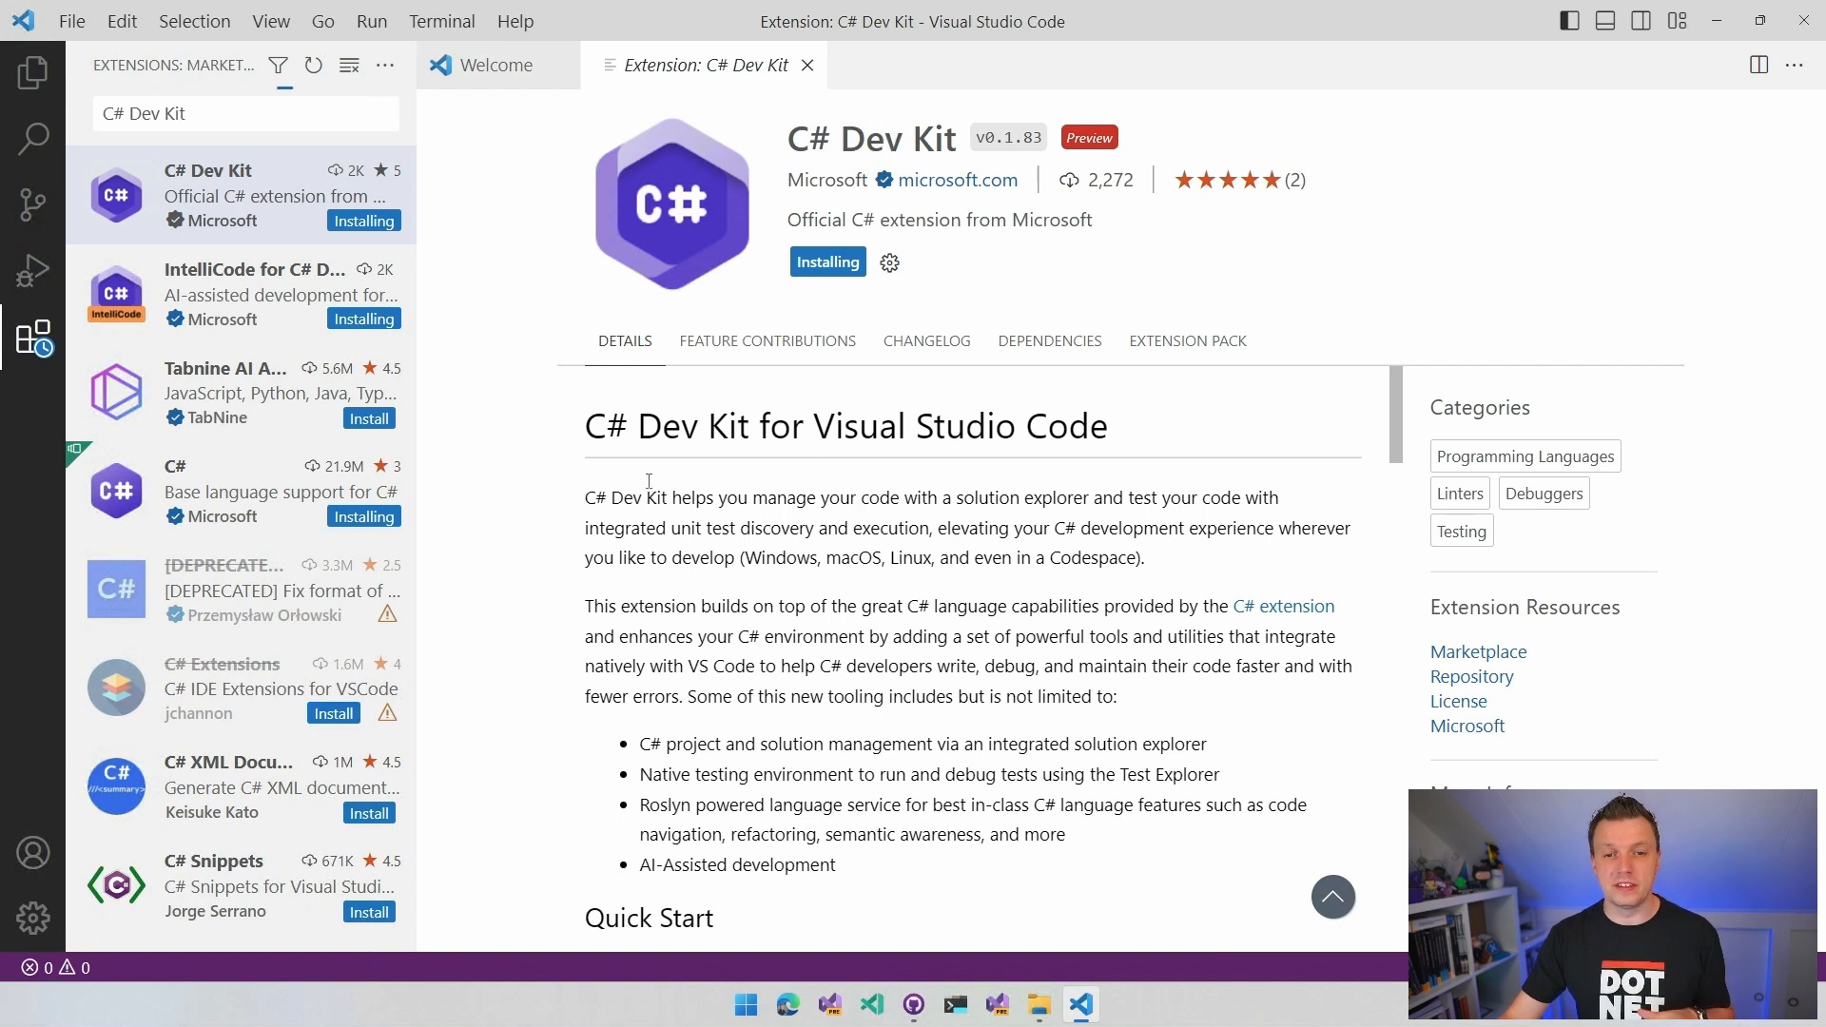
{"action": "mouse_move", "coordinate": [836, 551]}
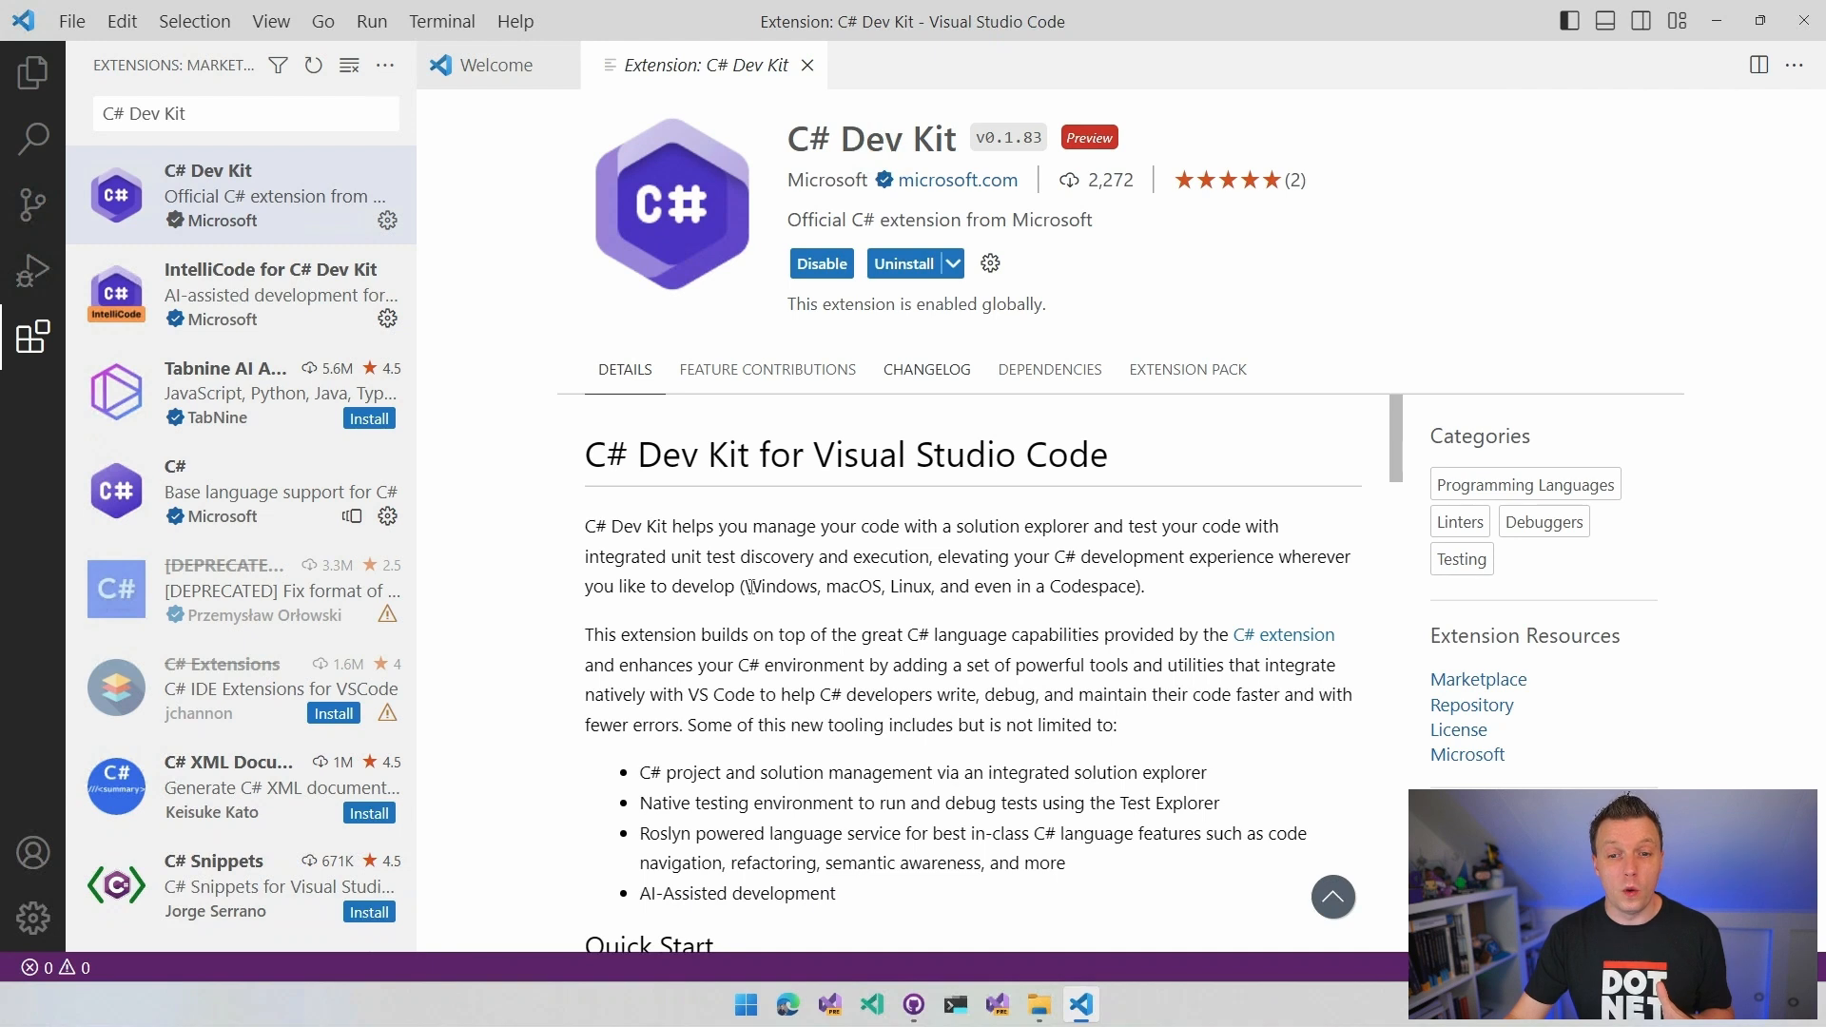
{"action": "left_click_drag", "start_coordinate": [745, 585], "coordinate": [1022, 634]}
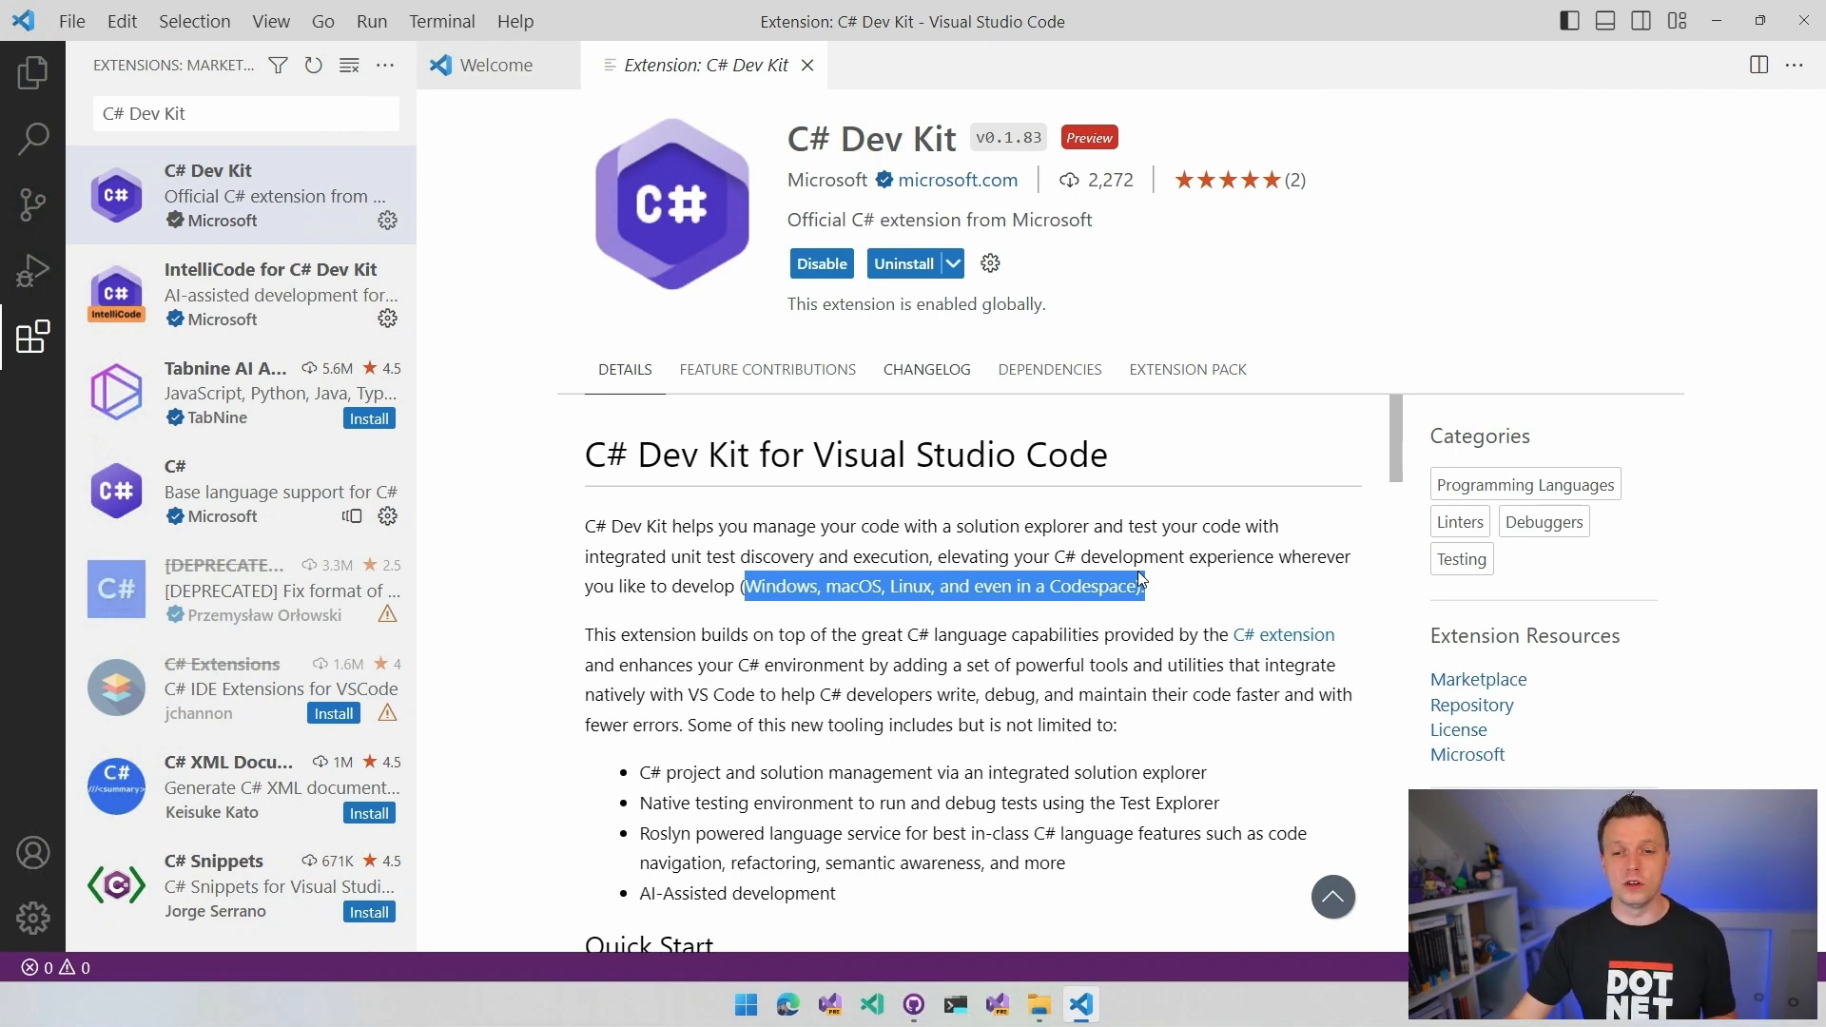
{"action": "scroll", "scroll_direction": "down", "scroll_amount": 3}
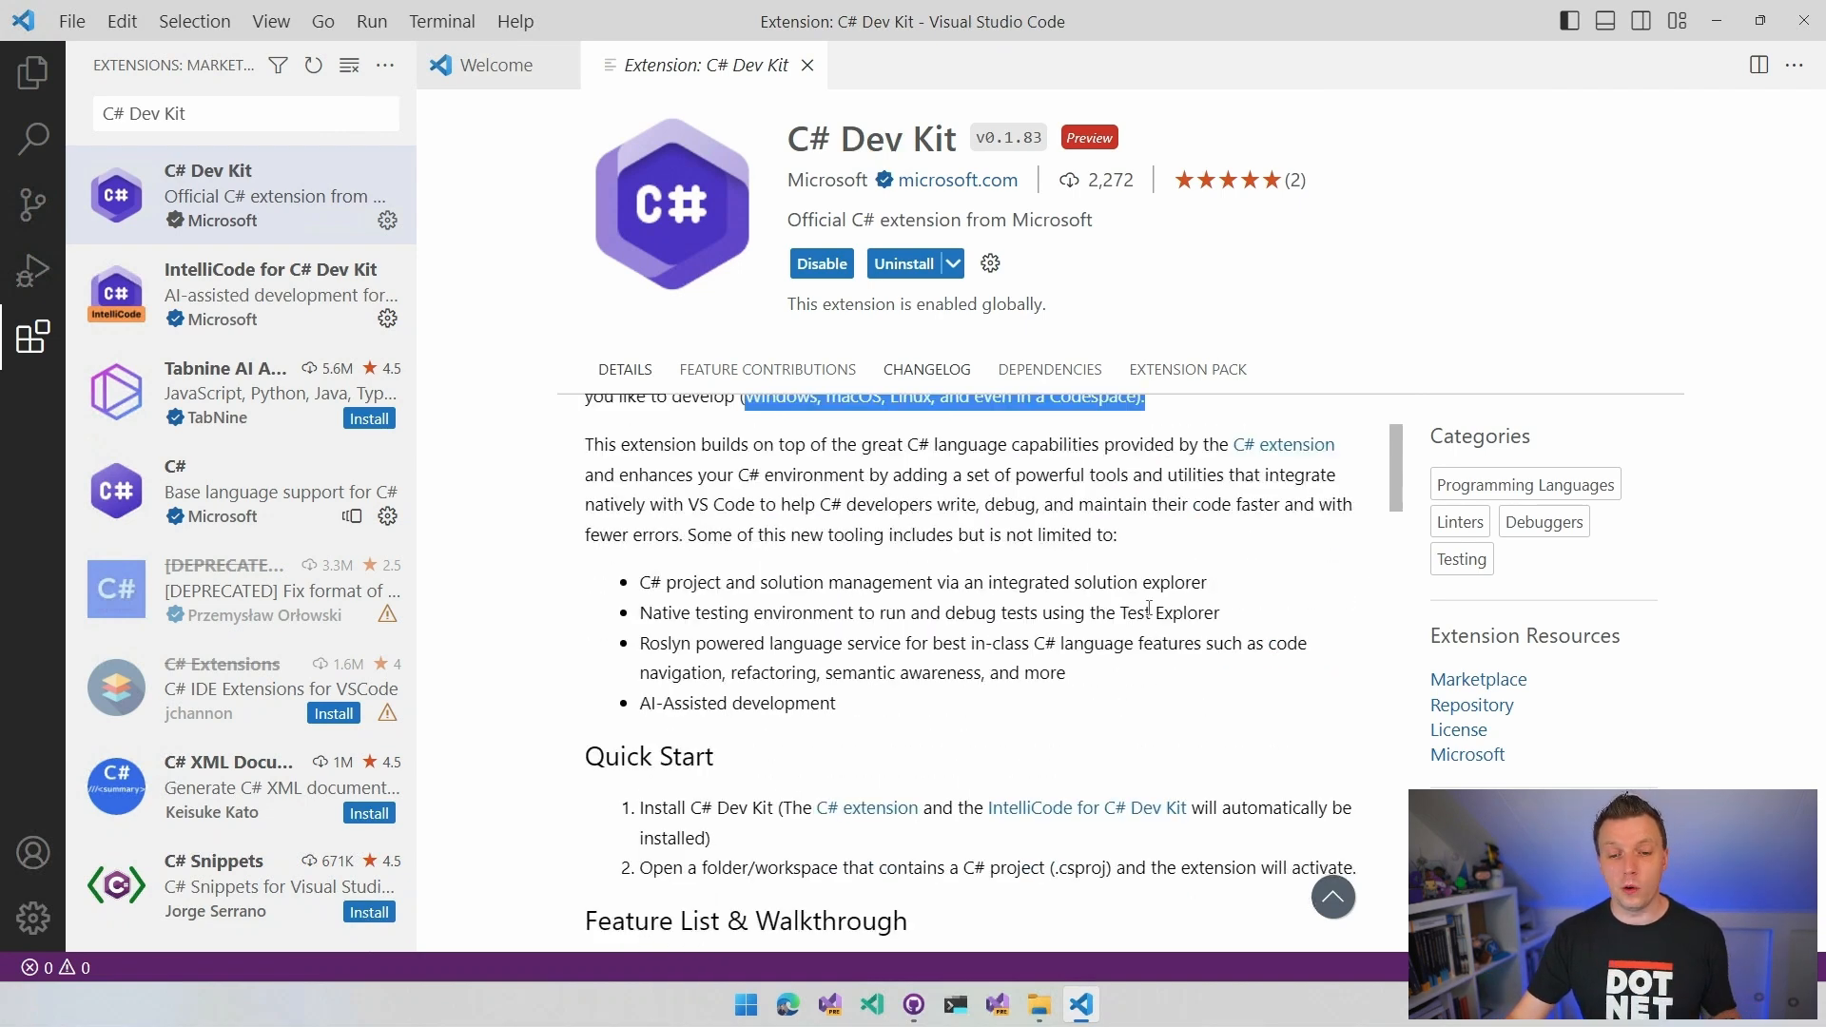
{"action": "scroll", "scroll_direction": "down", "scroll_amount": 3}
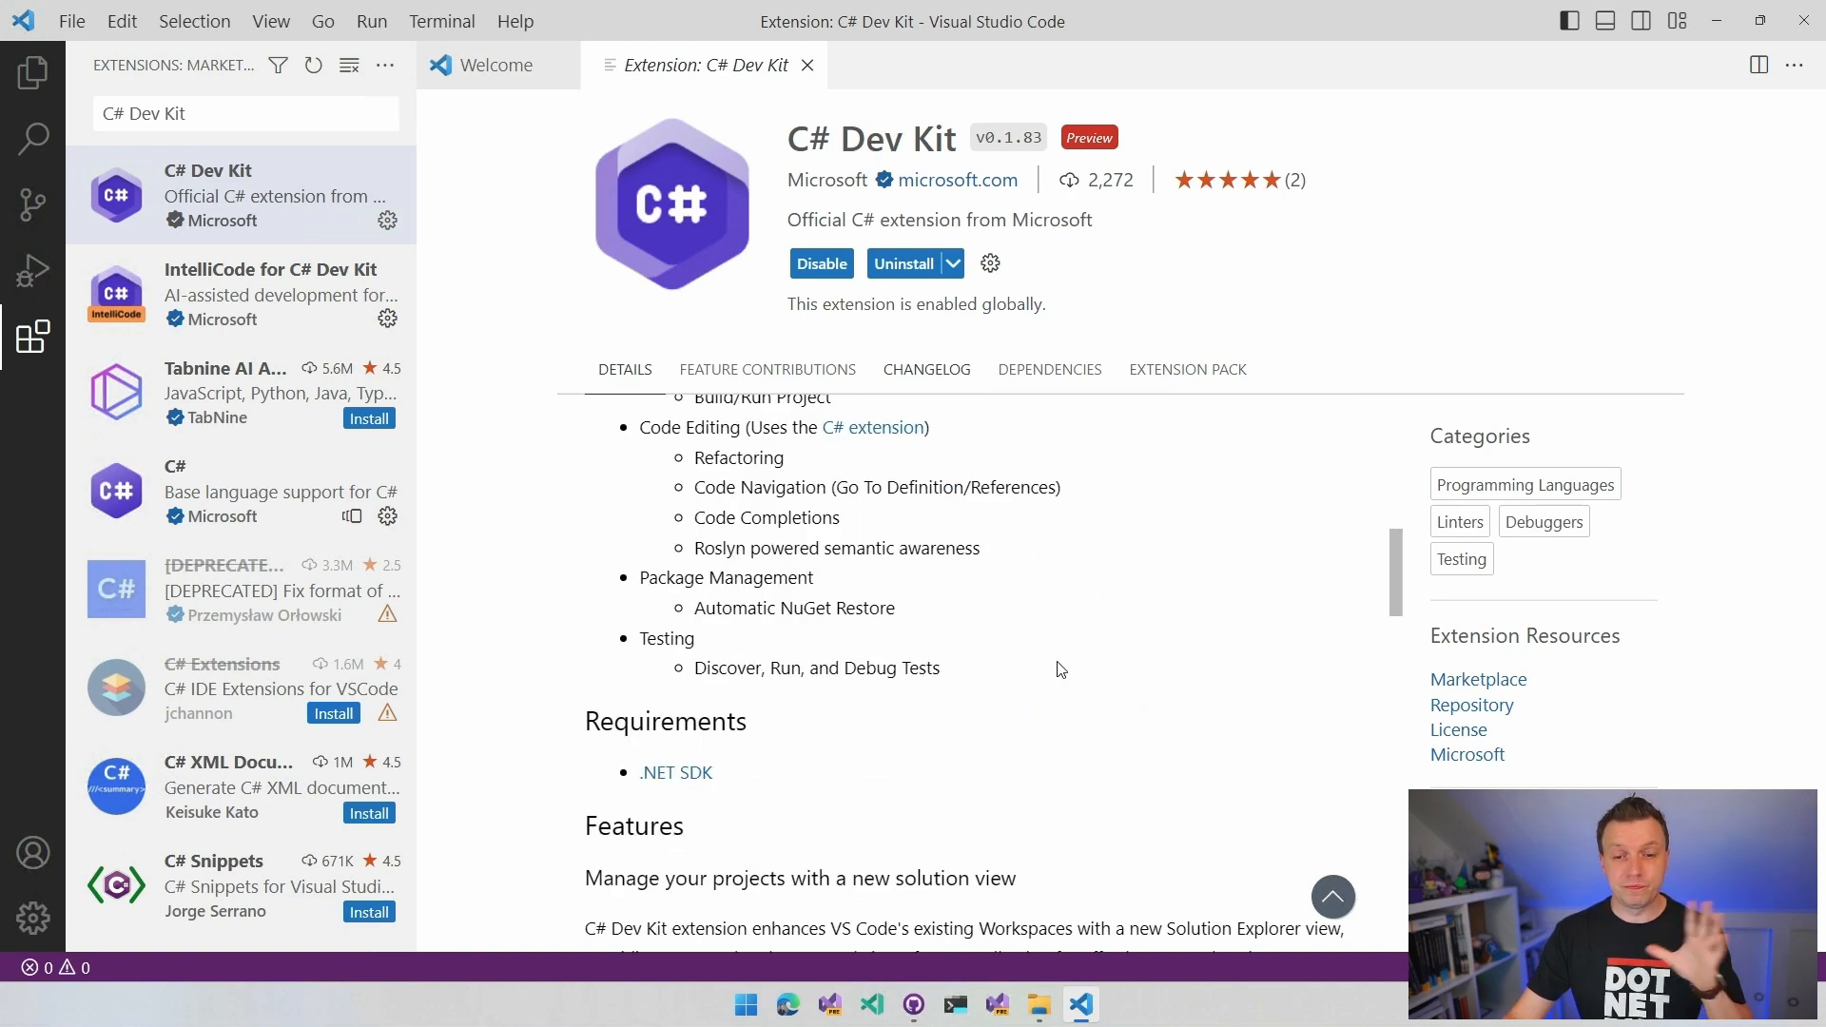
{"action": "scroll", "scroll_direction": "down", "scroll_amount": 3}
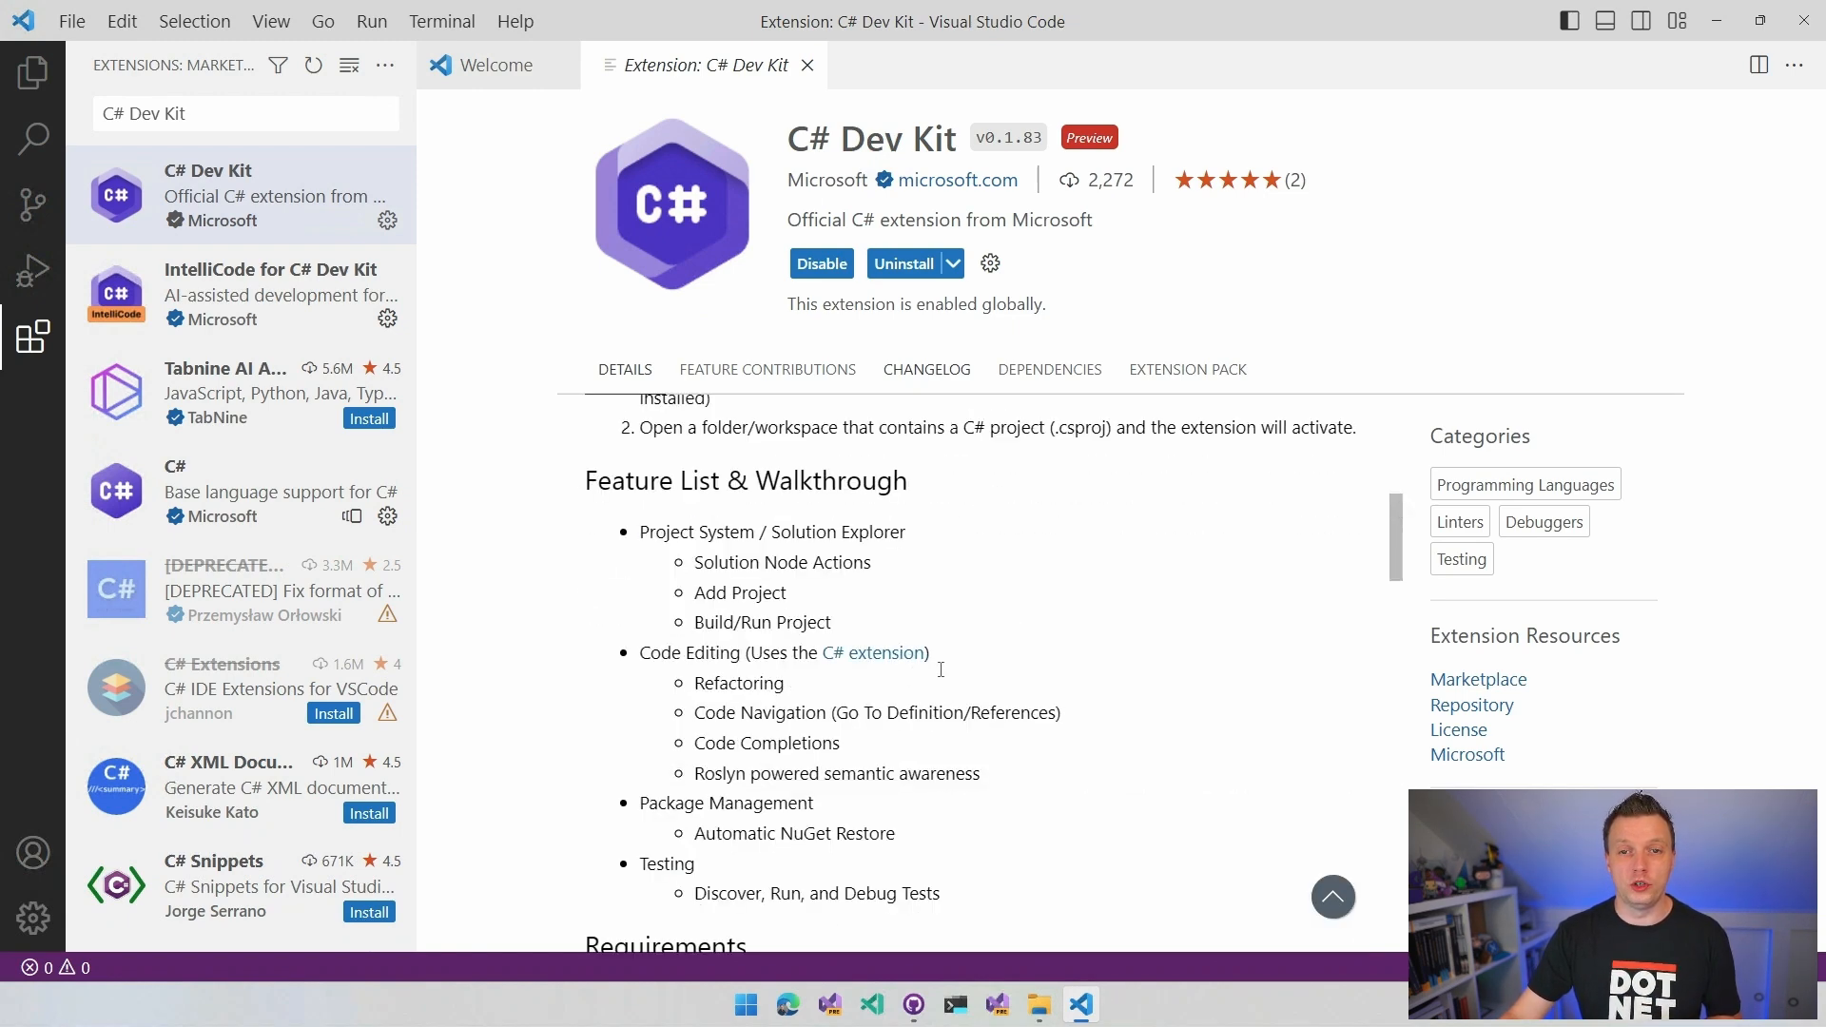
- Close the C# Dev Kit details tab to show the four installed extensions
{"action": "left_click", "coordinate": [489, 64]}
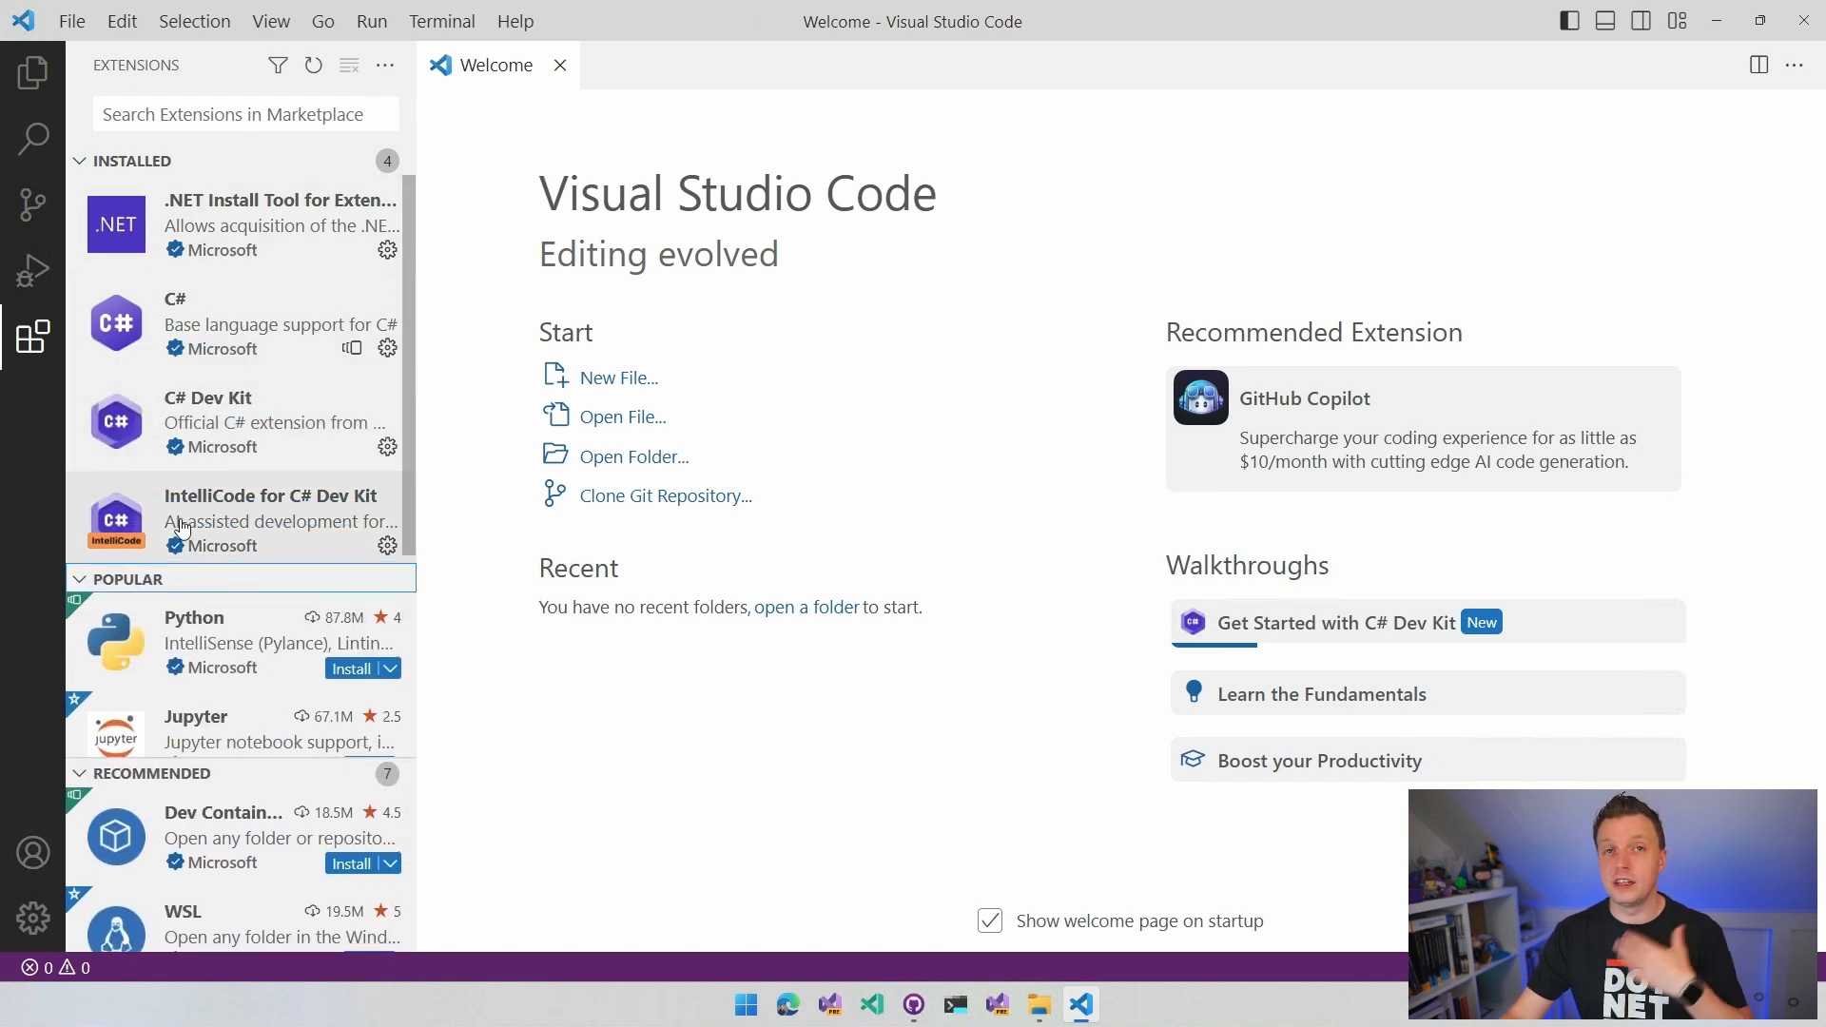
{"action": "mouse_move", "coordinate": [186, 221]}
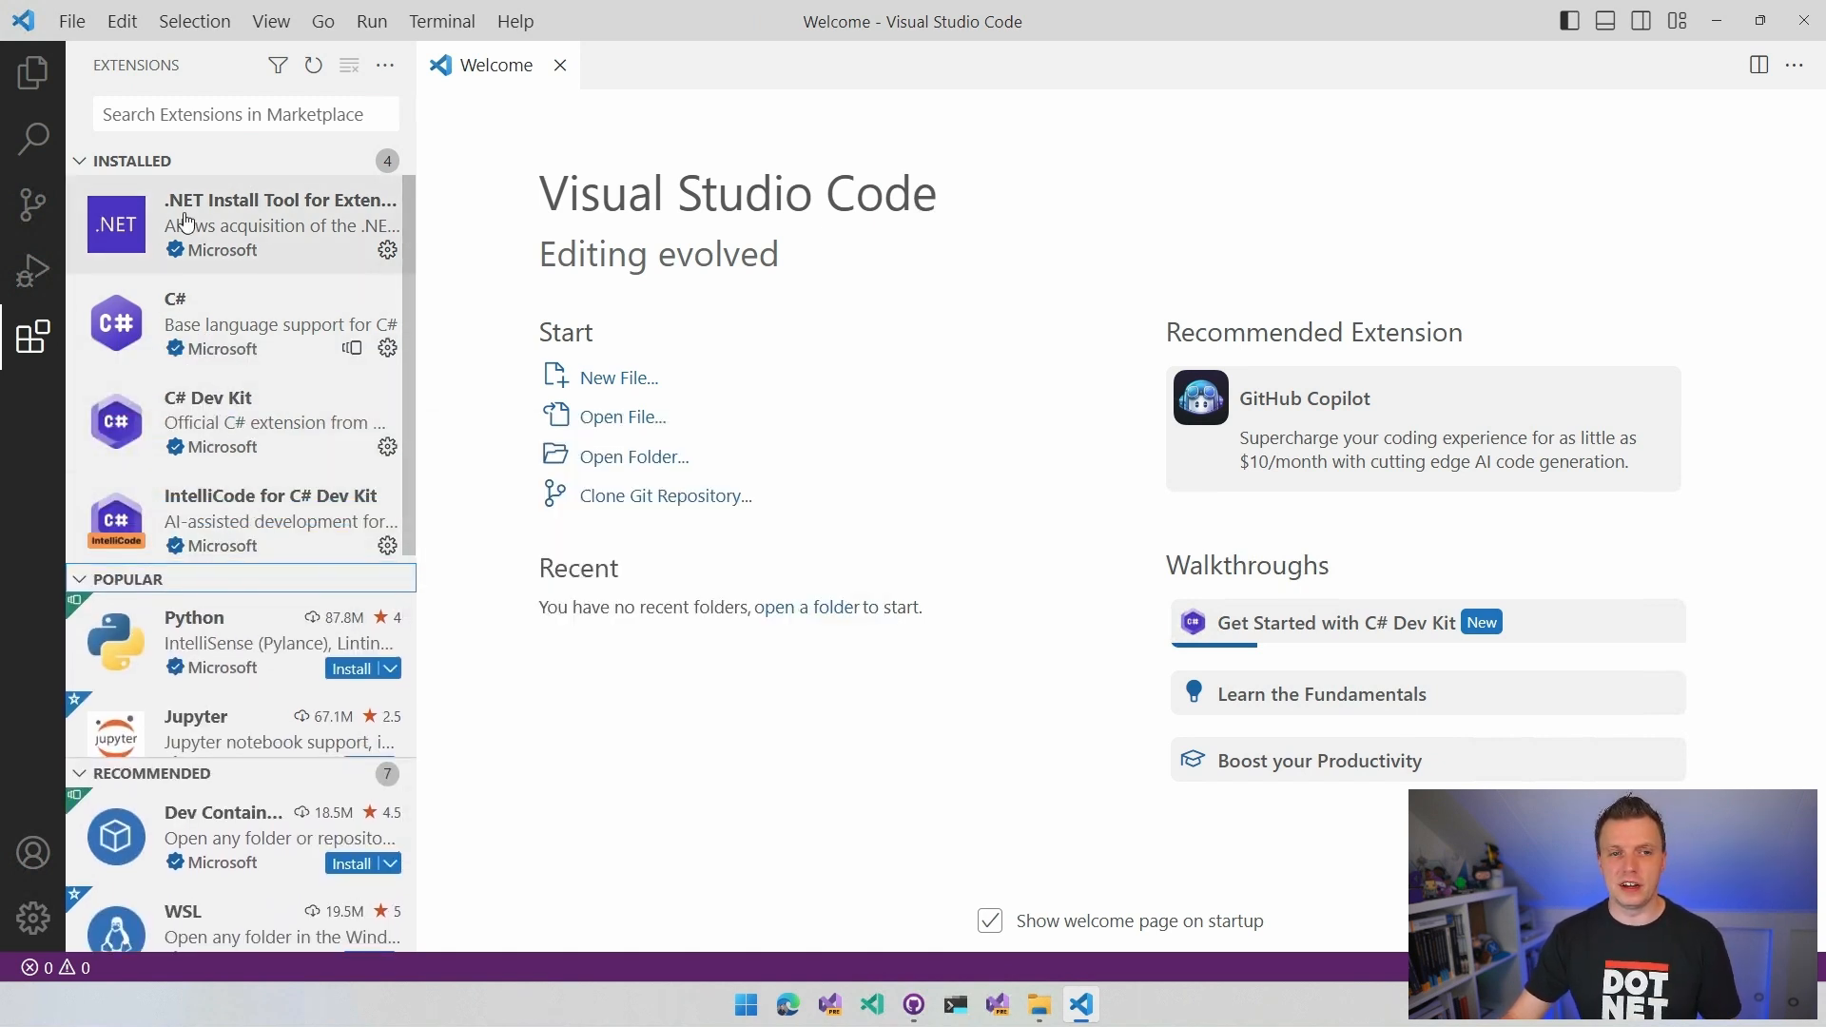
{"action": "mouse_move", "coordinate": [280, 223]}
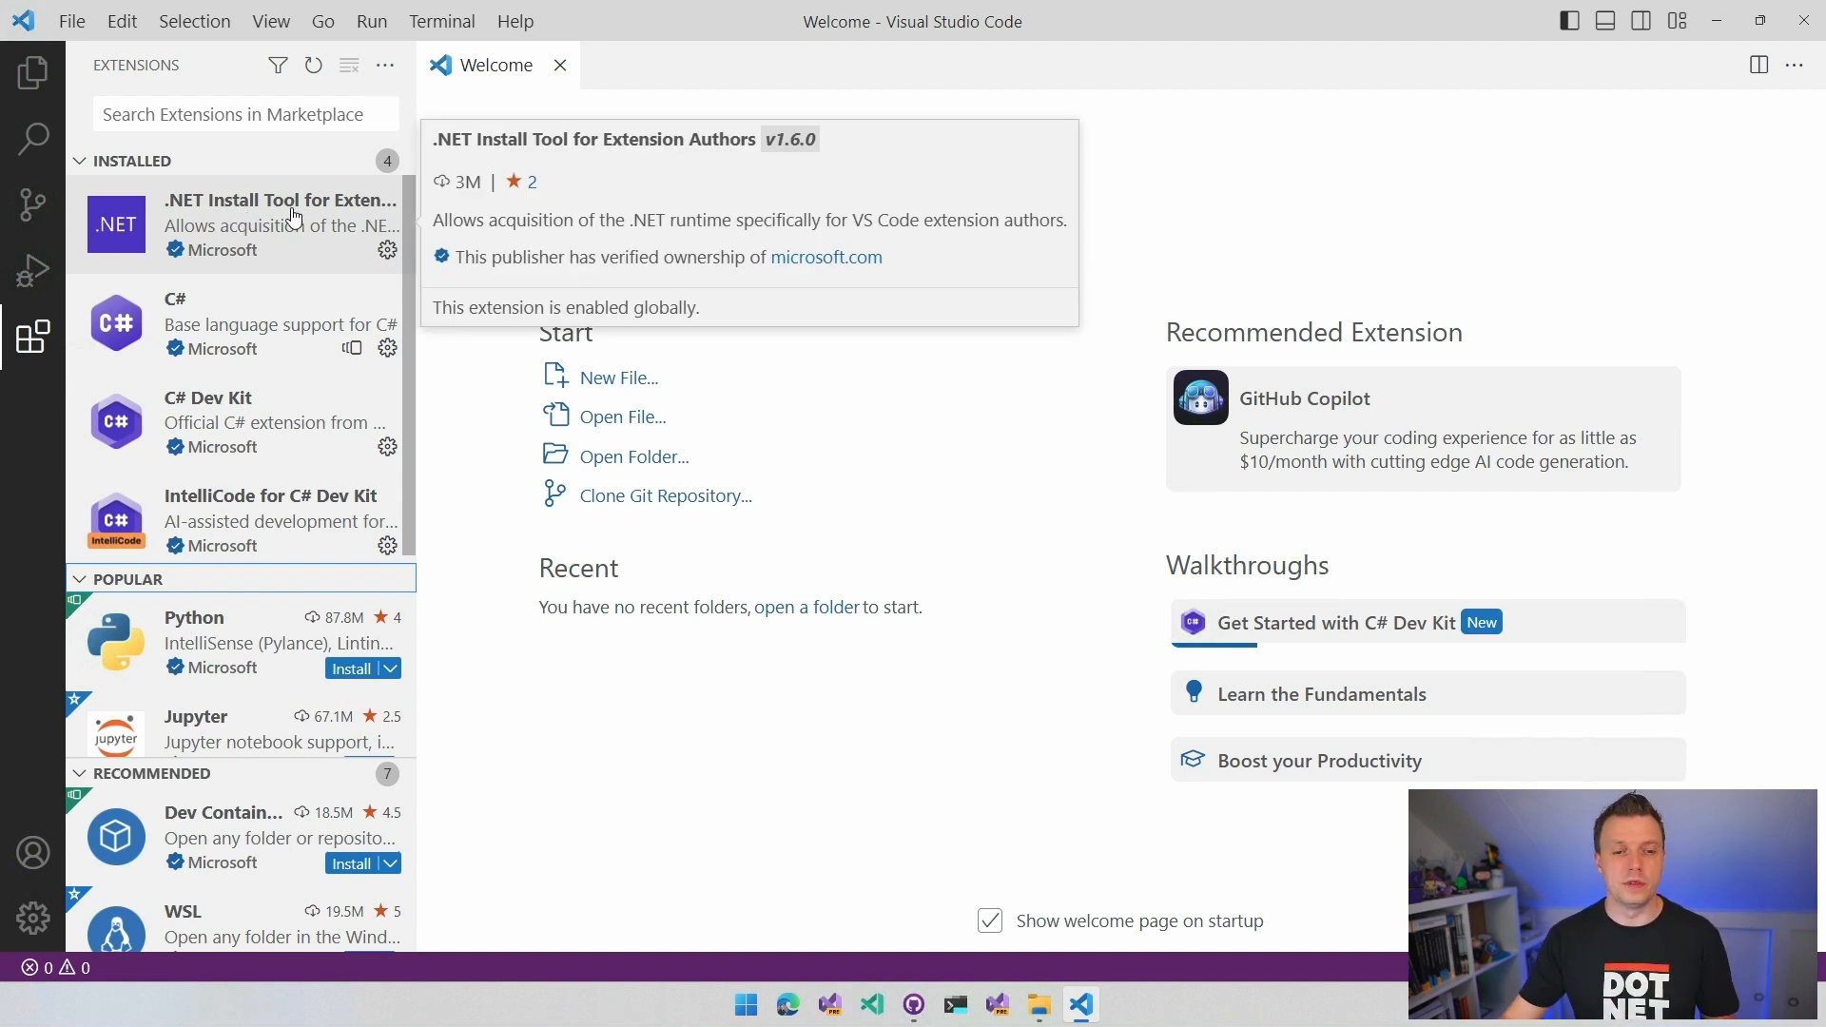
{"action": "mouse_move", "coordinate": [256, 581]}
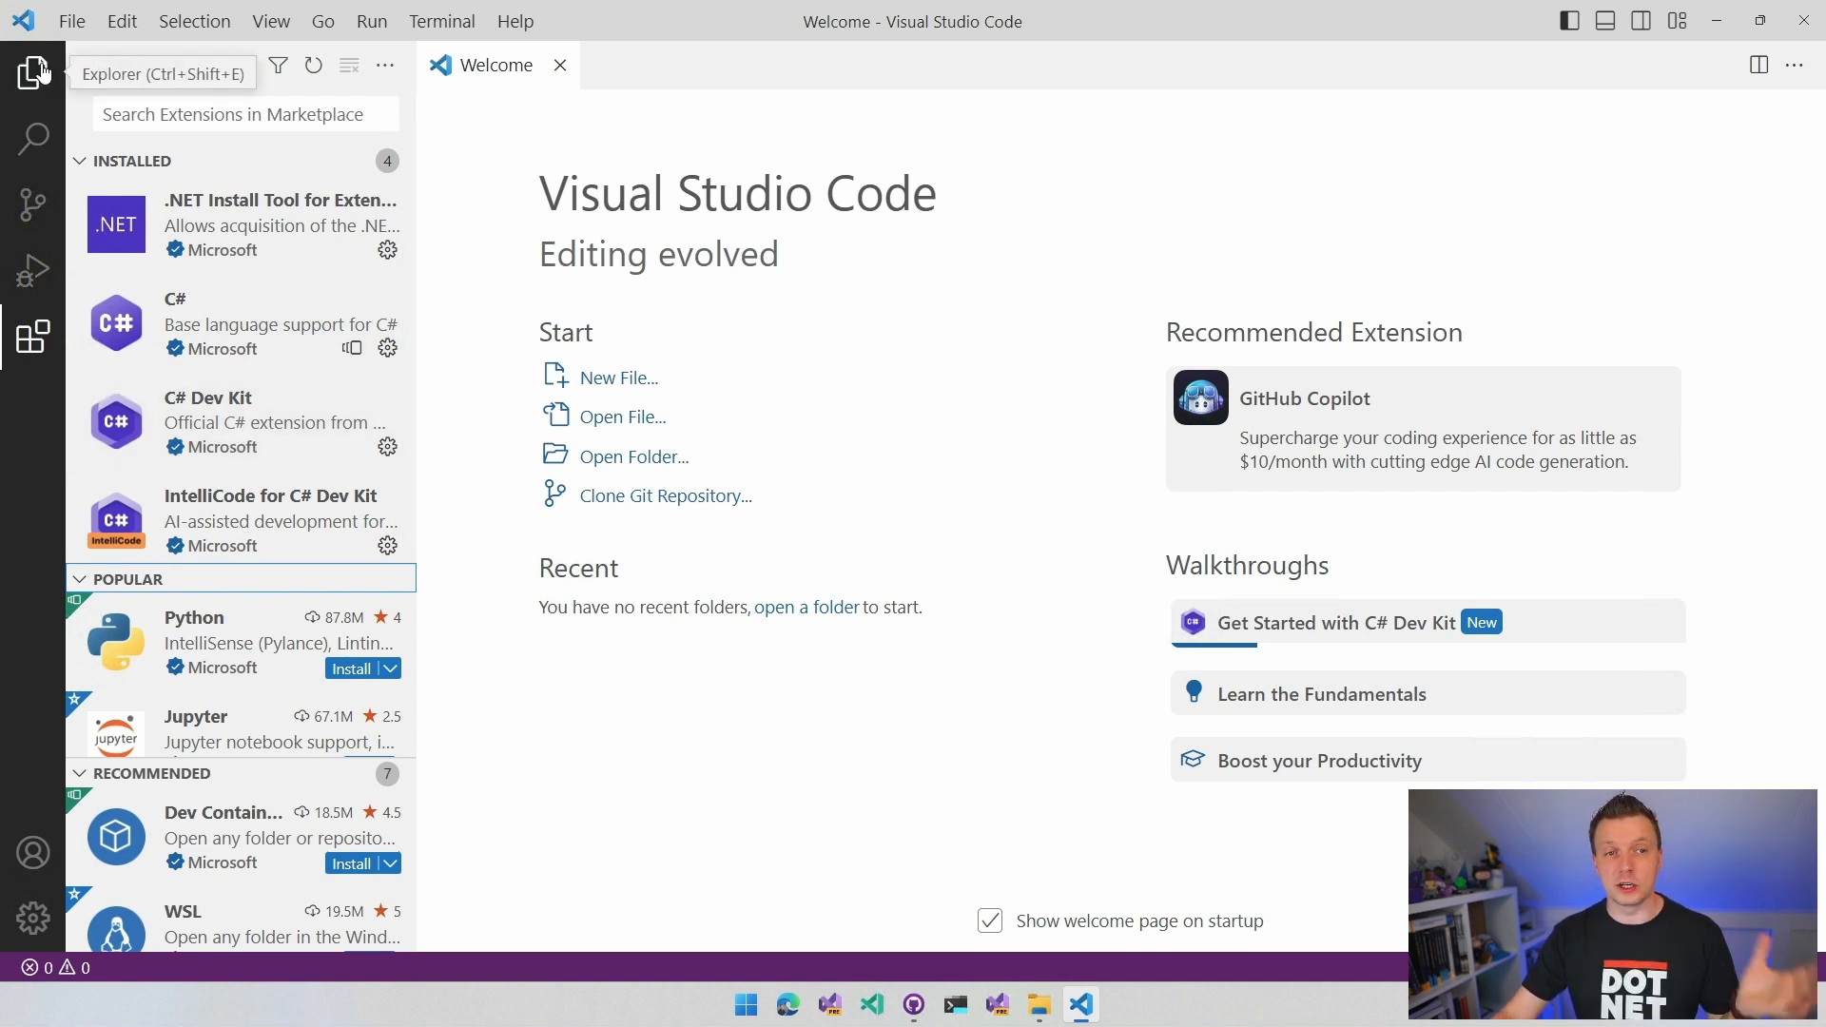
- Upgrade C# to pre-release from the Explorer notification and close its extension tab
{"action": "left_click", "coordinate": [33, 71]}
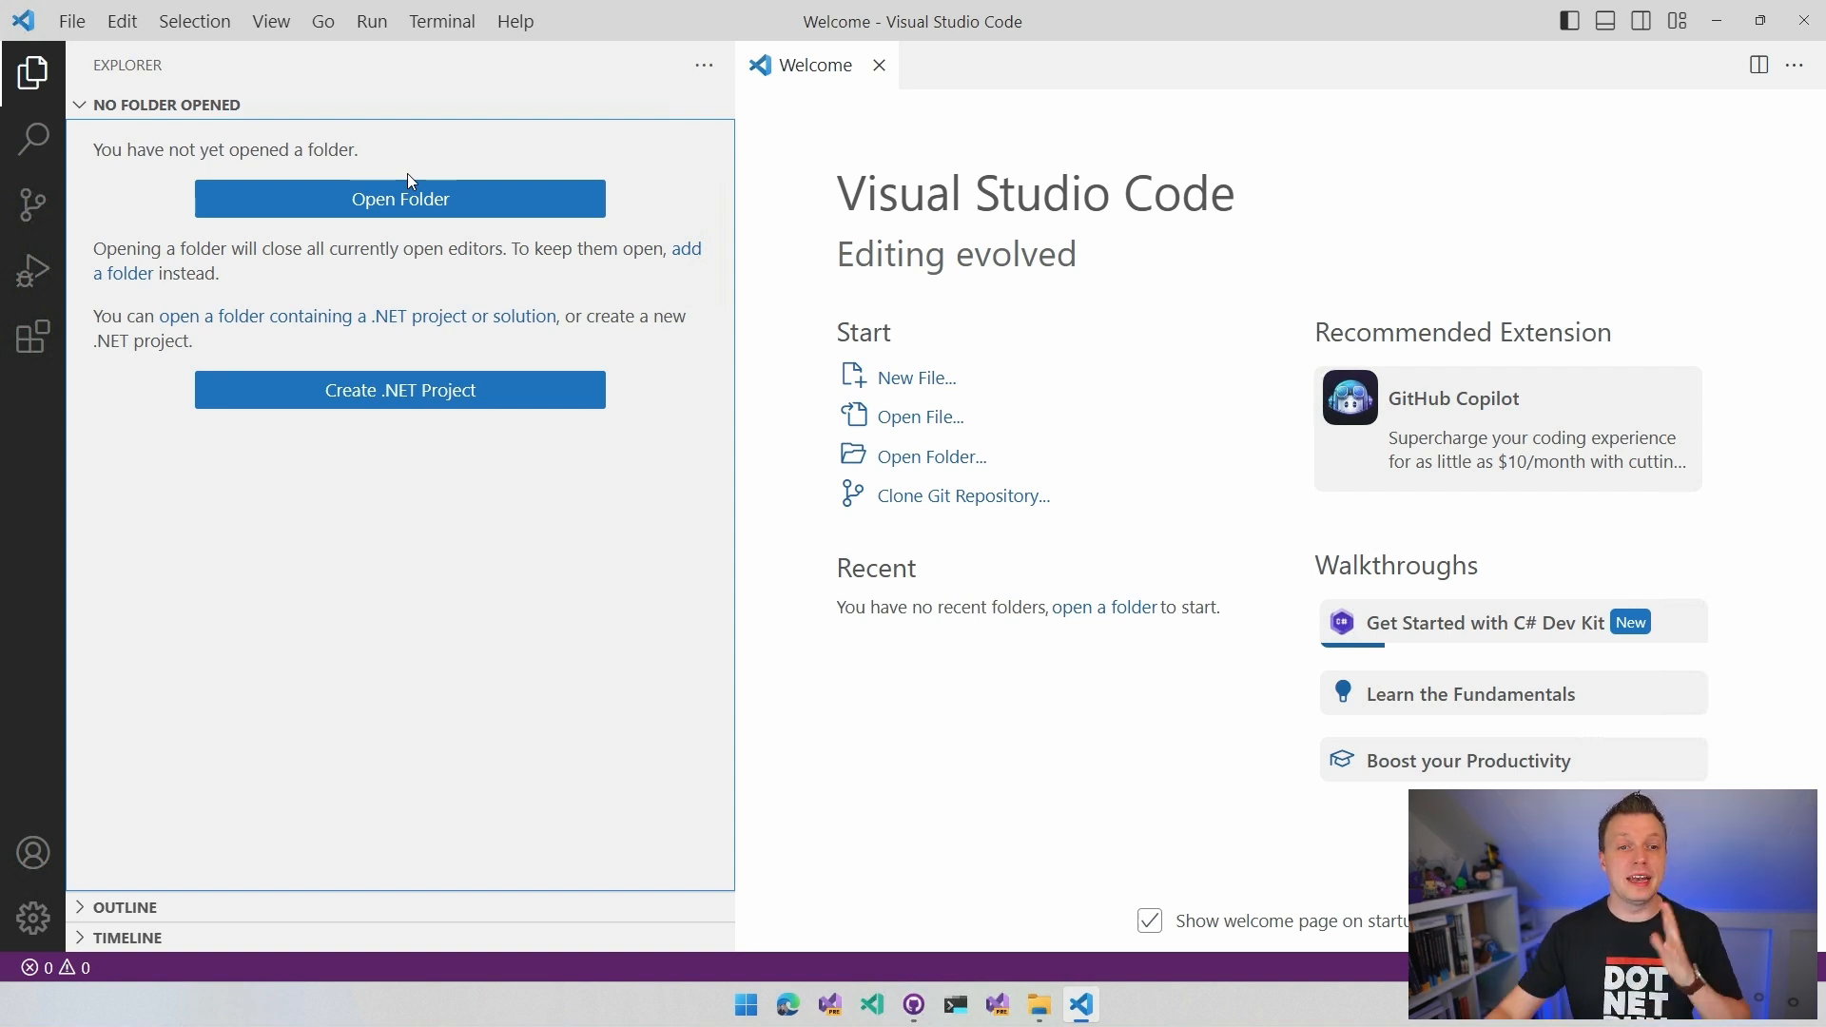
{"action": "mouse_move", "coordinate": [209, 317]}
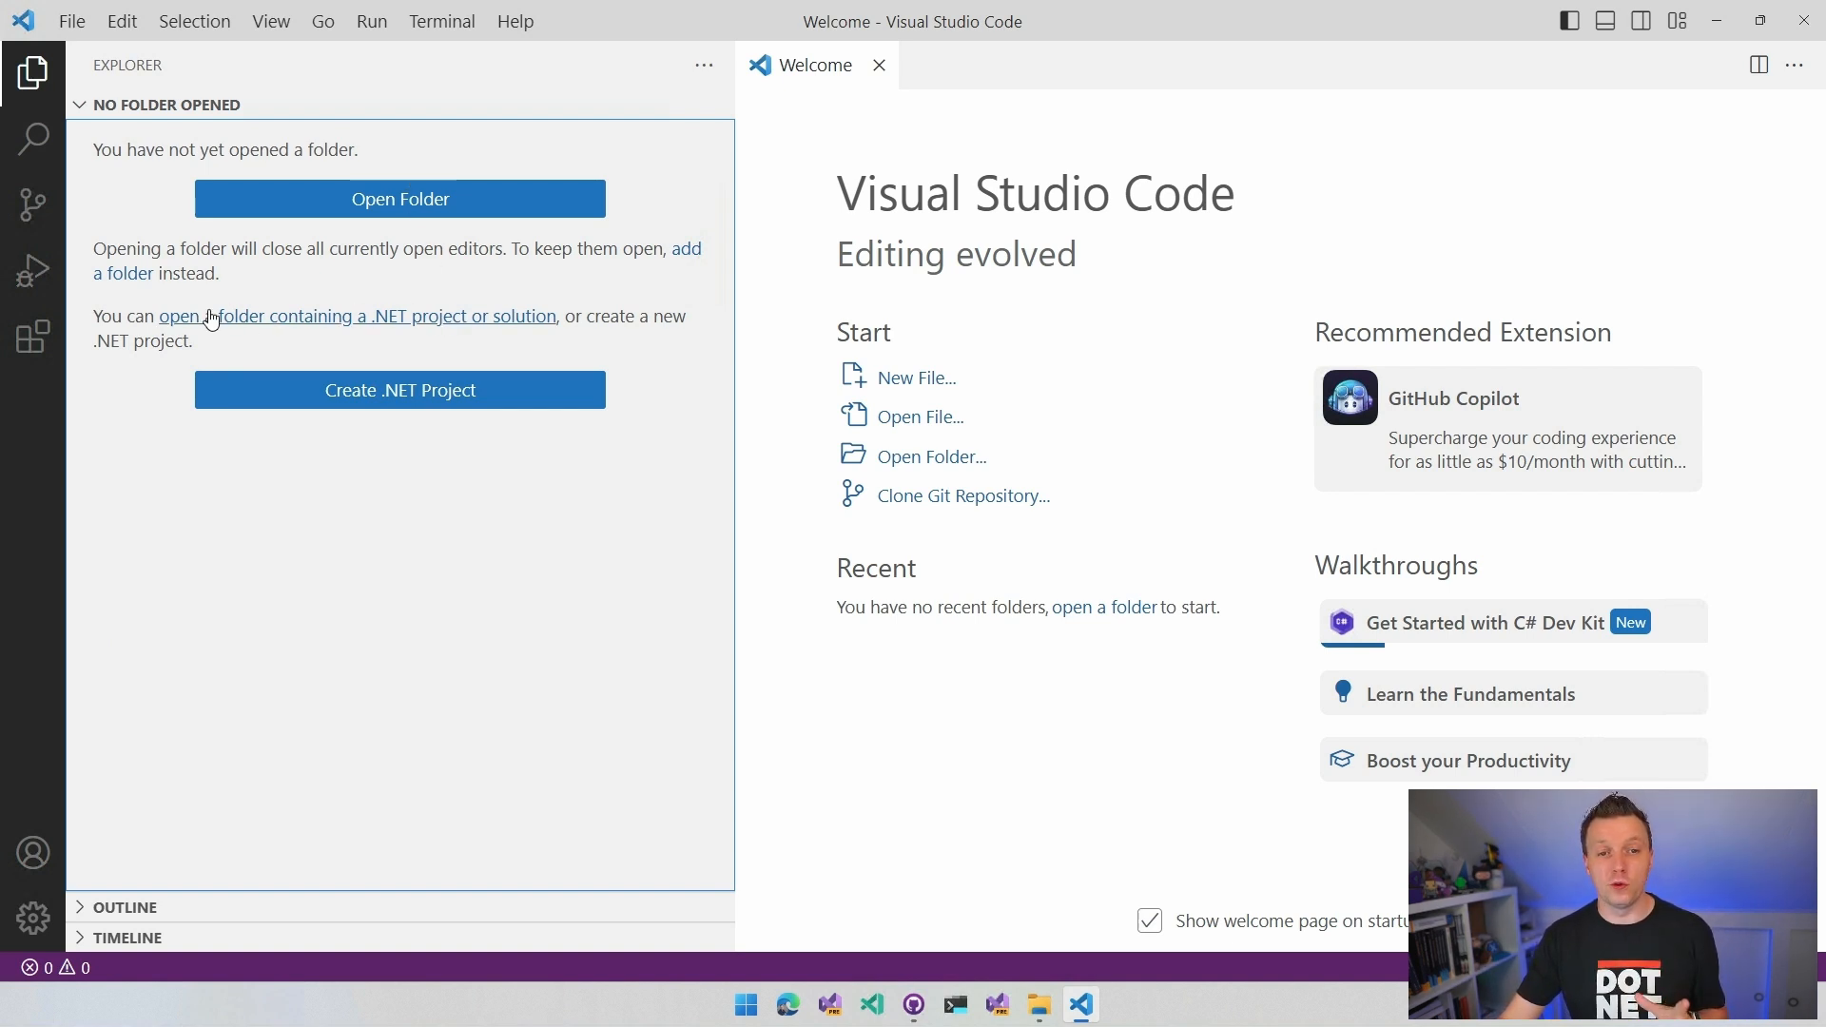
{"action": "mouse_move", "coordinate": [367, 346]}
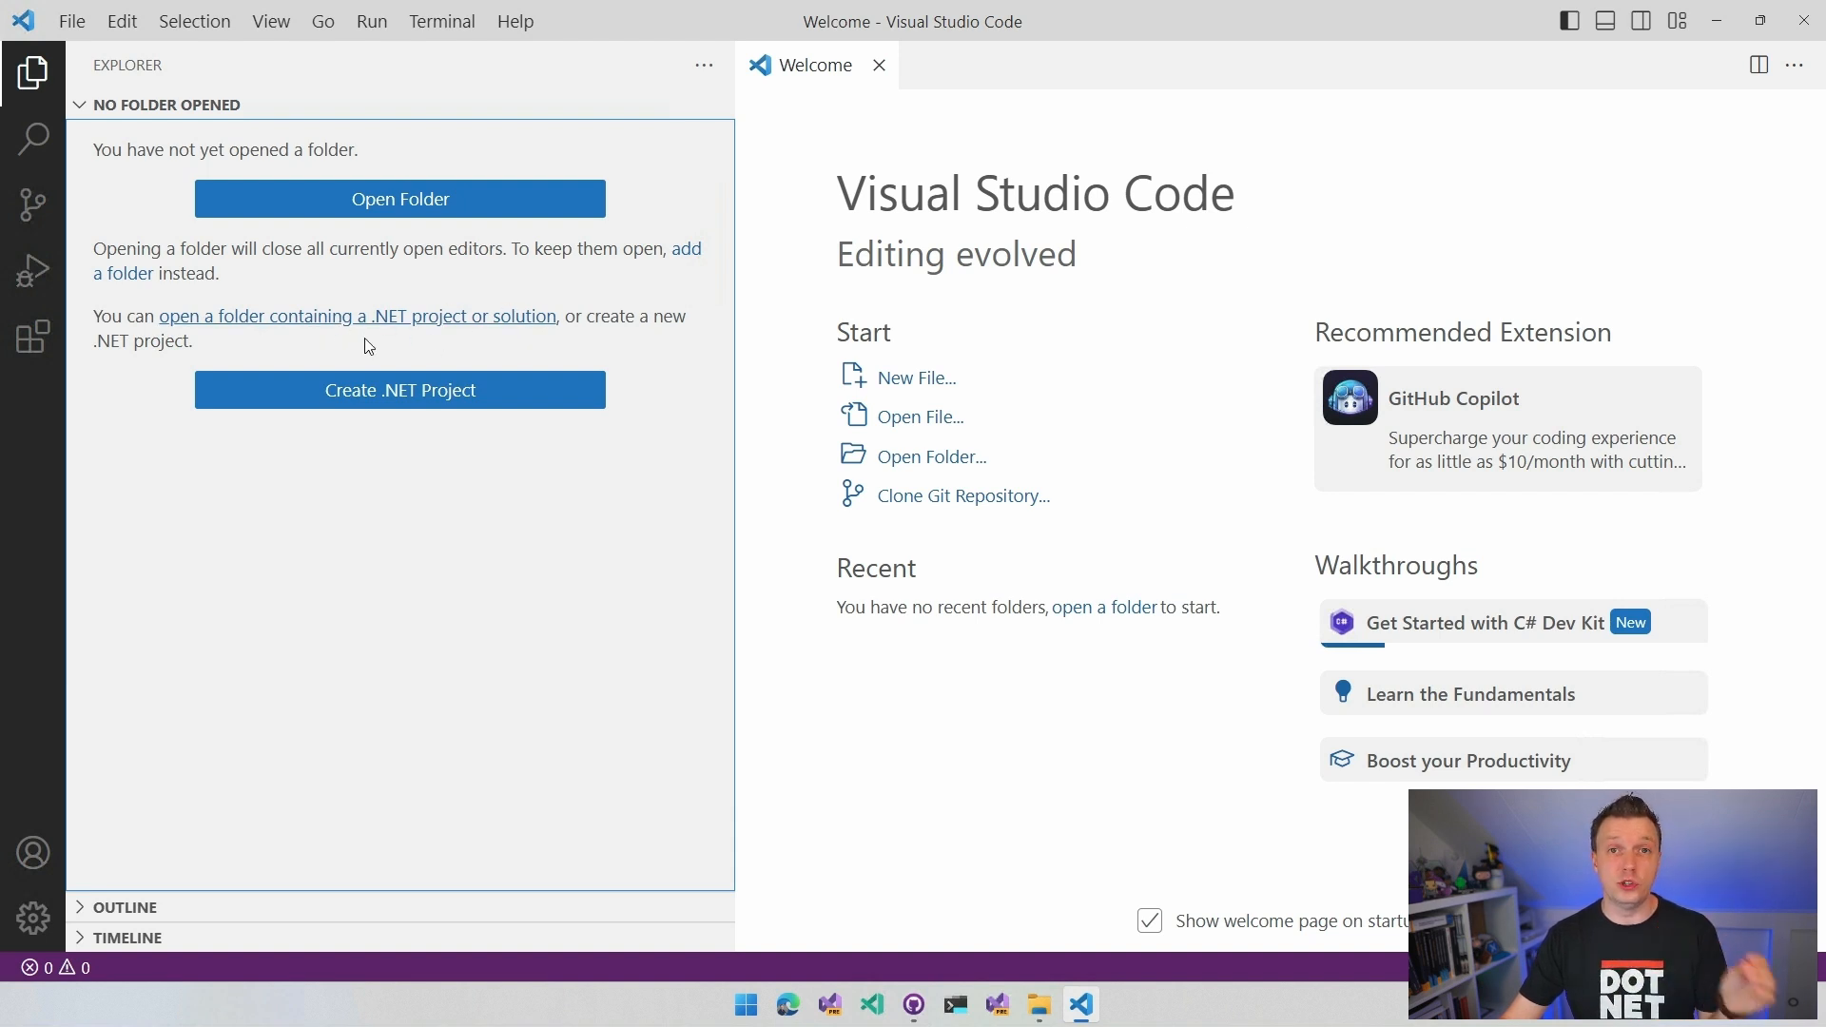
{"action": "mouse_move", "coordinate": [399, 390]}
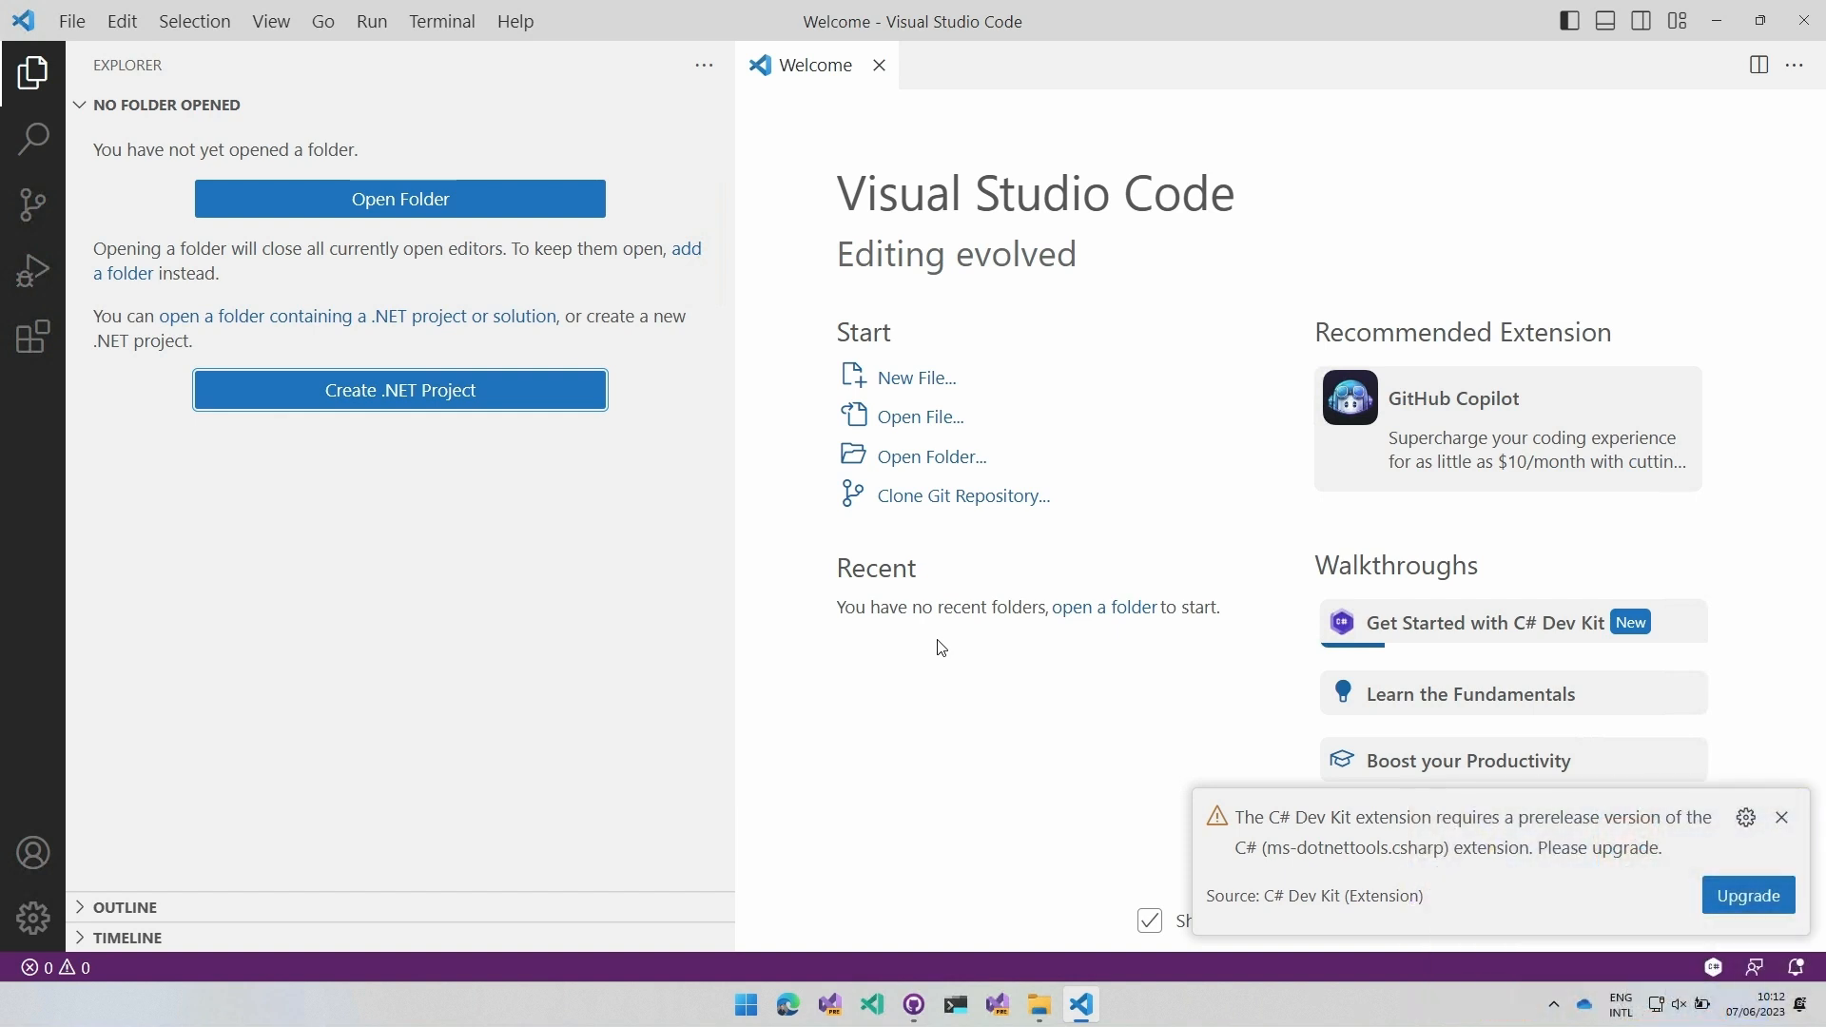
{"action": "mouse_move", "coordinate": [1581, 835]}
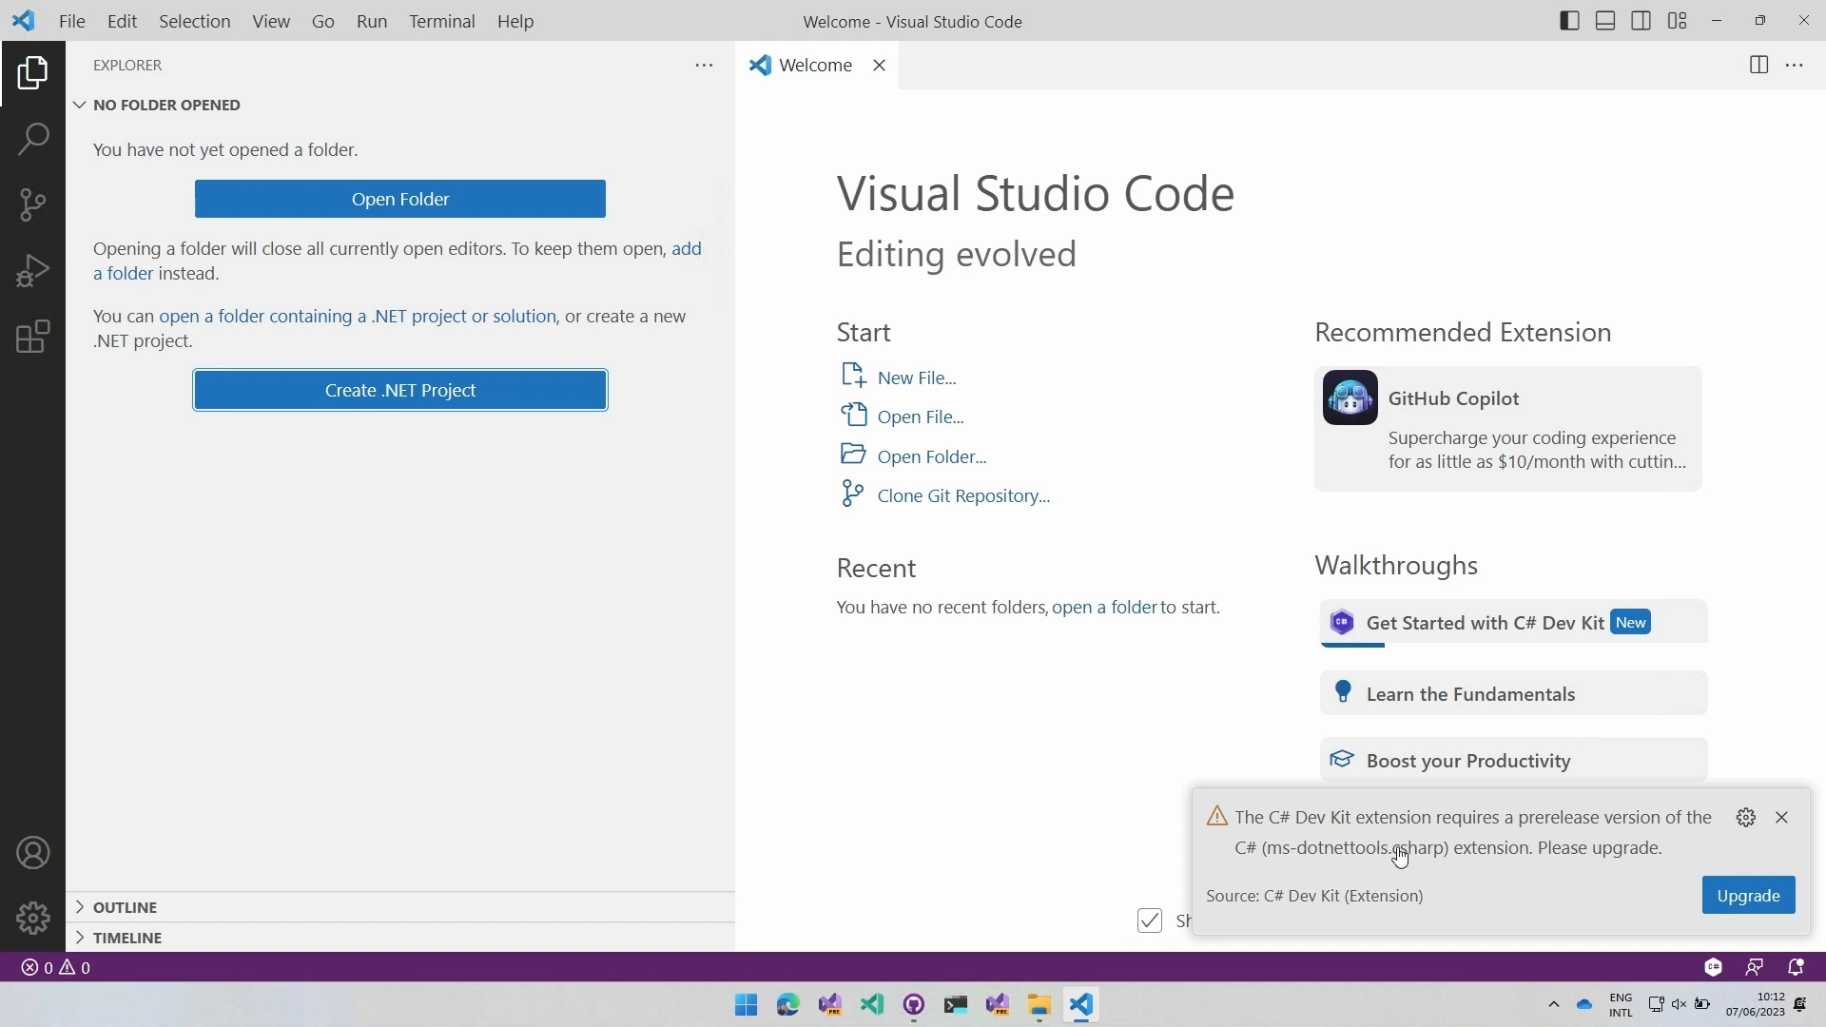
{"action": "mouse_move", "coordinate": [1496, 874]}
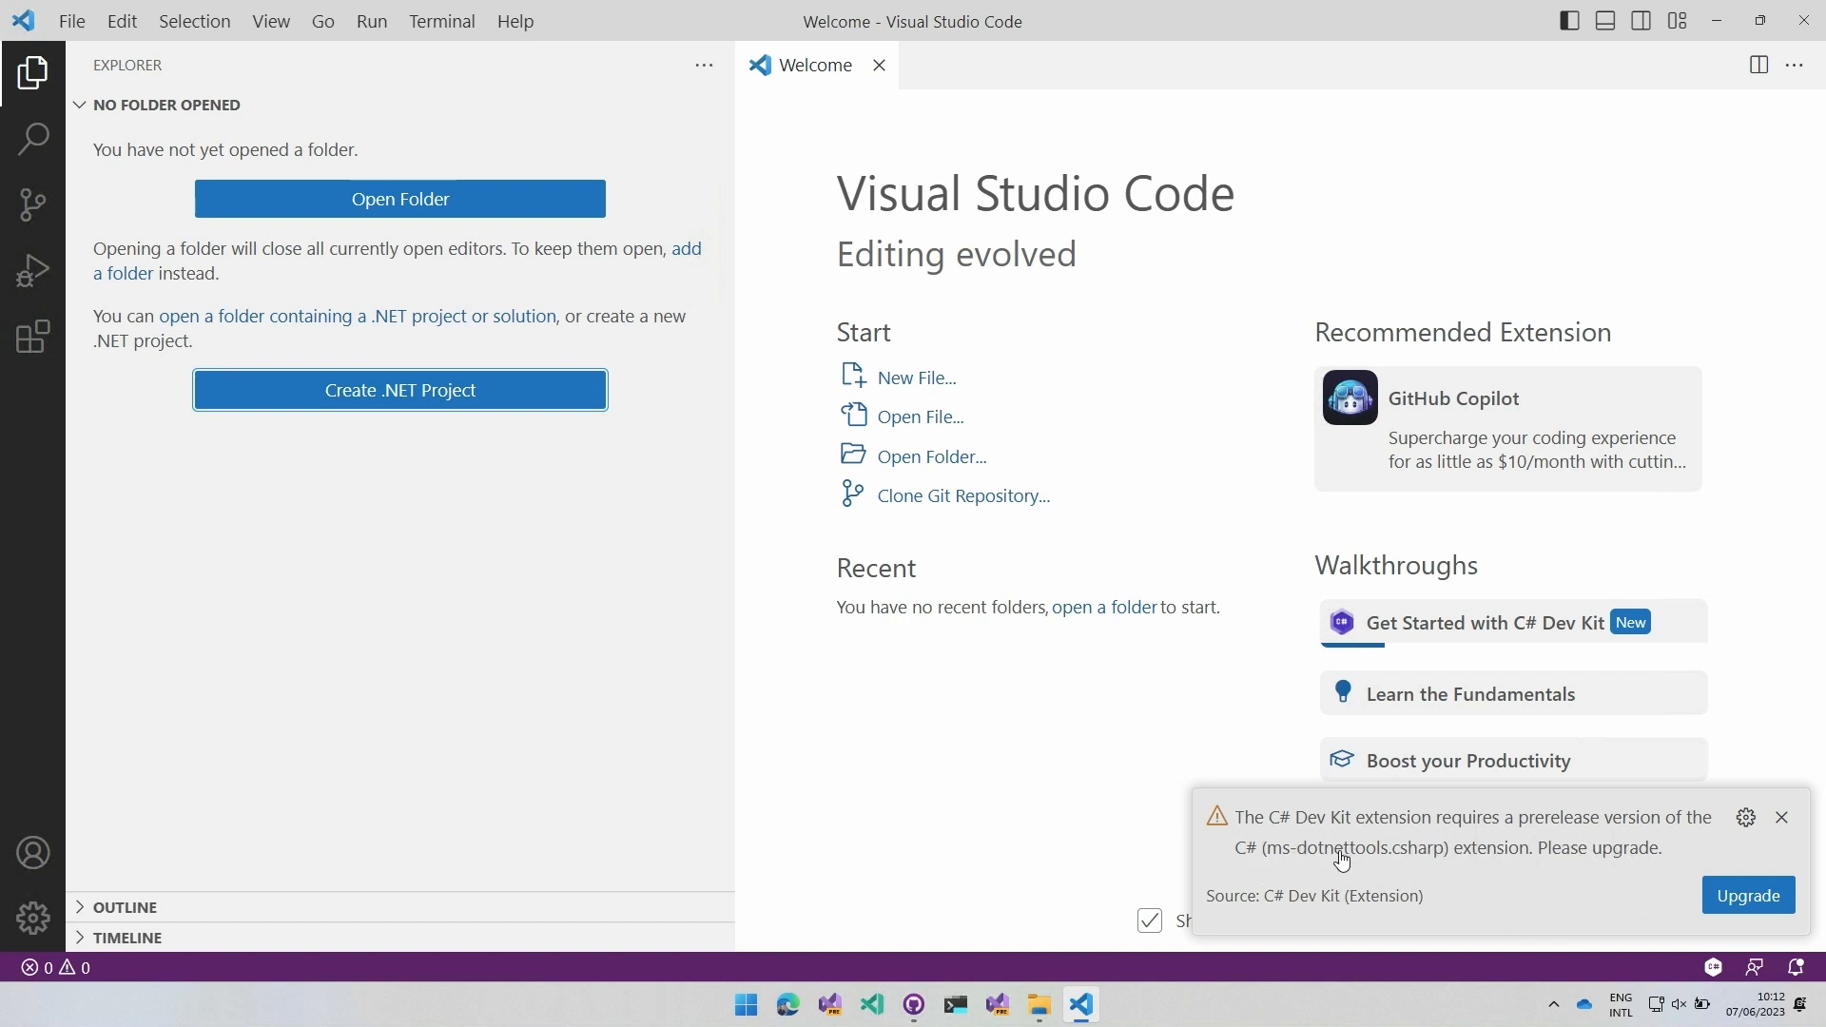
{"action": "mouse_move", "coordinate": [1563, 830]}
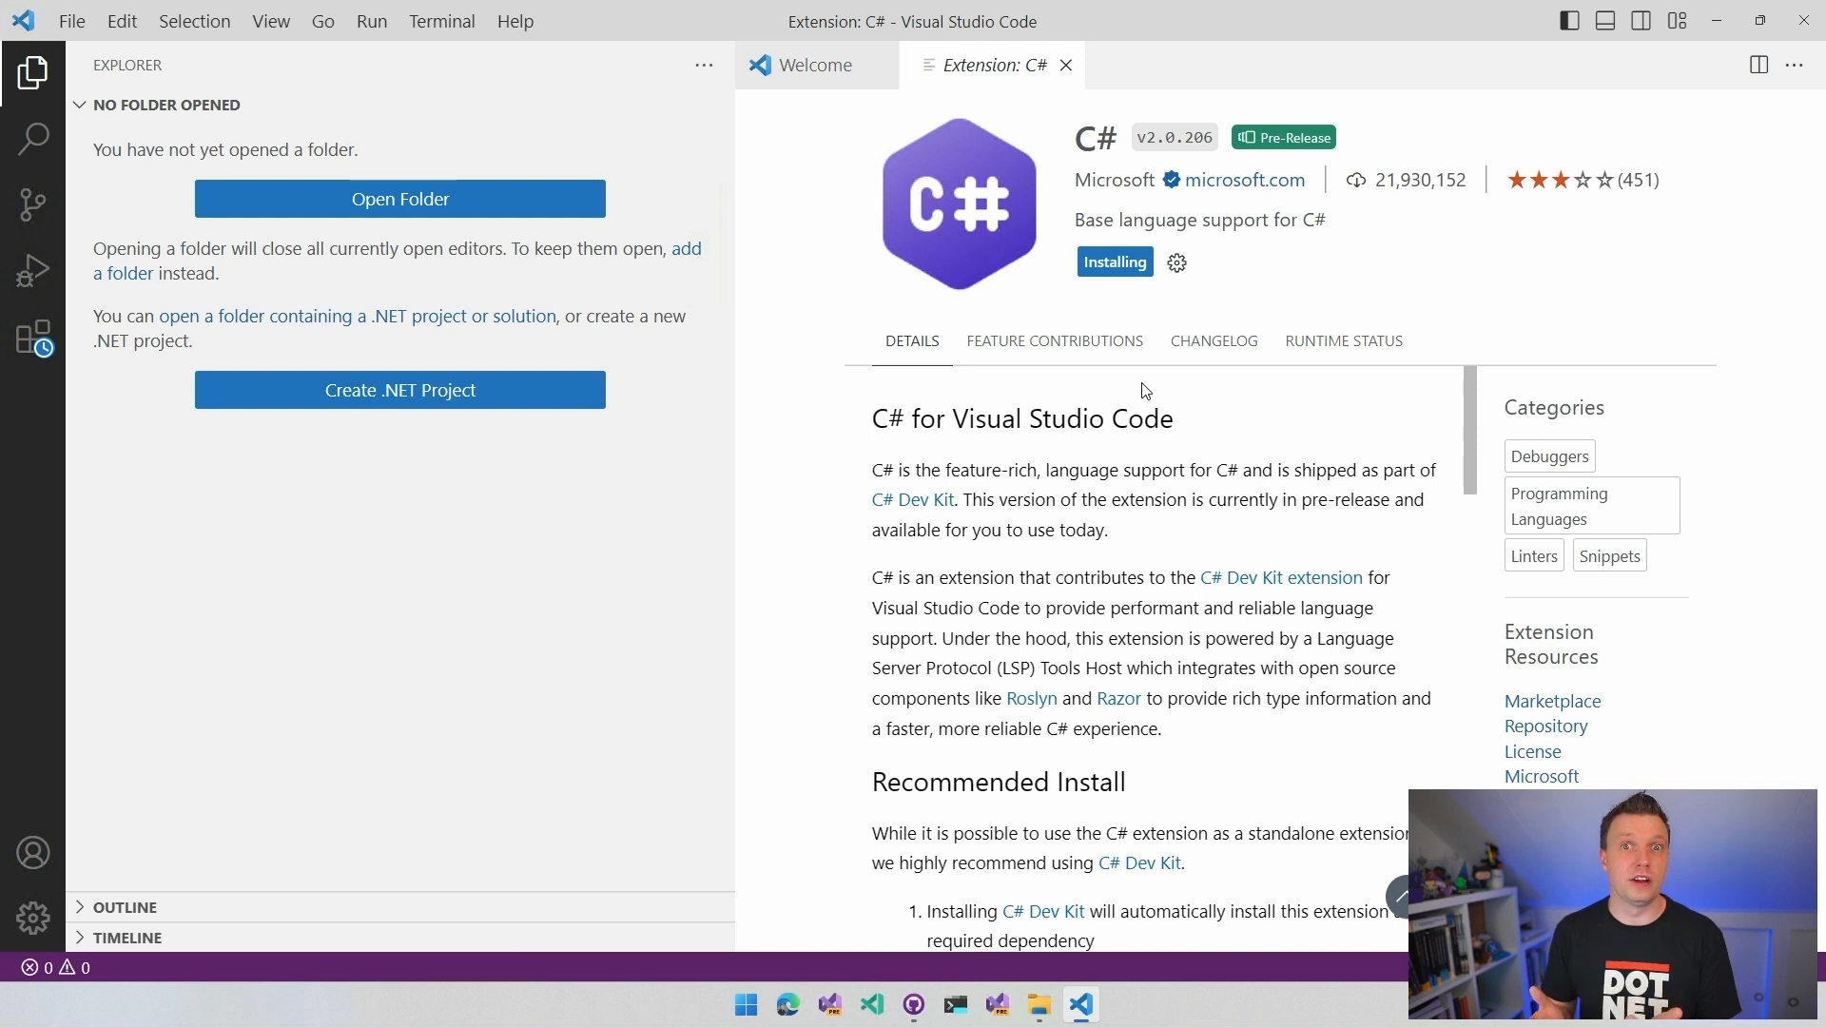
{"action": "left_click", "coordinate": [1064, 64]}
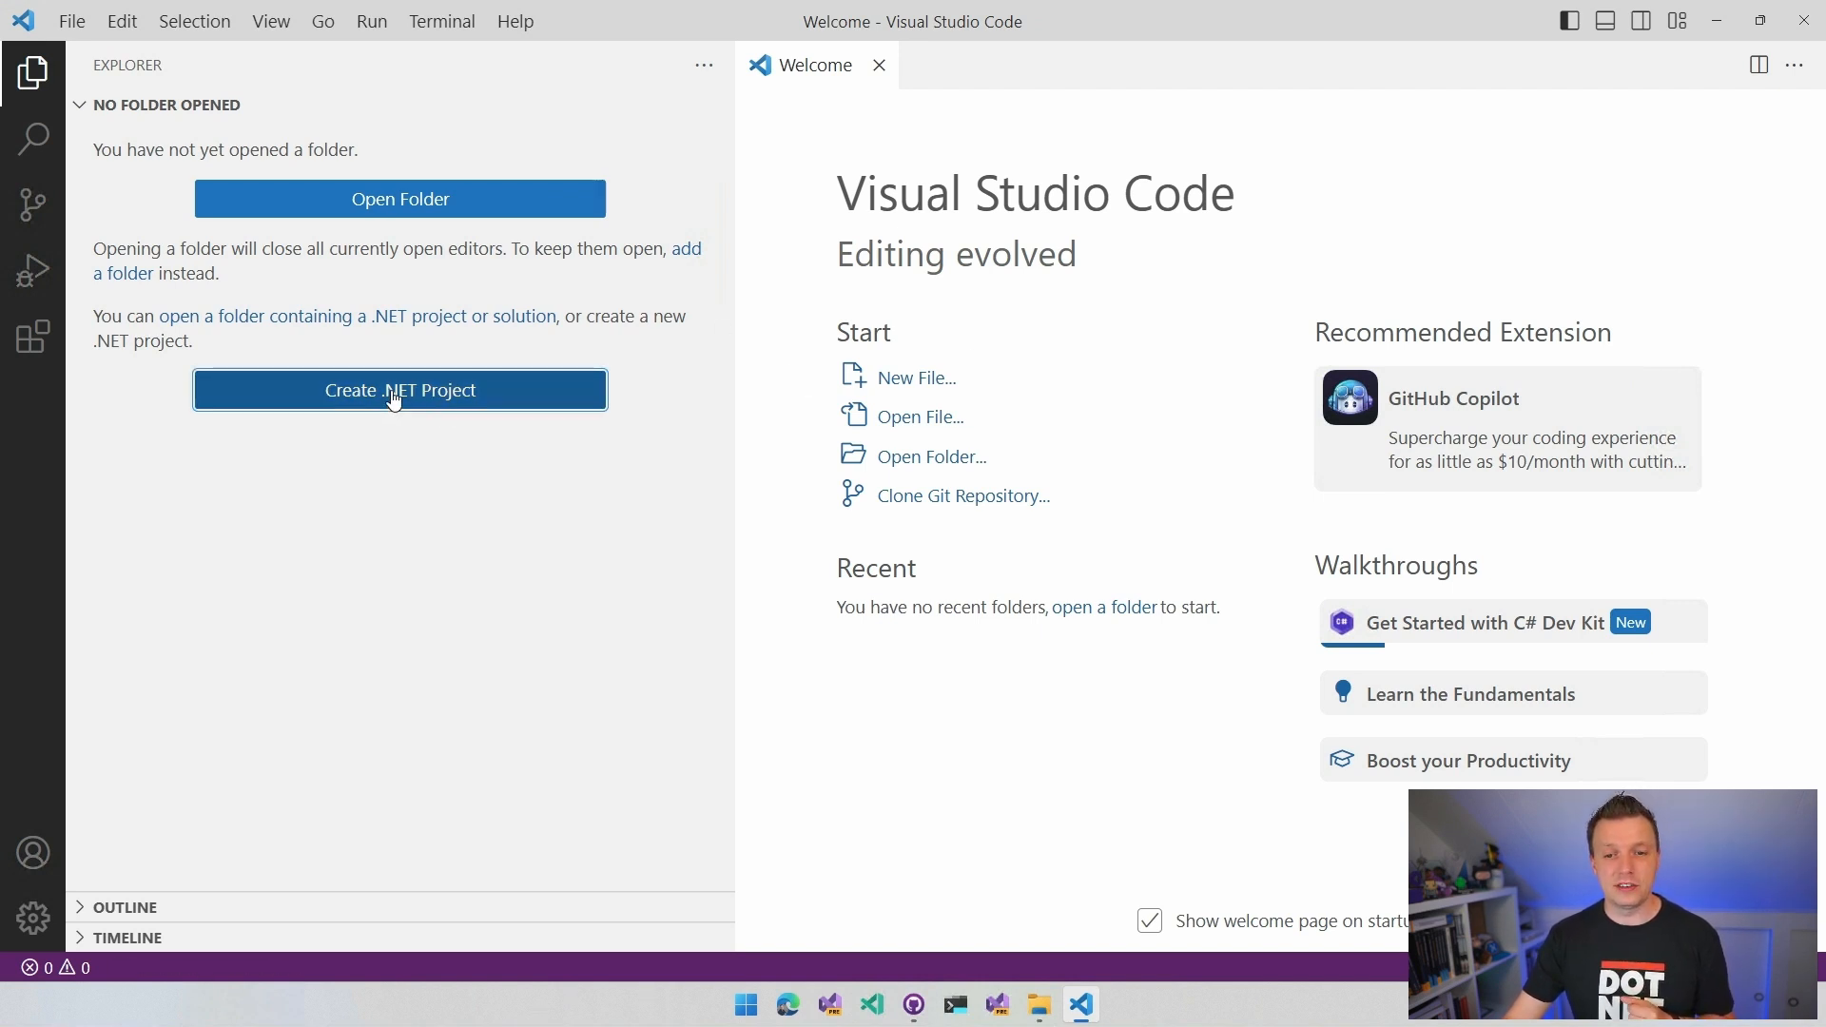
- Start Create .NET Project from the Explorer and scroll the template list
{"action": "left_click", "coordinate": [399, 390]}
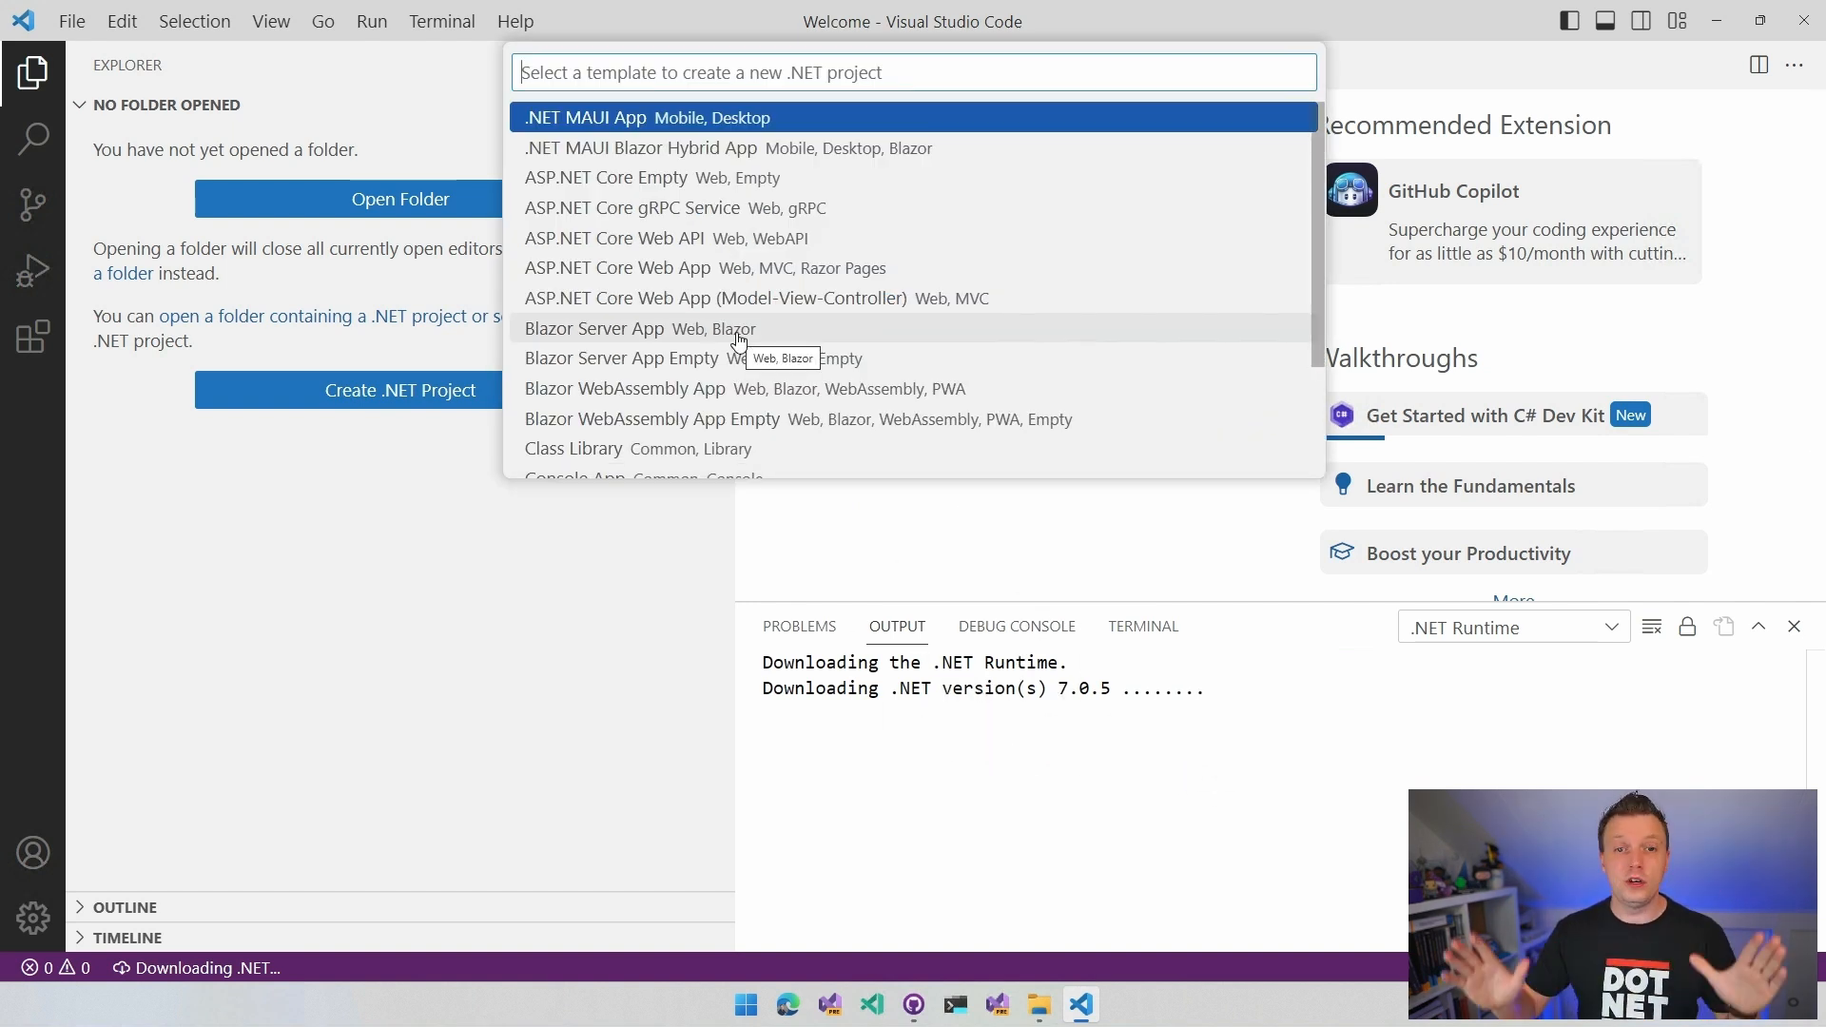
{"action": "mouse_move", "coordinate": [1069, 239]}
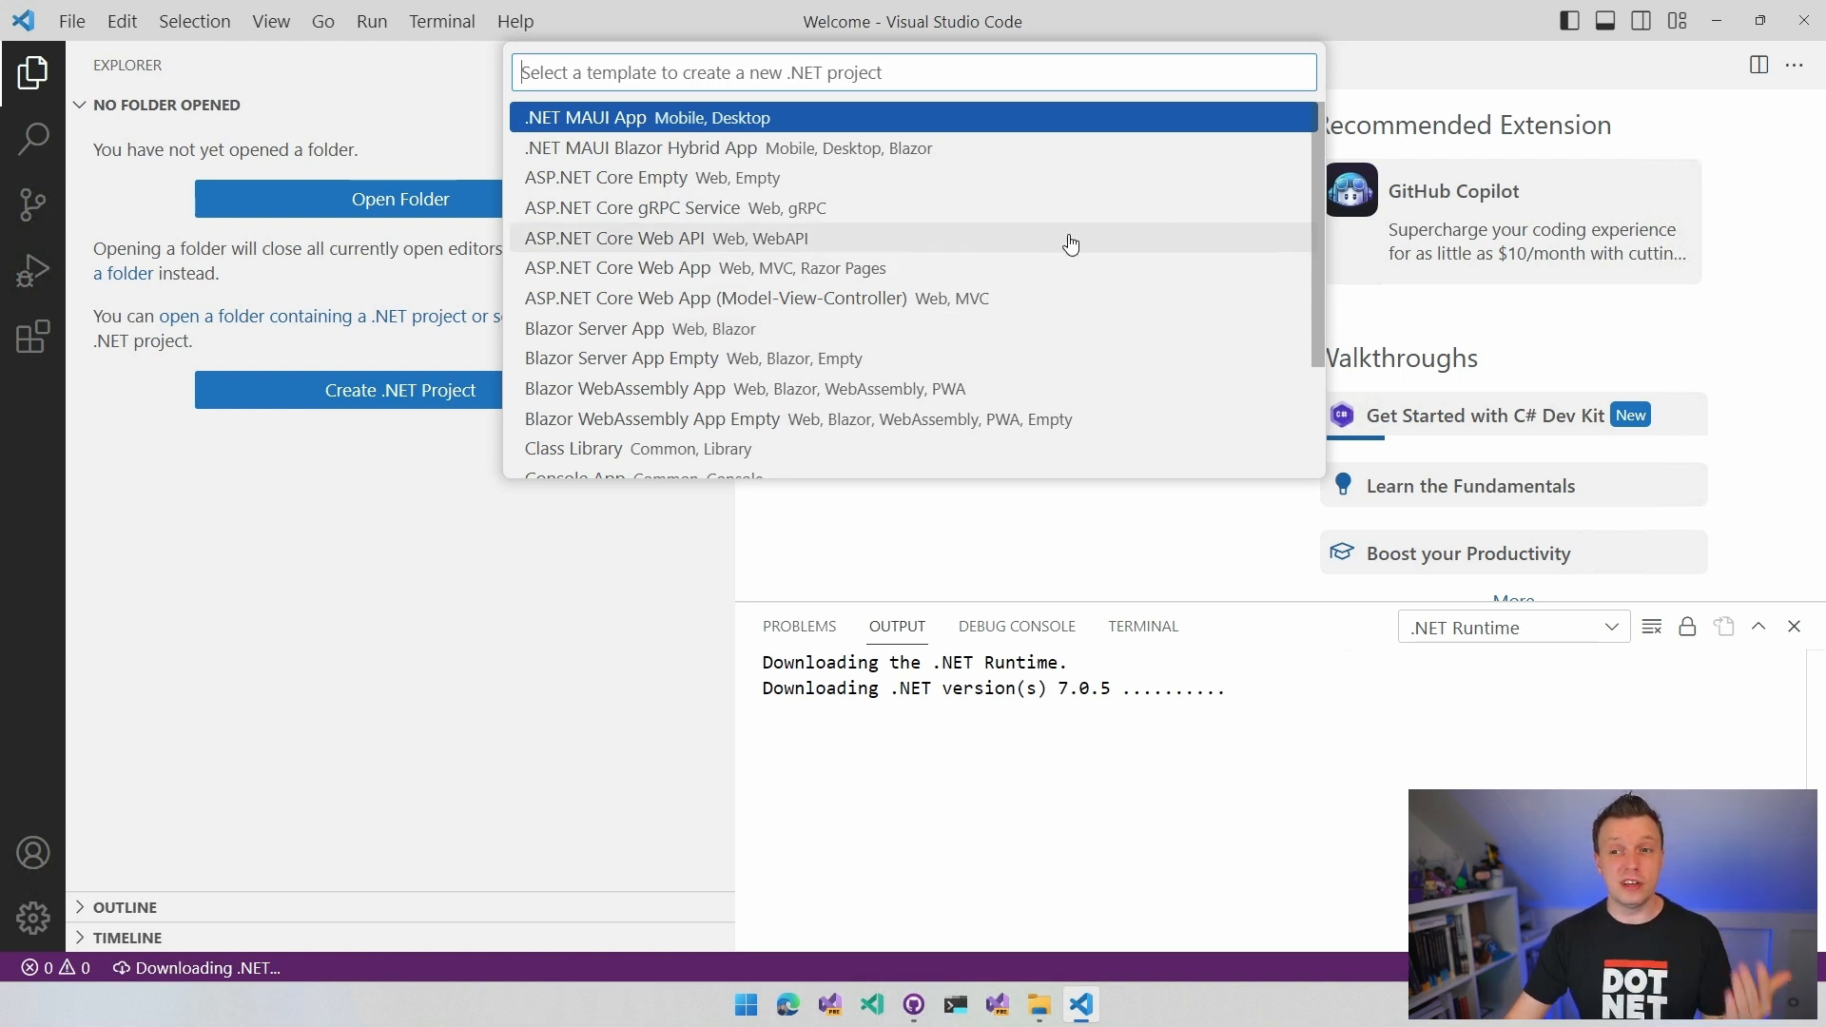
{"action": "mouse_move", "coordinate": [626, 147]}
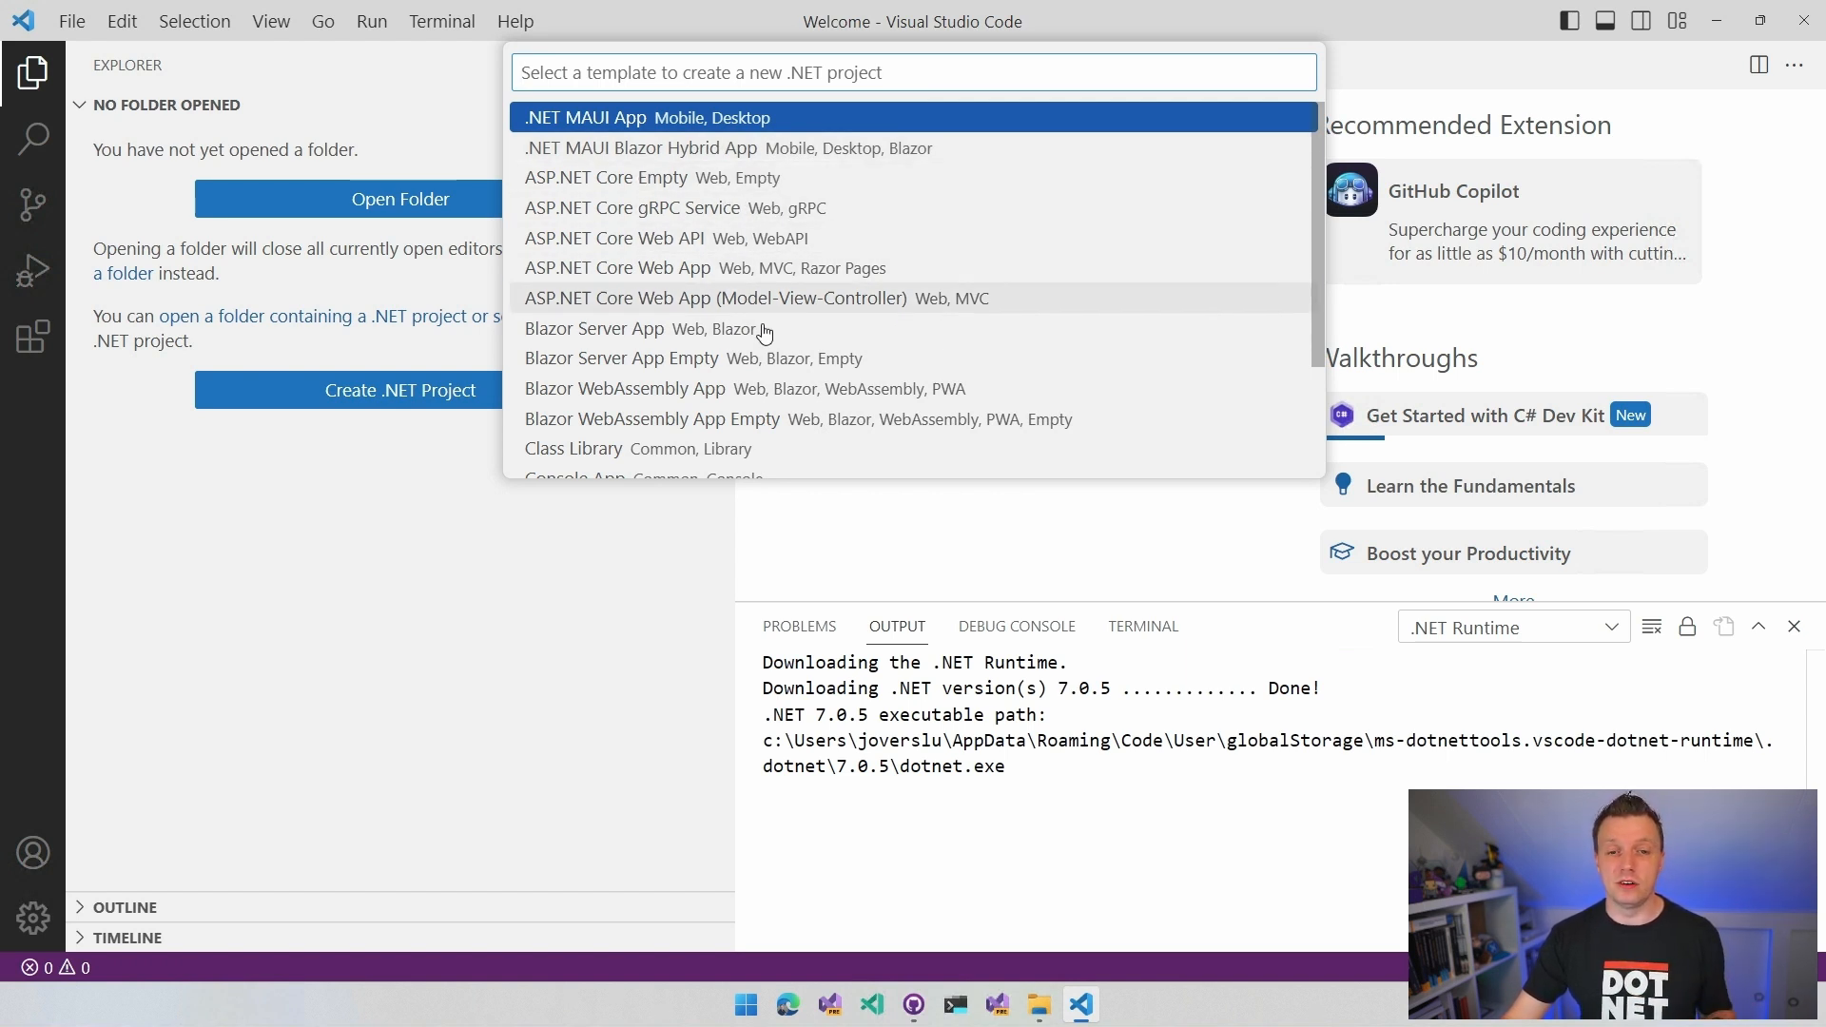
{"action": "scroll", "scroll_direction": "down", "scroll_amount": 3}
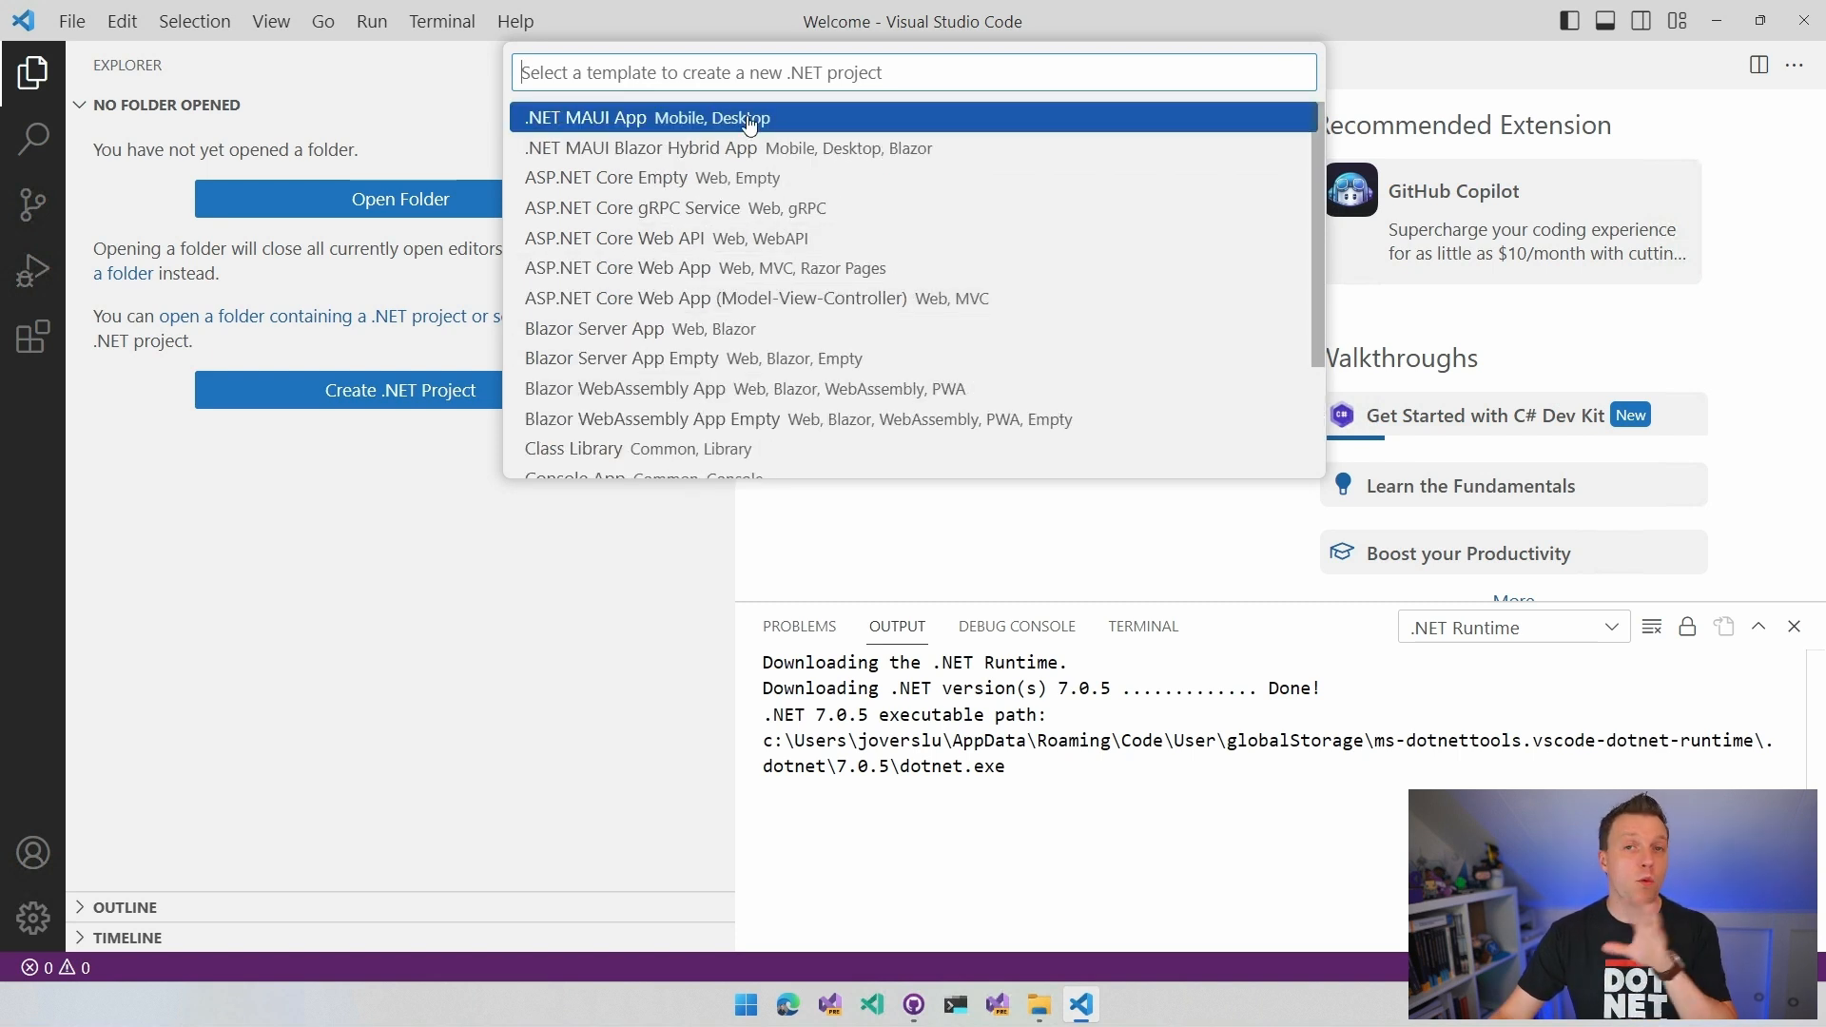
{"action": "mouse_move", "coordinate": [814, 176]}
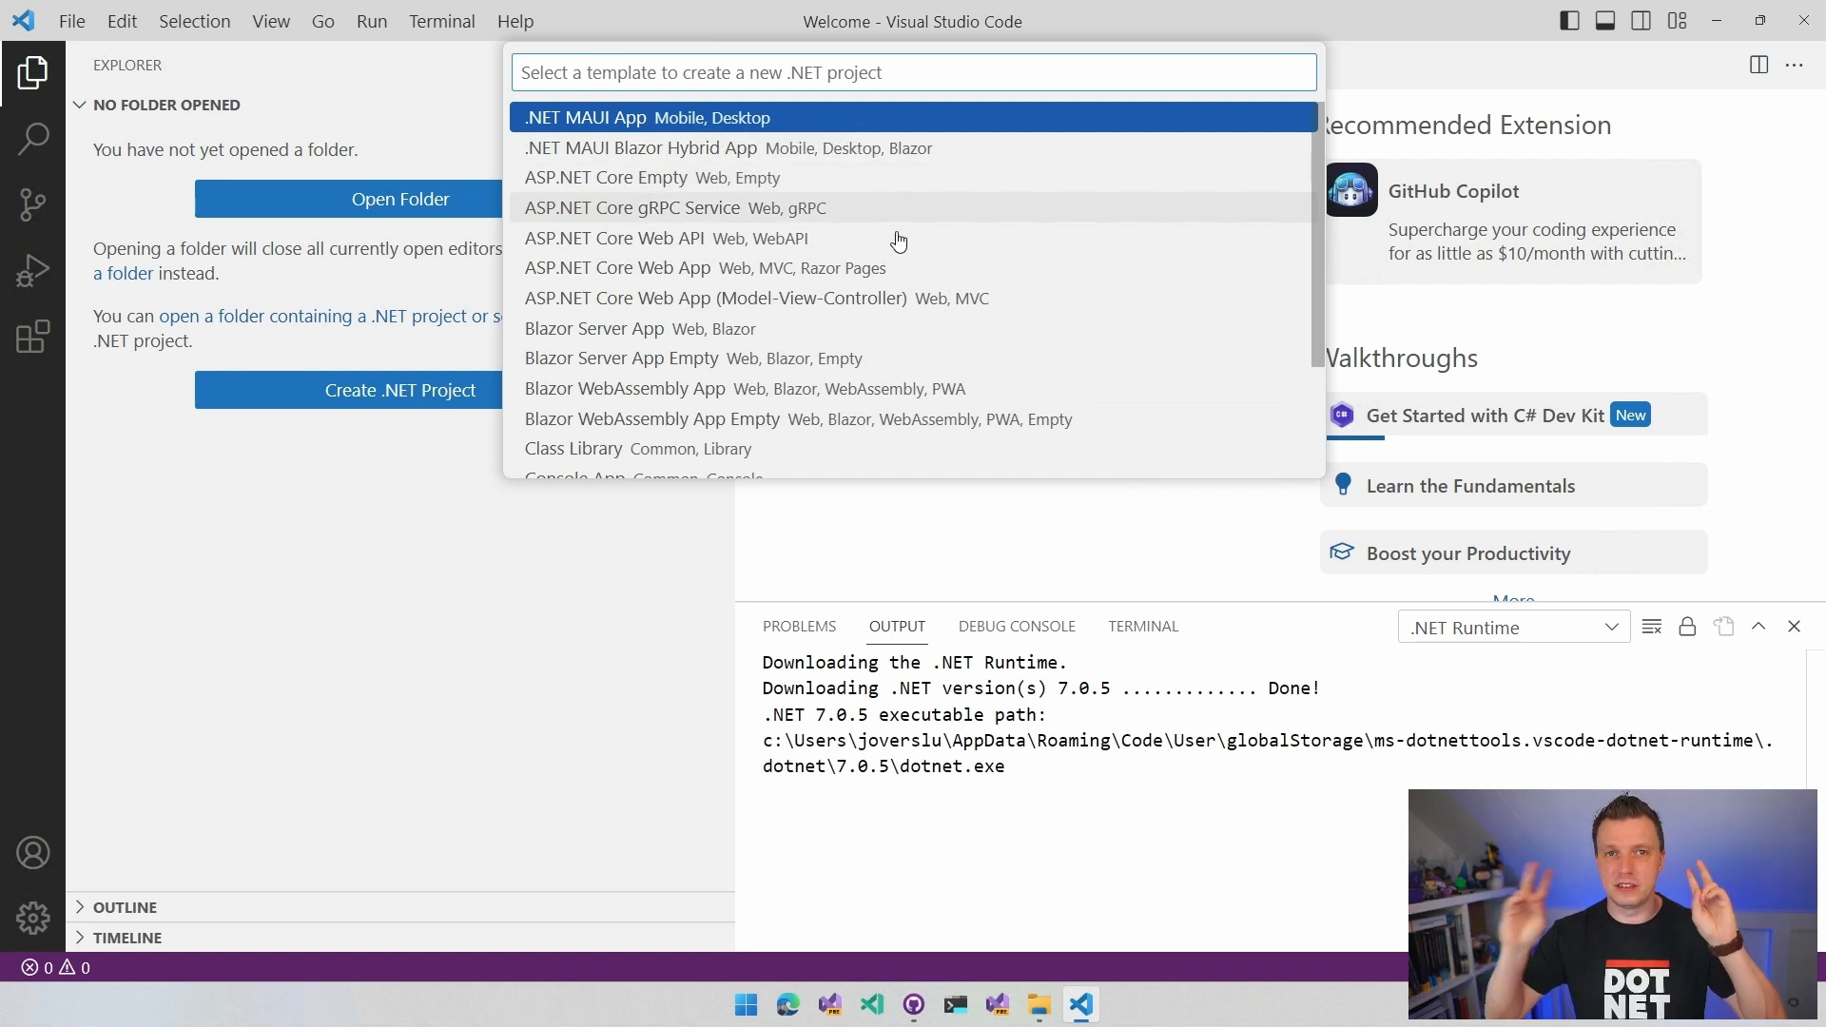
{"action": "mouse_move", "coordinate": [1141, 239]}
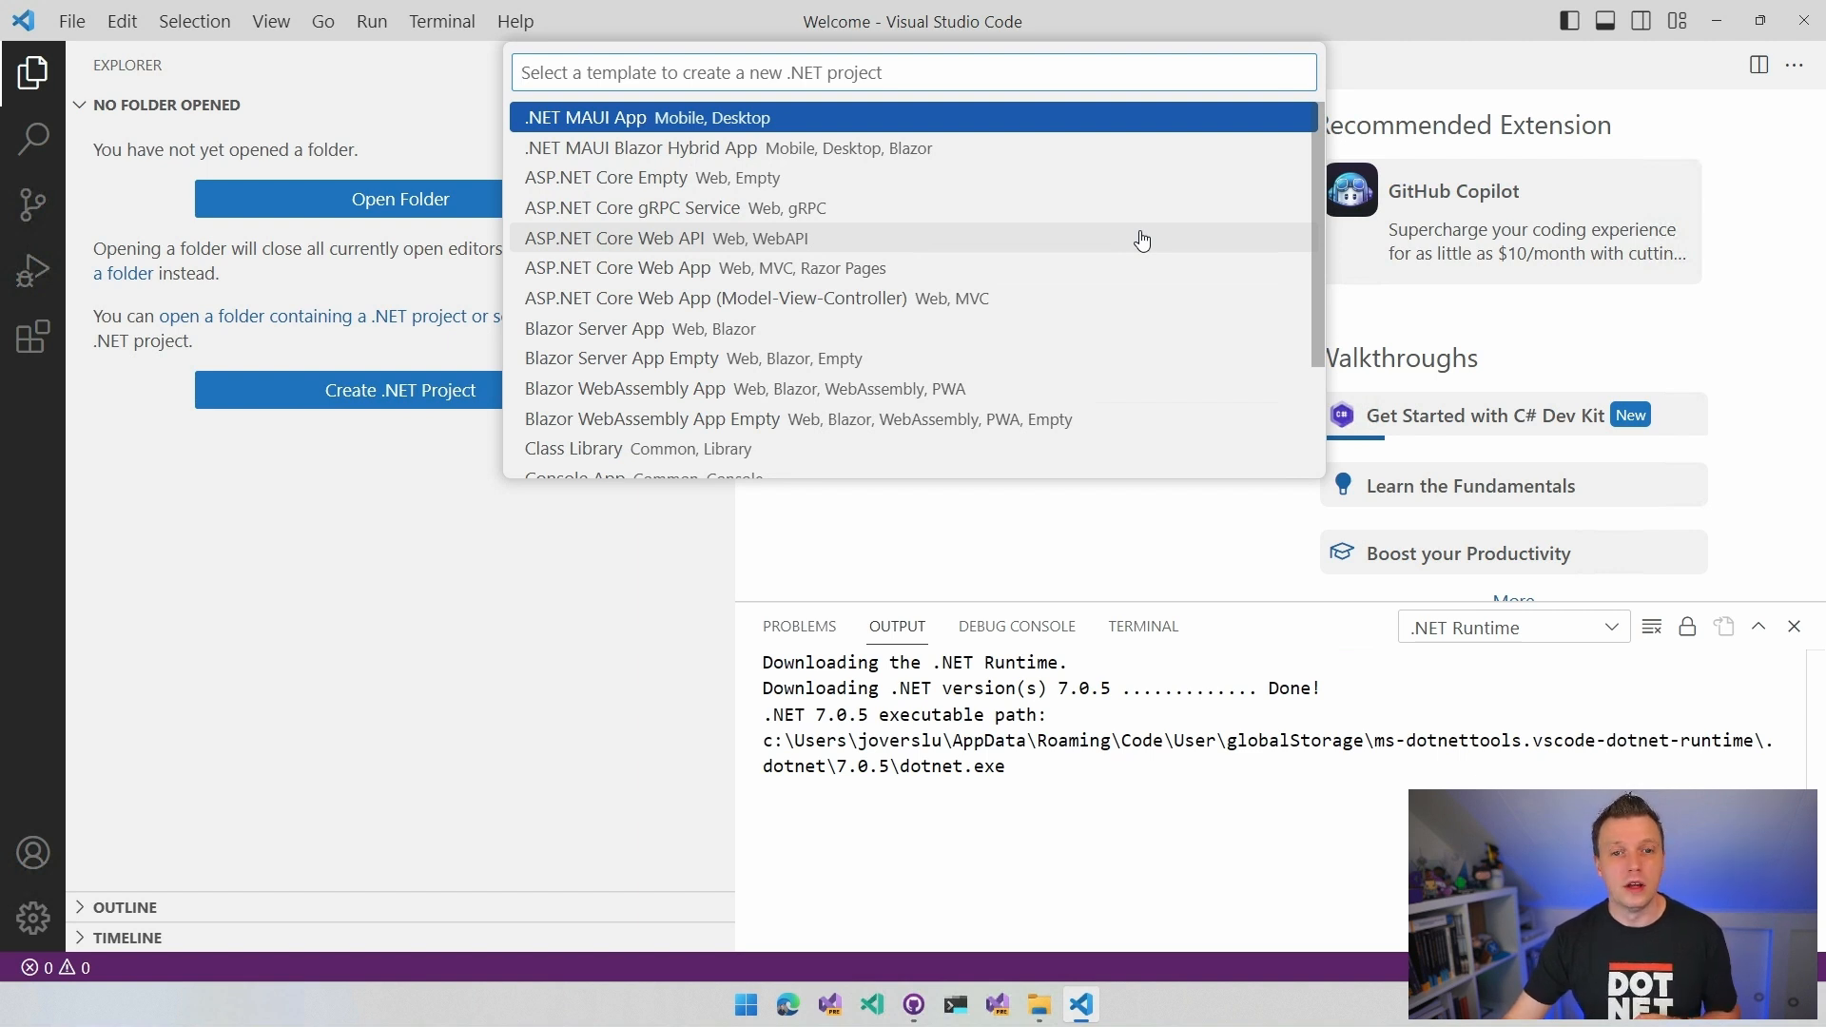
{"action": "mouse_move", "coordinate": [1014, 289]}
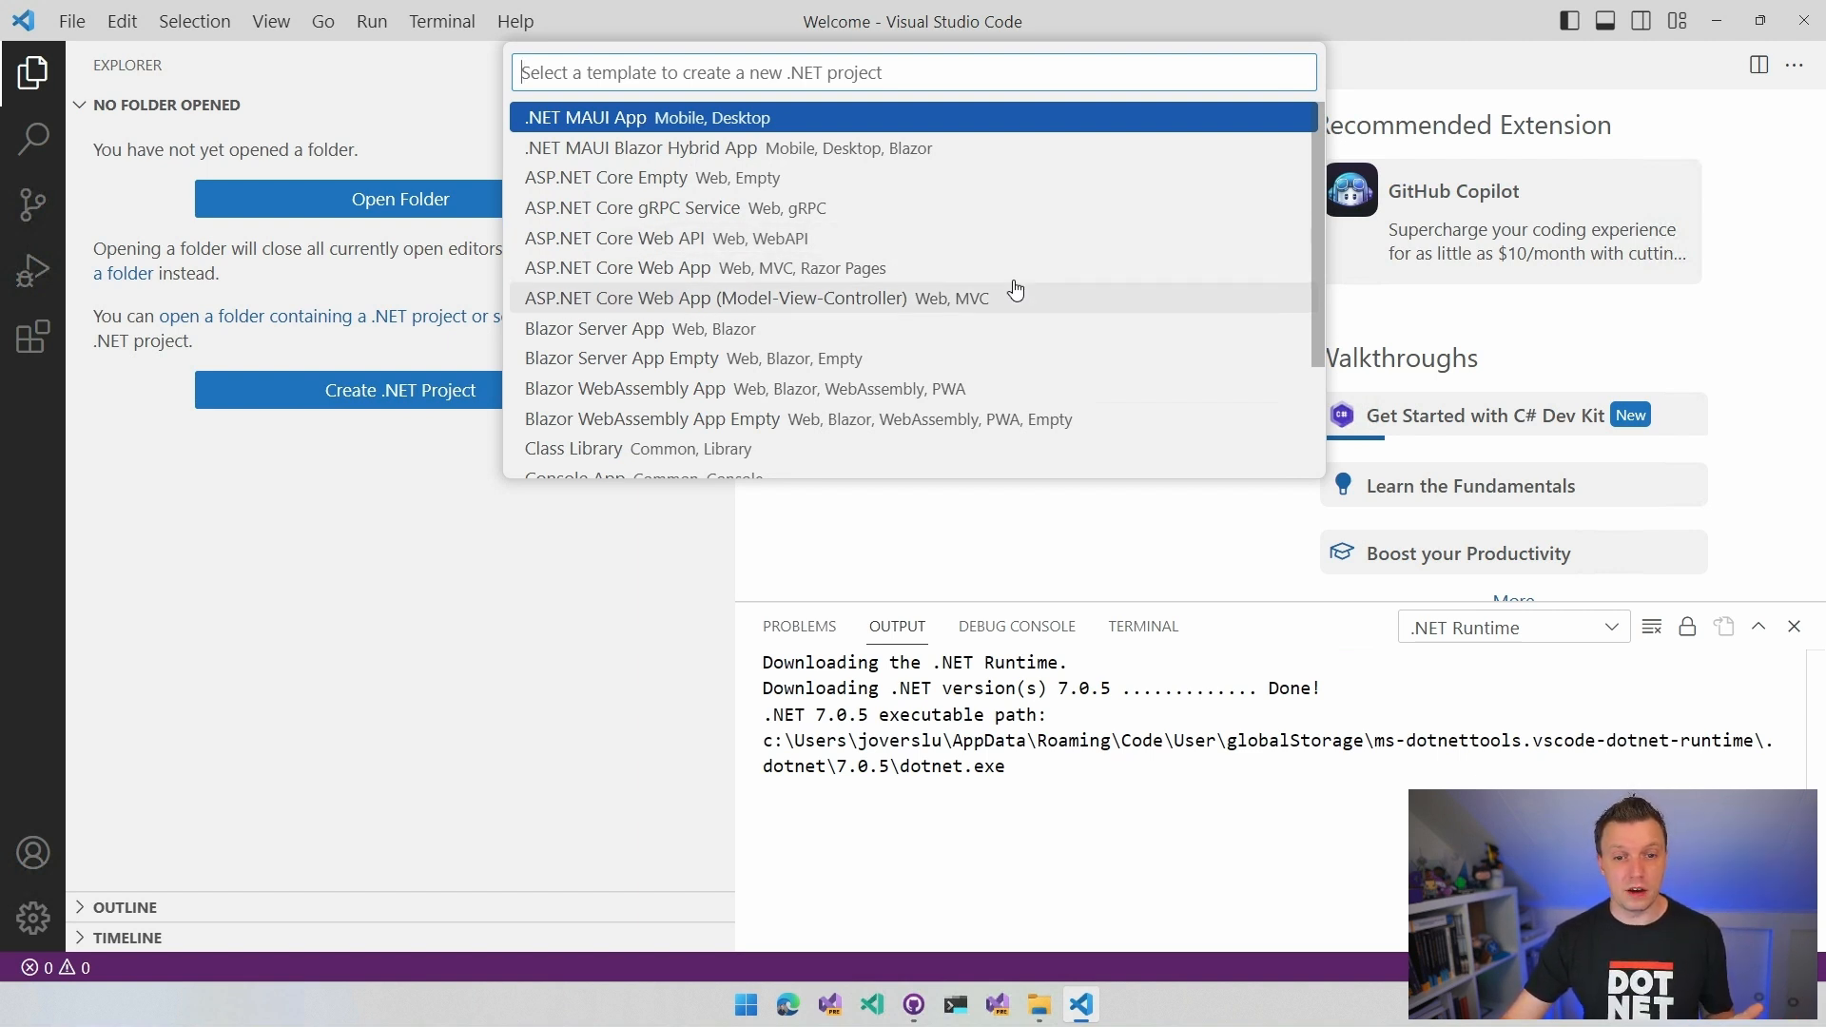
{"action": "mouse_move", "coordinate": [808, 188]}
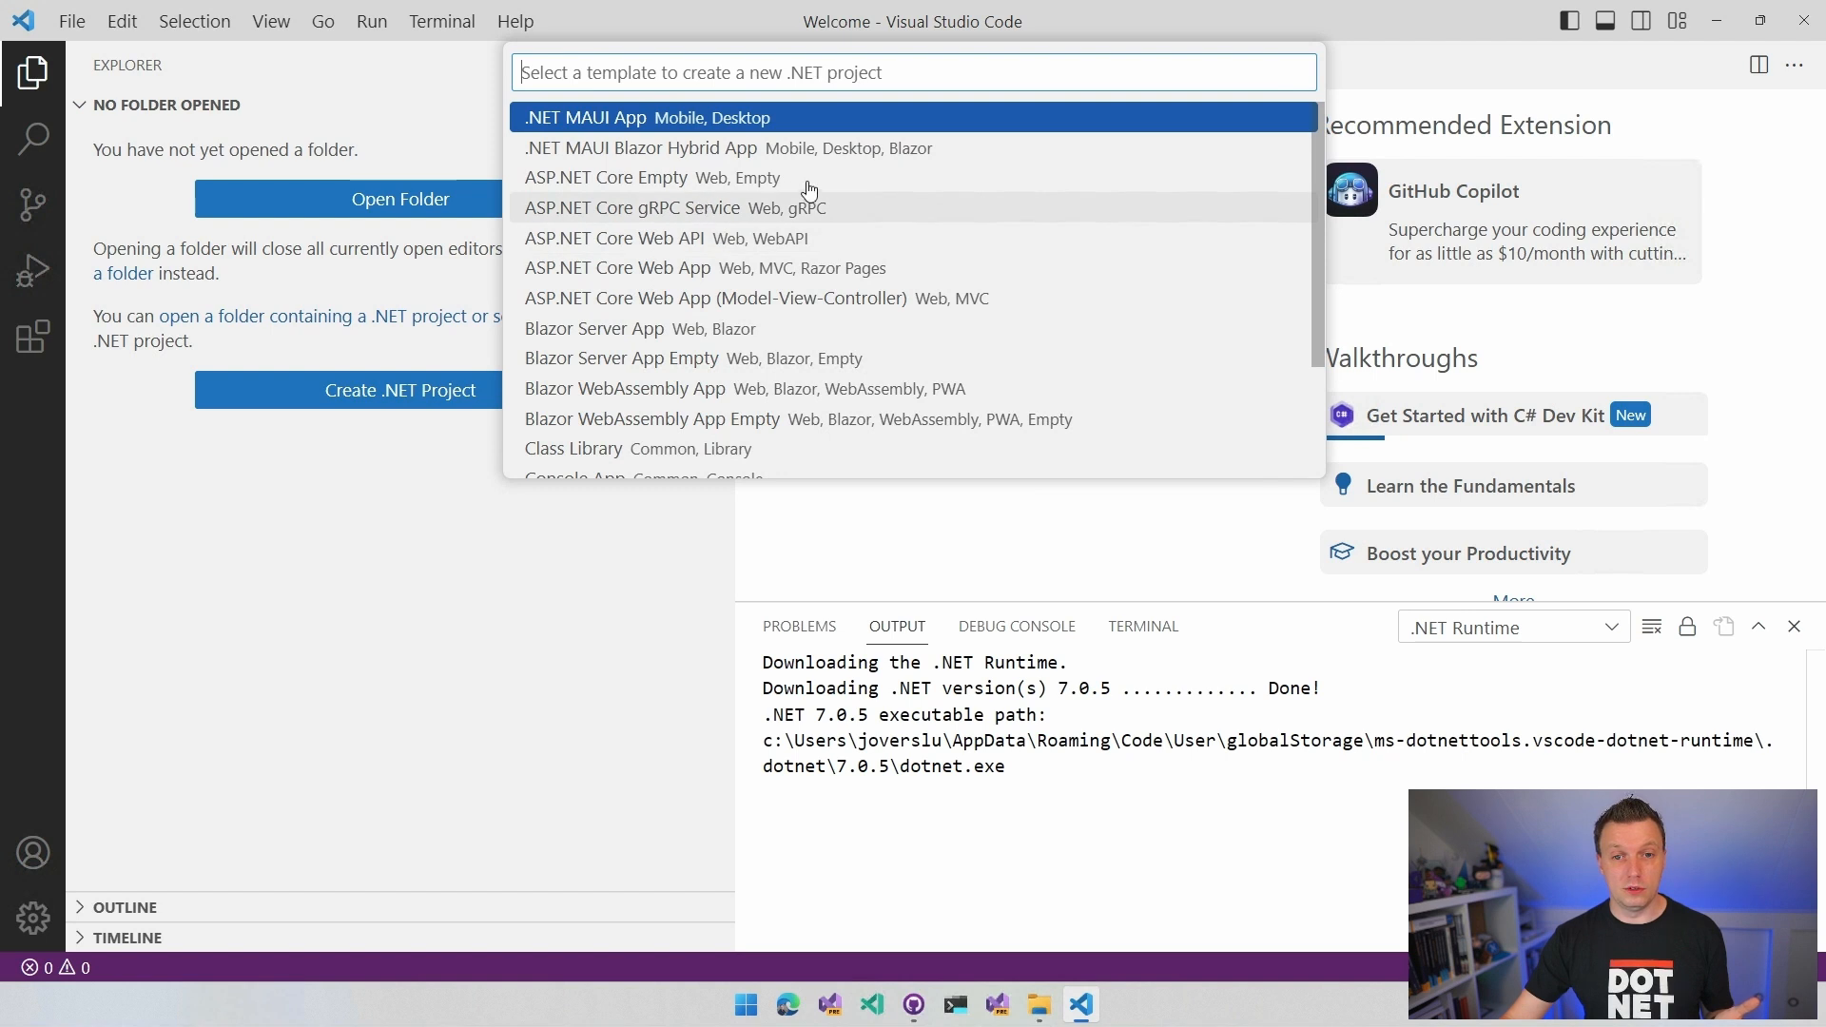
{"action": "mouse_move", "coordinate": [726, 238]}
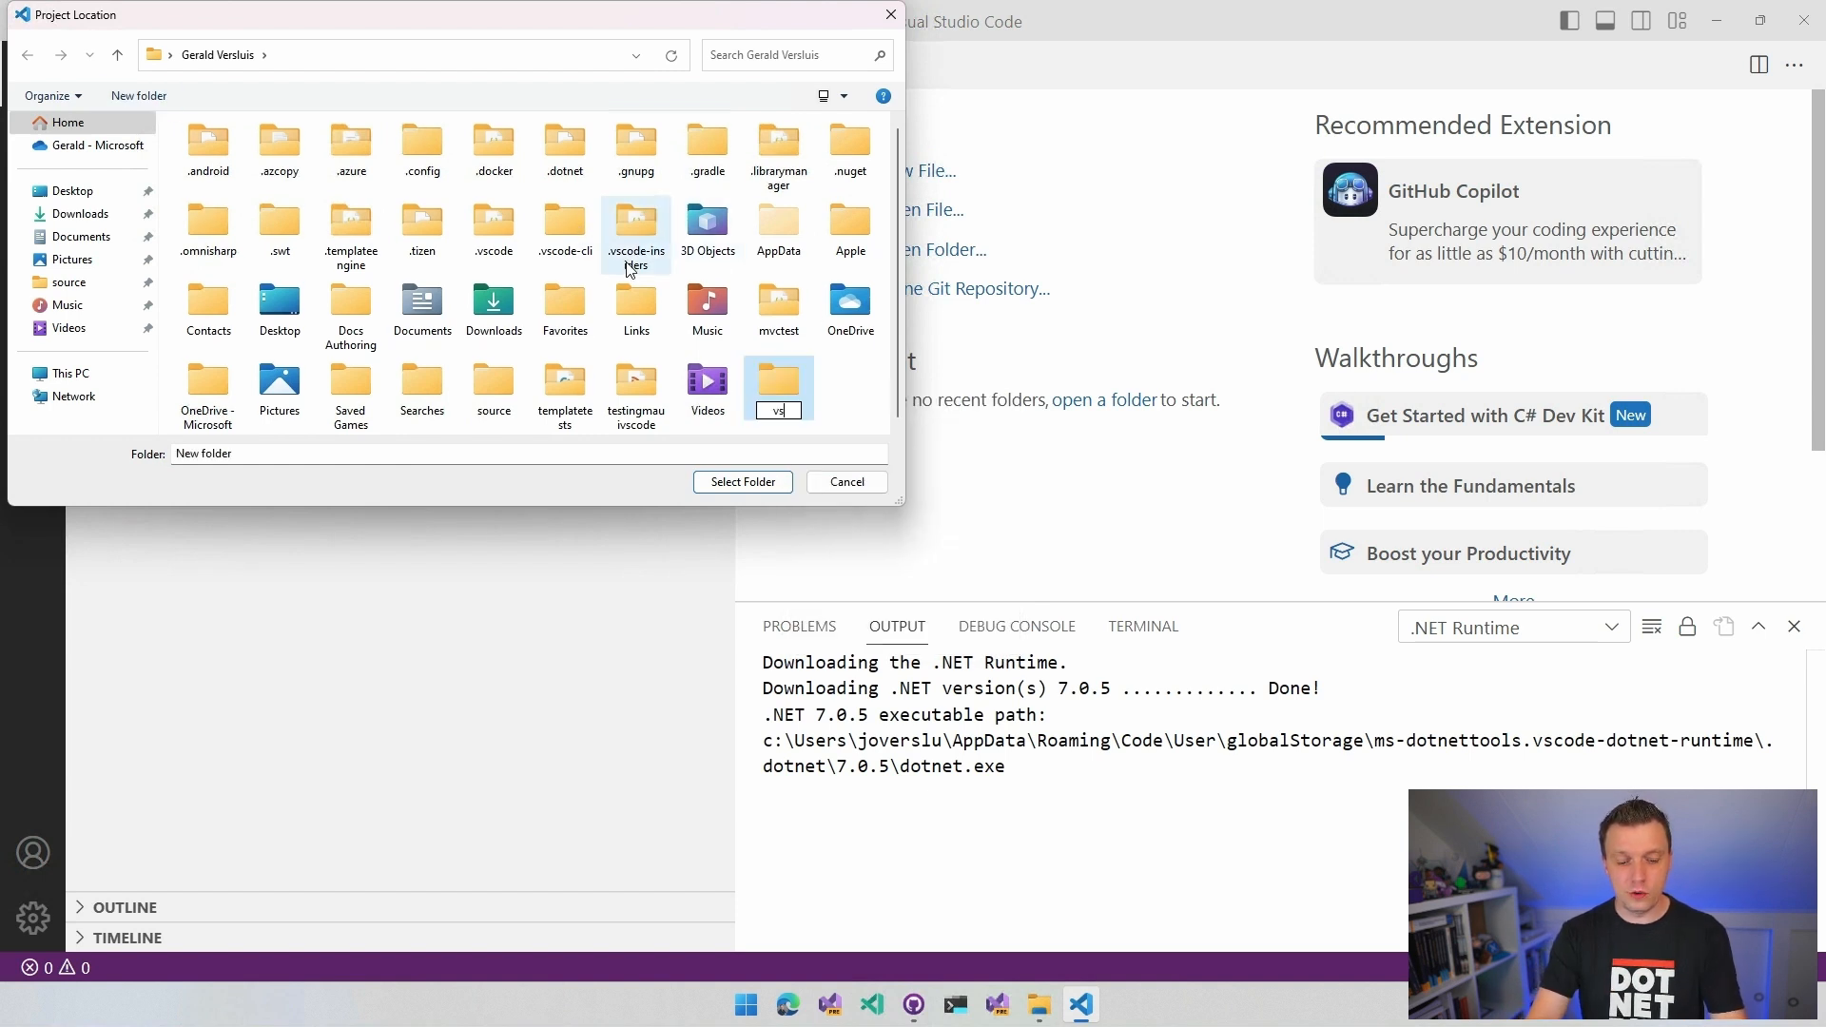
- Choose a new 'vscodedemo' folder as the location and accept the name WebApplication1
{"action": "type", "text": "vscodedemo"}
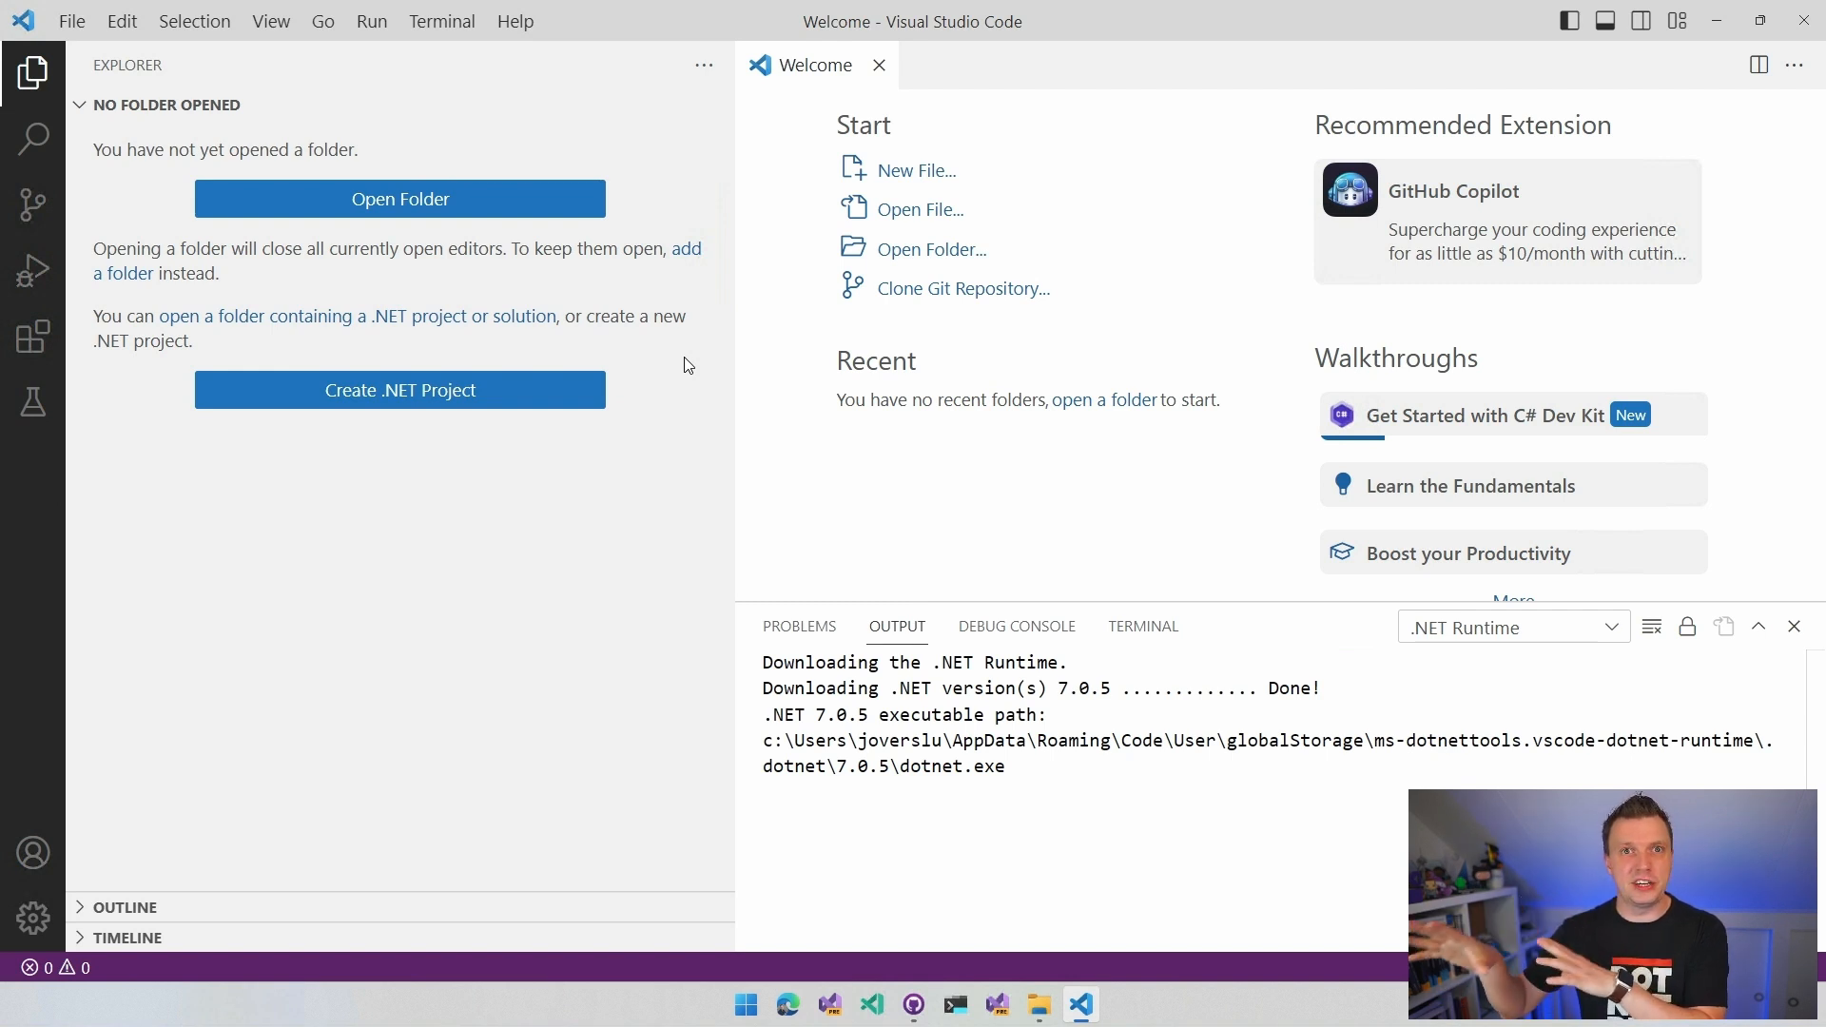
{"action": "left_click", "coordinate": [400, 389]}
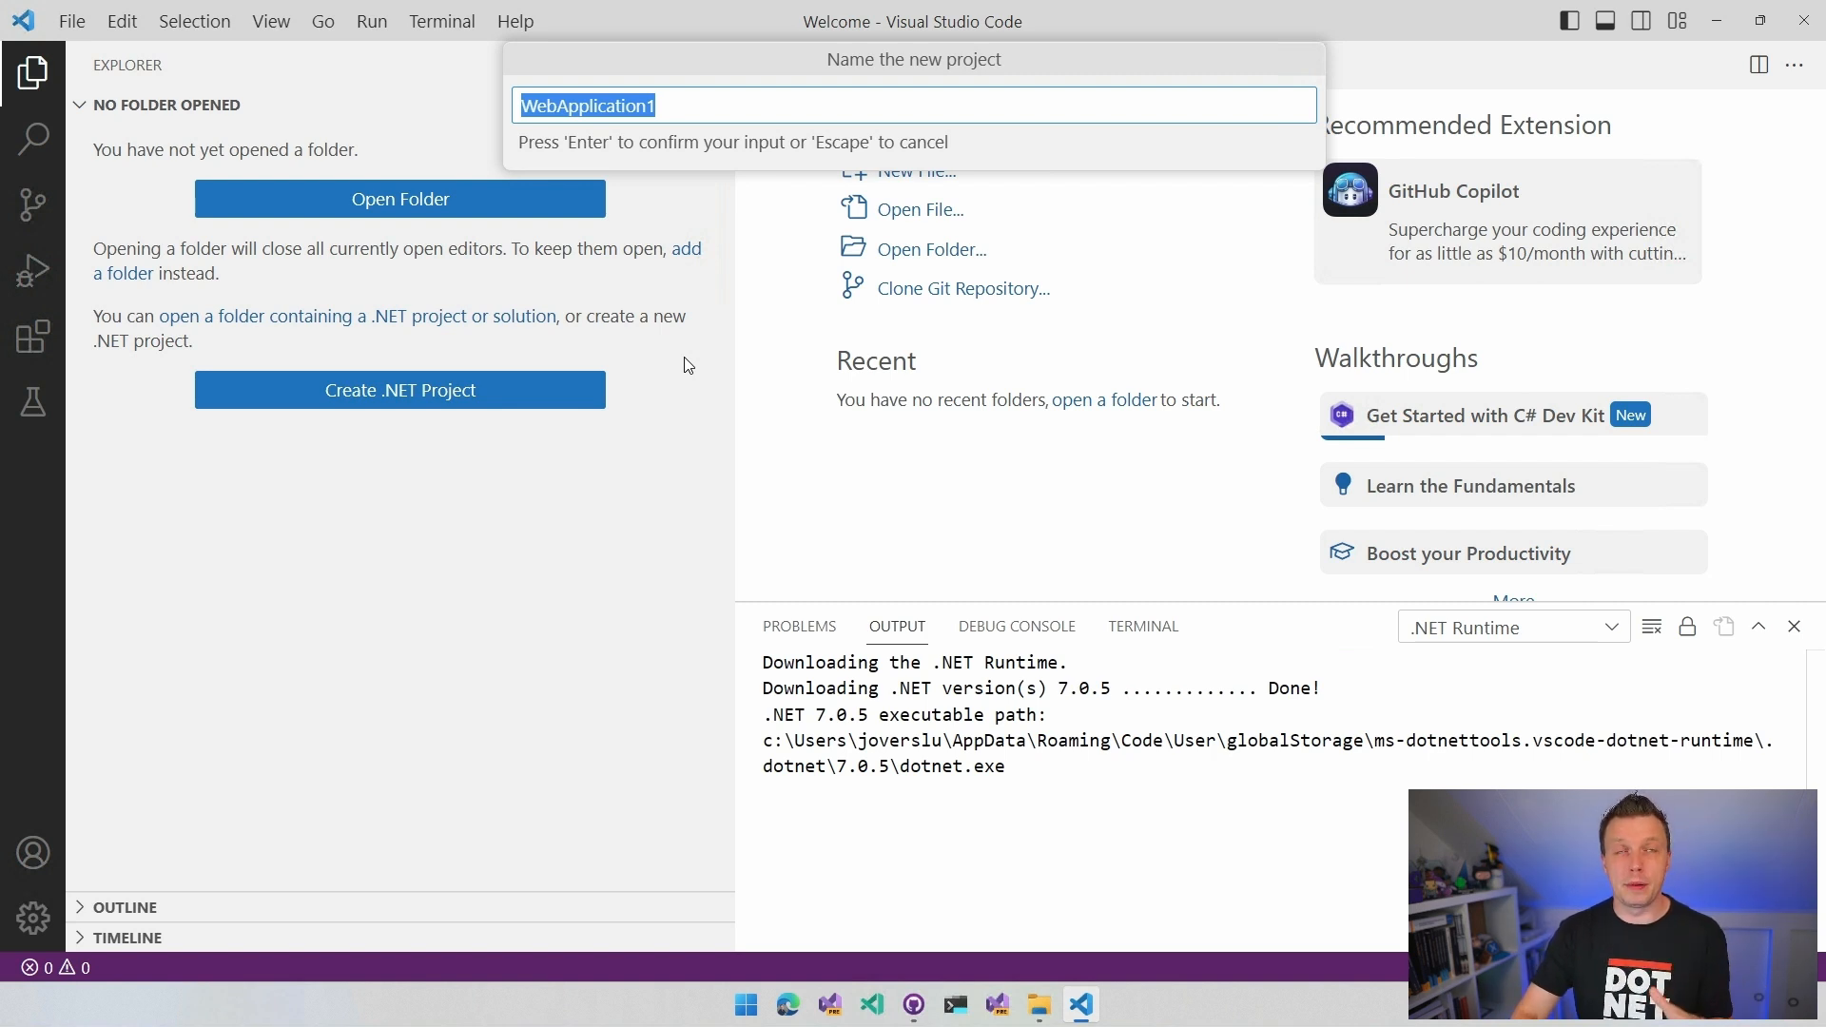
{"action": "key", "text": "Escape"}
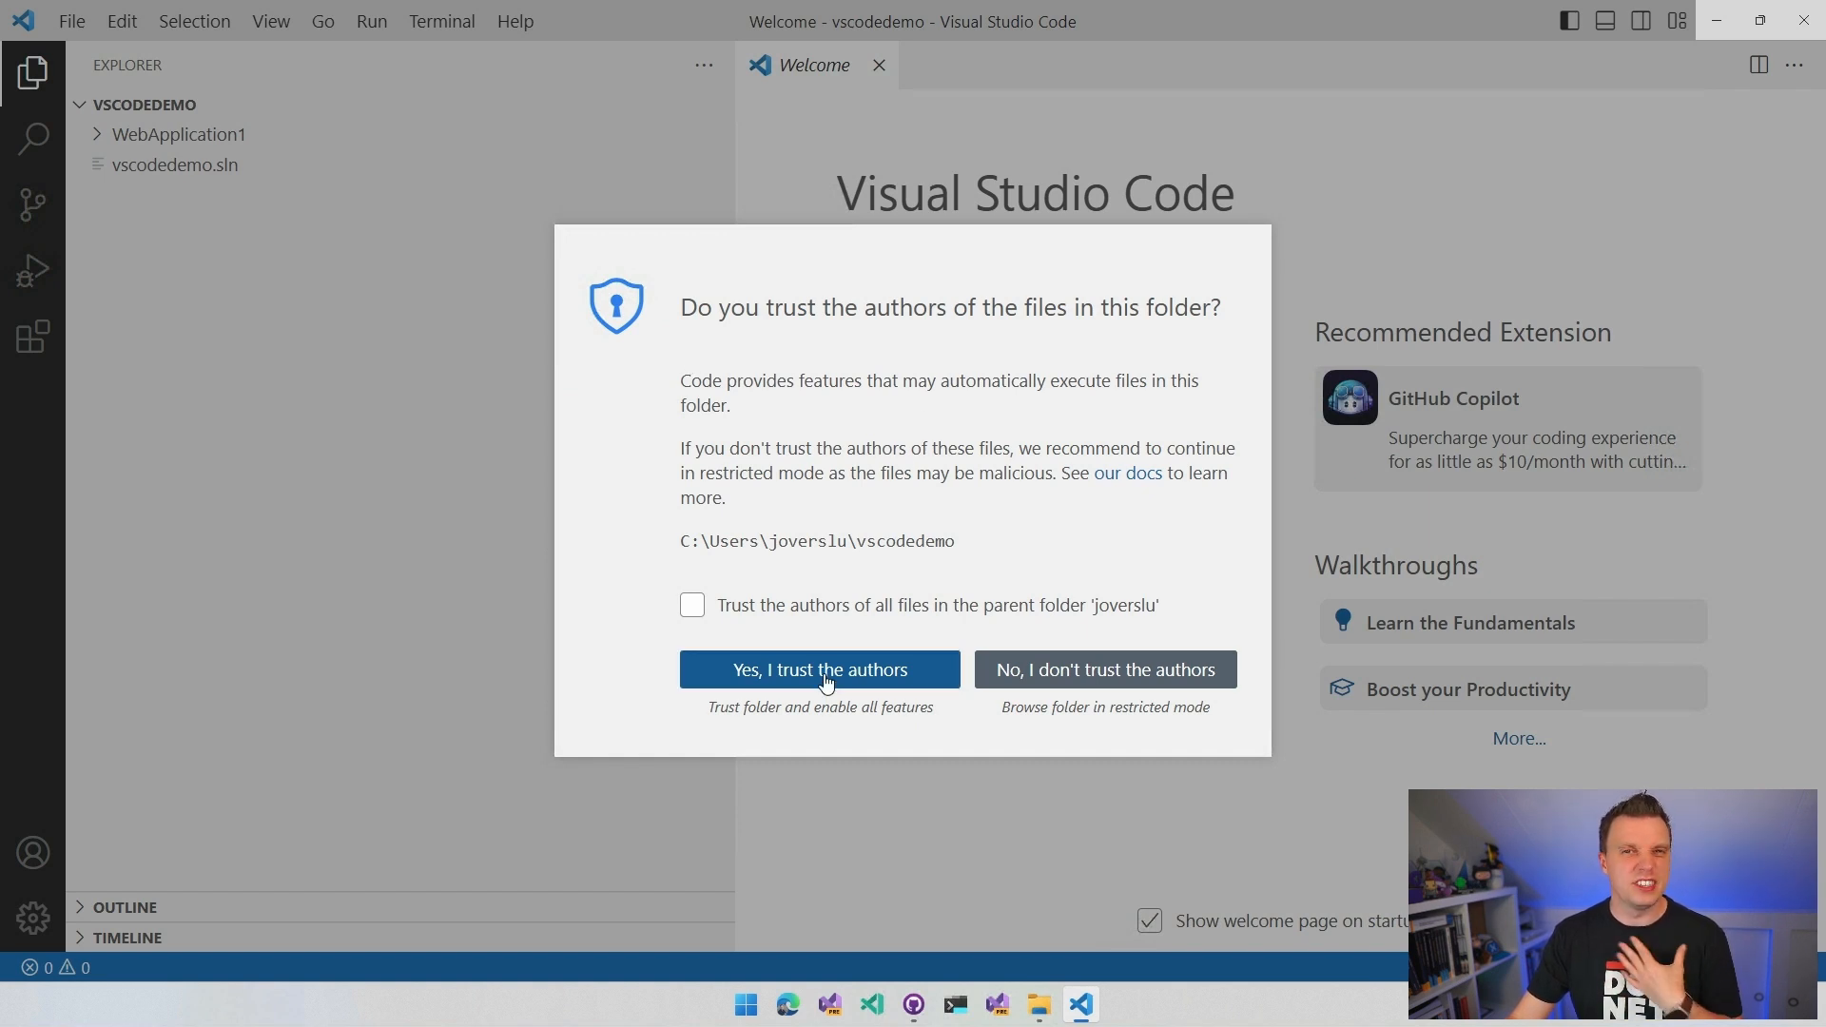
- Trust the vscodedemo folder's authors, then expand and collapse WebApplication1 in Explorer
{"action": "left_click", "coordinate": [819, 669]}
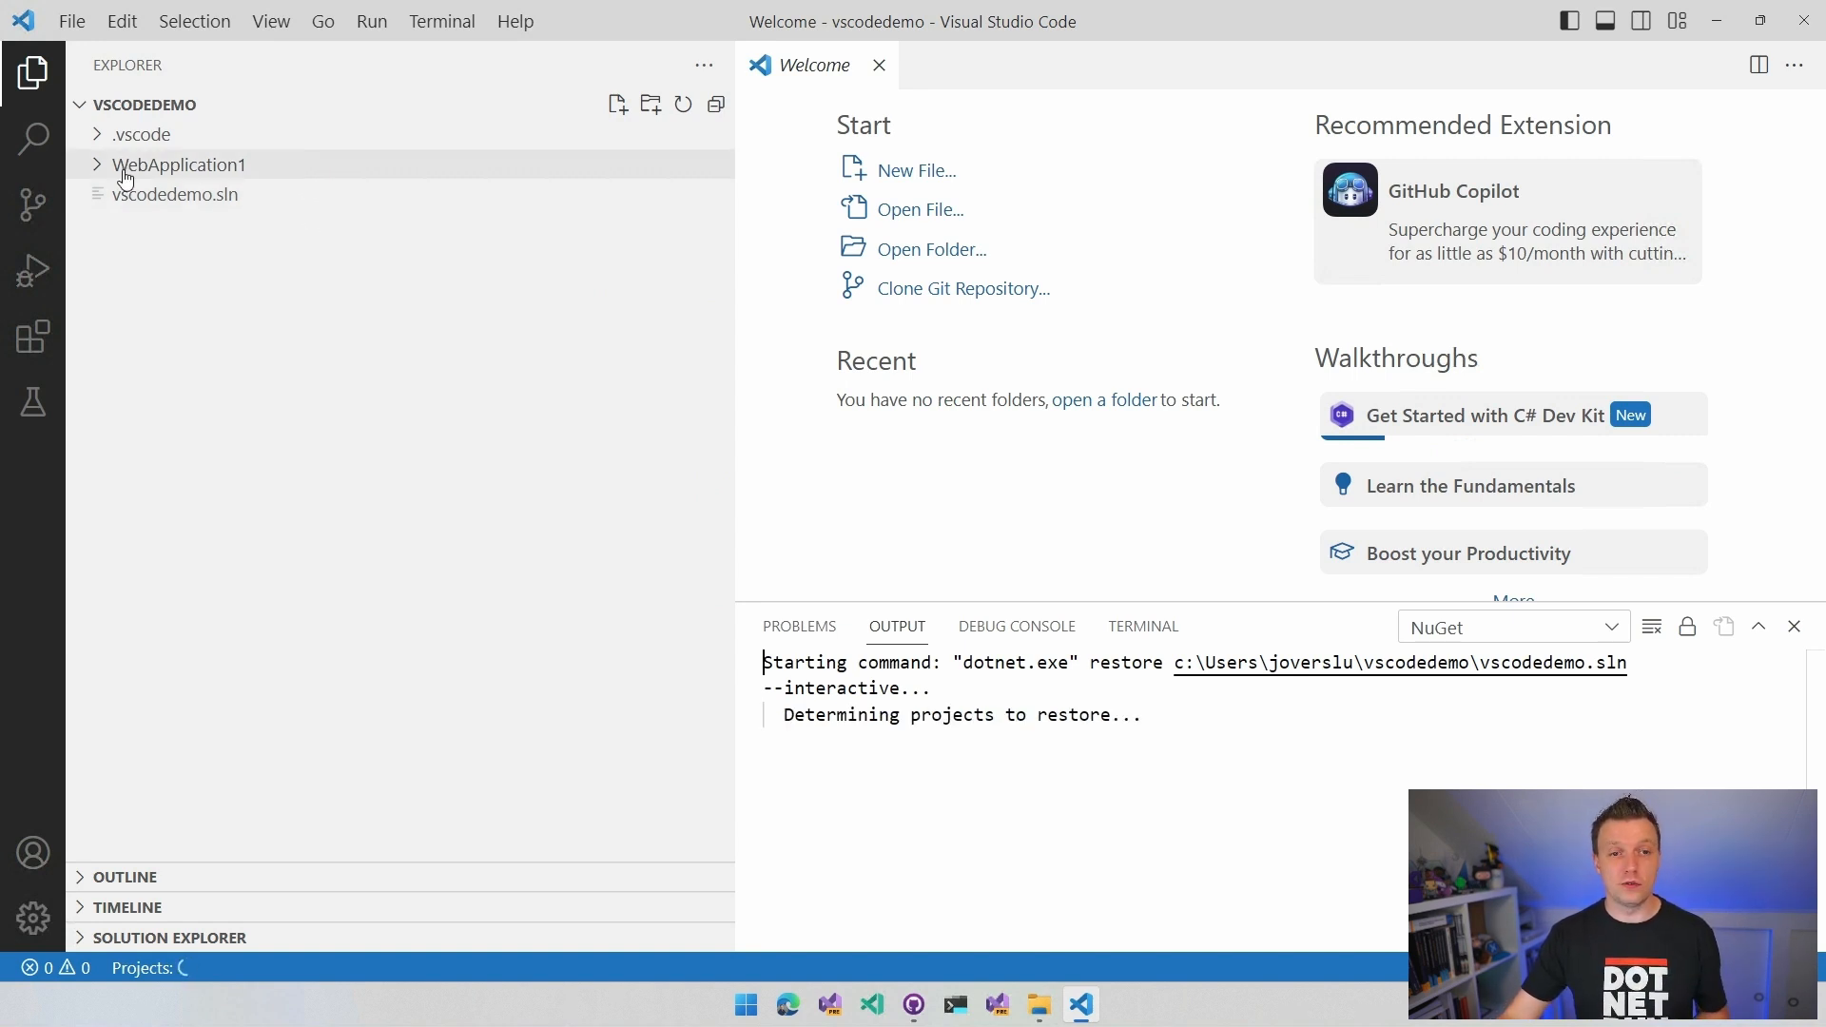
{"action": "left_click", "coordinate": [180, 164]}
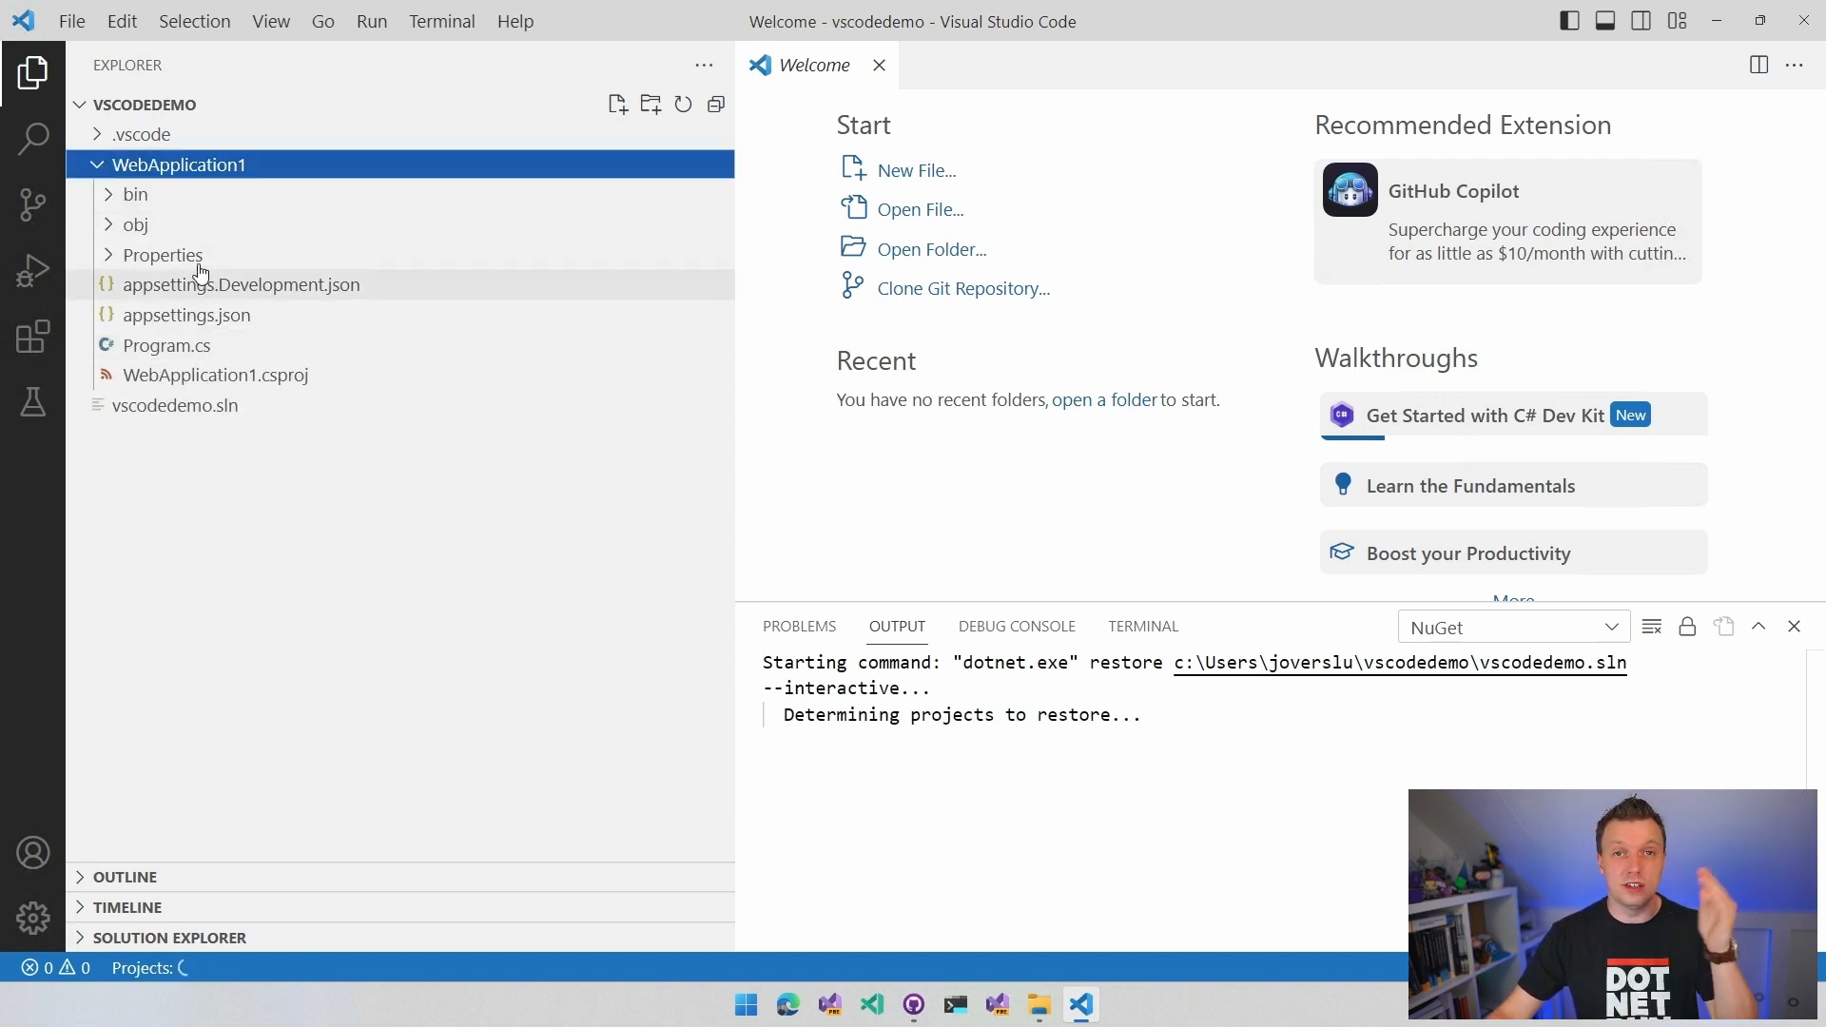
{"action": "mouse_move", "coordinate": [254, 315]}
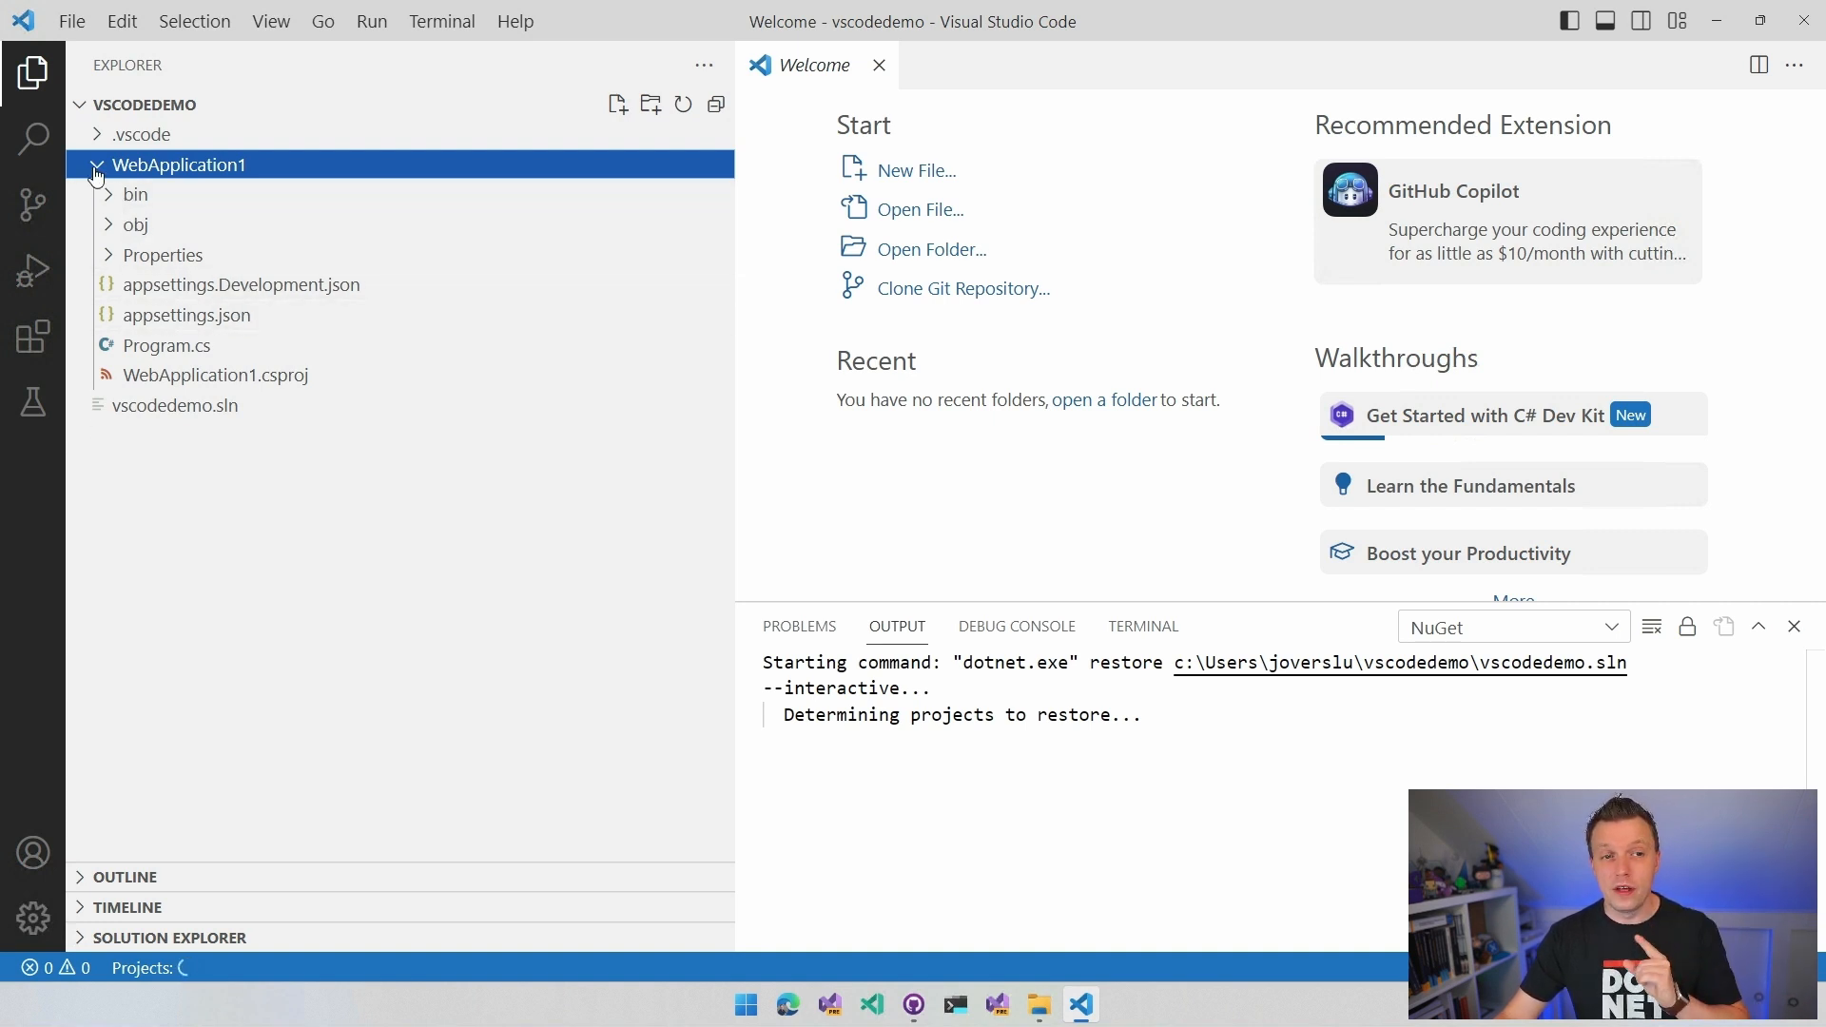
{"action": "left_click", "coordinate": [97, 164]}
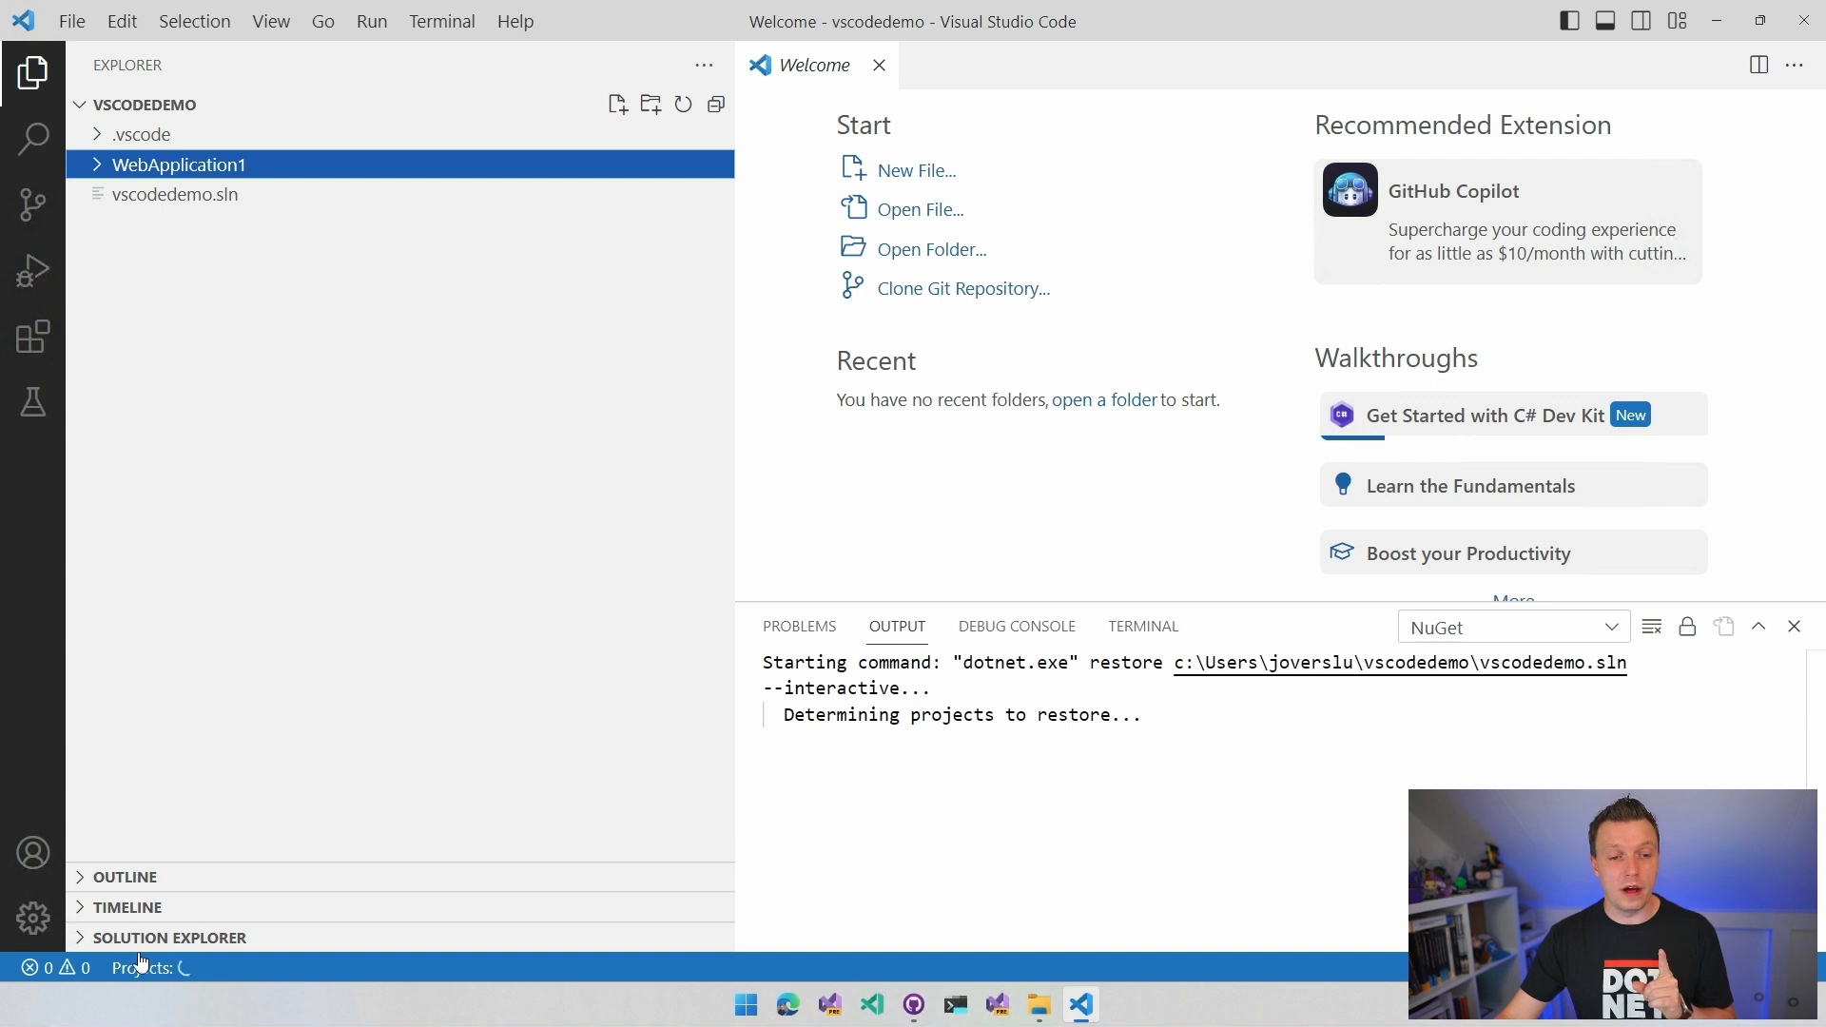
{"action": "mouse_move", "coordinate": [81, 947]}
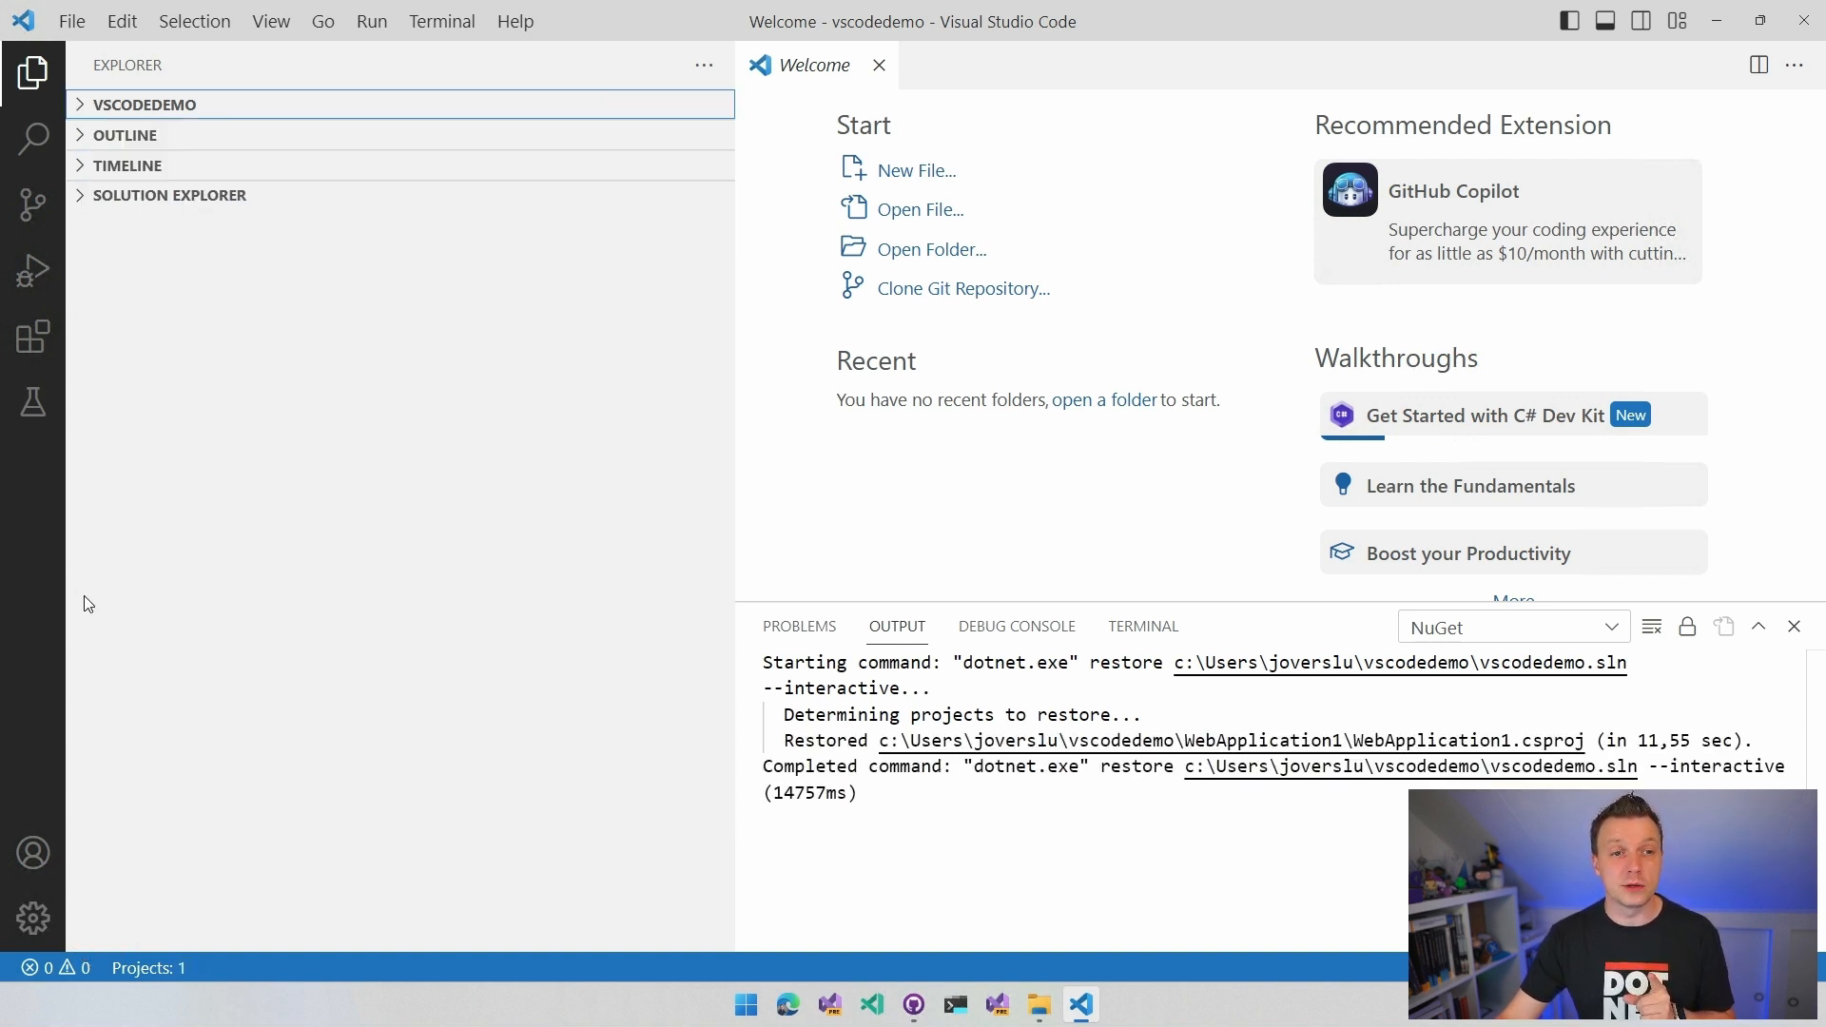
- Close vscodedemo.sln, open the WebApplication1 .csproj, and browse its nodes in Solution Explorer
{"action": "left_click", "coordinate": [170, 194]}
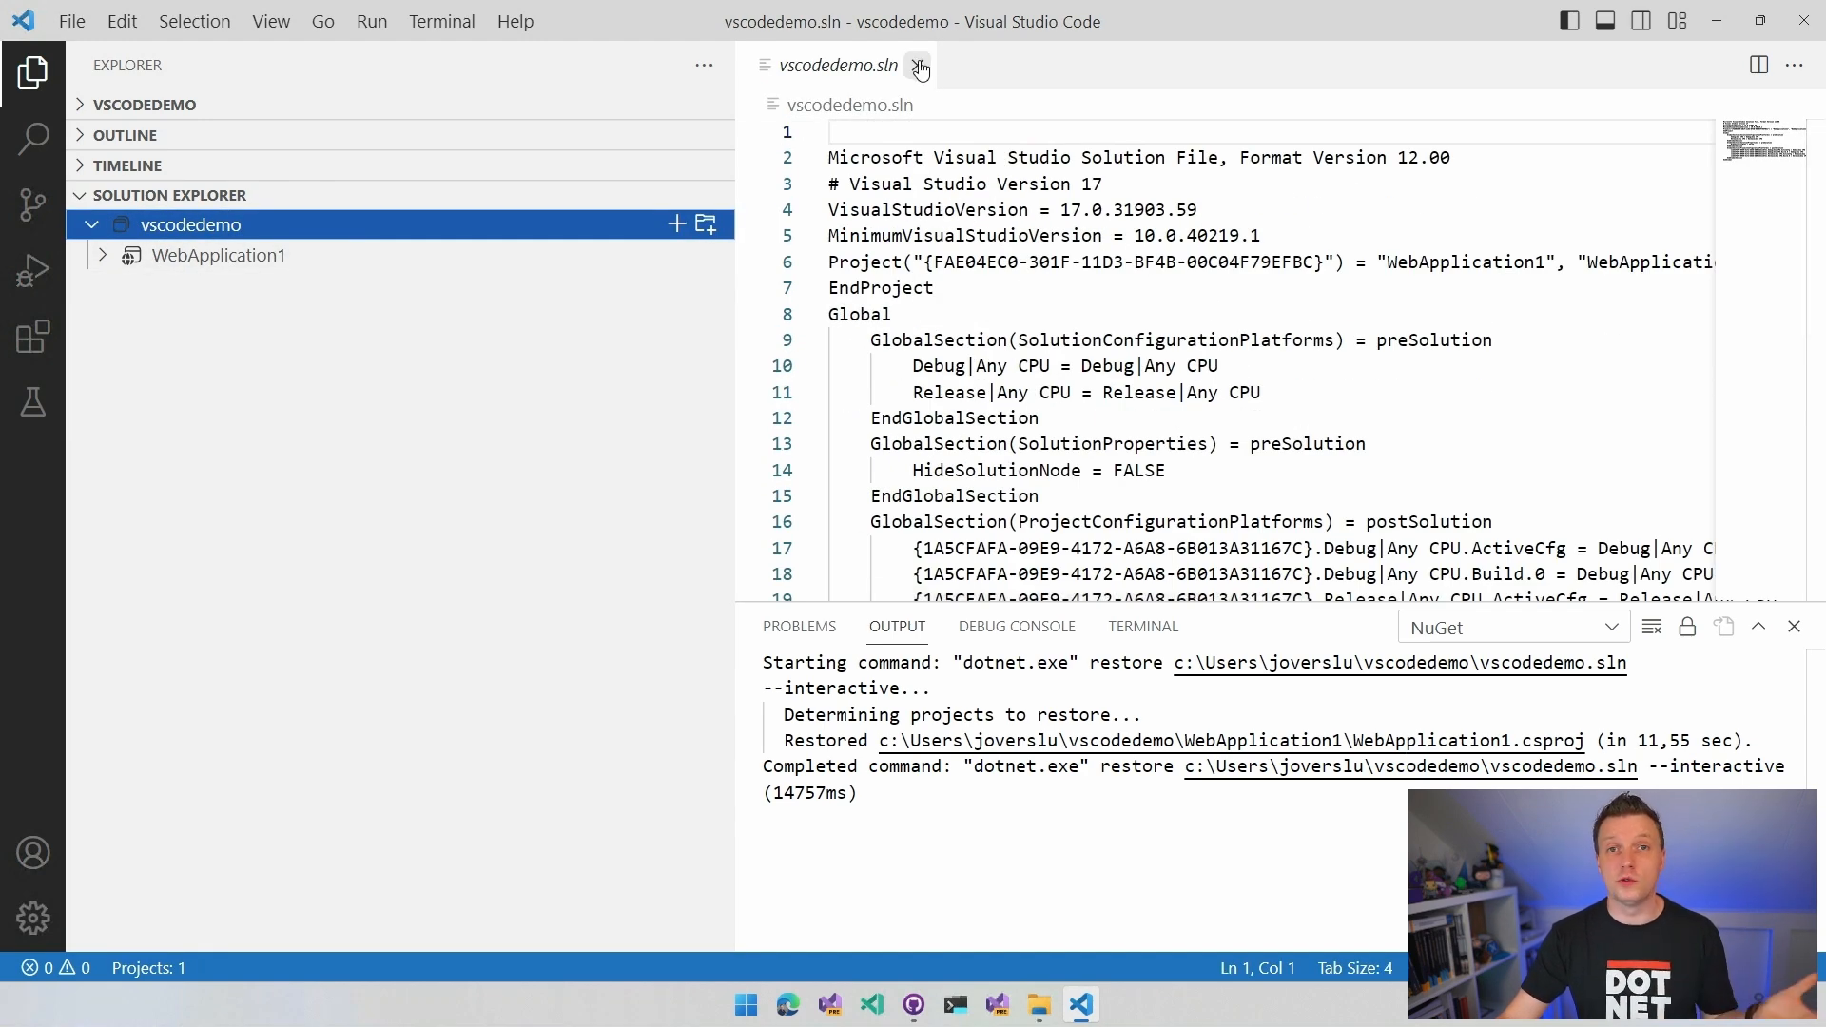
{"action": "left_click", "coordinate": [919, 66]}
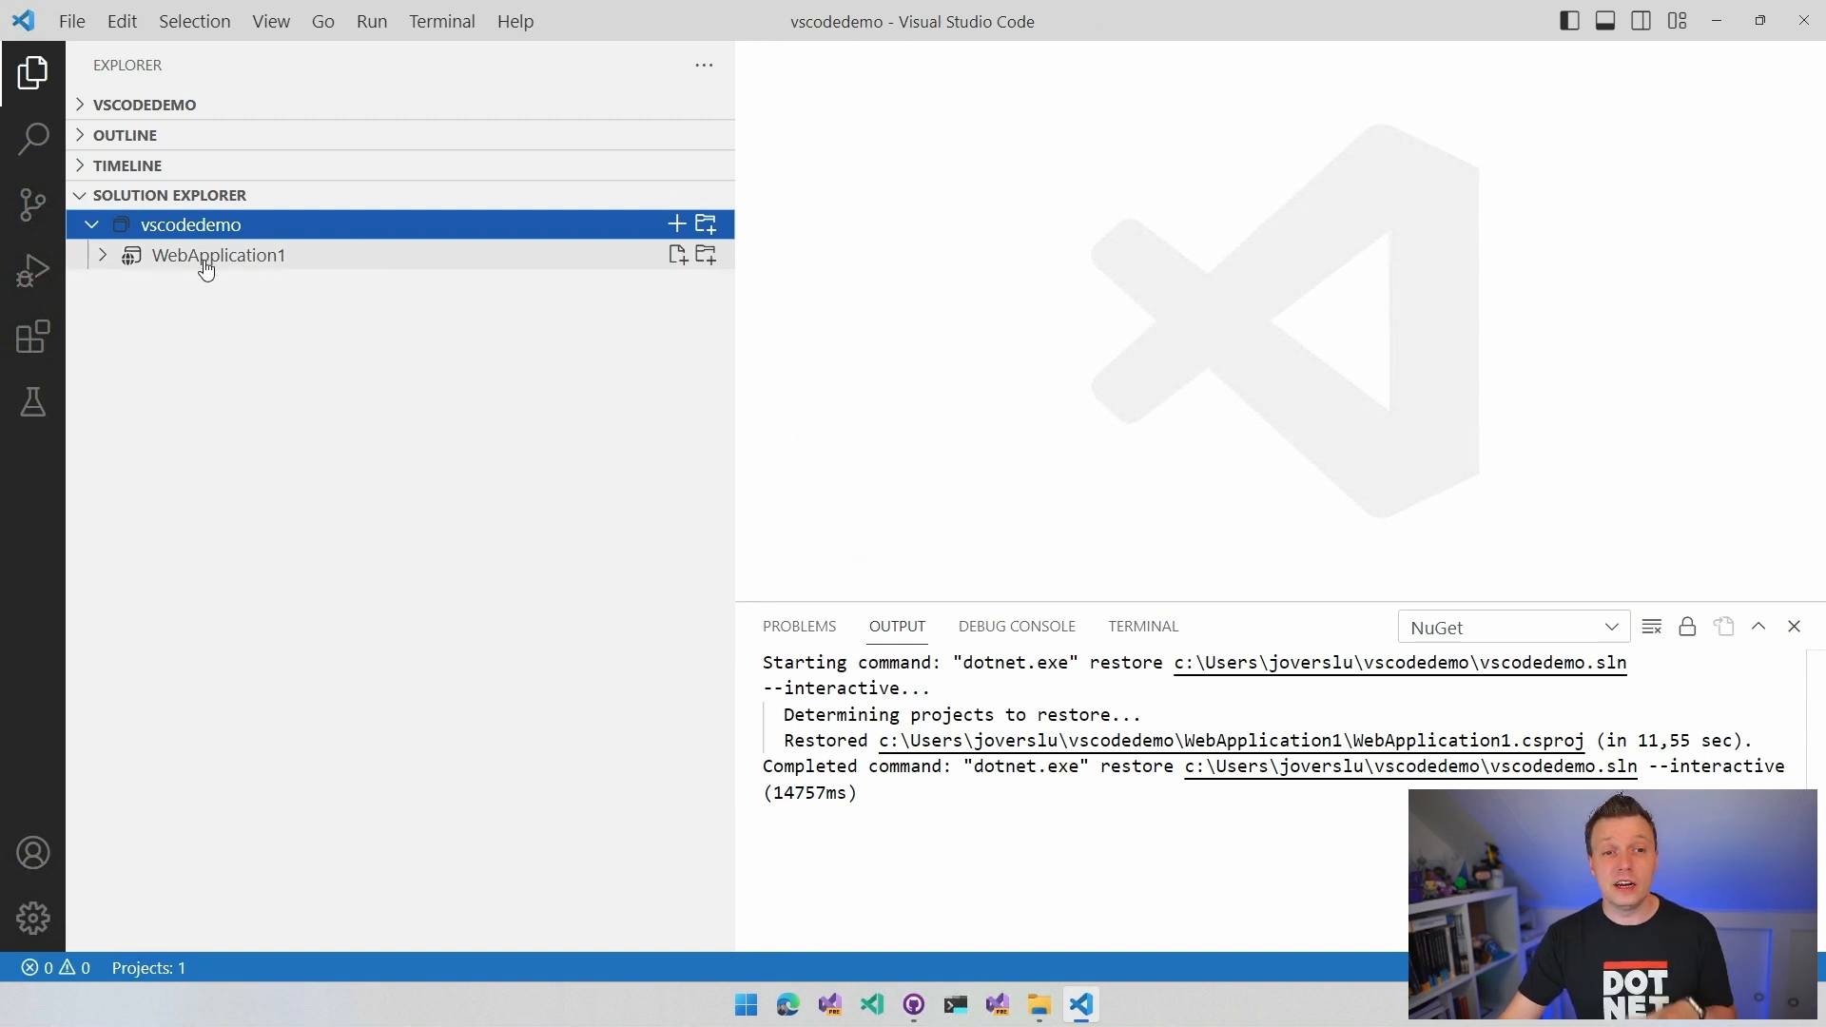
{"action": "double_click", "coordinate": [218, 254]}
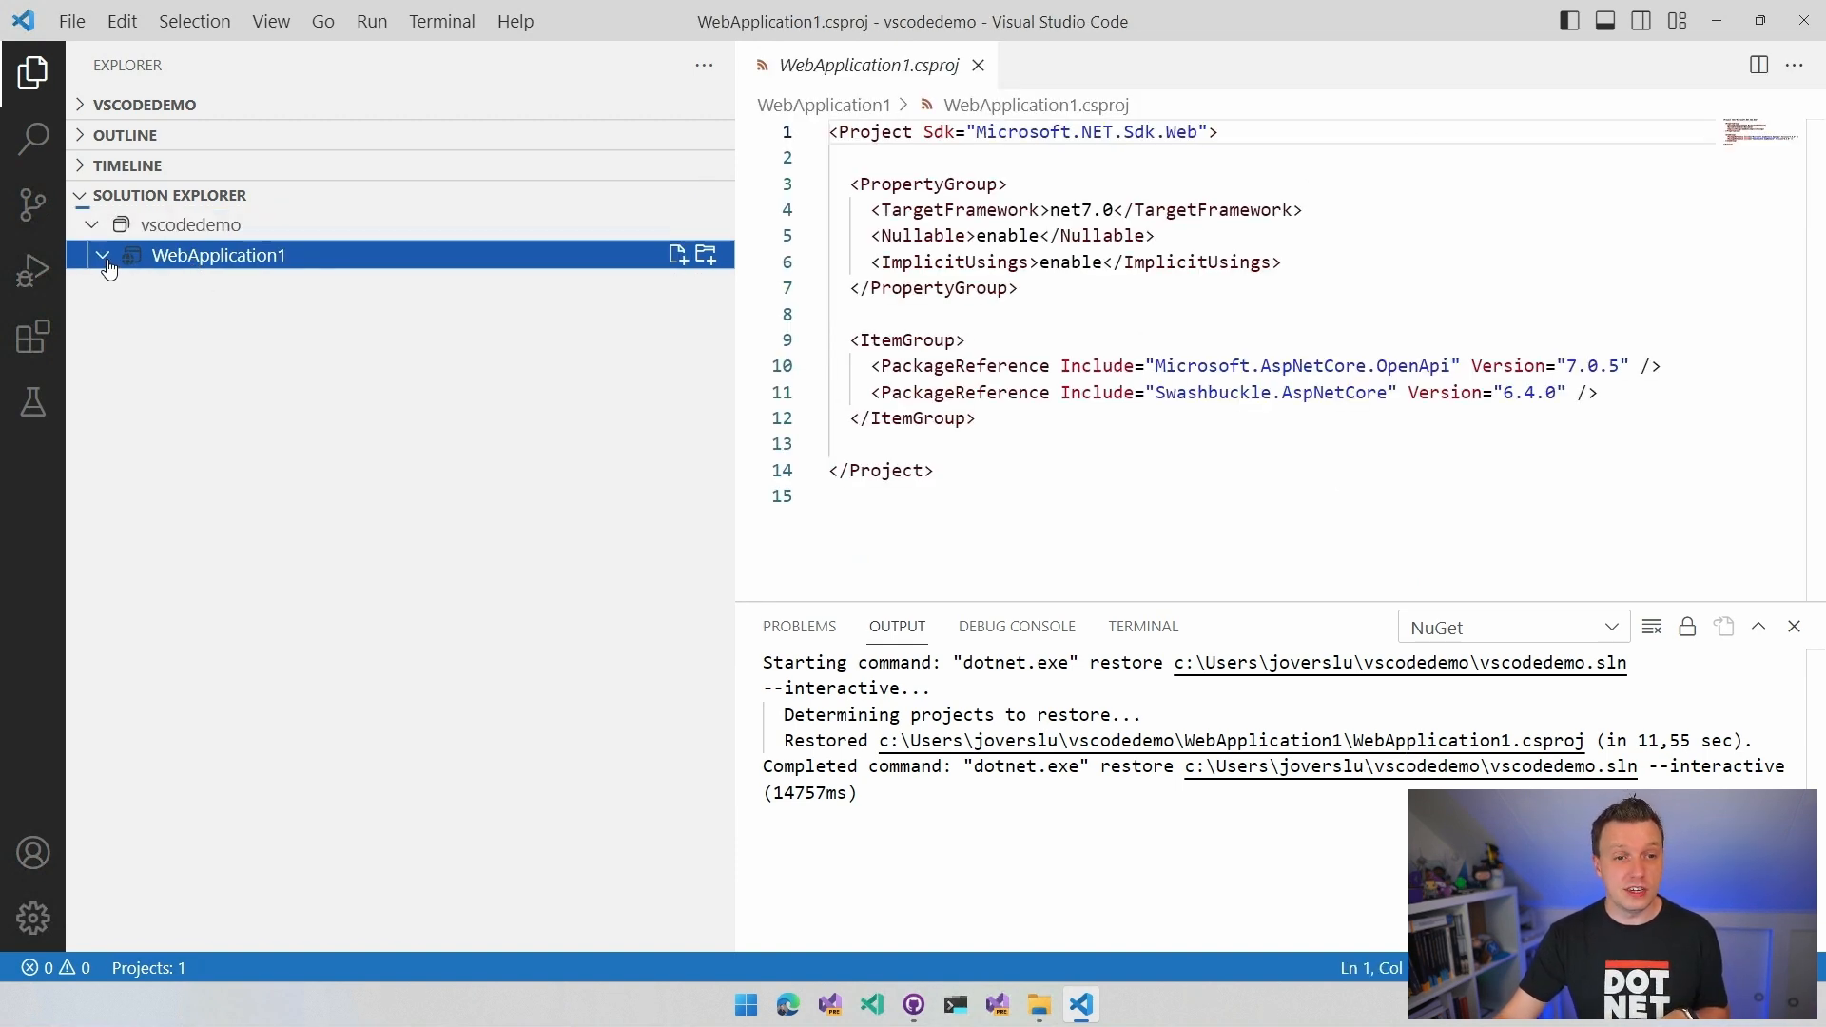
{"action": "left_click", "coordinate": [103, 255]}
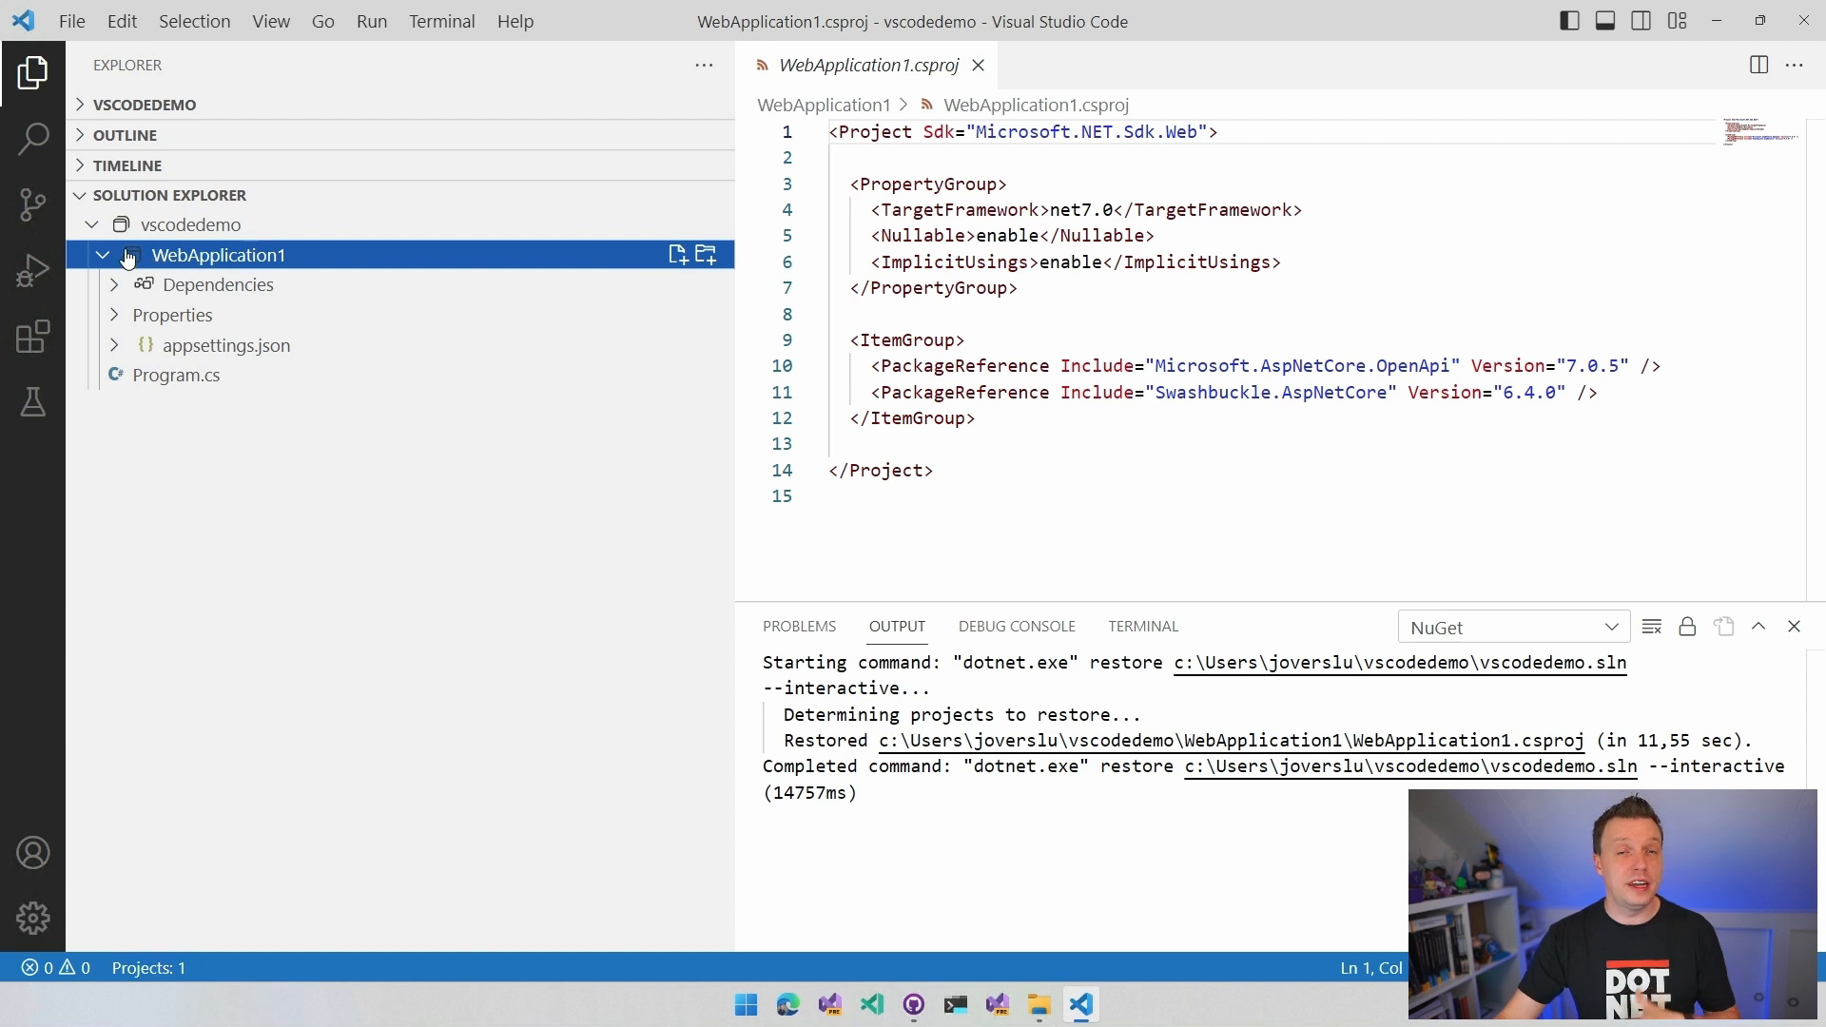
{"action": "mouse_move", "coordinate": [219, 255]}
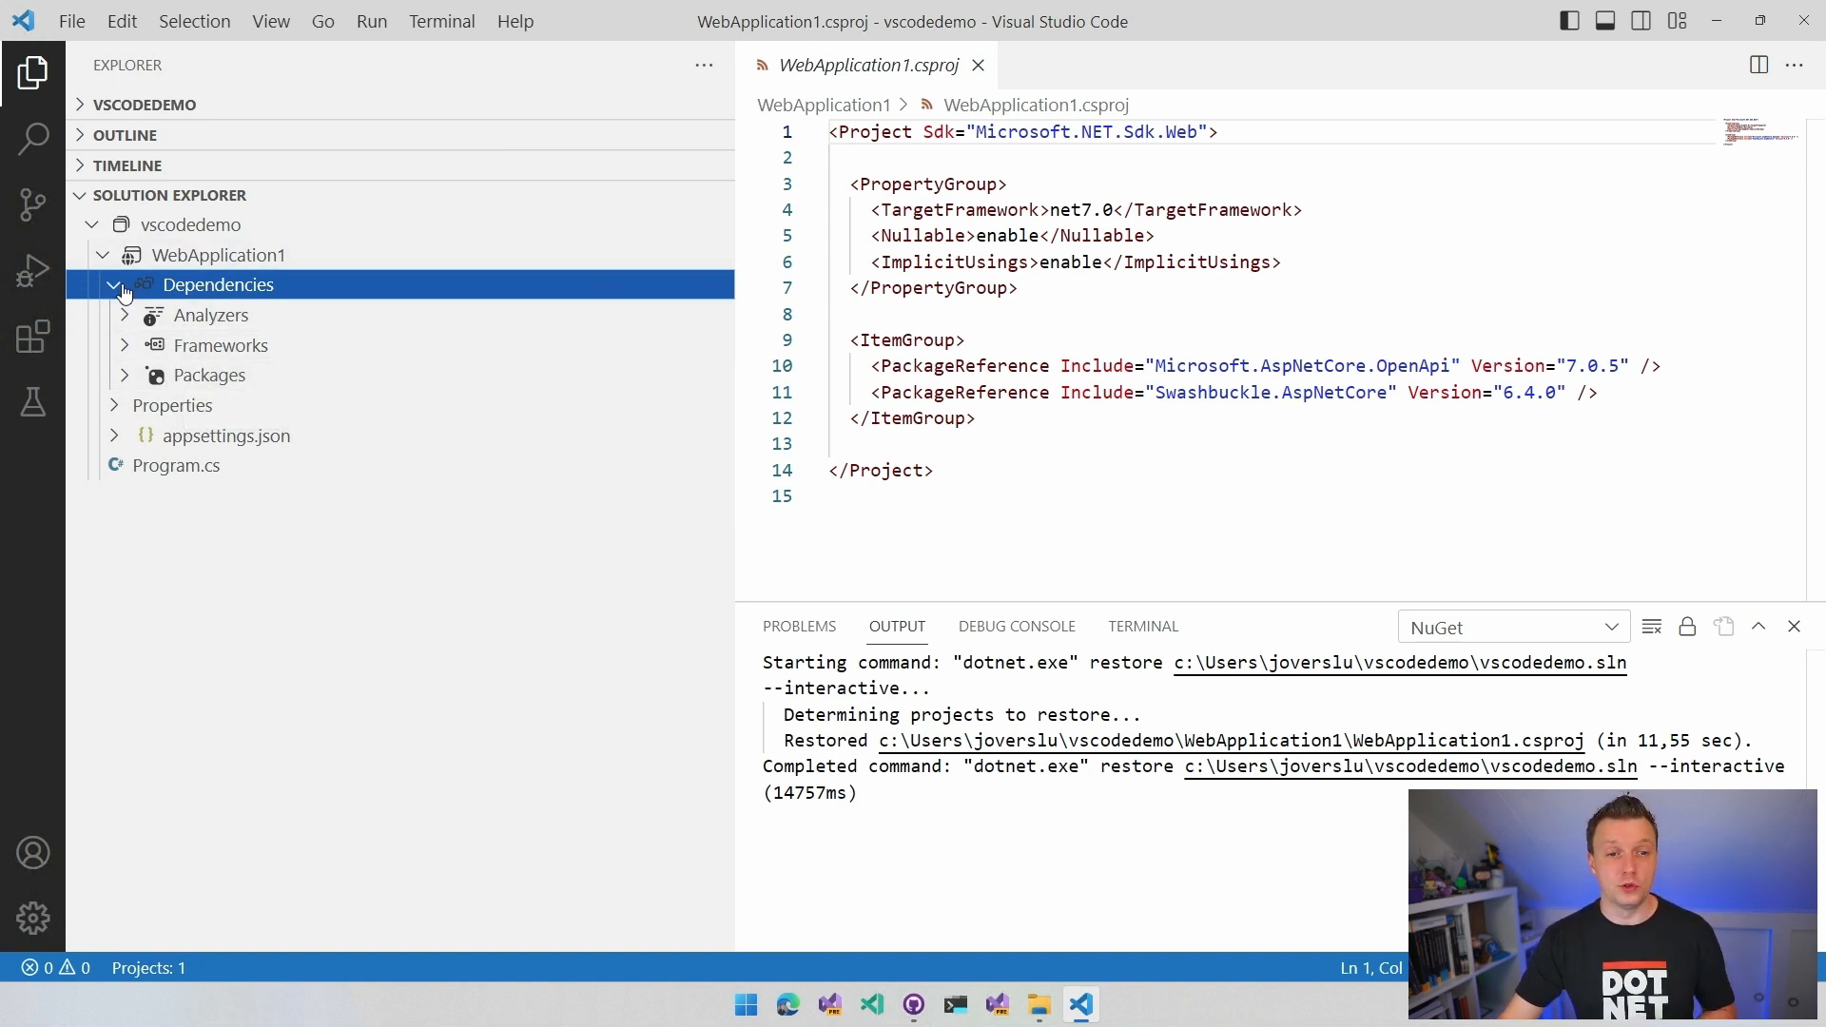
{"action": "left_click", "coordinate": [113, 283]}
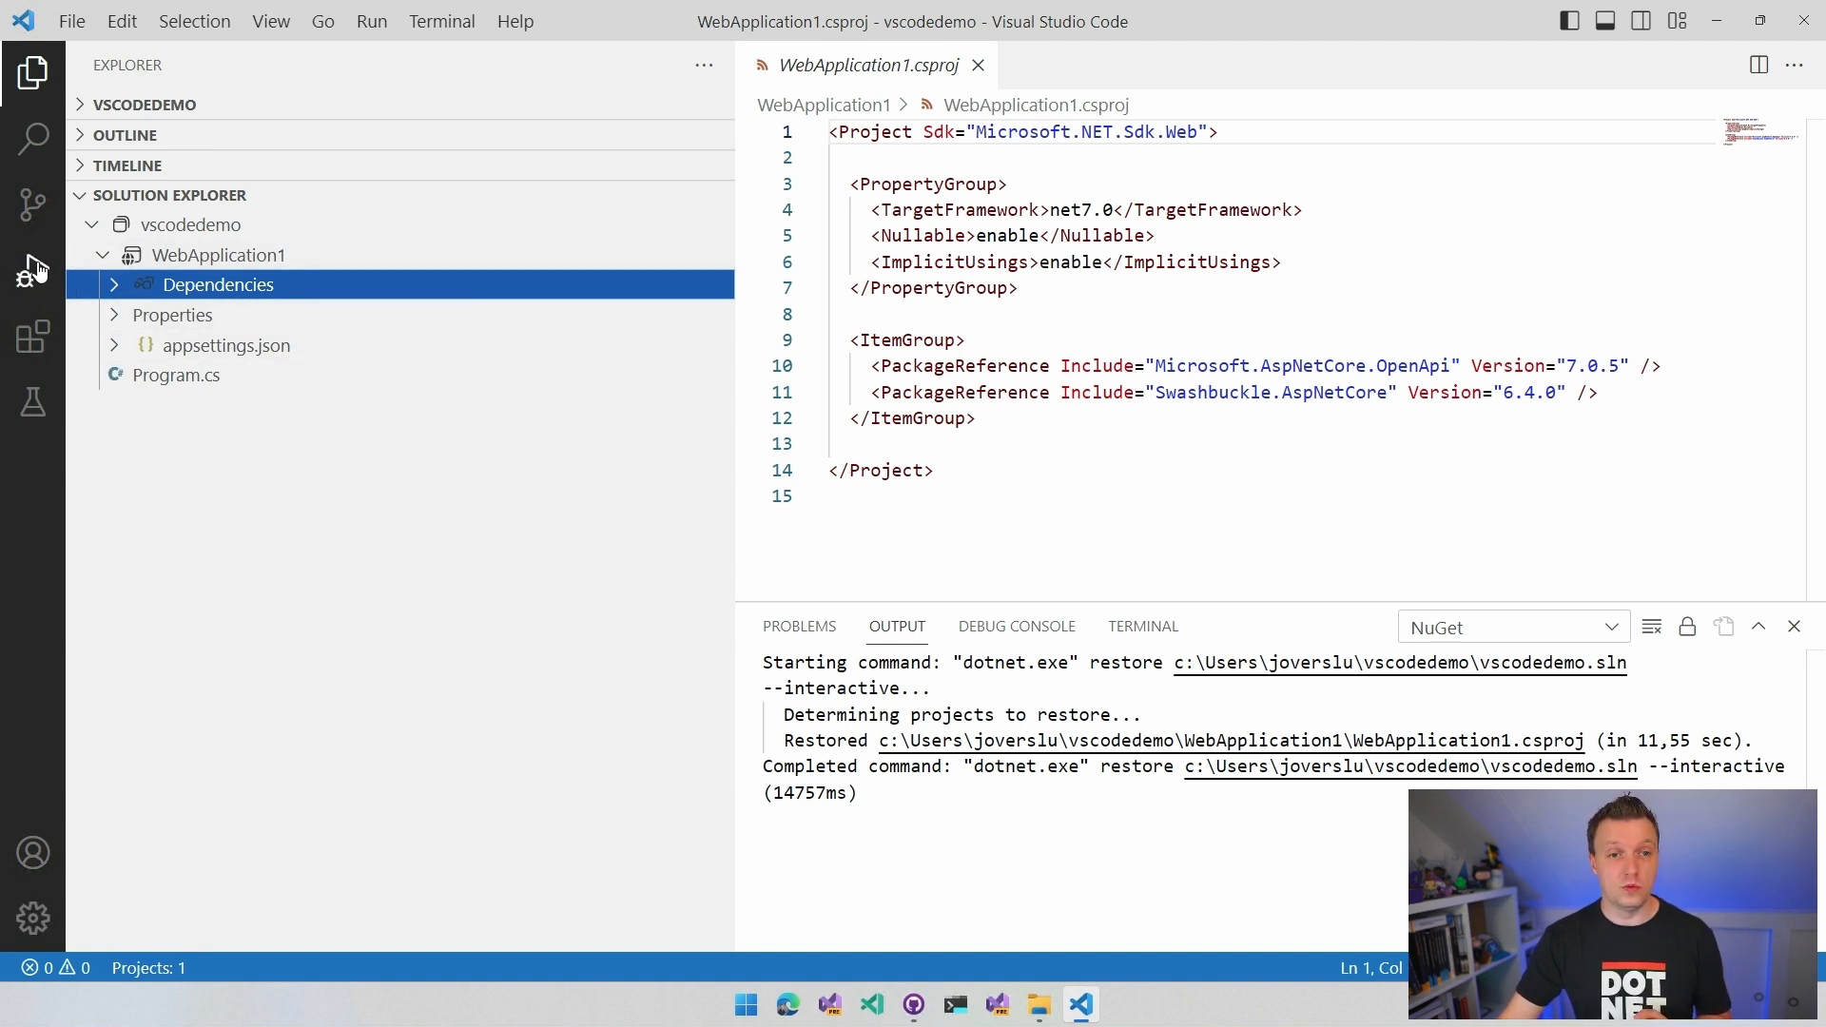
- Dismiss the XML extension prompt and launch 'C#: WebApplication1 [https]' from Run and Debug
{"action": "left_click", "coordinate": [33, 269]}
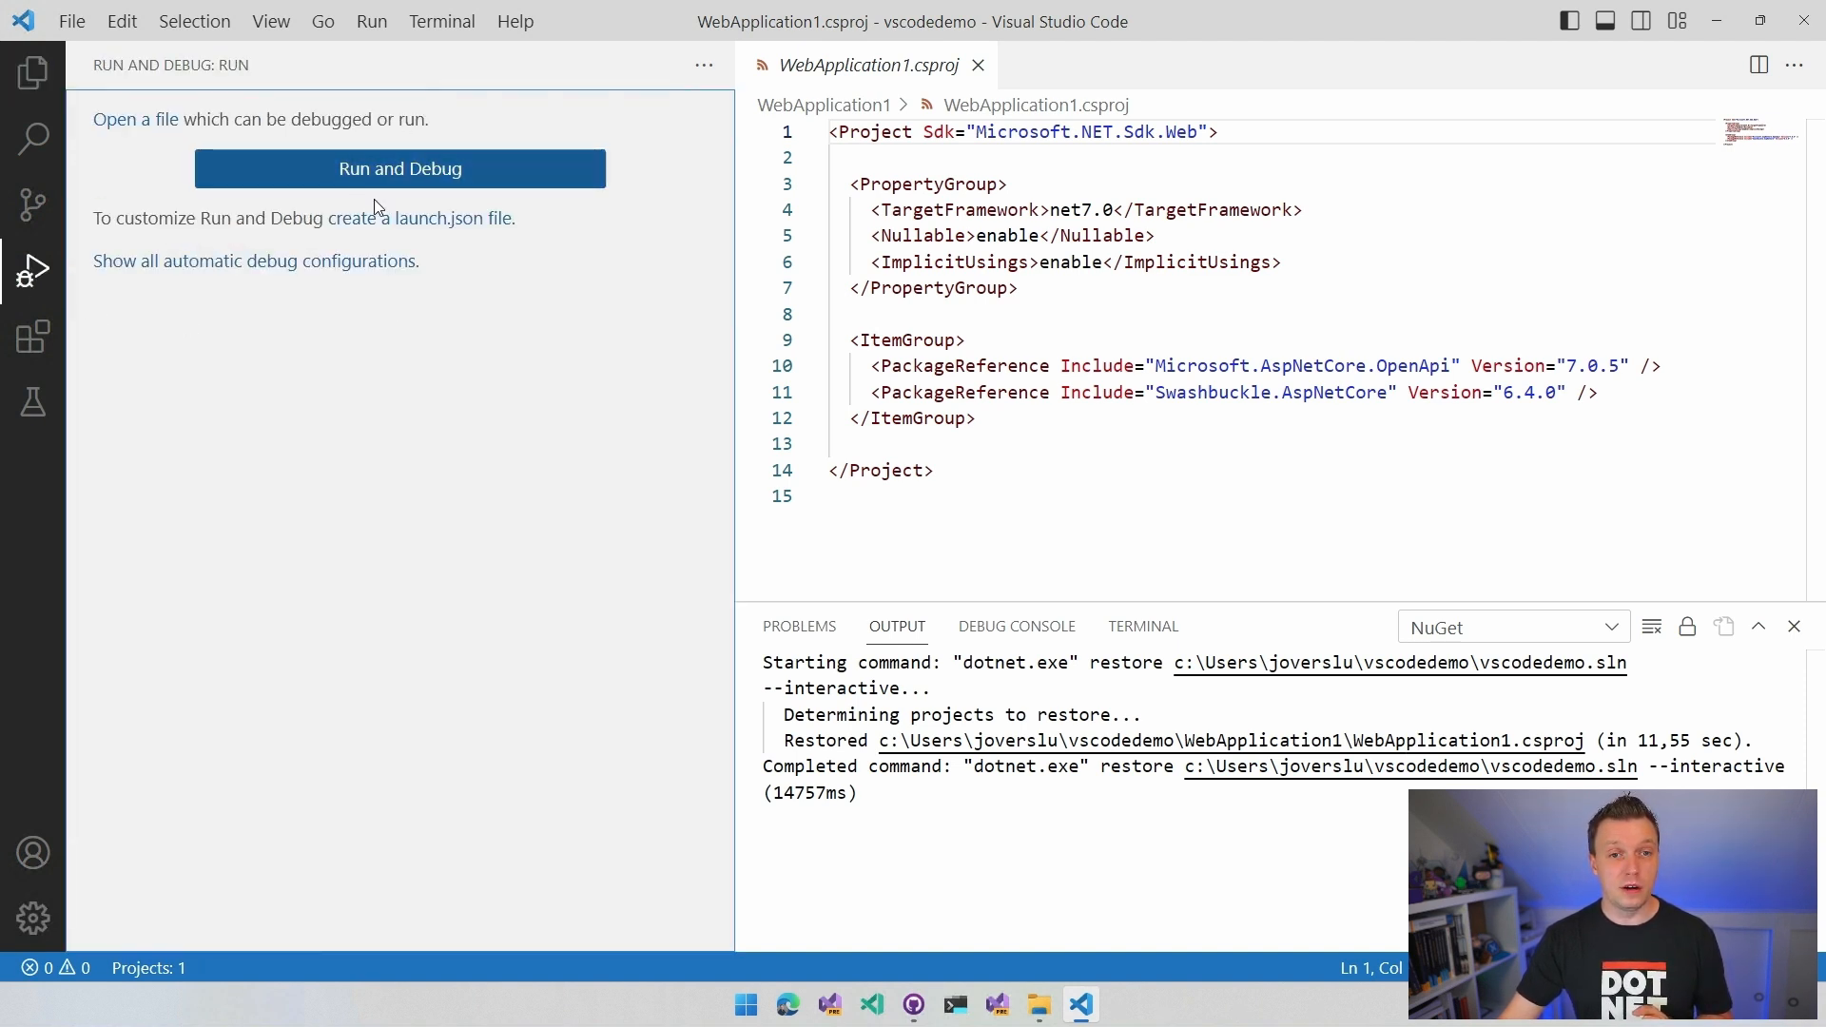
{"action": "left_click", "coordinate": [399, 168]}
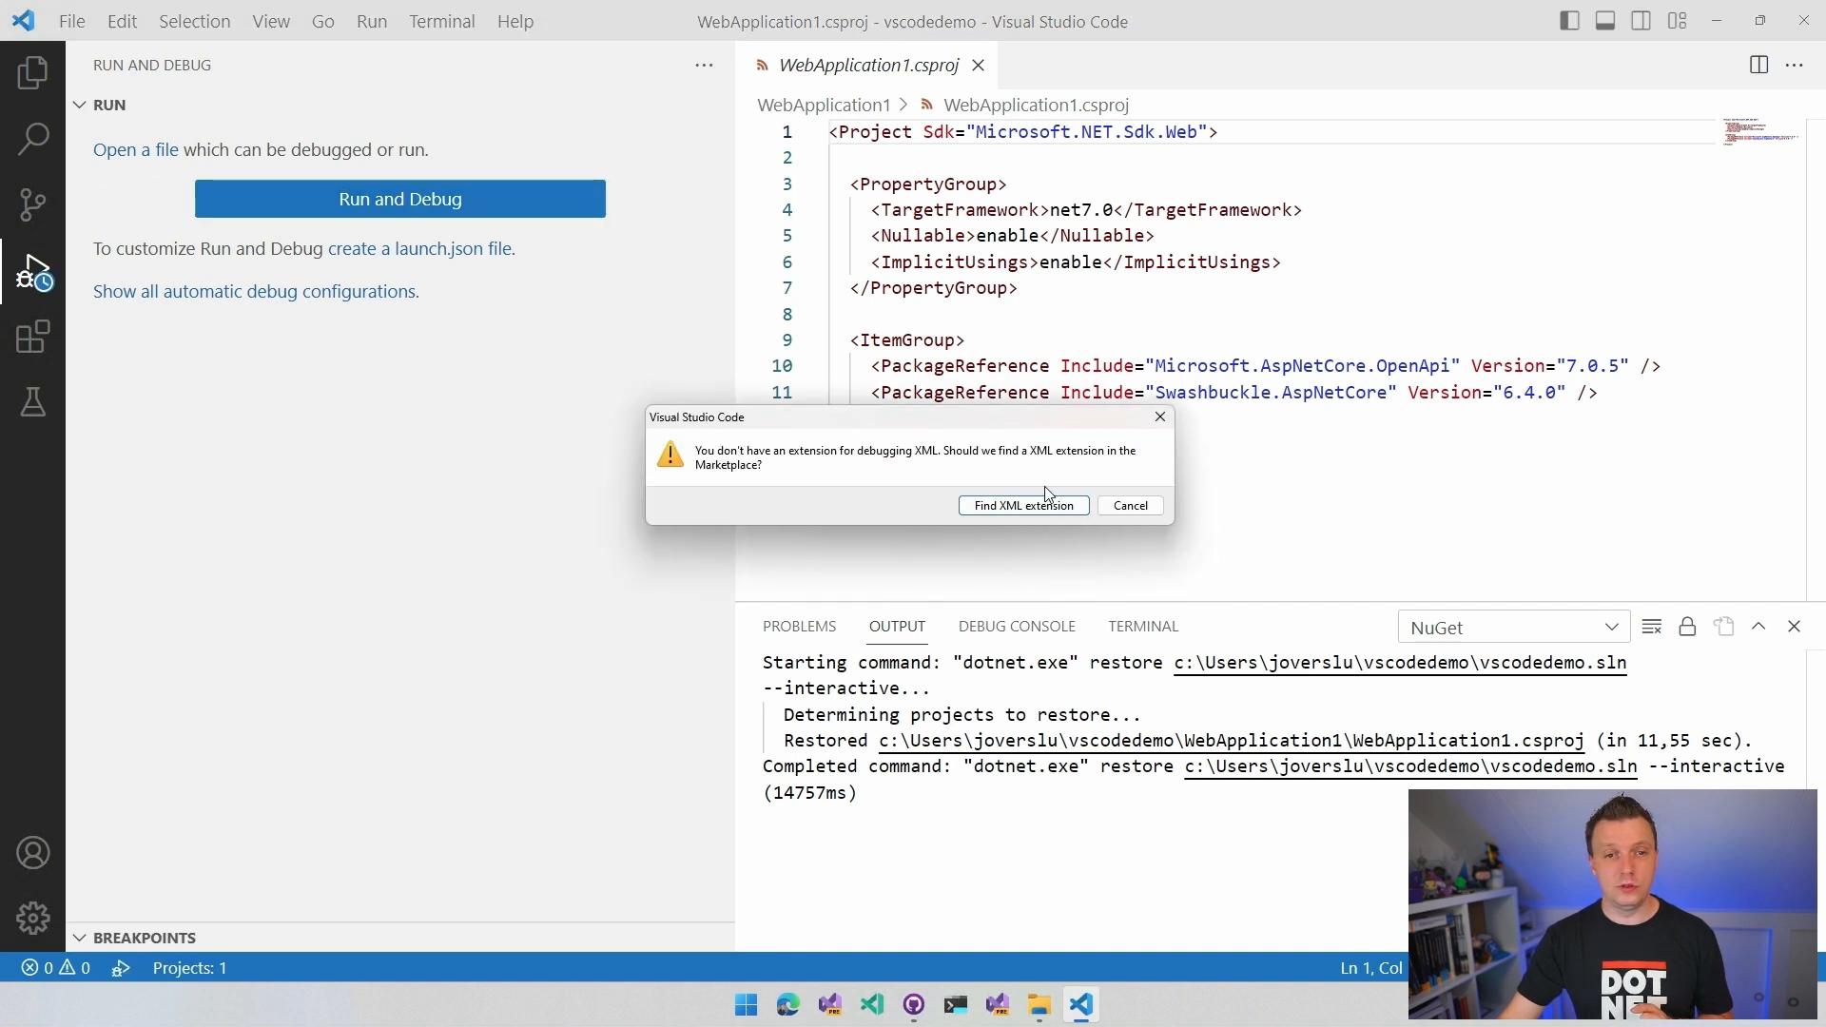
{"action": "left_click", "coordinate": [1126, 504]}
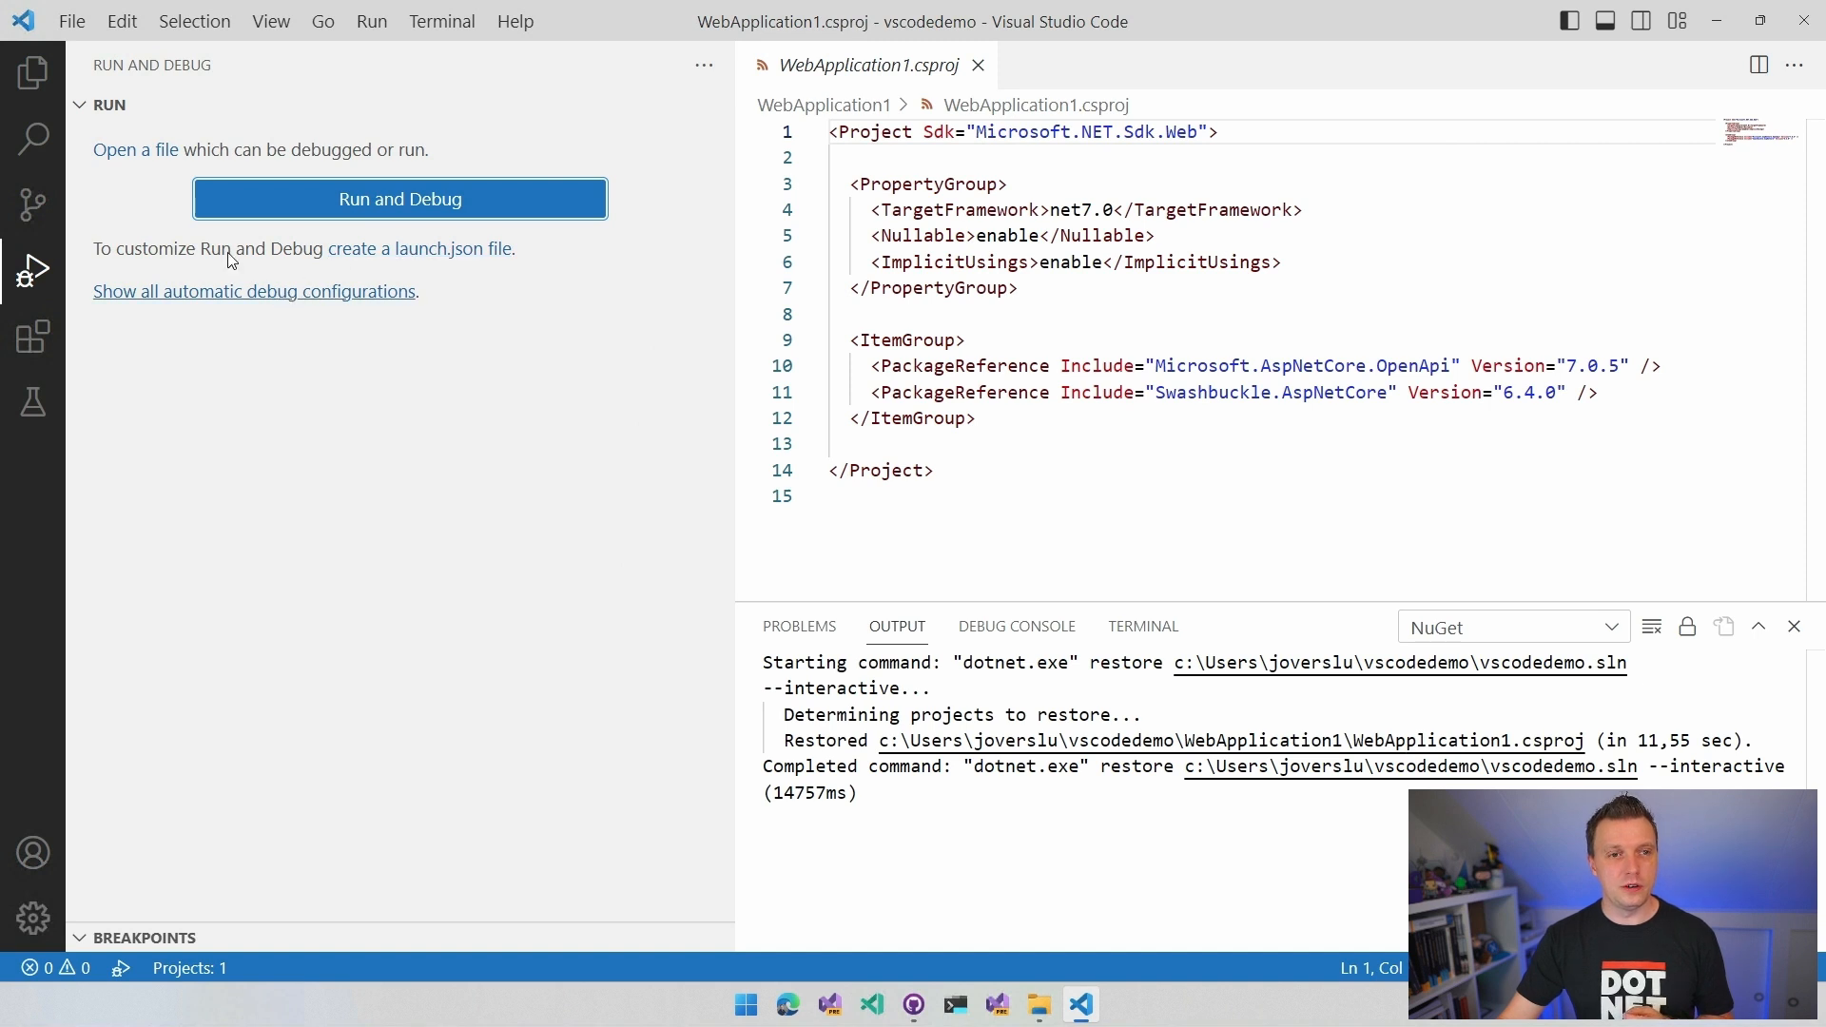
{"action": "left_click", "coordinate": [33, 72]}
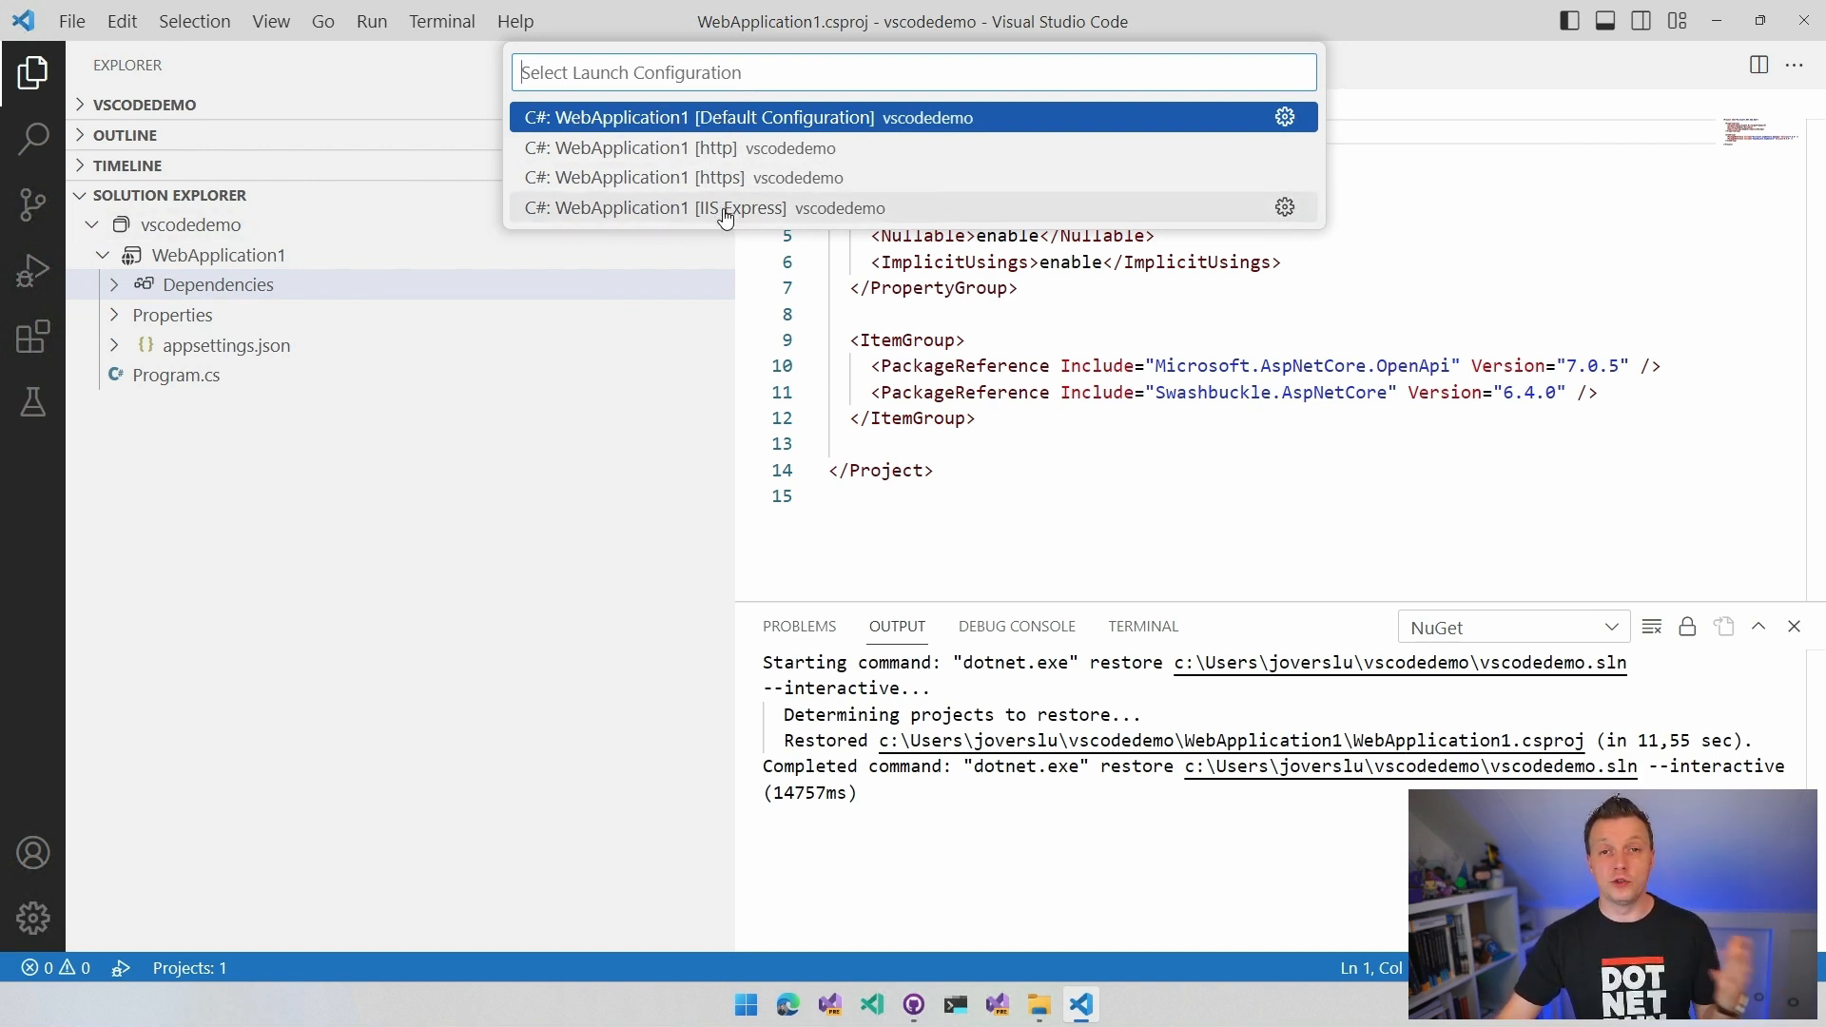
{"action": "mouse_move", "coordinate": [714, 149]}
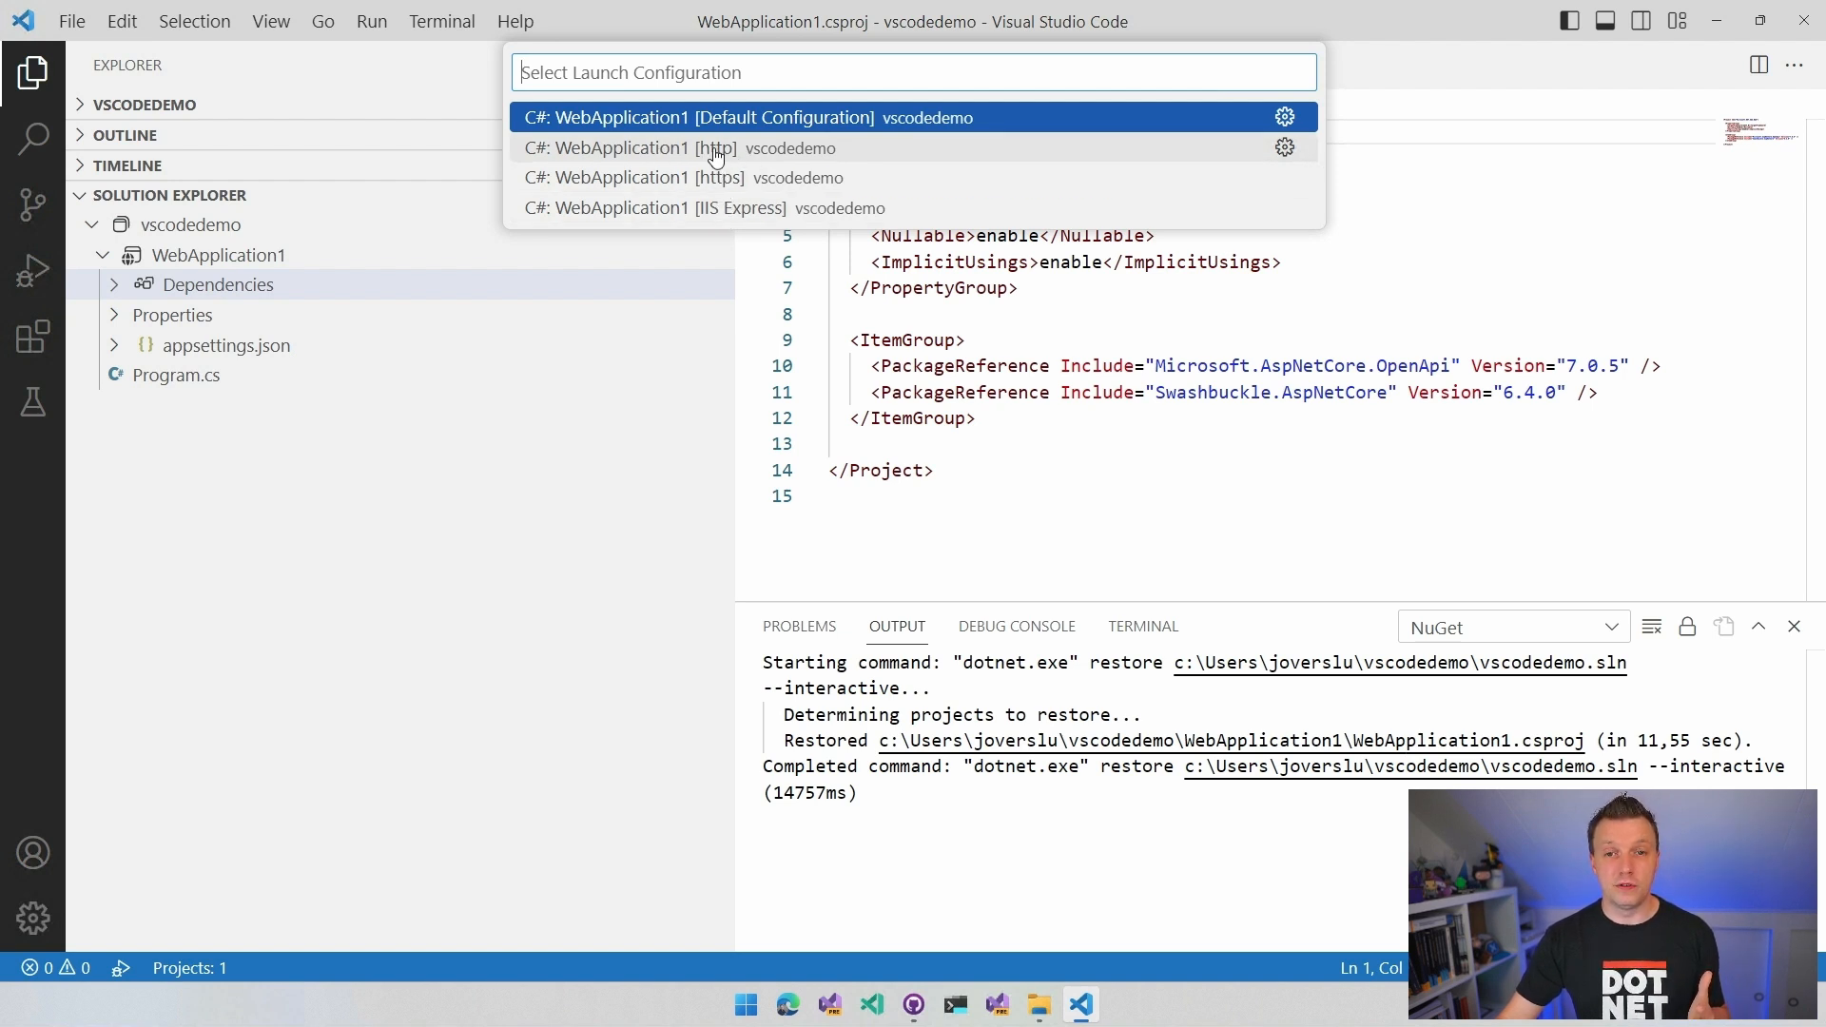
{"action": "mouse_move", "coordinate": [764, 207]}
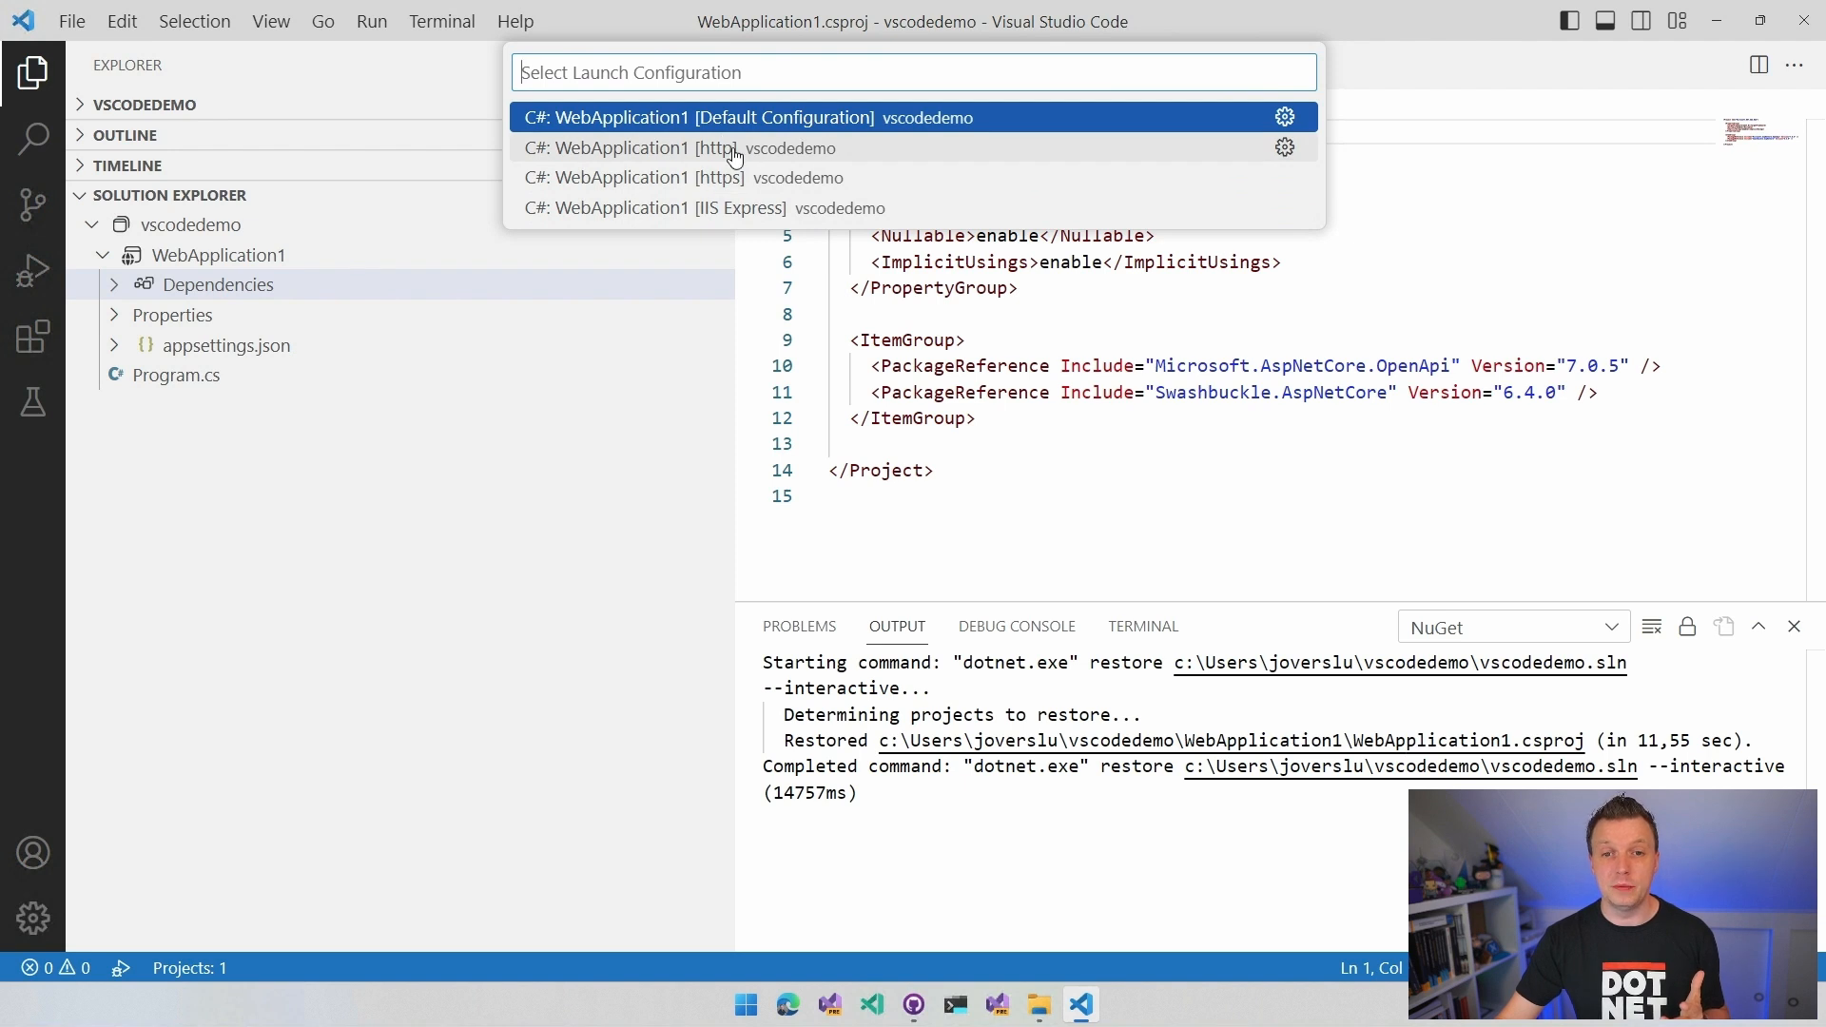
{"action": "left_click", "coordinate": [663, 177]}
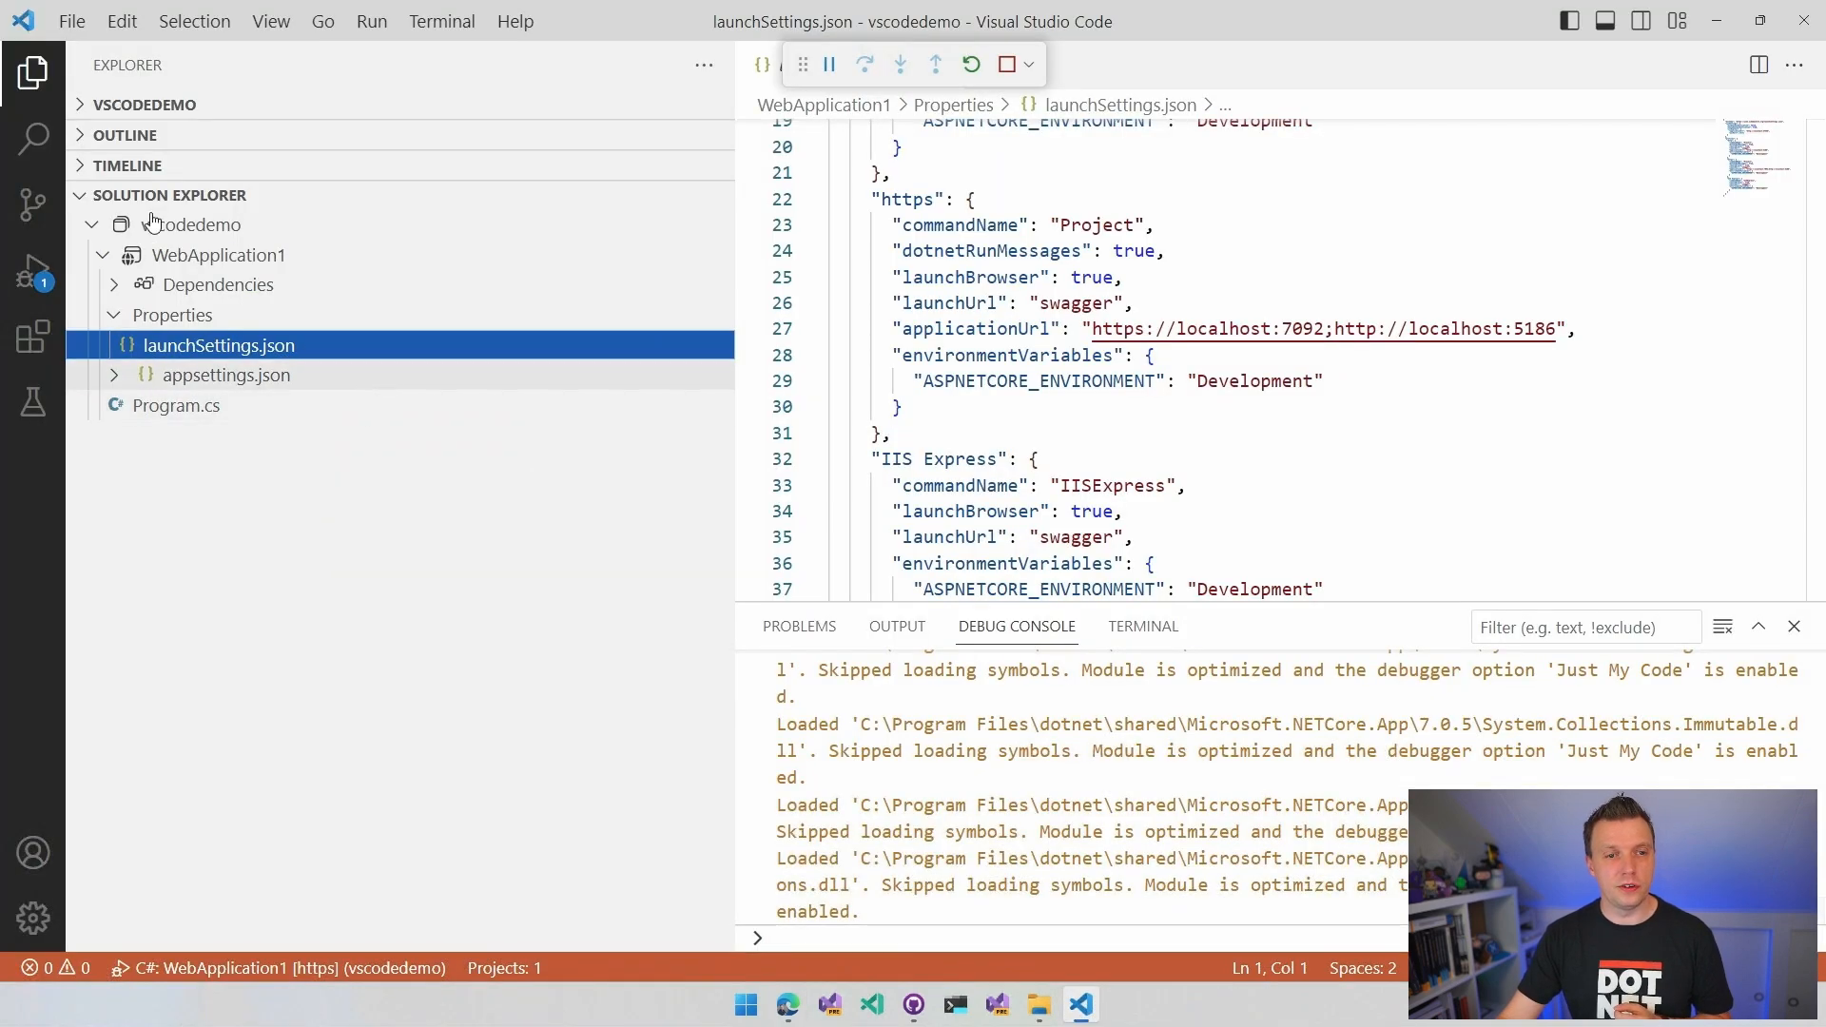
- View the debug session's Variables and Call Stack, then switch to the Swagger browser page
{"action": "left_click", "coordinate": [32, 269]}
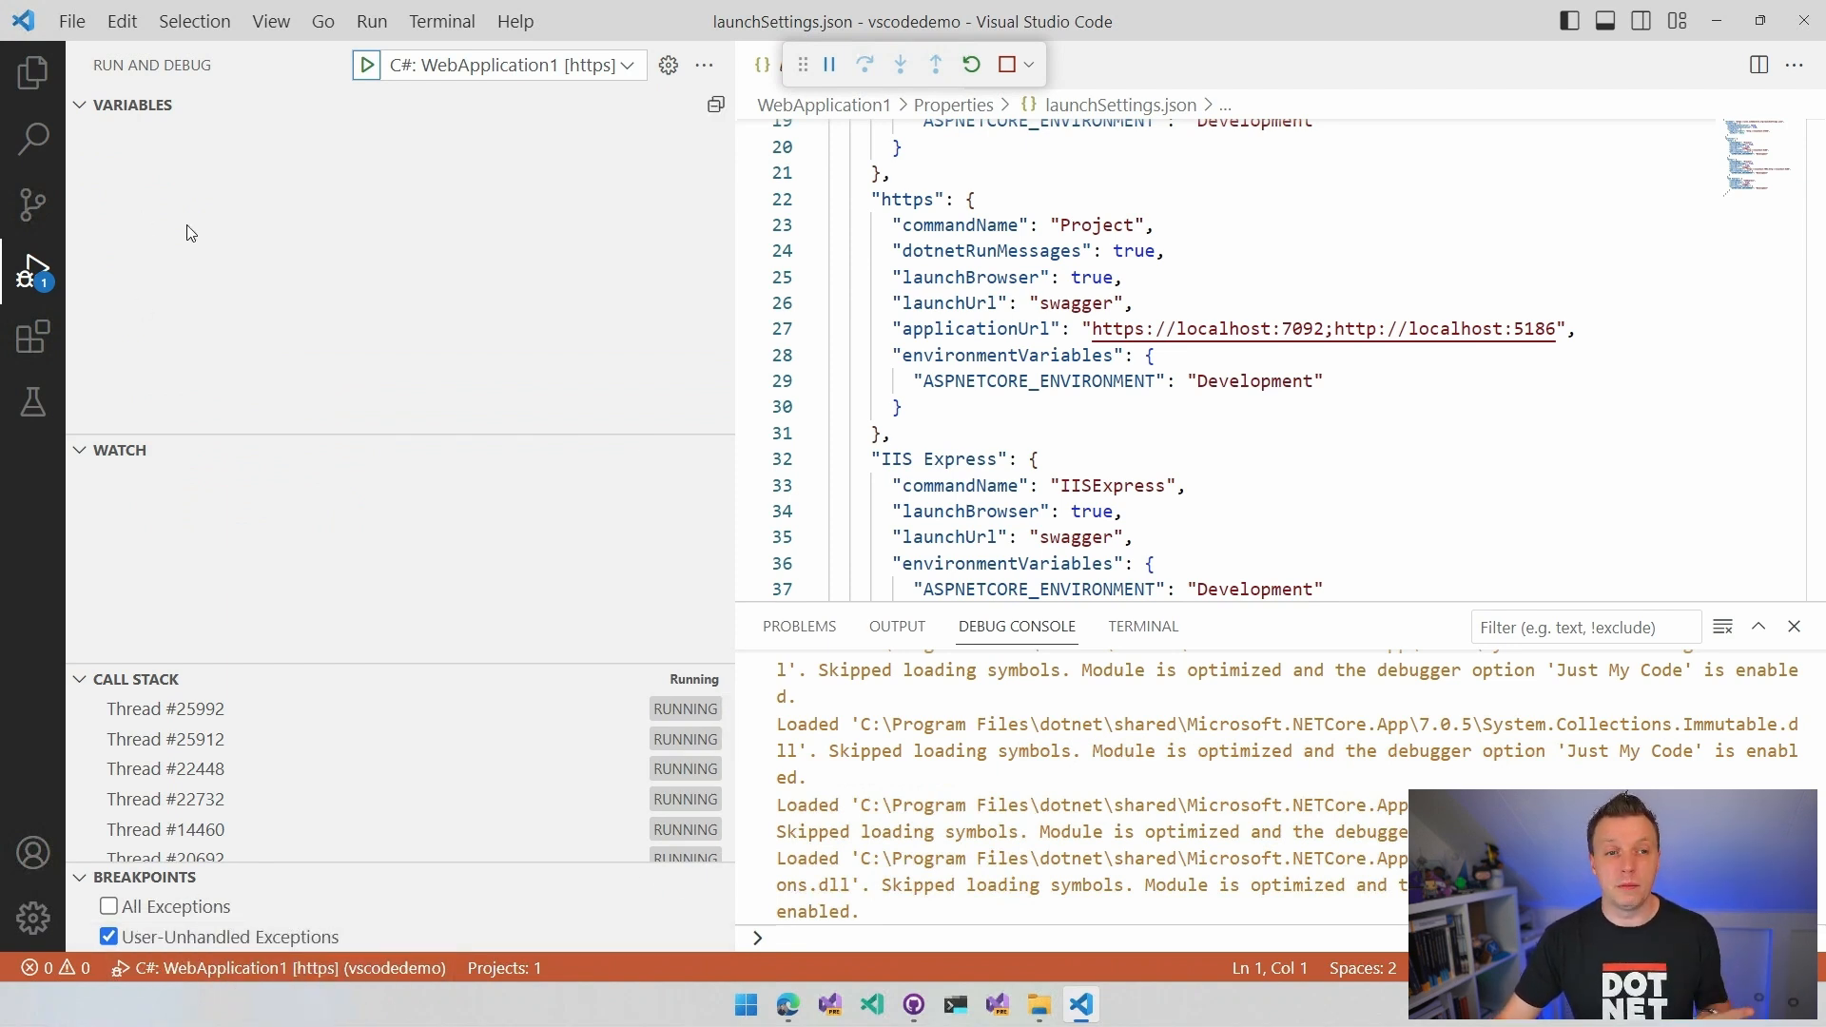
{"action": "left_click", "coordinate": [32, 72]}
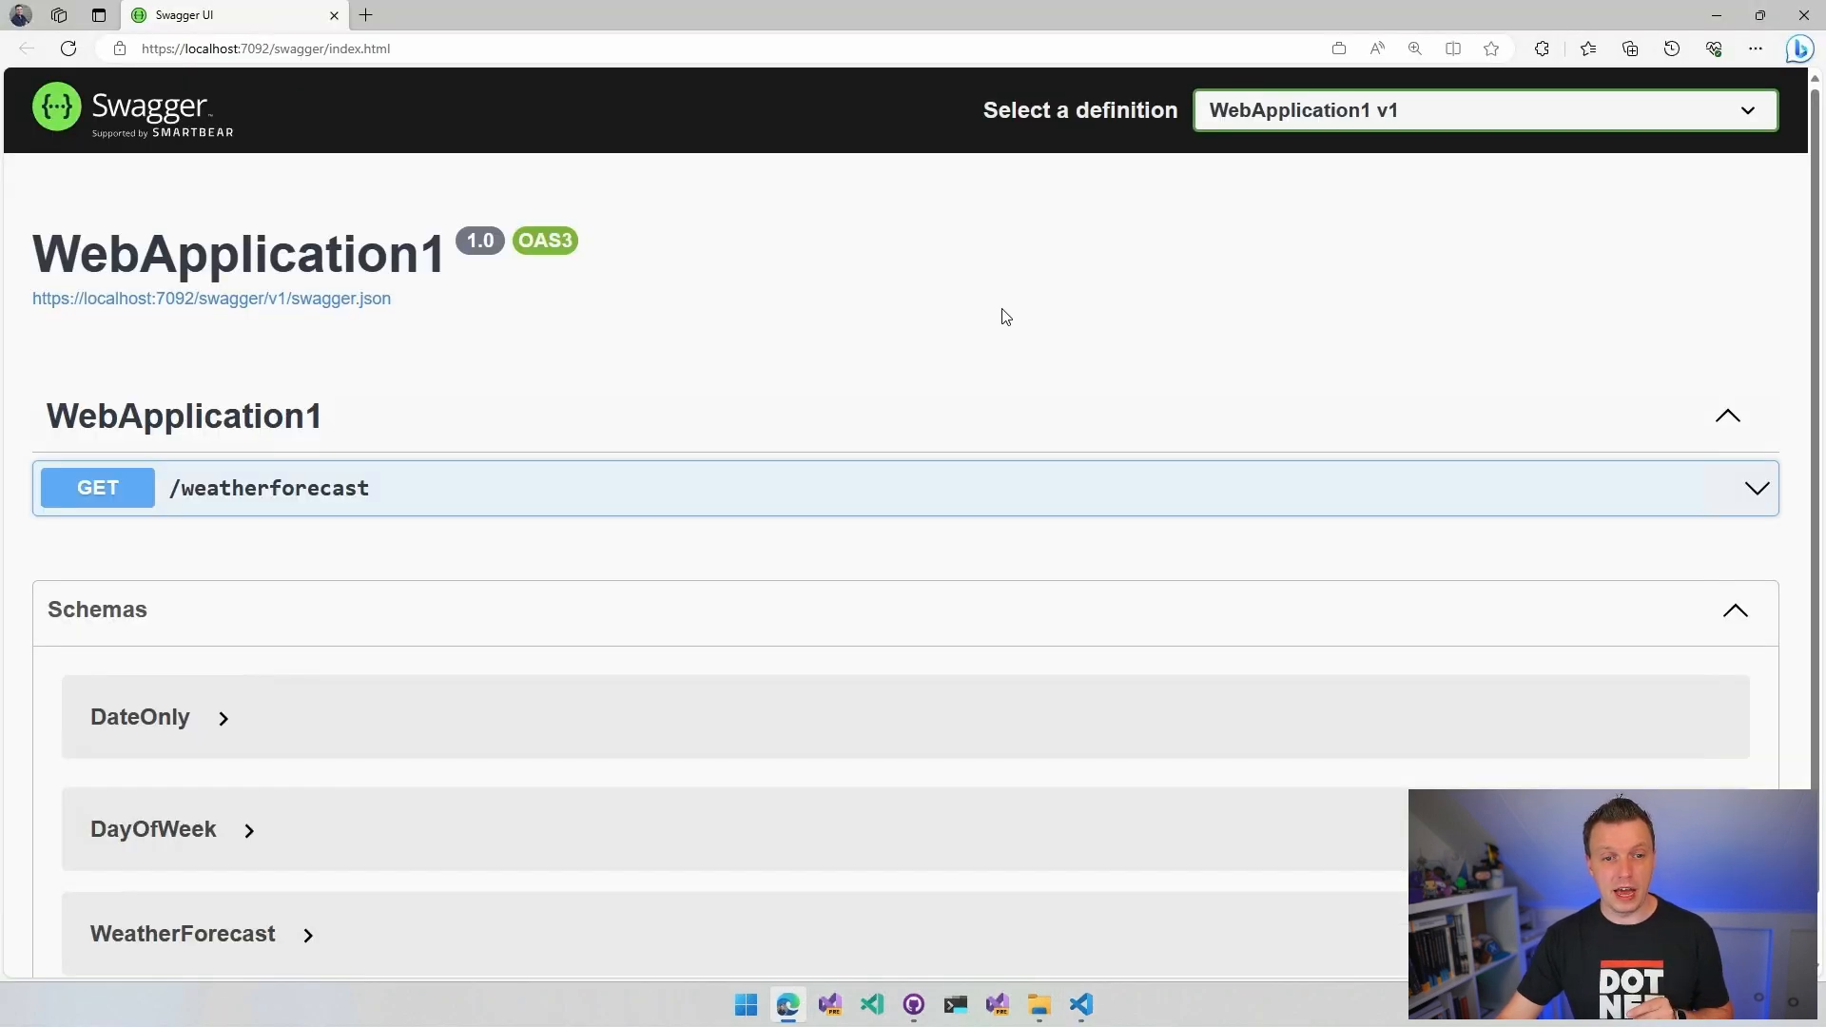
- Scroll the Swagger UI page to review the /weatherforecast endpoint
{"action": "scroll", "scroll_direction": "down", "scroll_amount": 3}
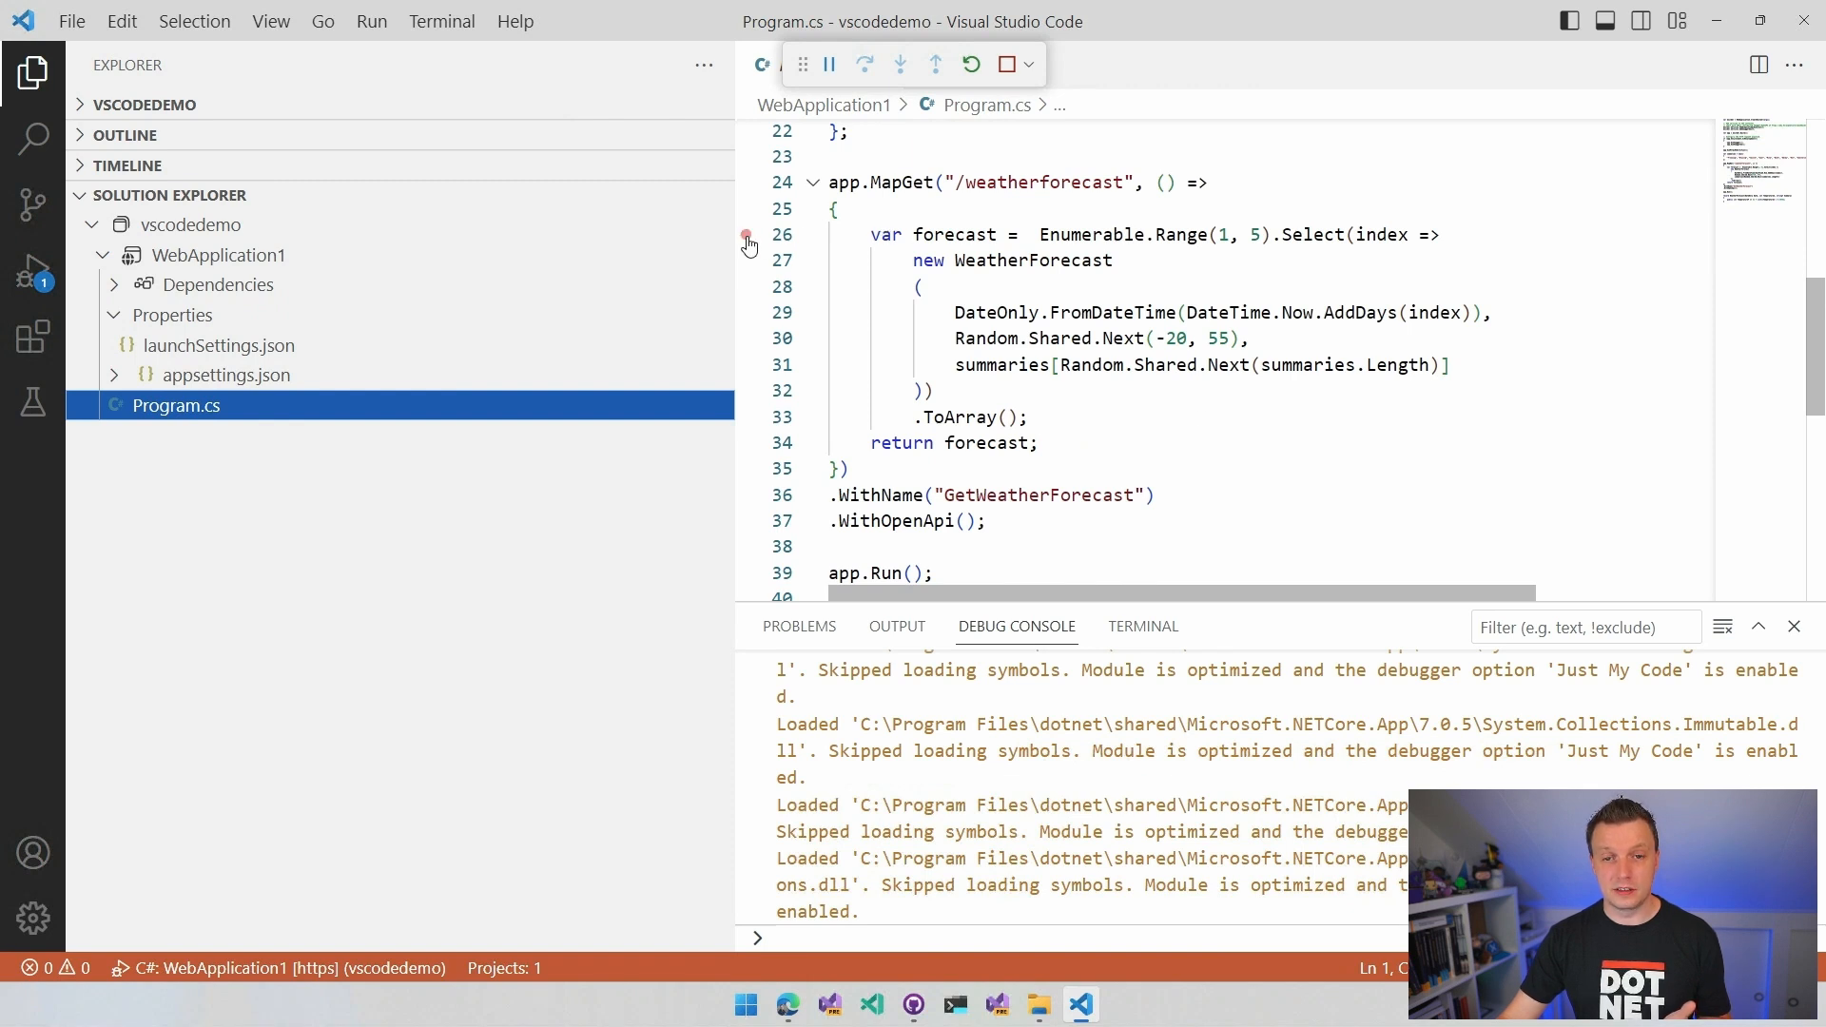
- Break on forecast line 26, step to the return, inspect an entry, then resume
{"action": "left_click", "coordinate": [746, 234]}
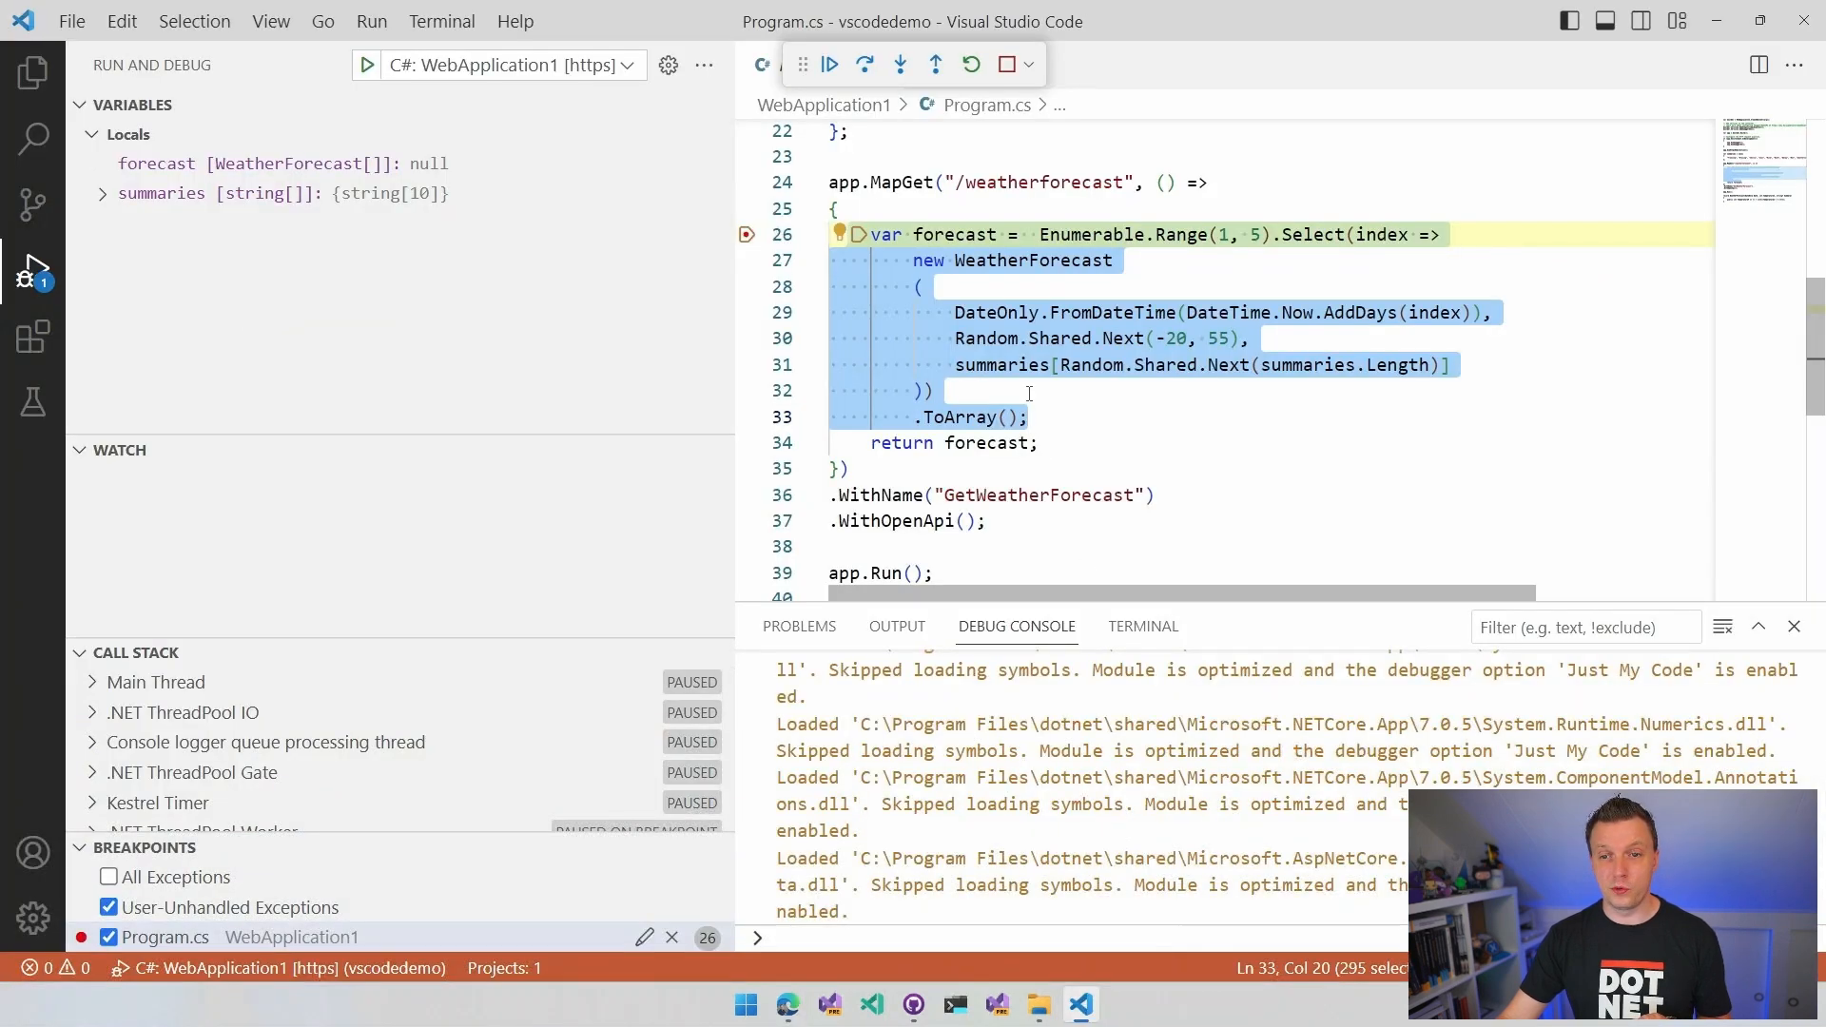
{"action": "mouse_move", "coordinate": [898, 64]}
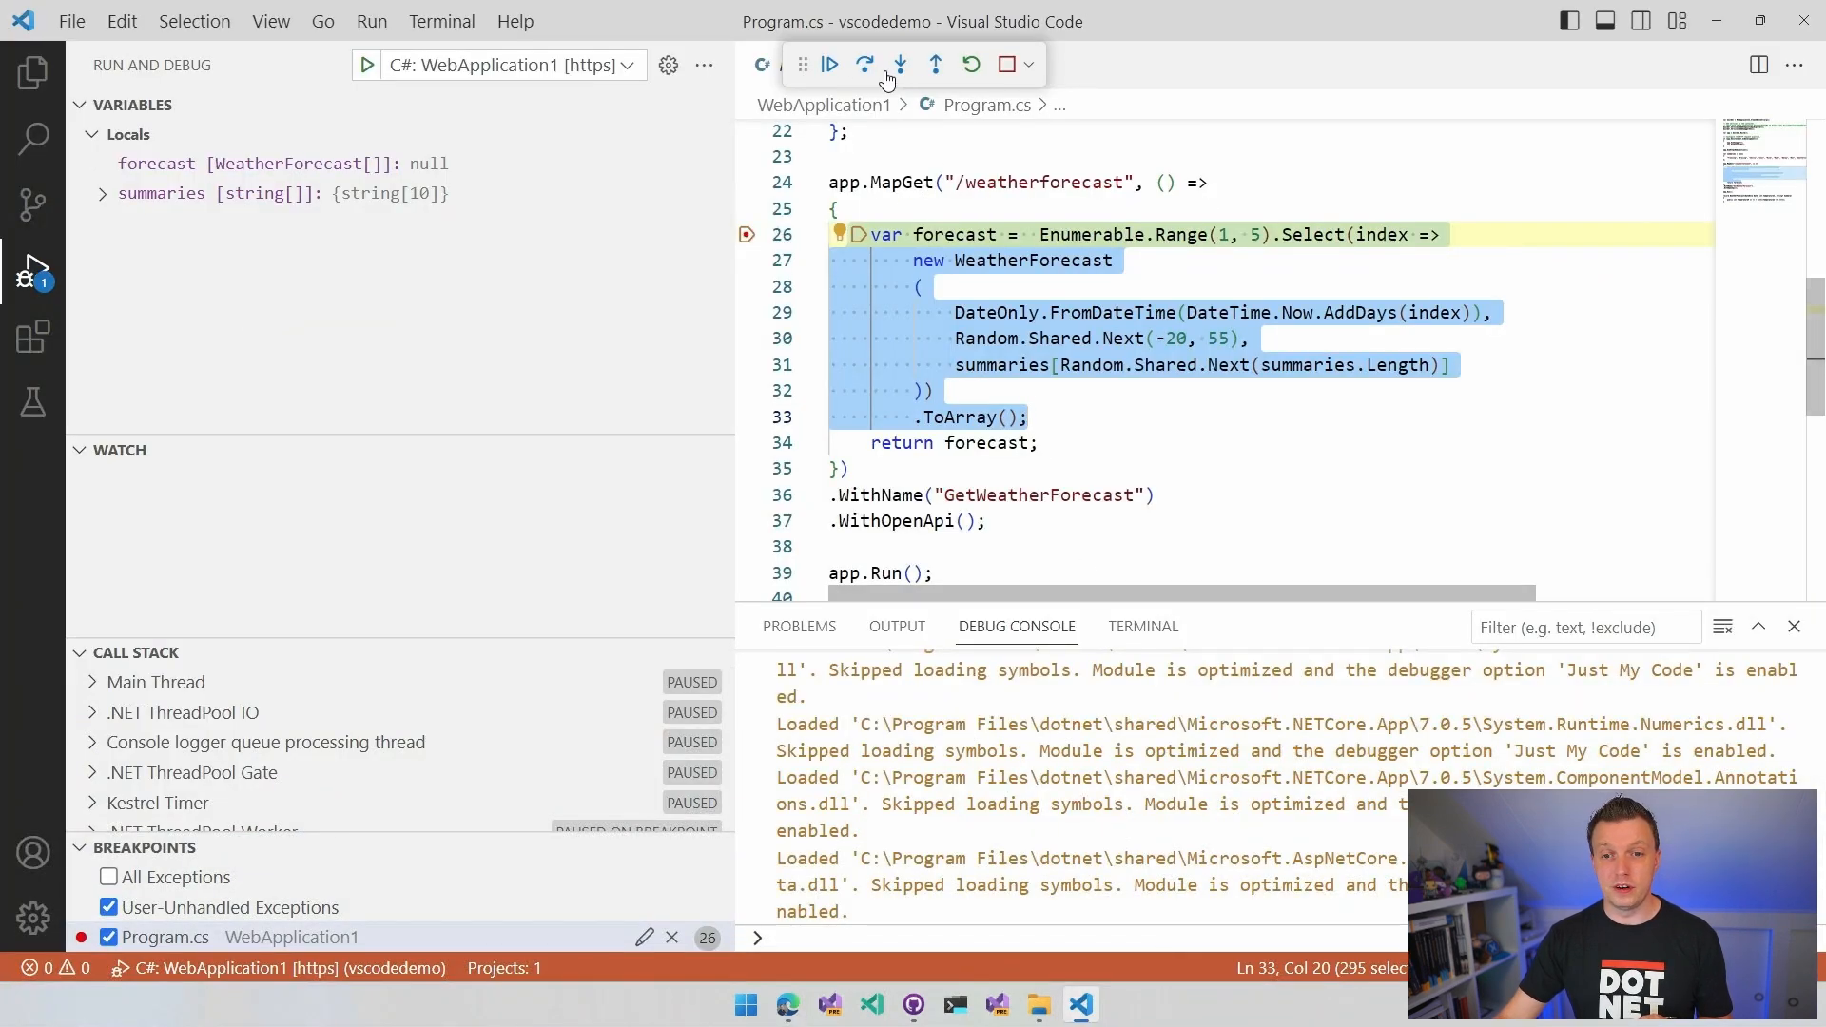
{"action": "left_click", "coordinate": [864, 64]}
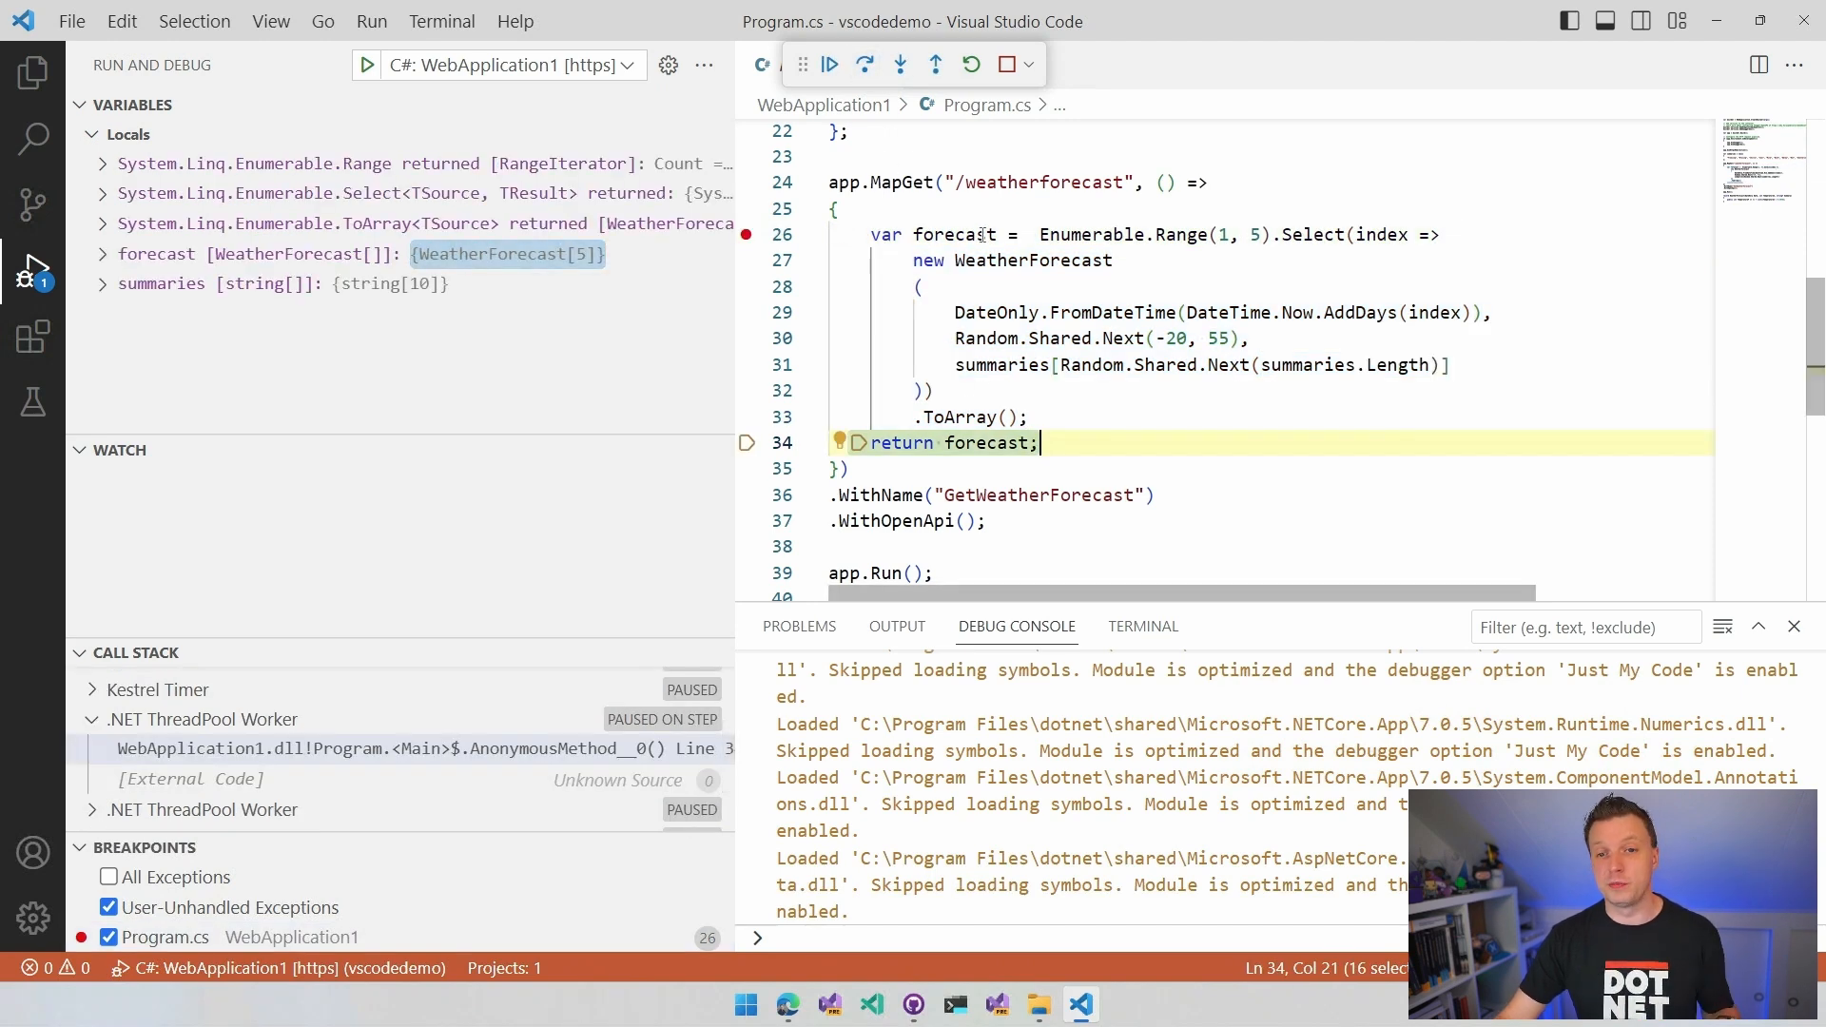
{"action": "mouse_move", "coordinate": [955, 233]}
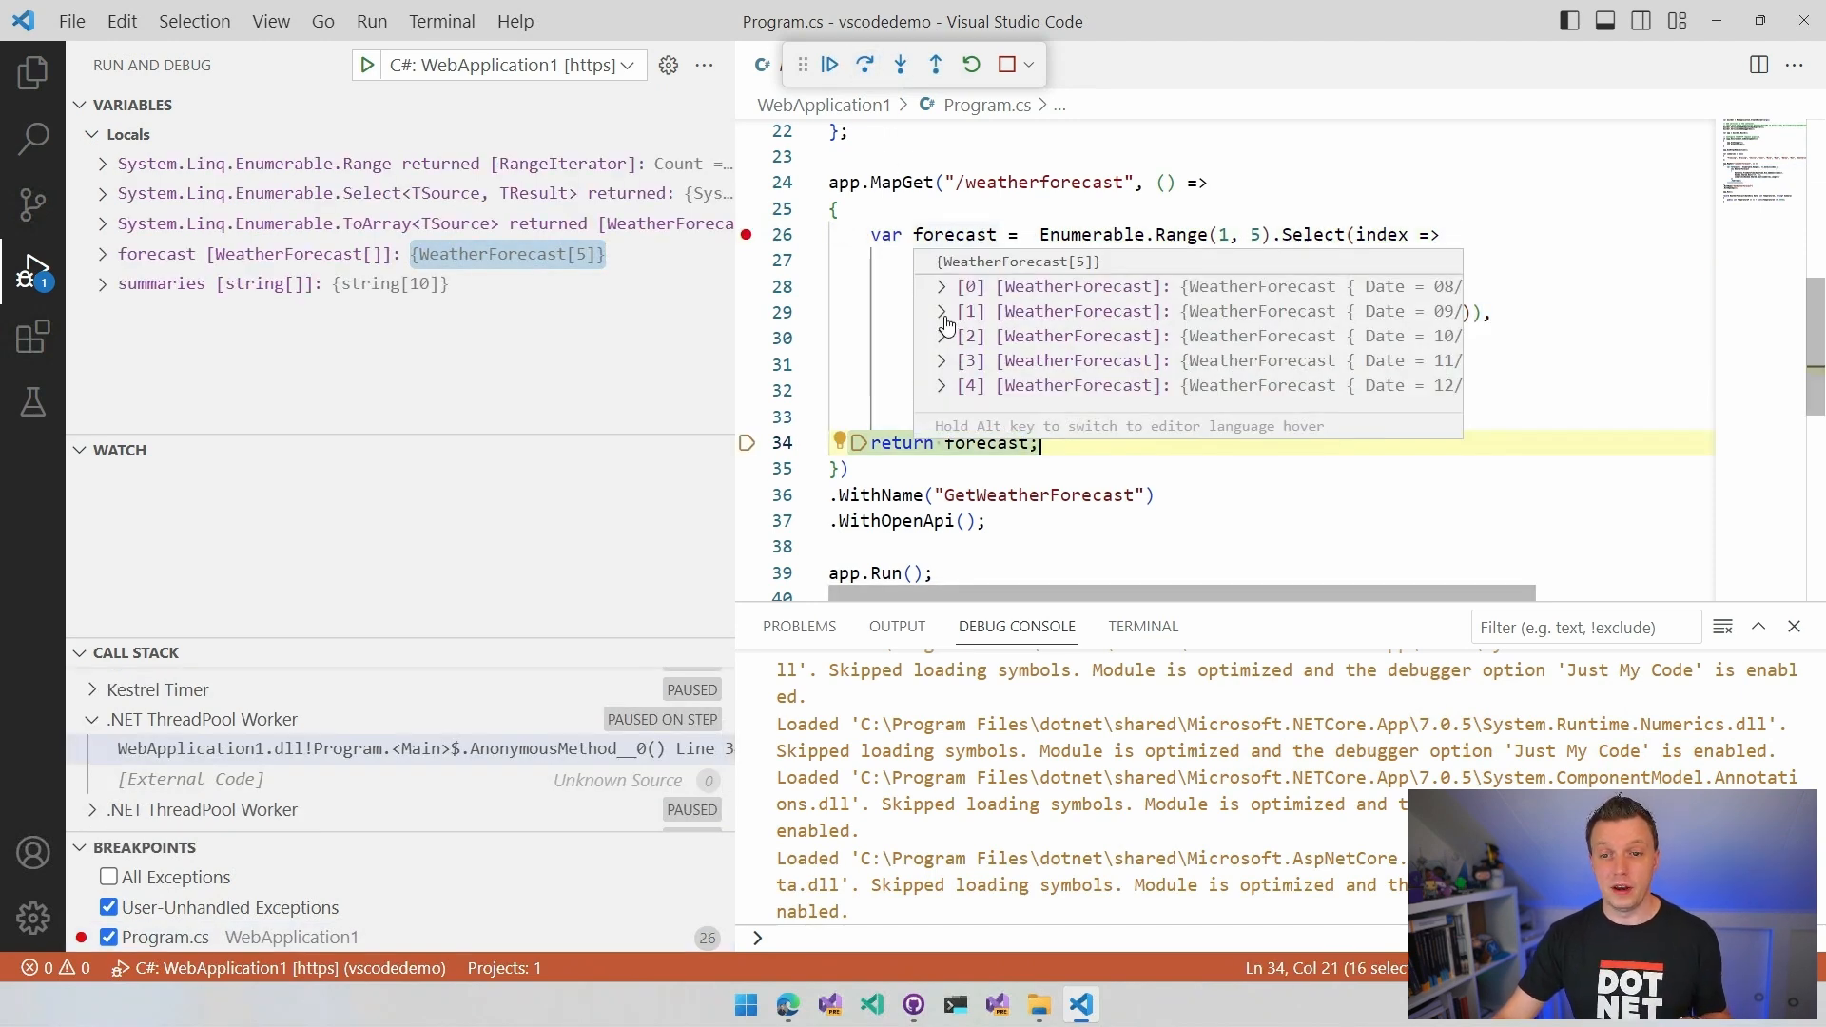
{"action": "left_click", "coordinate": [943, 311]}
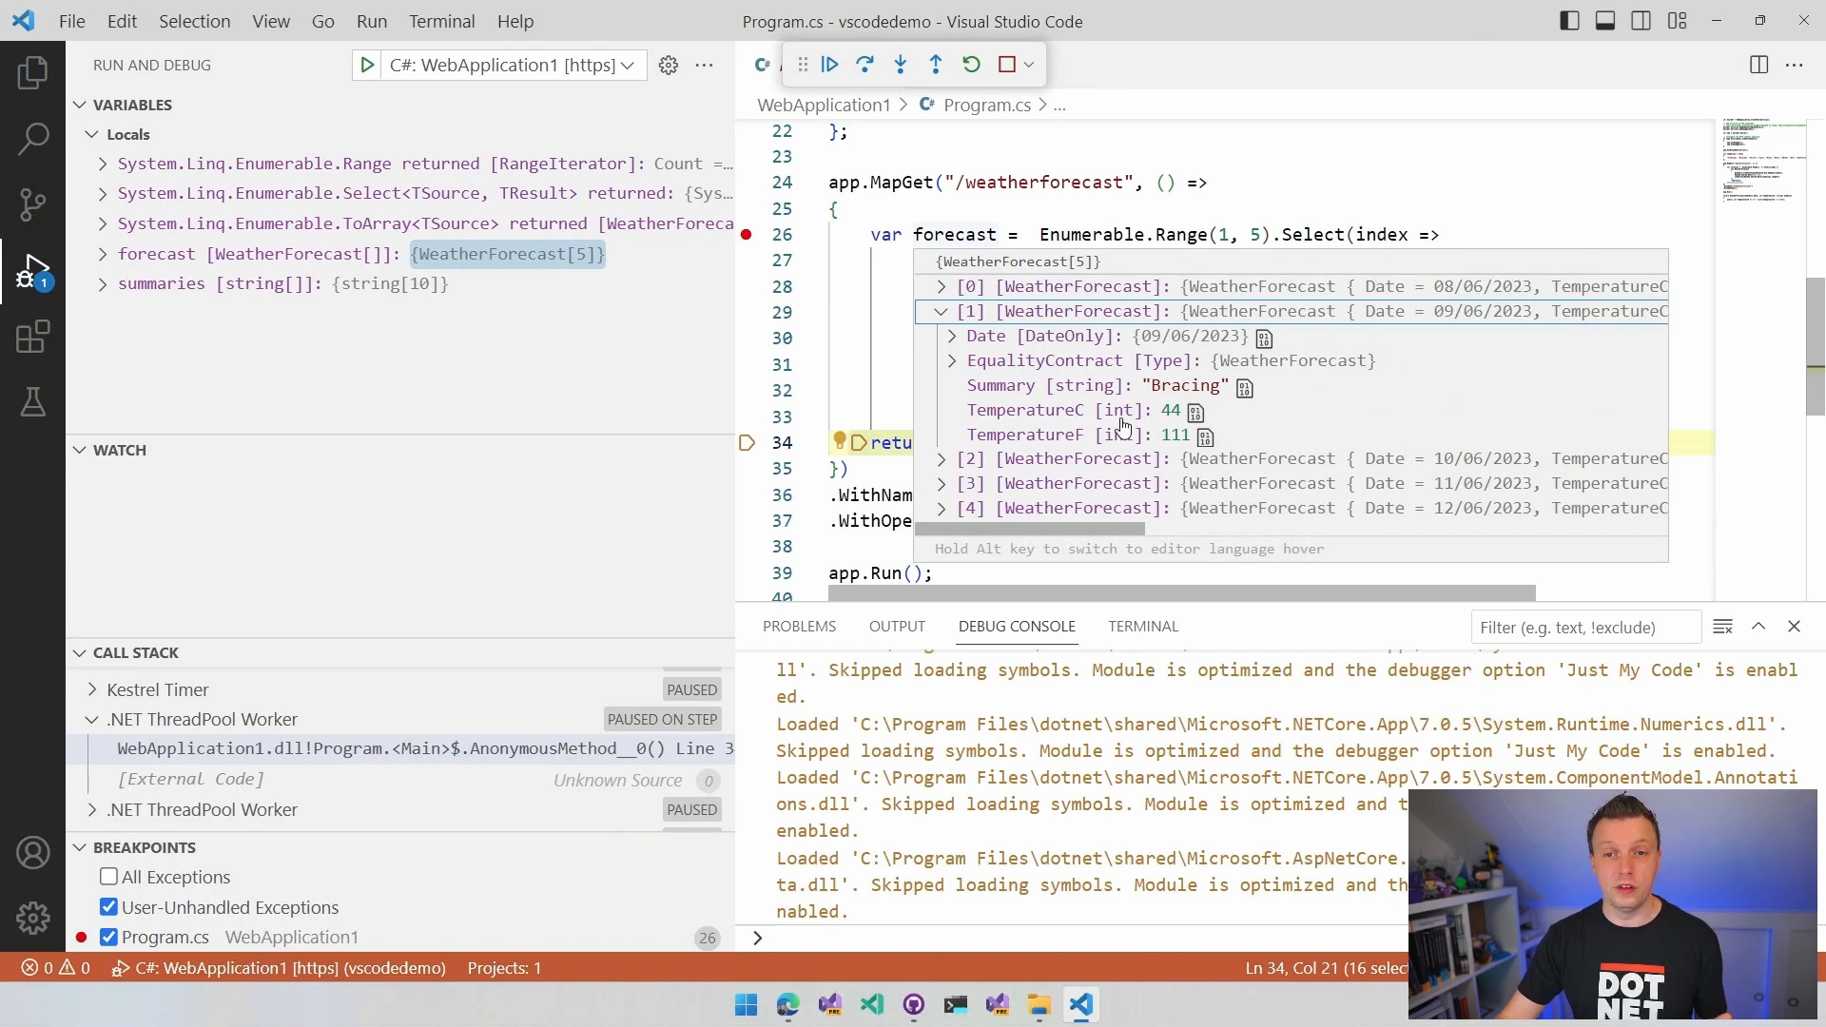
{"action": "left_click", "coordinate": [829, 63]}
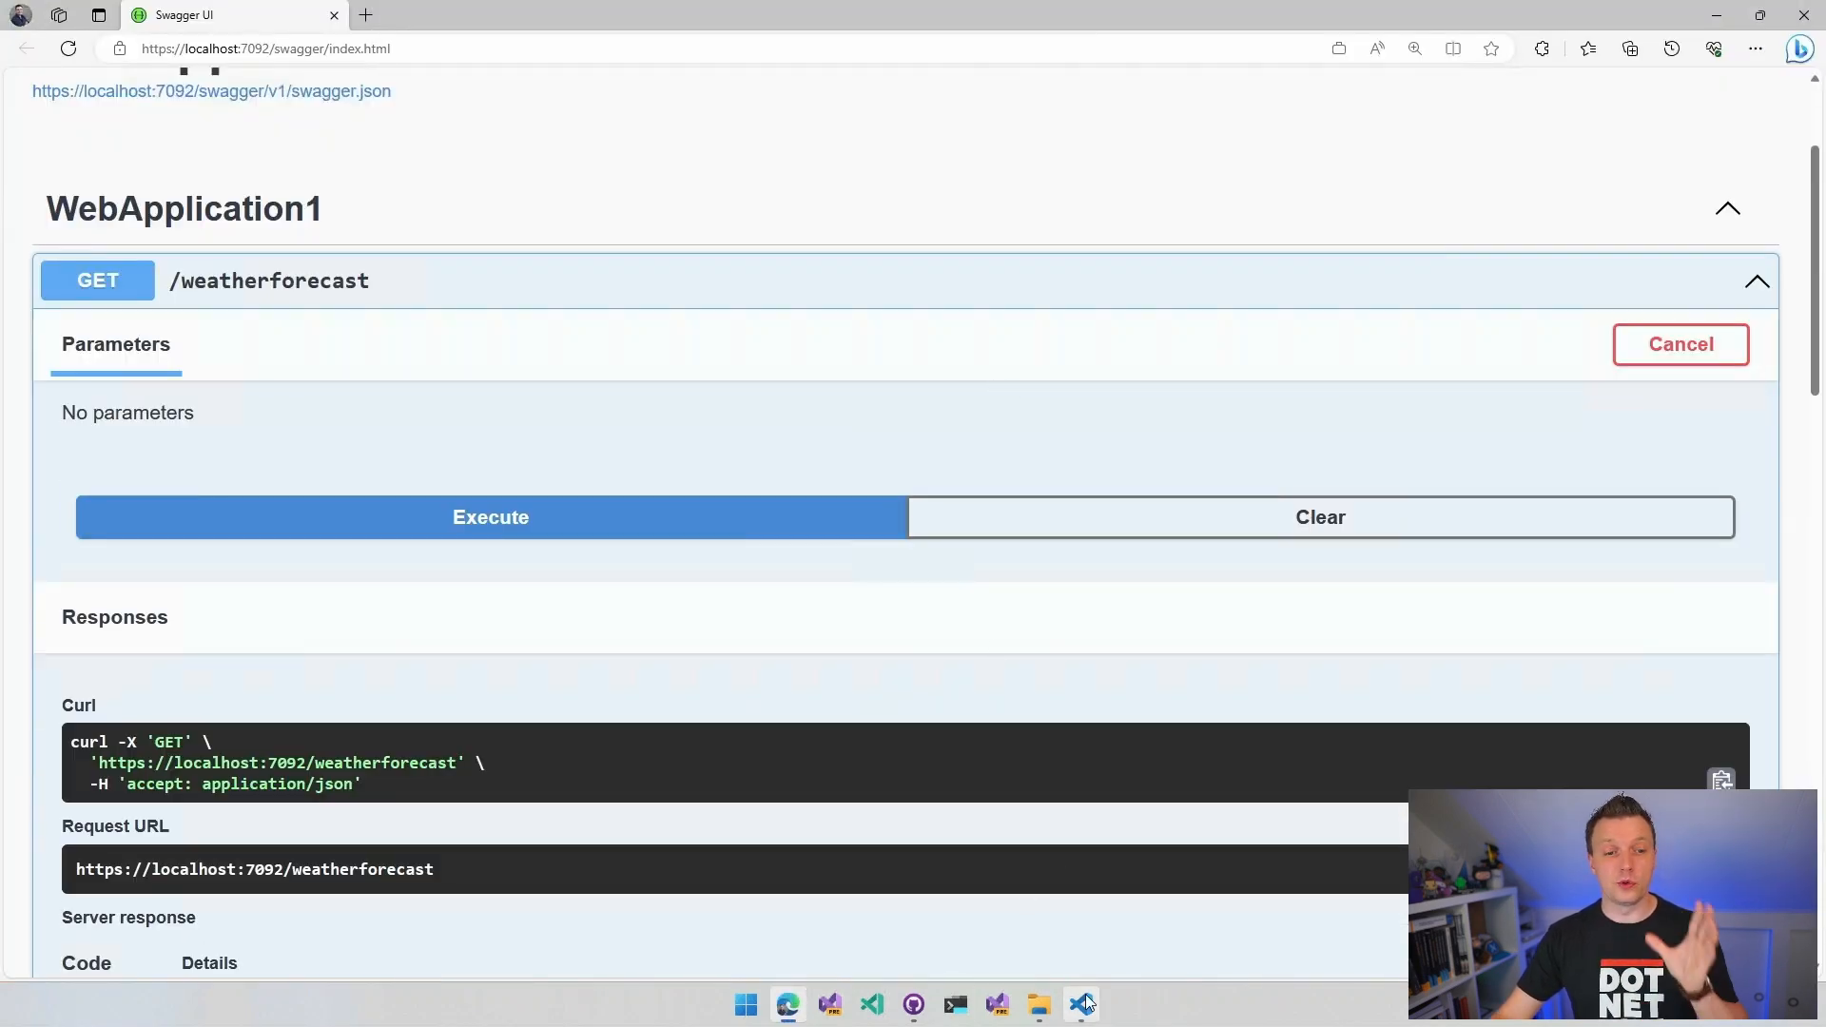
- Return to VS Code and stop the WebApplication1 debug session
{"action": "left_click", "coordinate": [1079, 1004]}
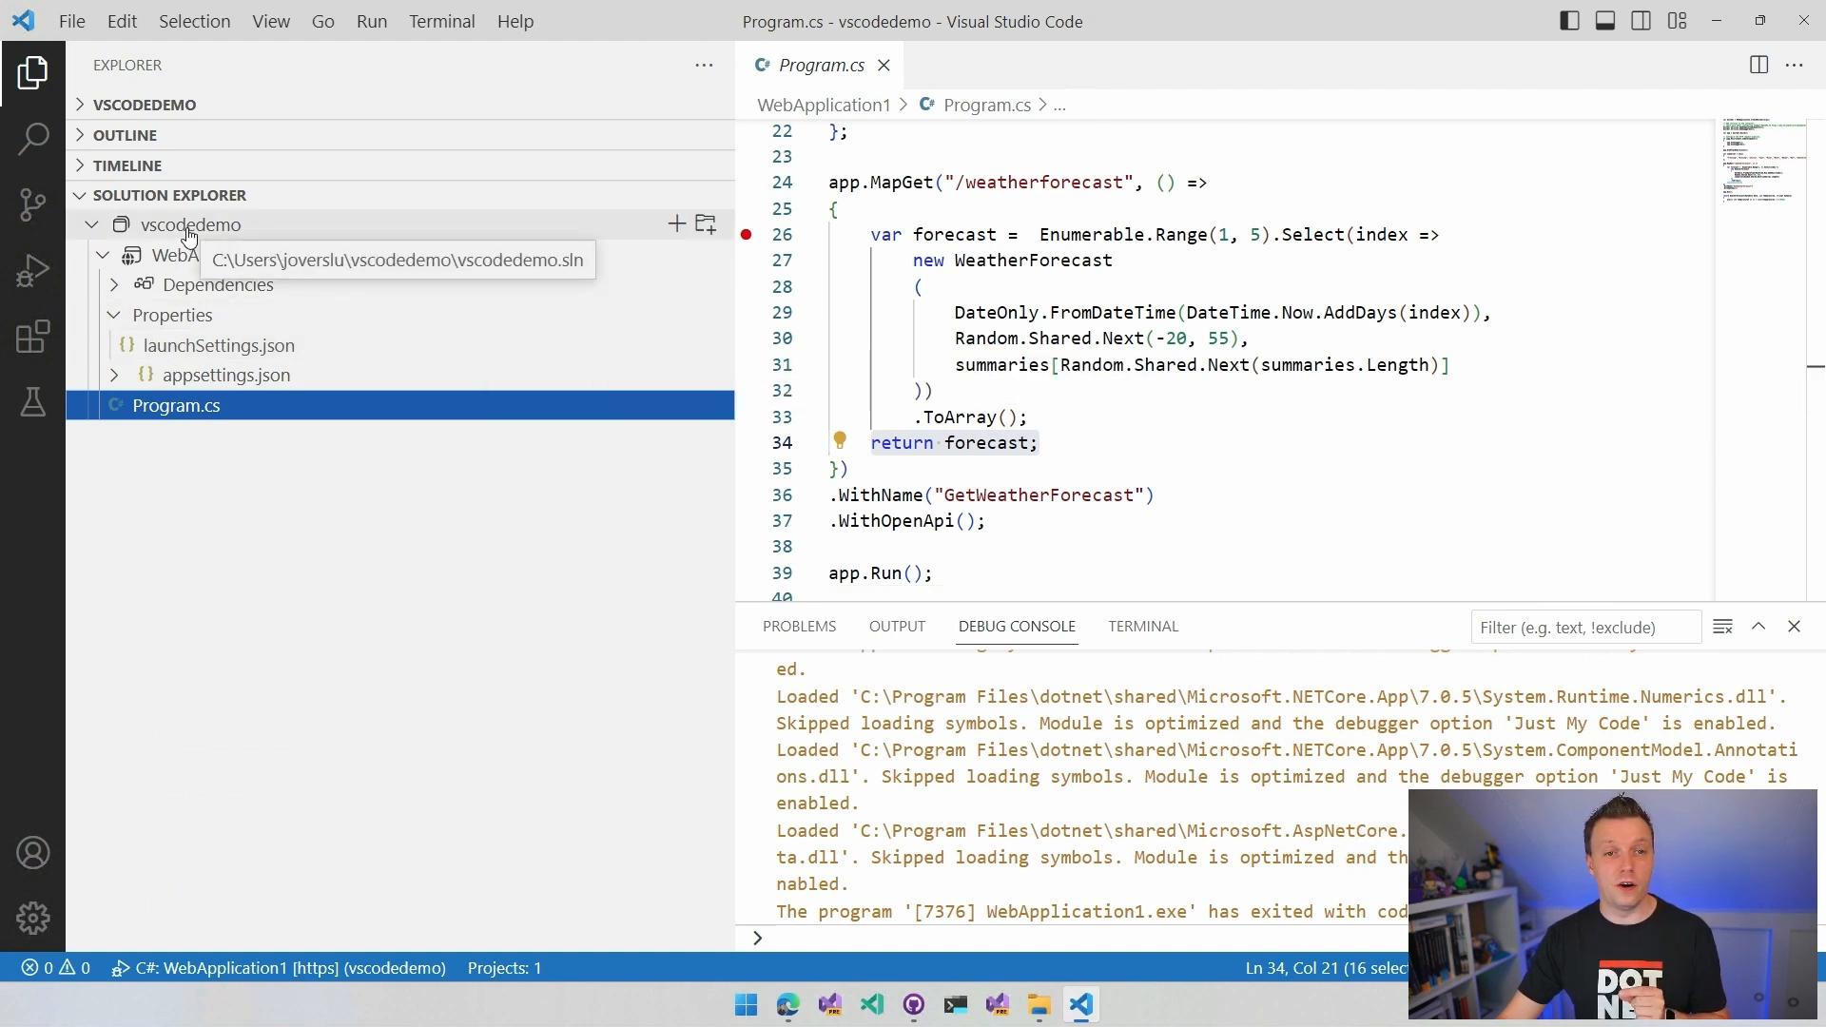
- Create xUnit Test Project TestProject1 in the default directory and expand its files
{"action": "right_click", "coordinate": [187, 223]}
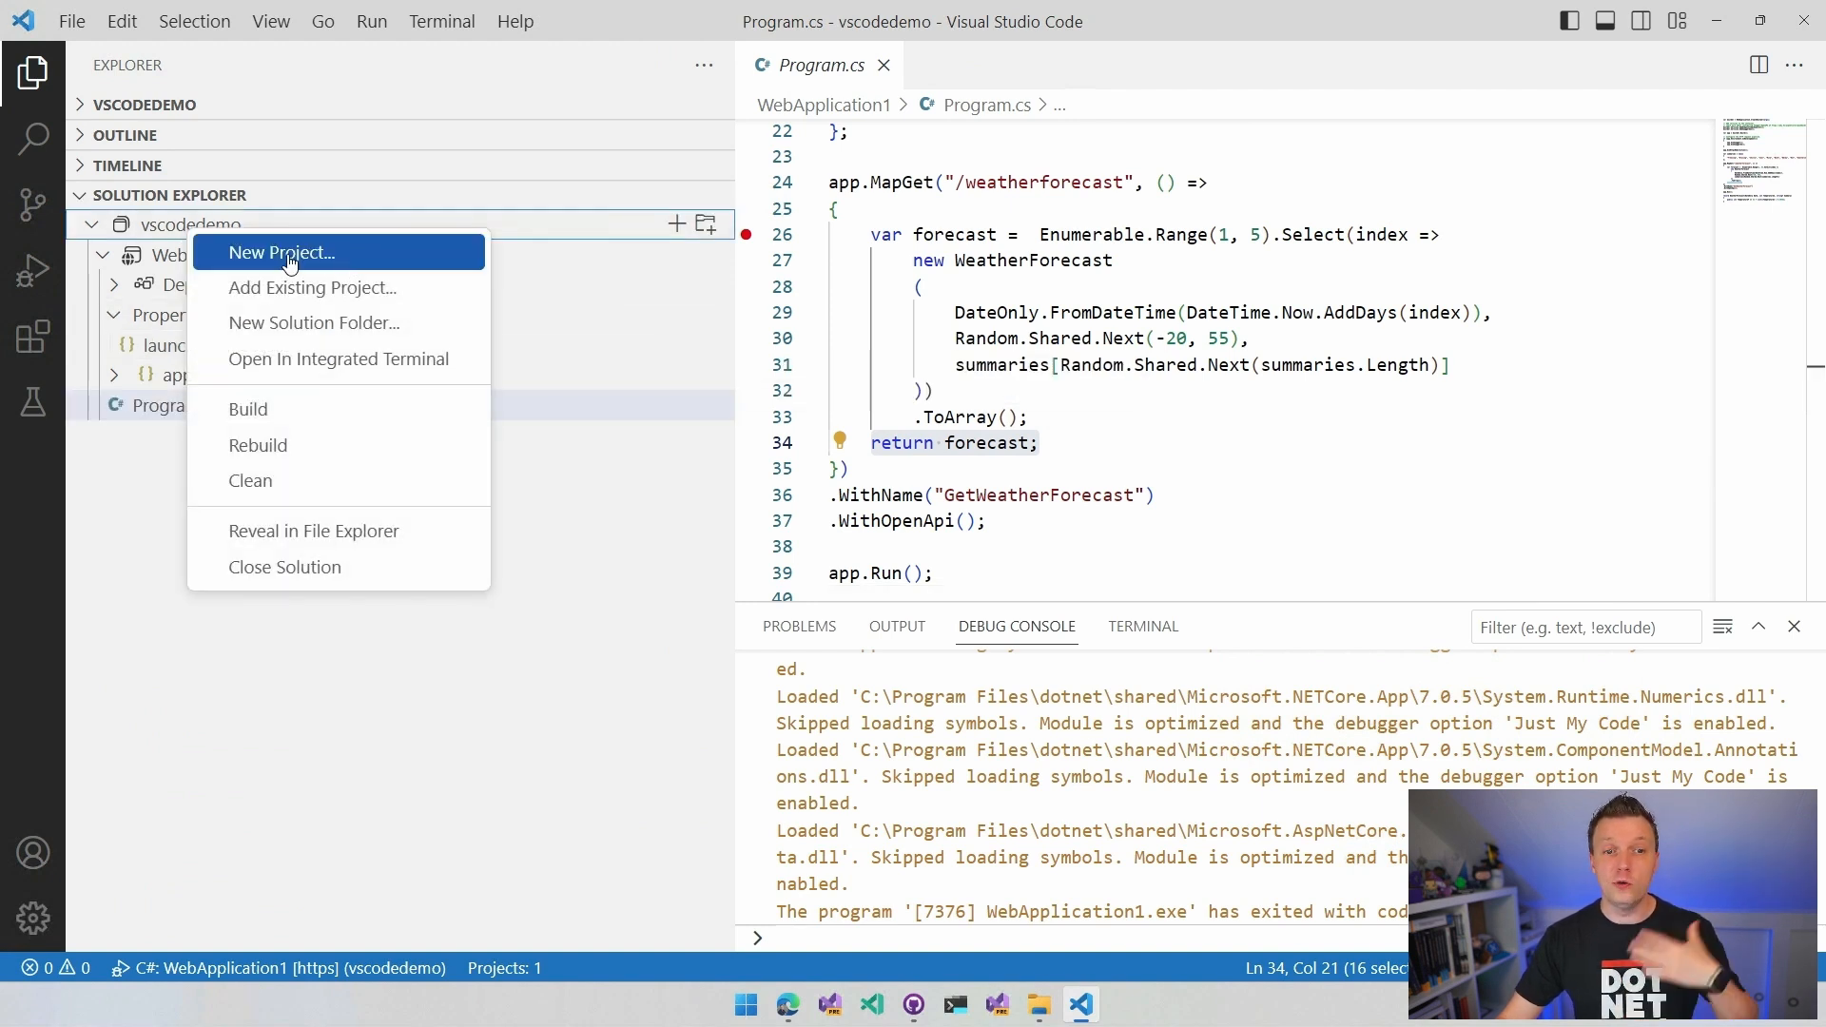
{"action": "mouse_move", "coordinate": [312, 287]}
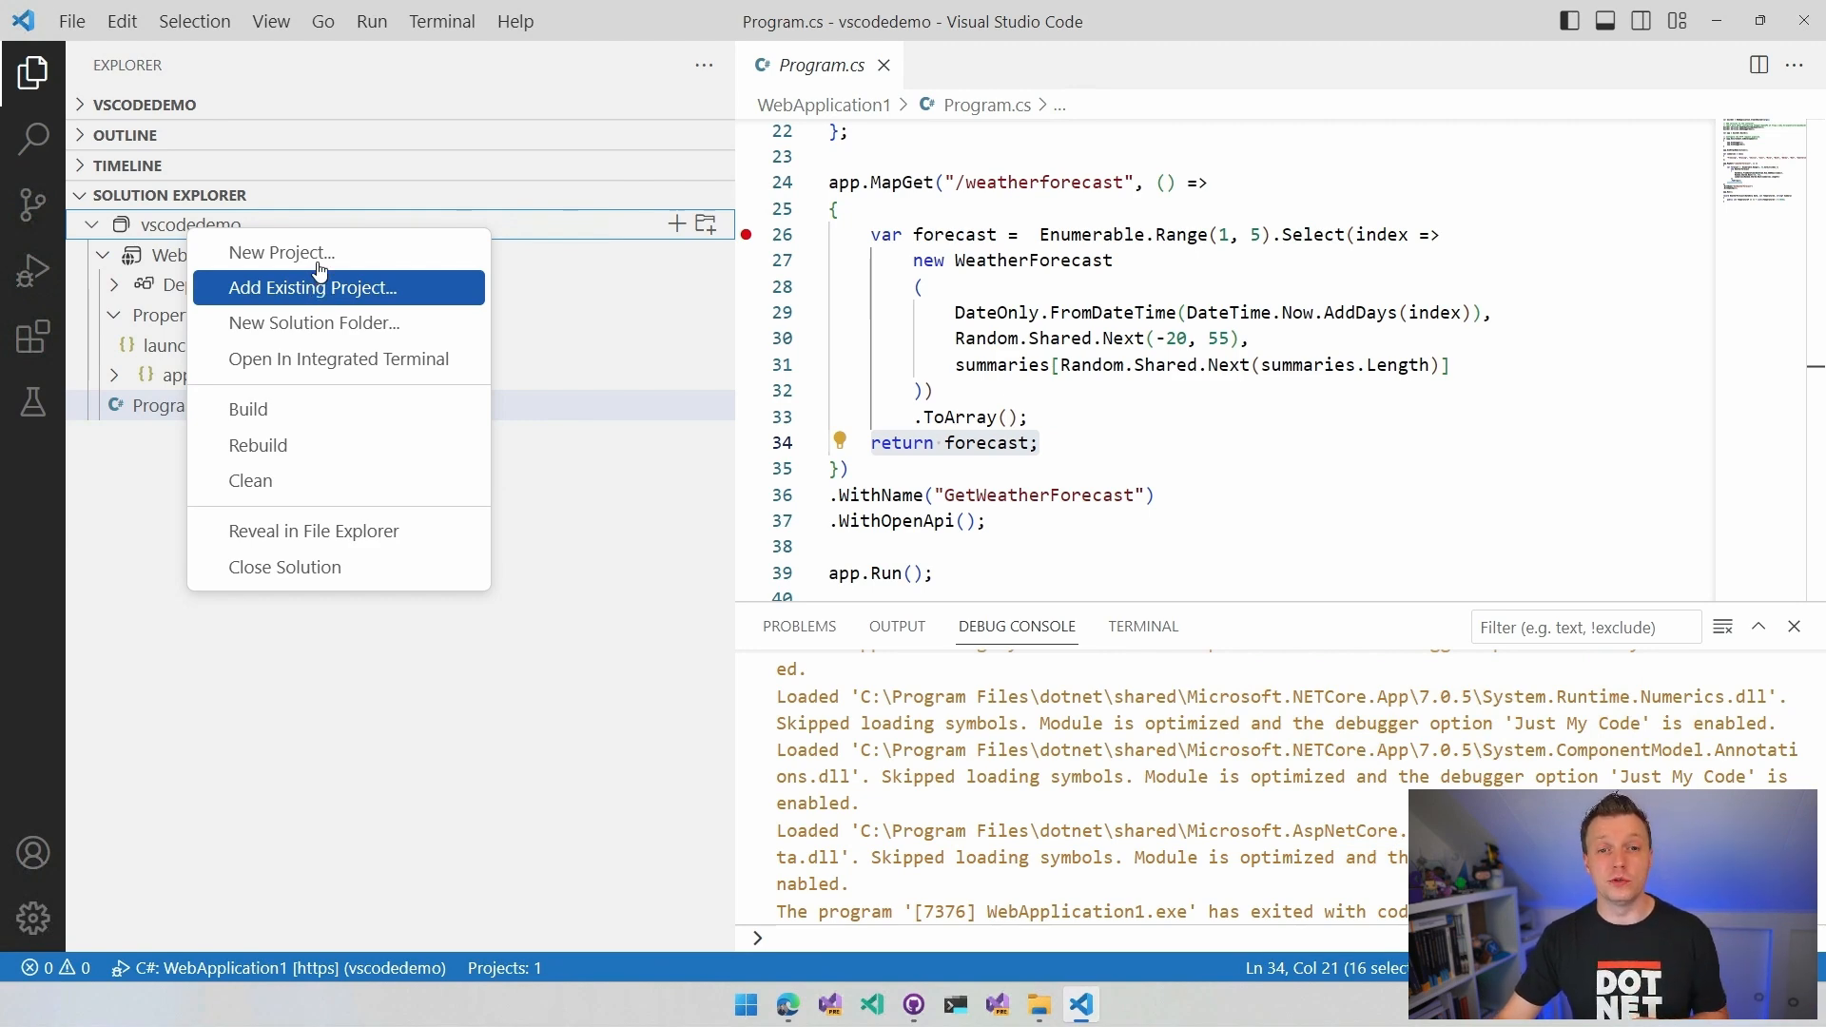
{"action": "left_click", "coordinate": [282, 253]}
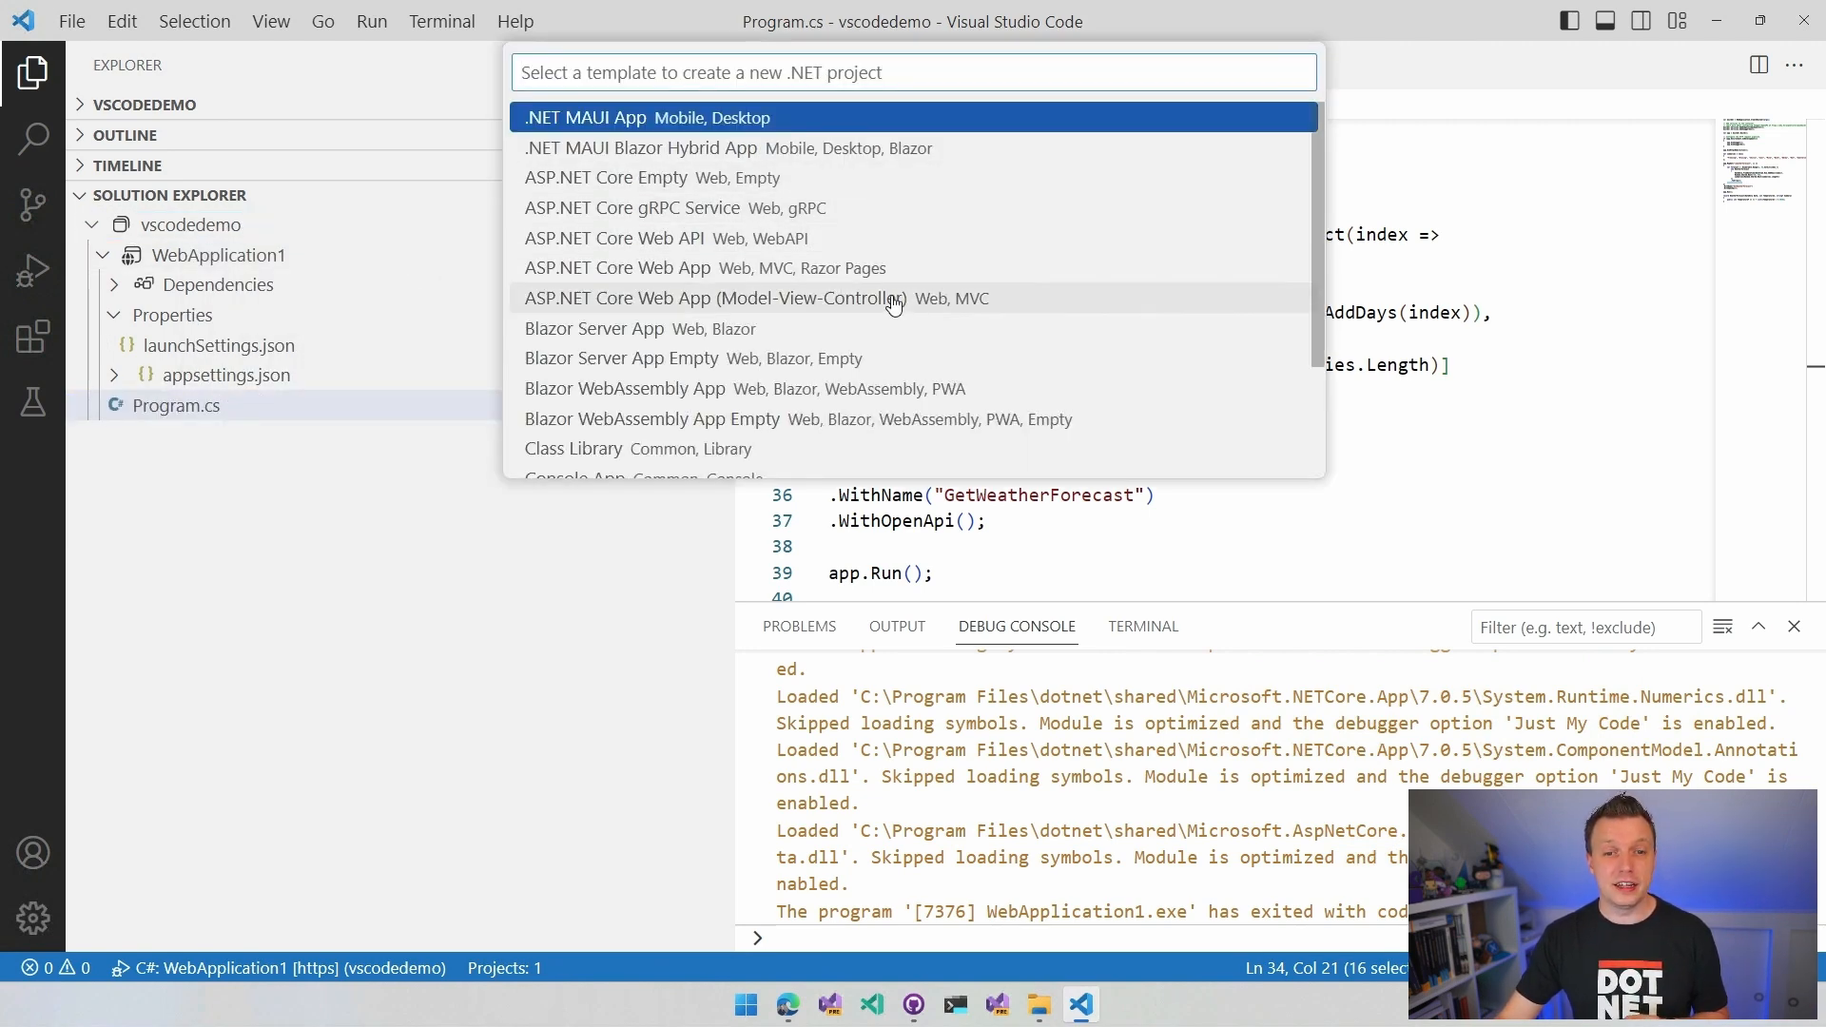
{"action": "scroll", "scroll_direction": "down", "scroll_amount": 3}
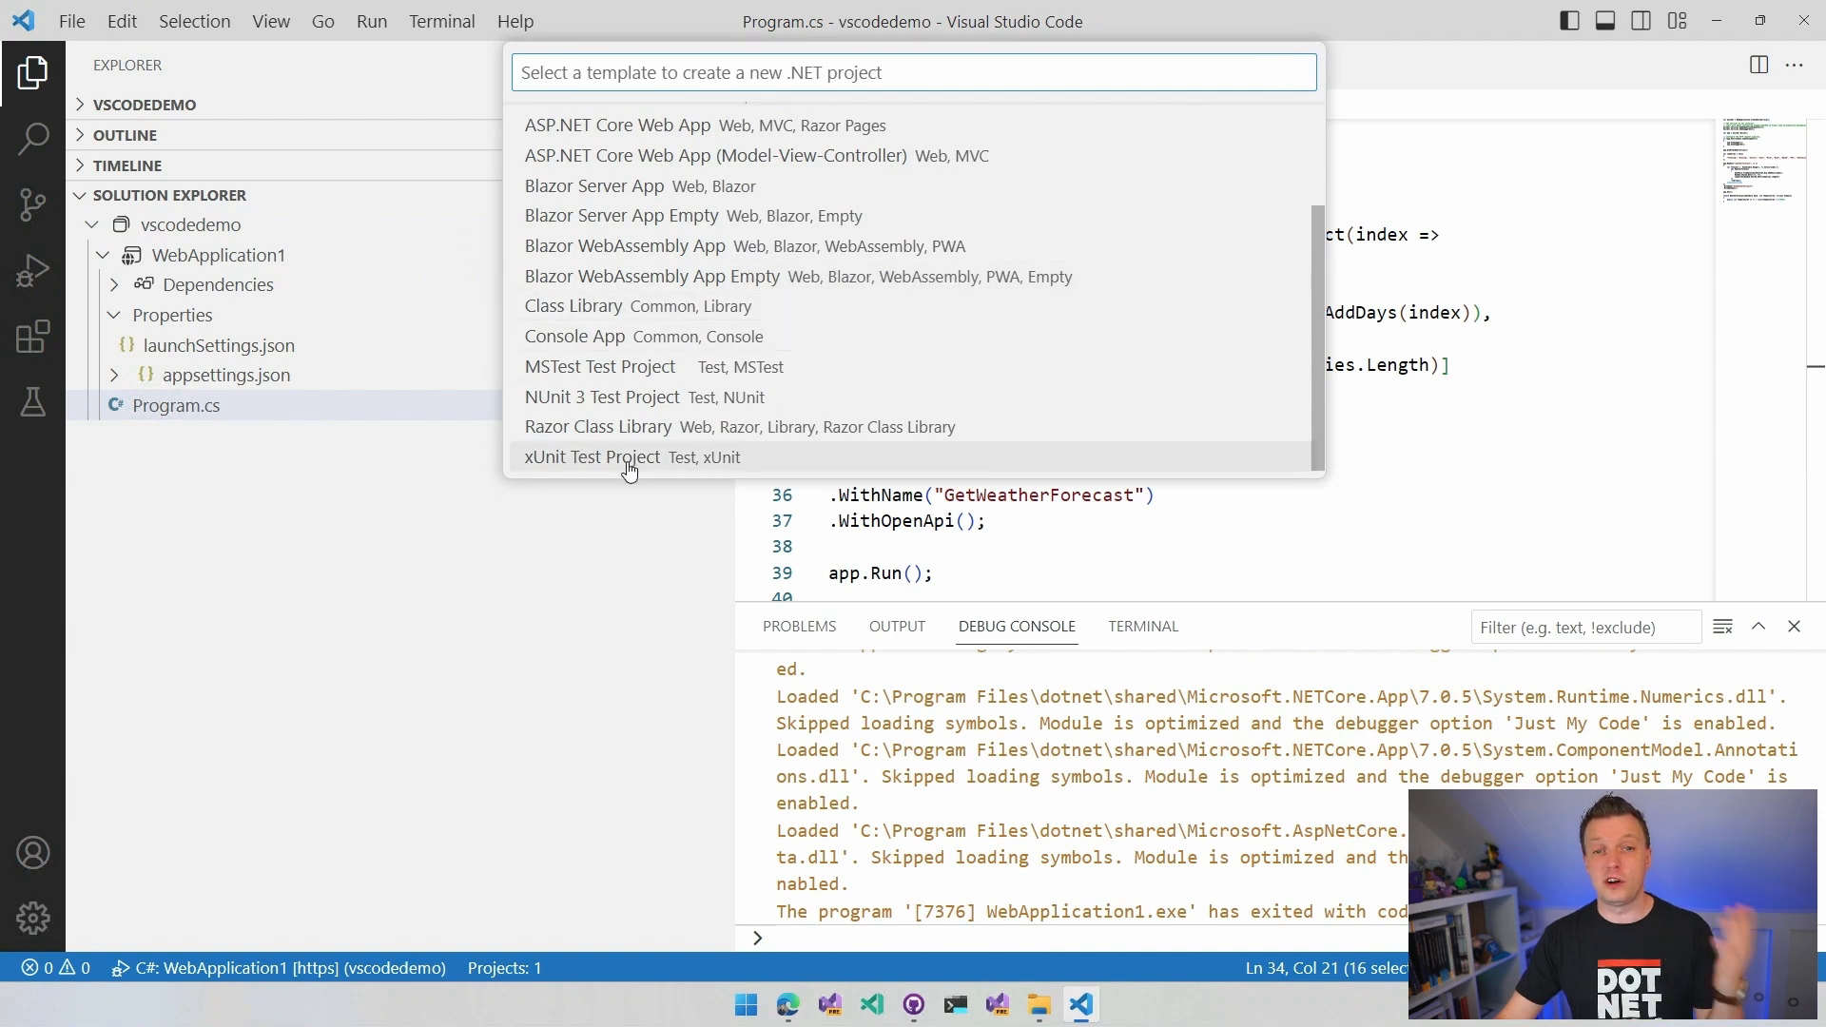
{"action": "left_click", "coordinate": [592, 456]}
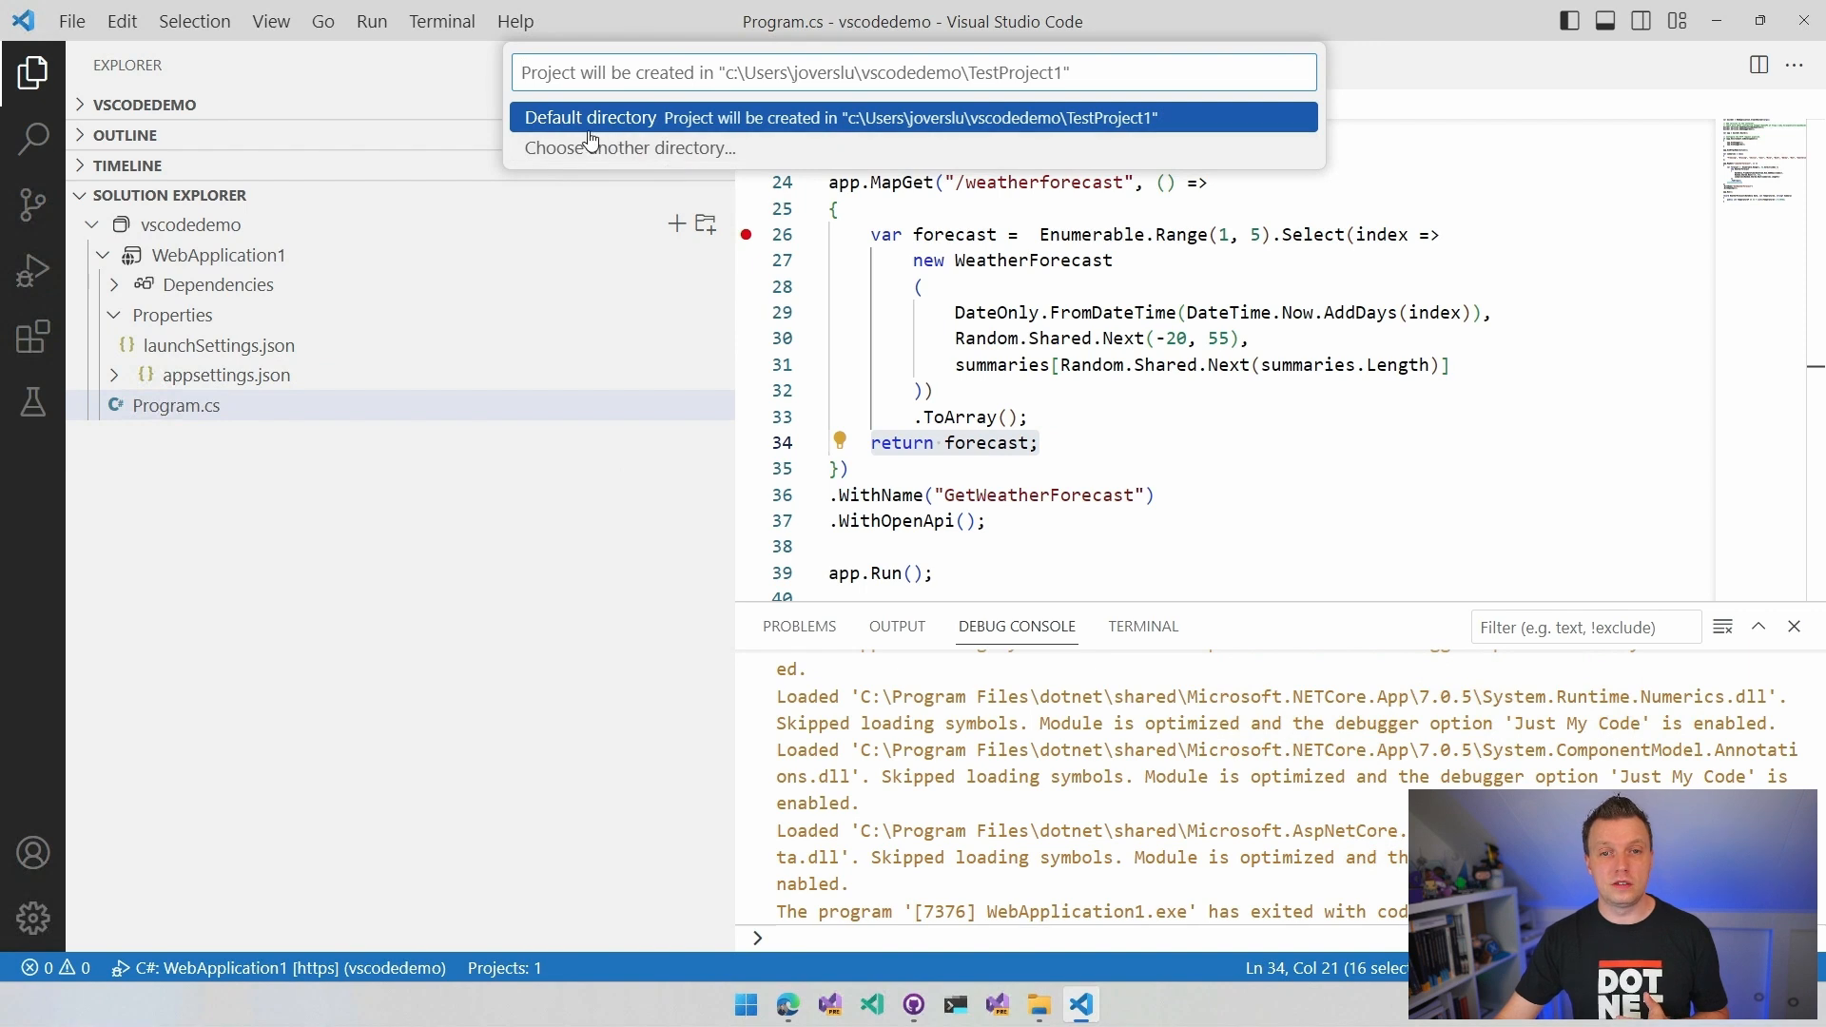
{"action": "mouse_move", "coordinate": [867, 137]}
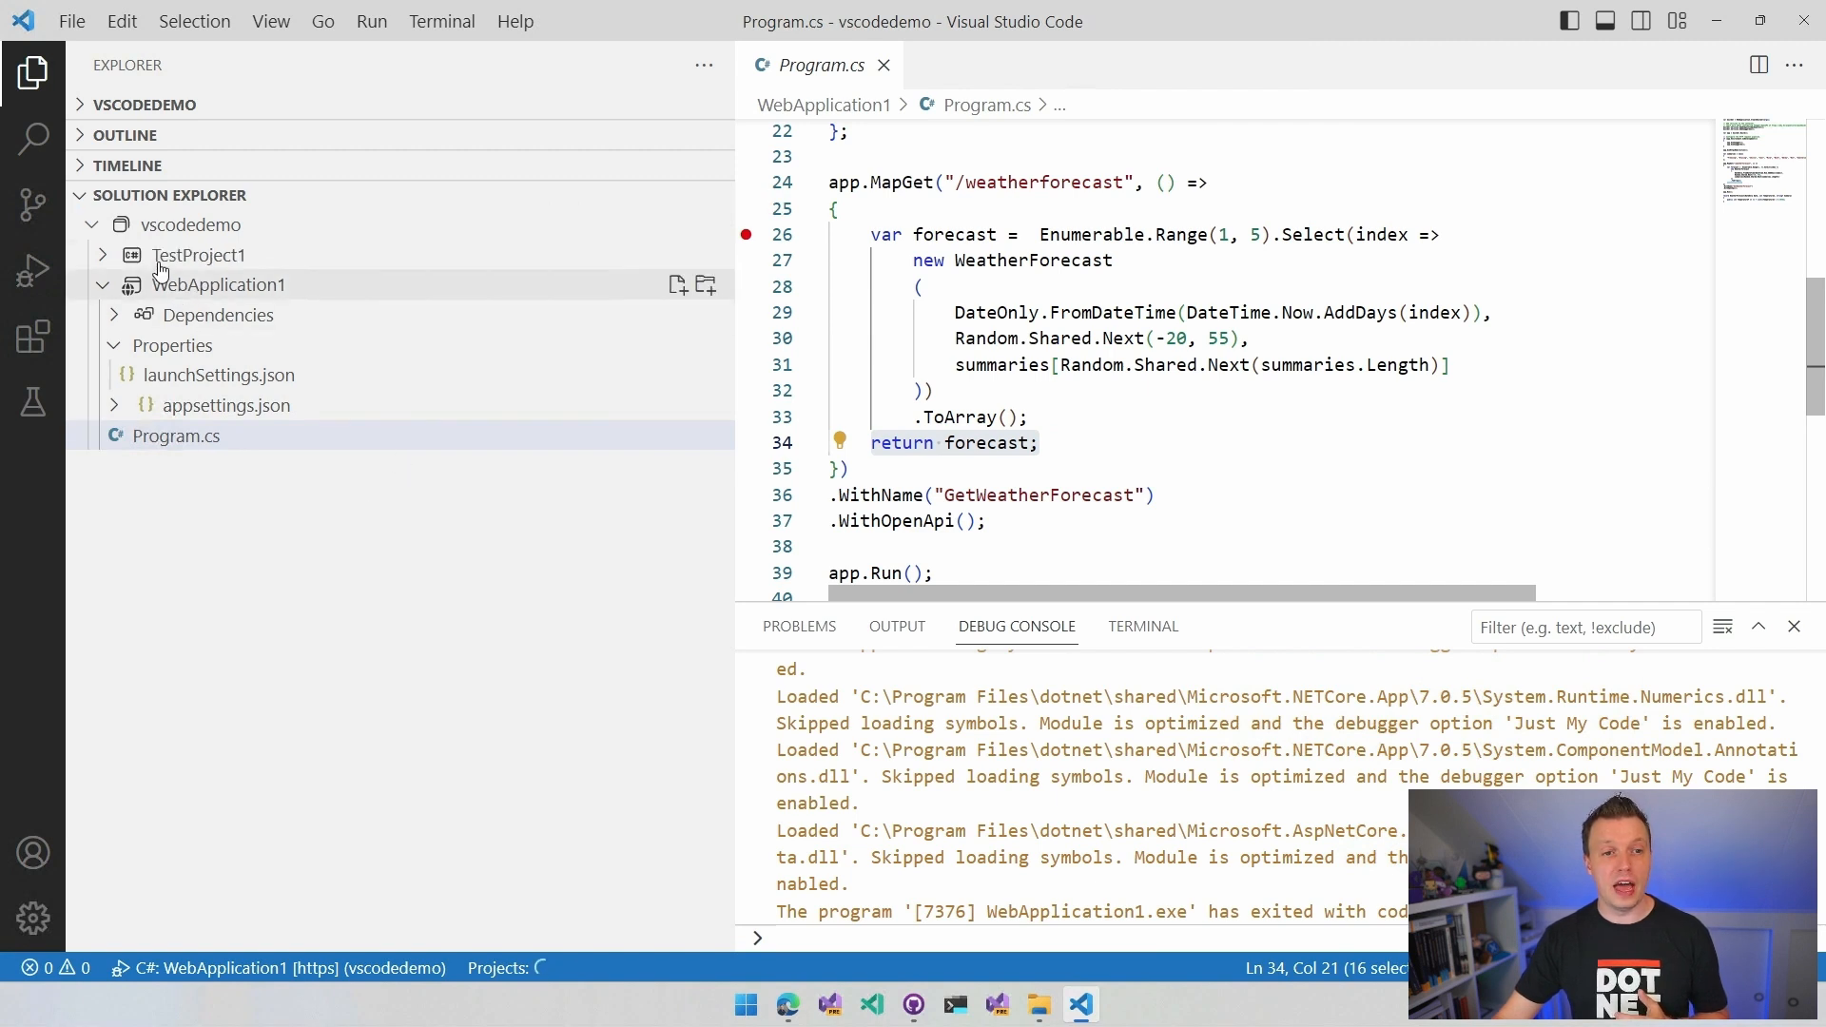
{"action": "left_click", "coordinate": [198, 254]}
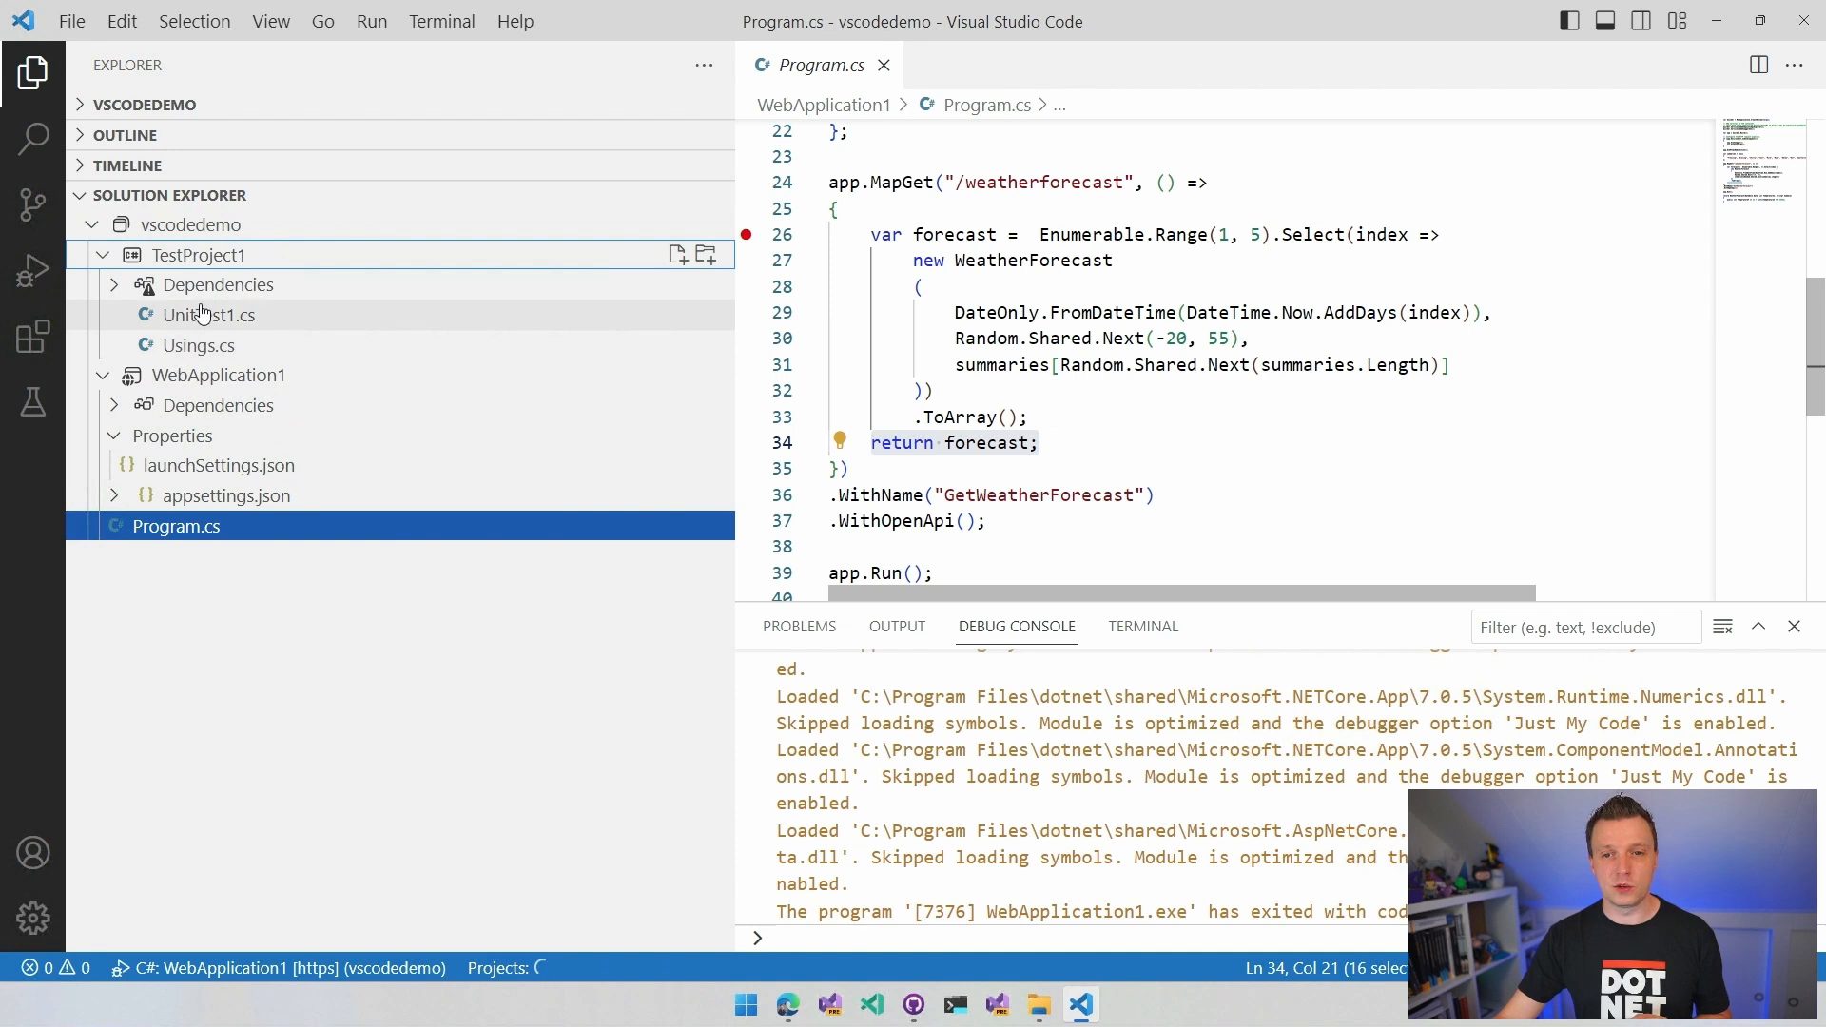
- Write Assert.True(true) in UnitTest1.cs Test1, save, and breakpoint line 8
{"action": "double_click", "coordinate": [207, 315]}
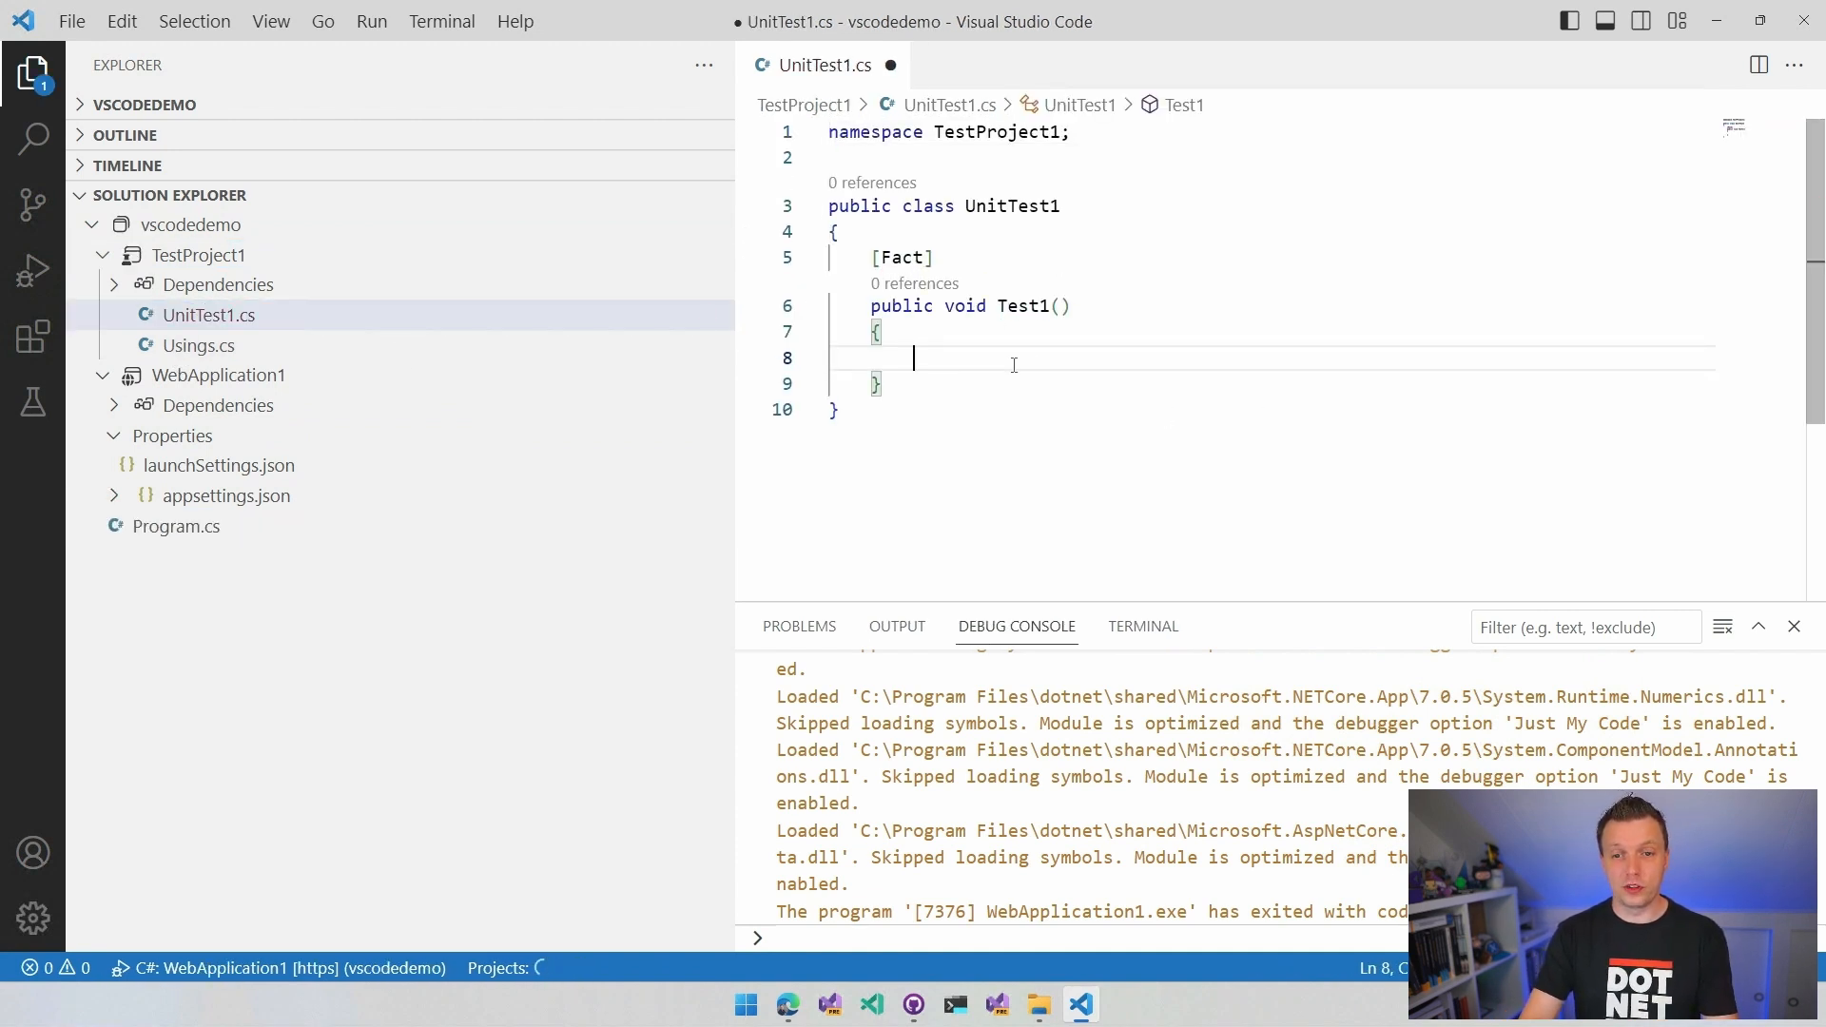
{"action": "type", "text": "Assert.Equal(1,"}
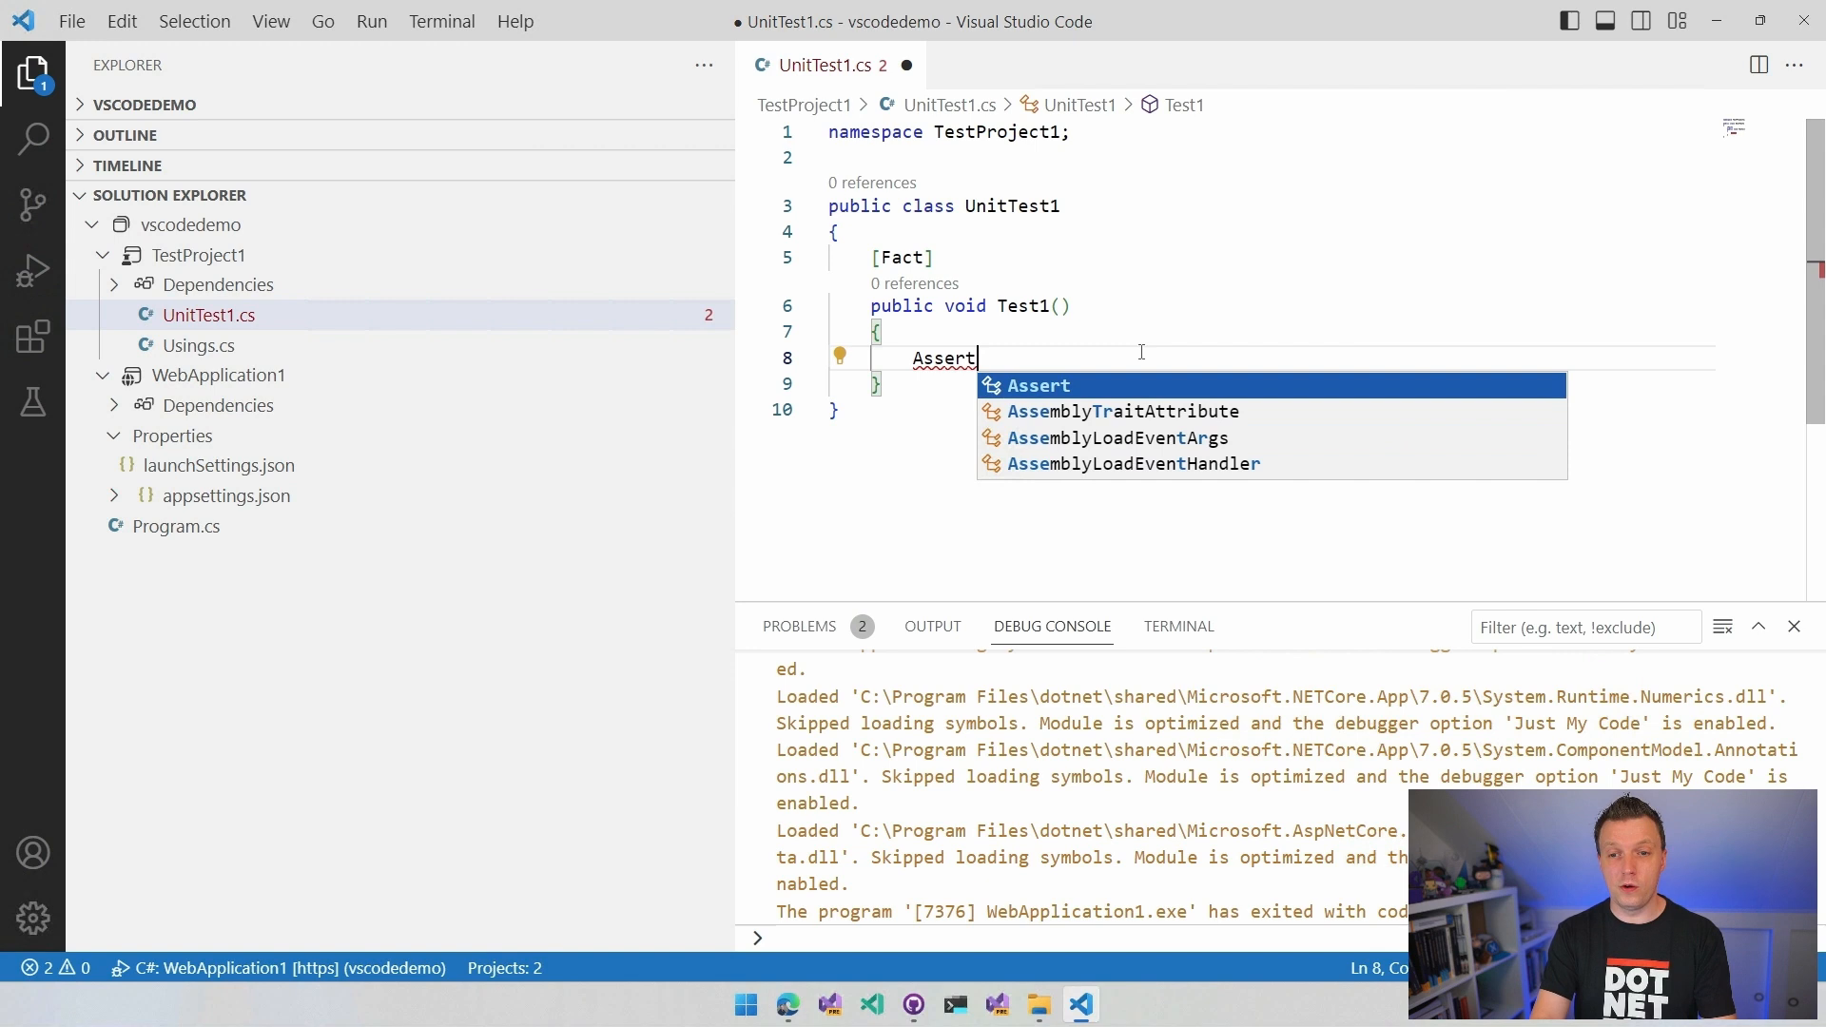
{"action": "type", "text": ".Equal(\"\", UnitTest1.Test1);"}
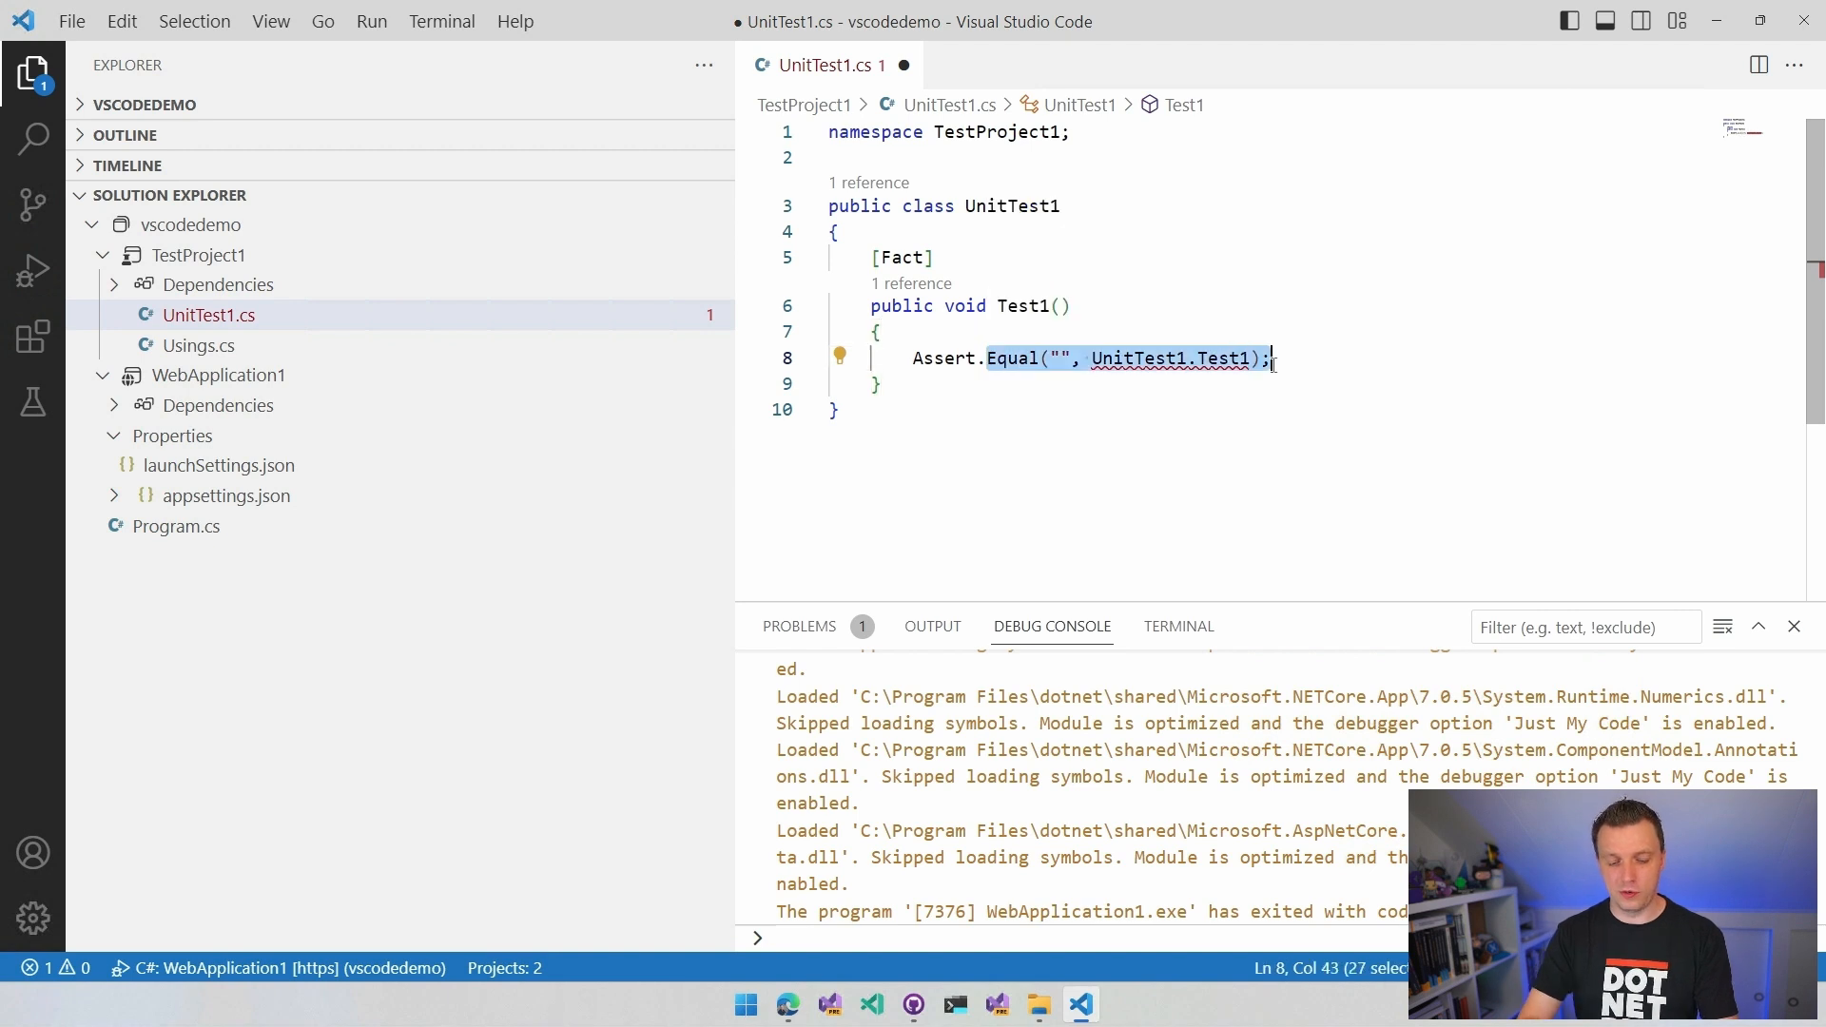
{"action": "type", "text": "T"}
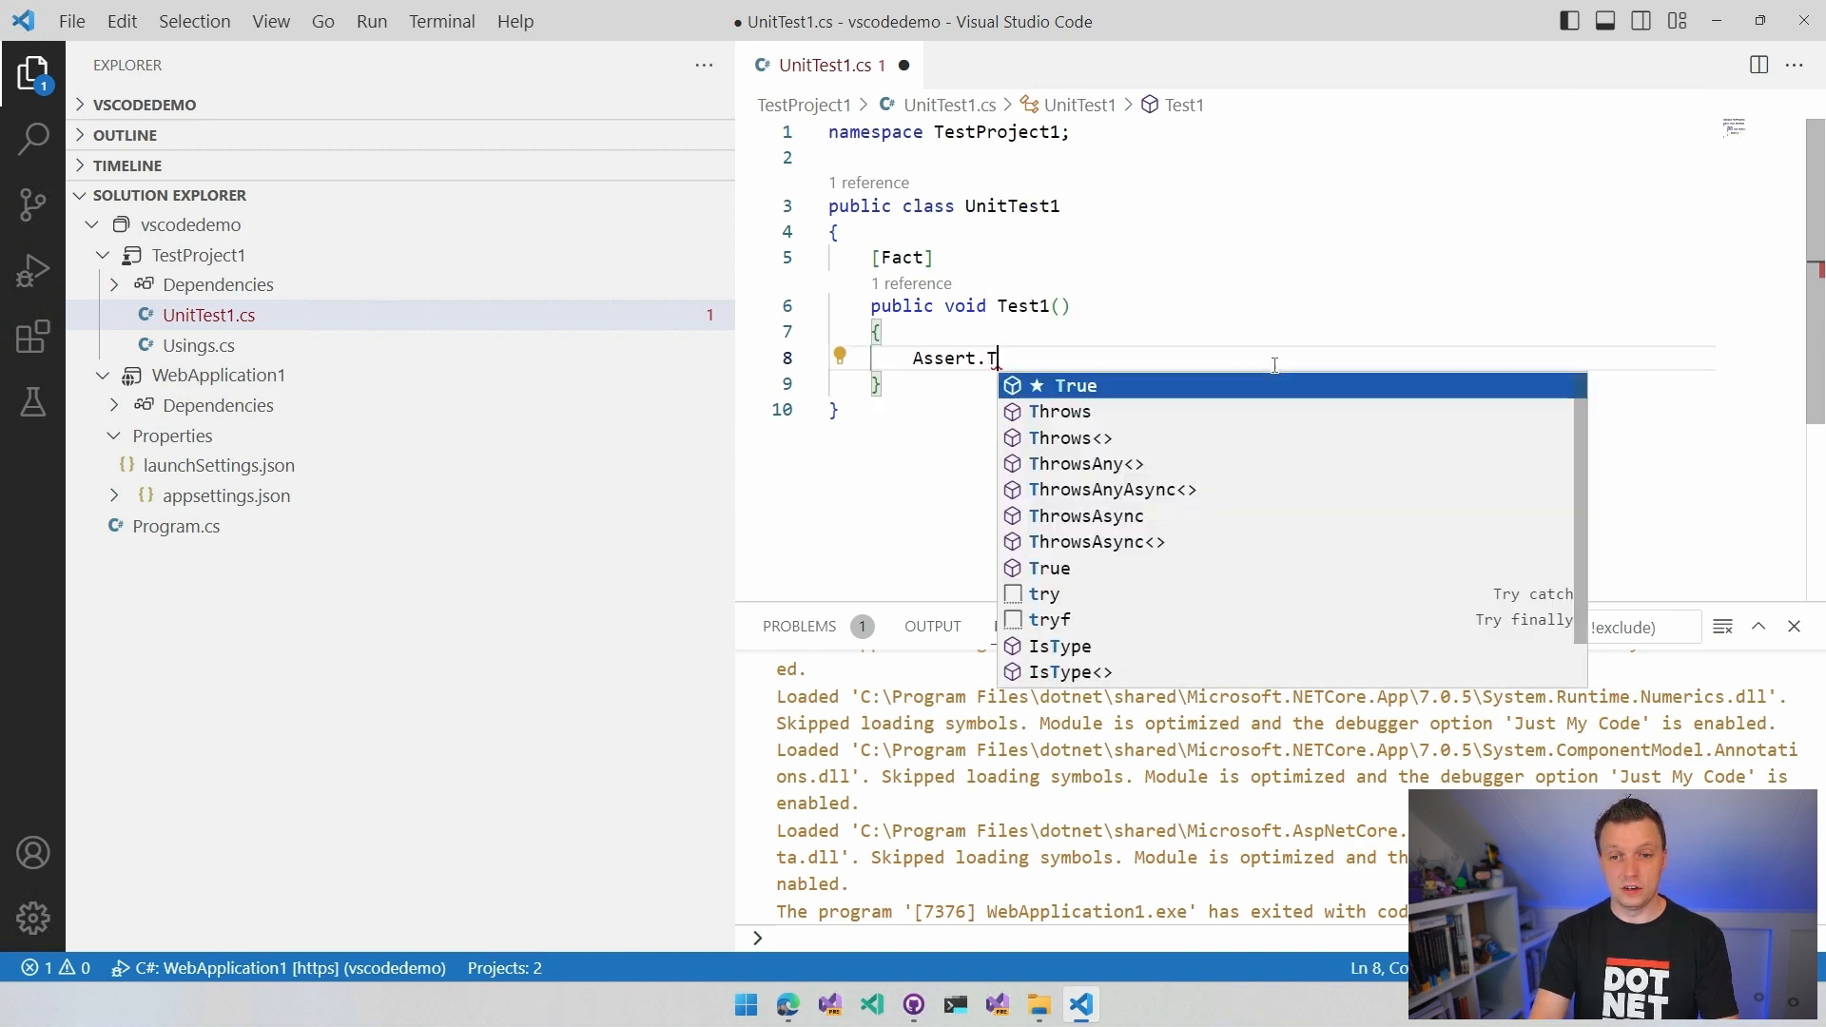
{"action": "type", "text": "rue(true);"}
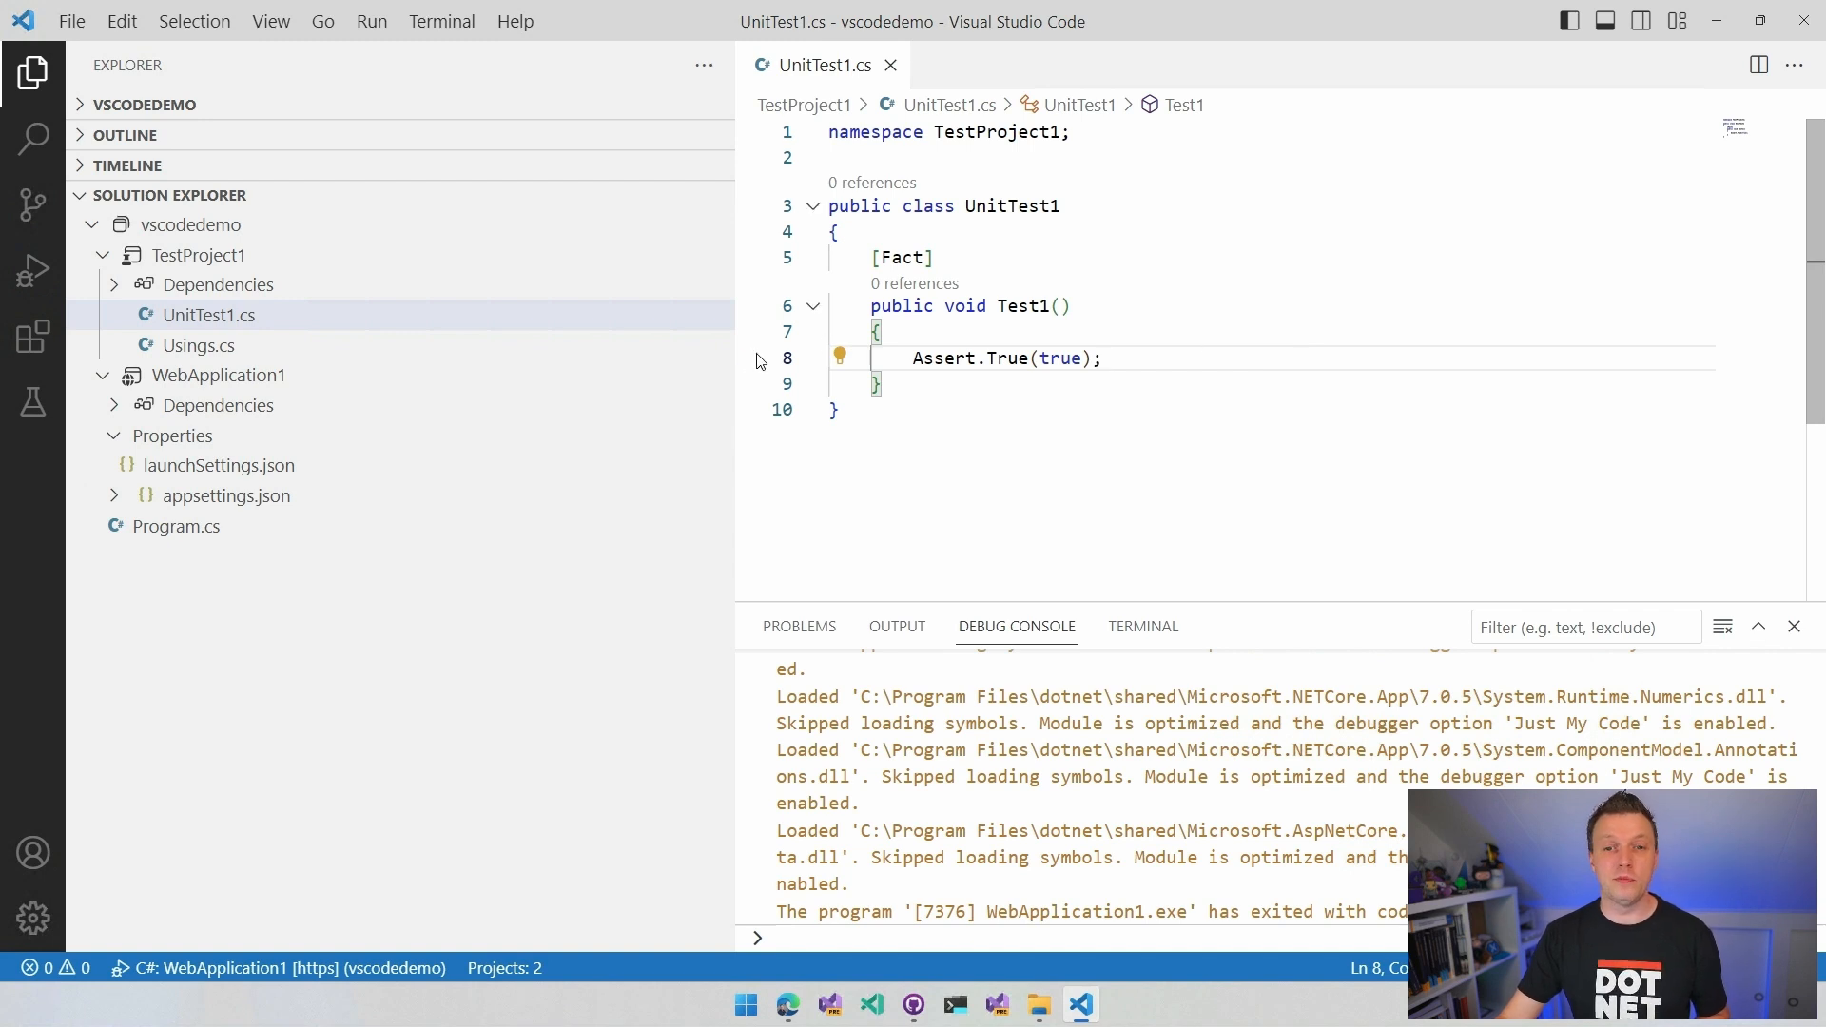
{"action": "left_click", "coordinate": [747, 357]}
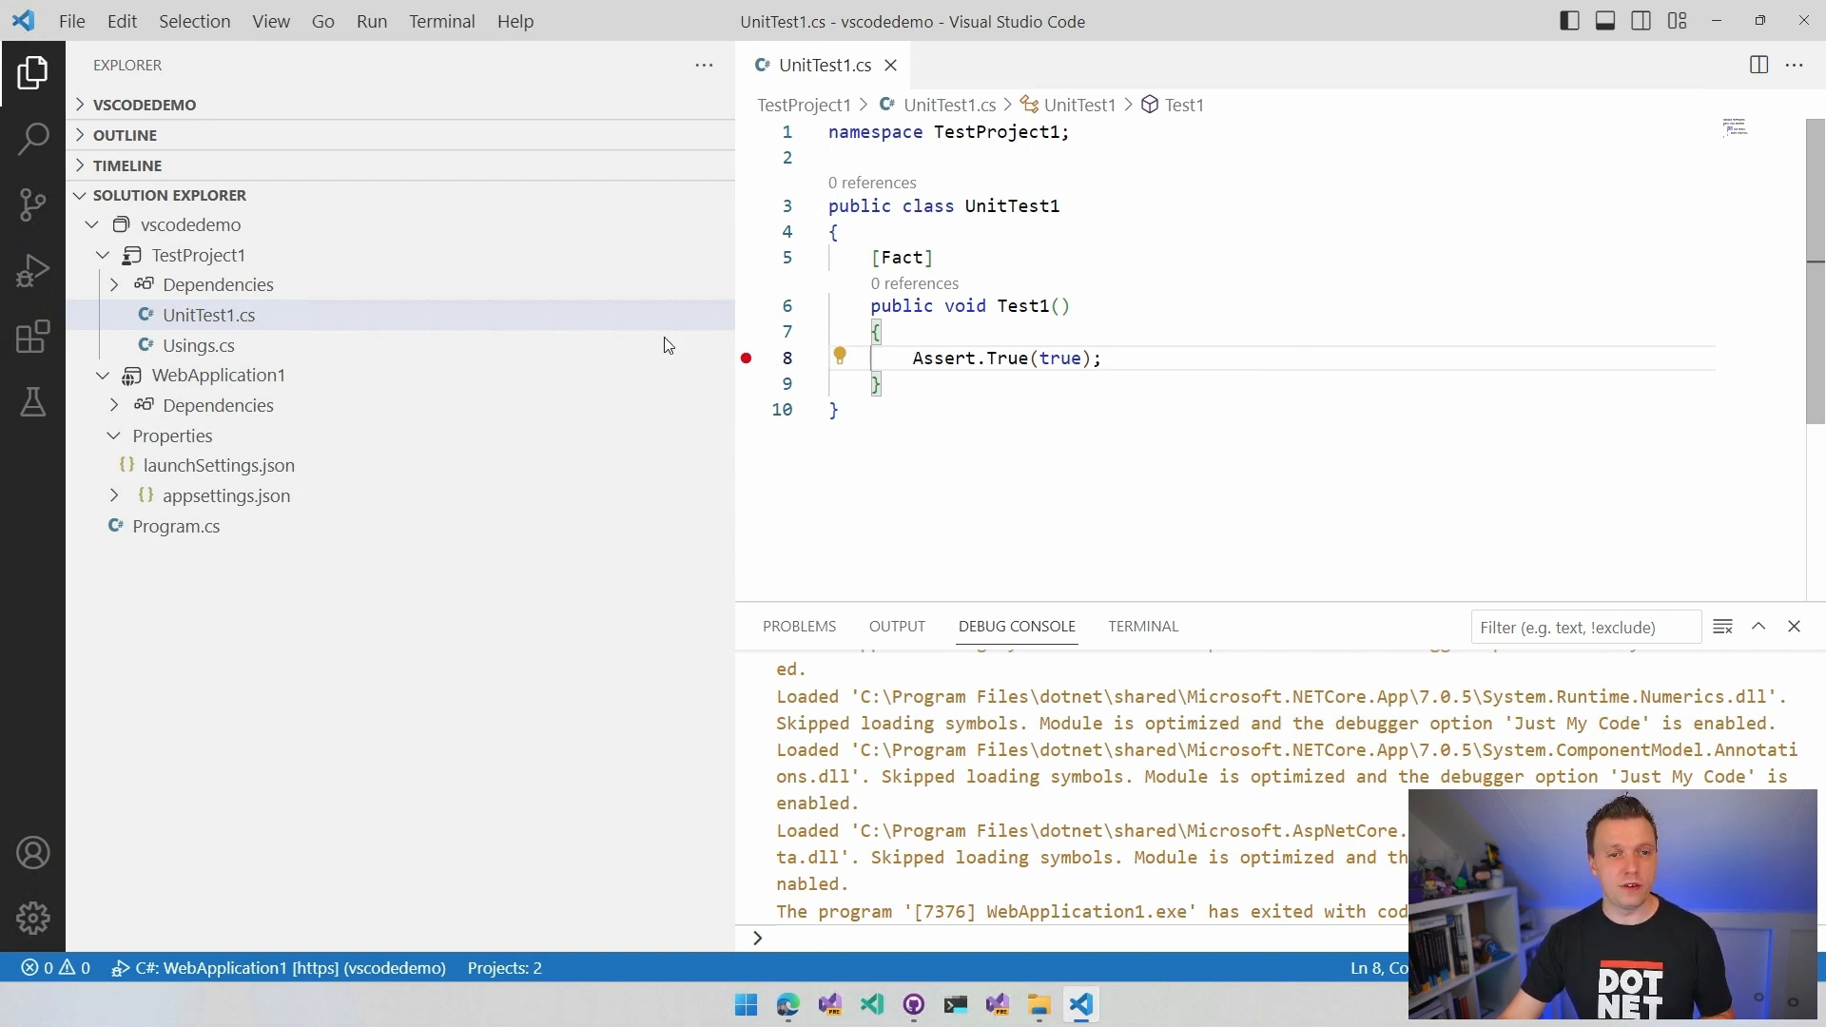
- Build TestProject1 and bring up Test1's run options from the line 7 gutter icon
{"action": "right_click", "coordinate": [203, 255]}
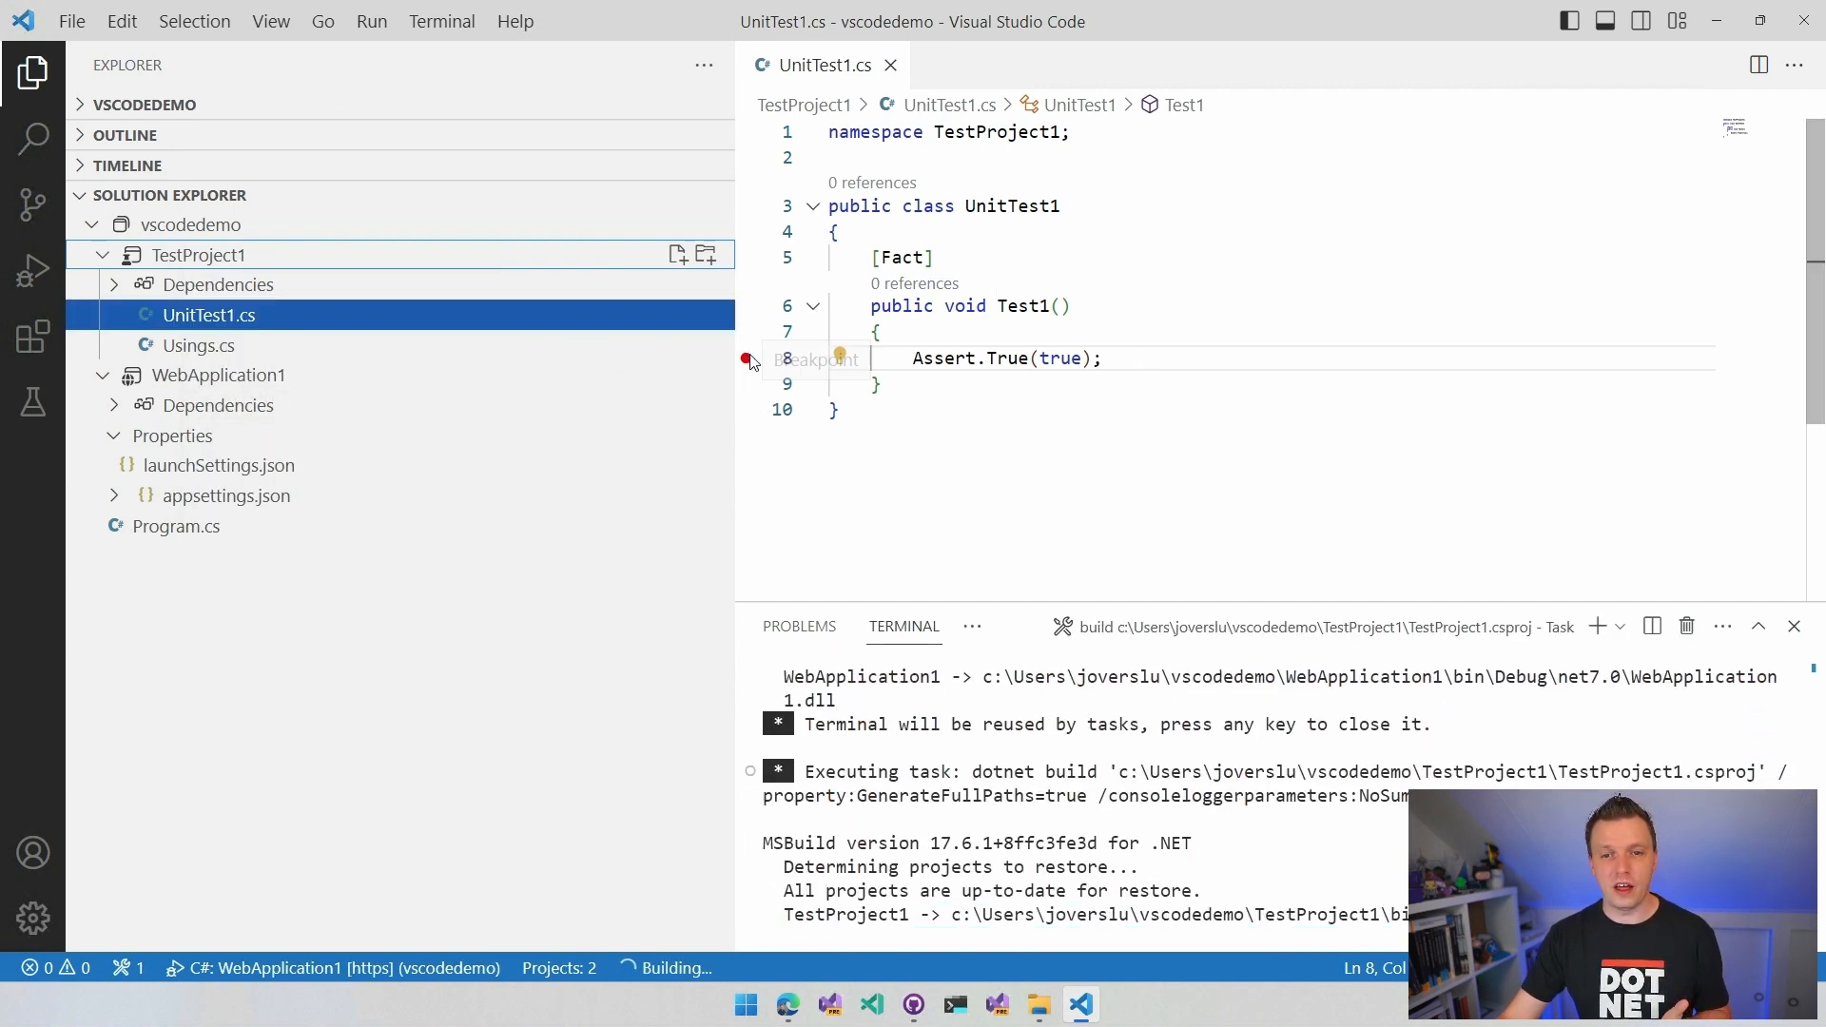
{"action": "left_click", "coordinate": [747, 357]}
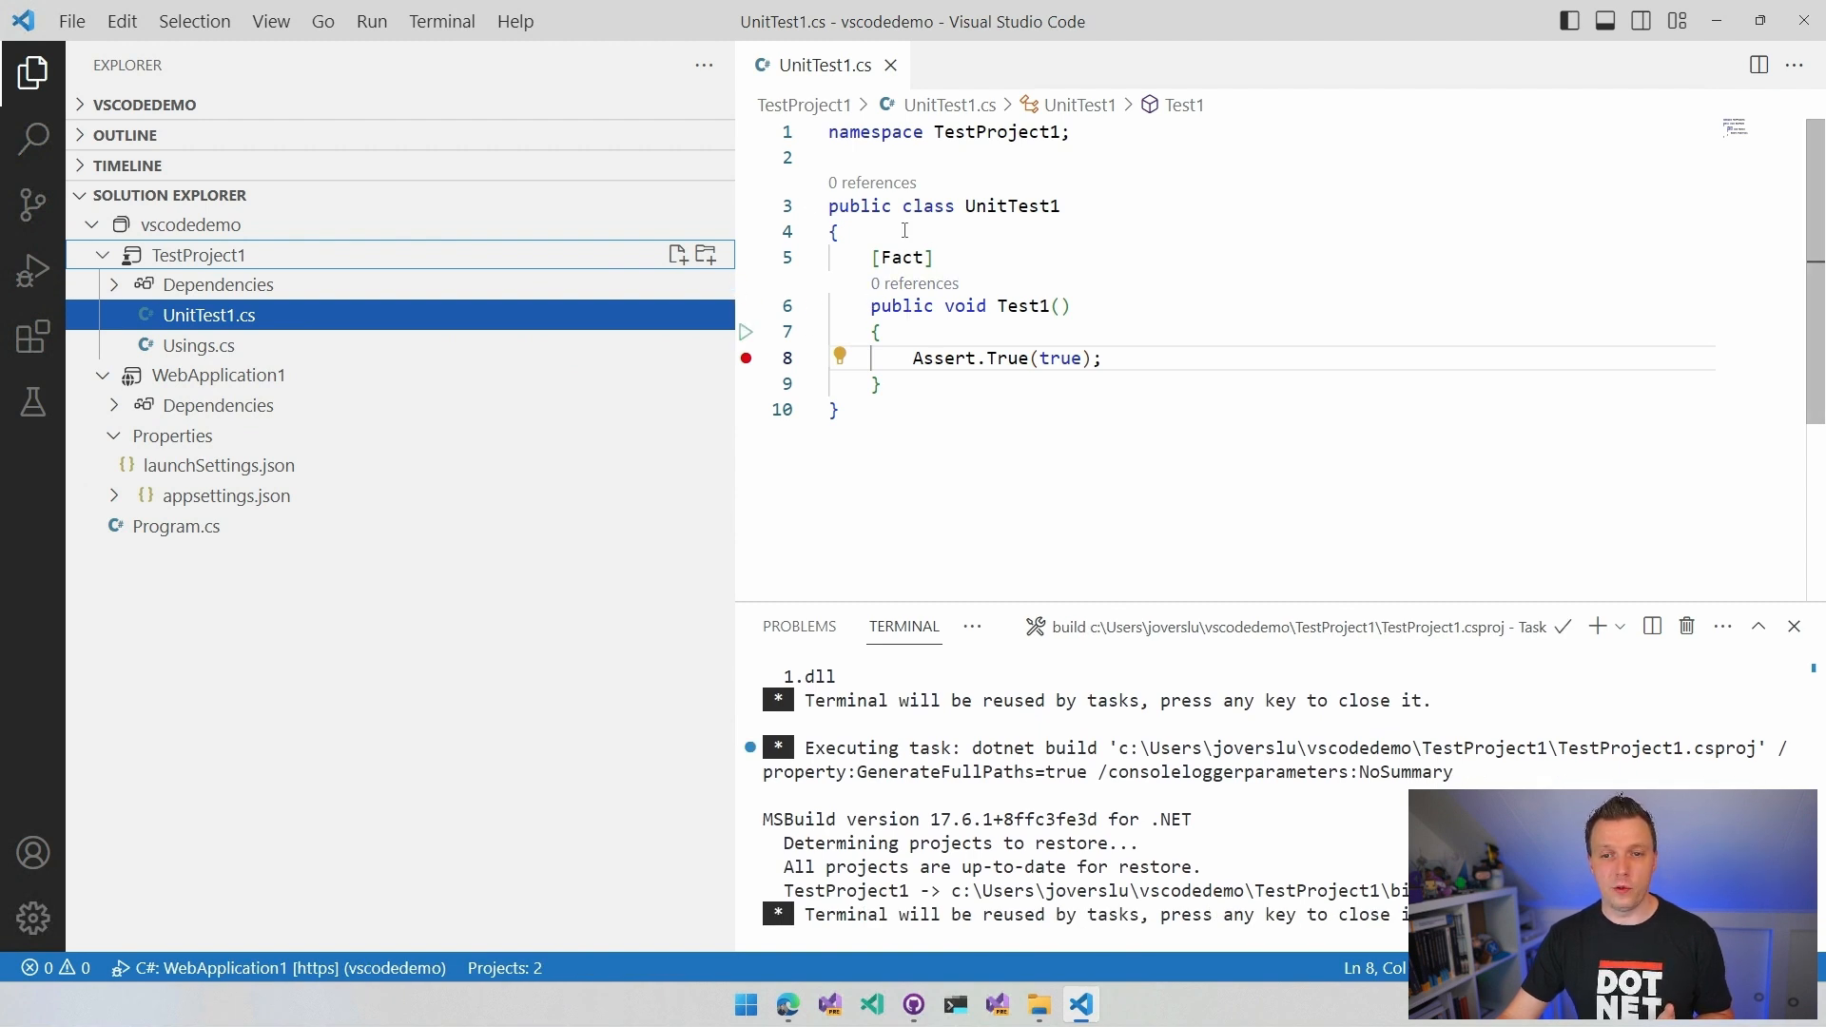
{"action": "mouse_move", "coordinate": [745, 332]}
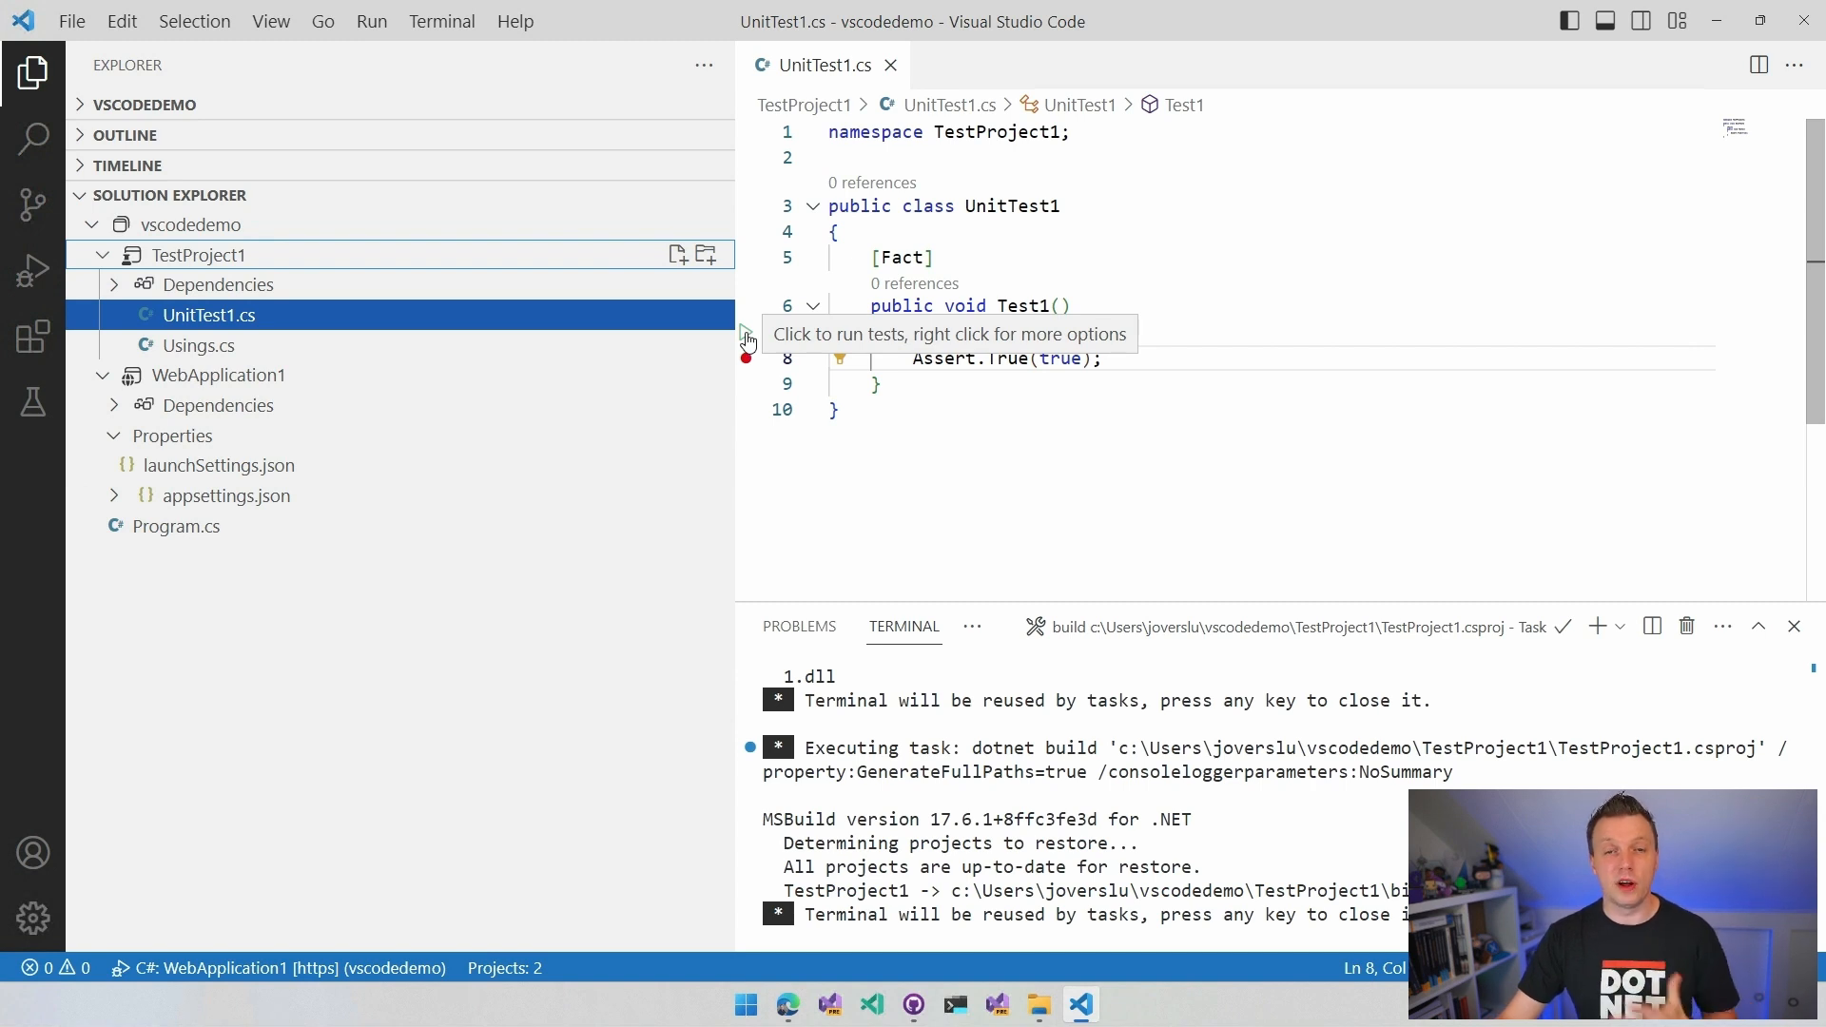
{"action": "right_click", "coordinate": [746, 336]}
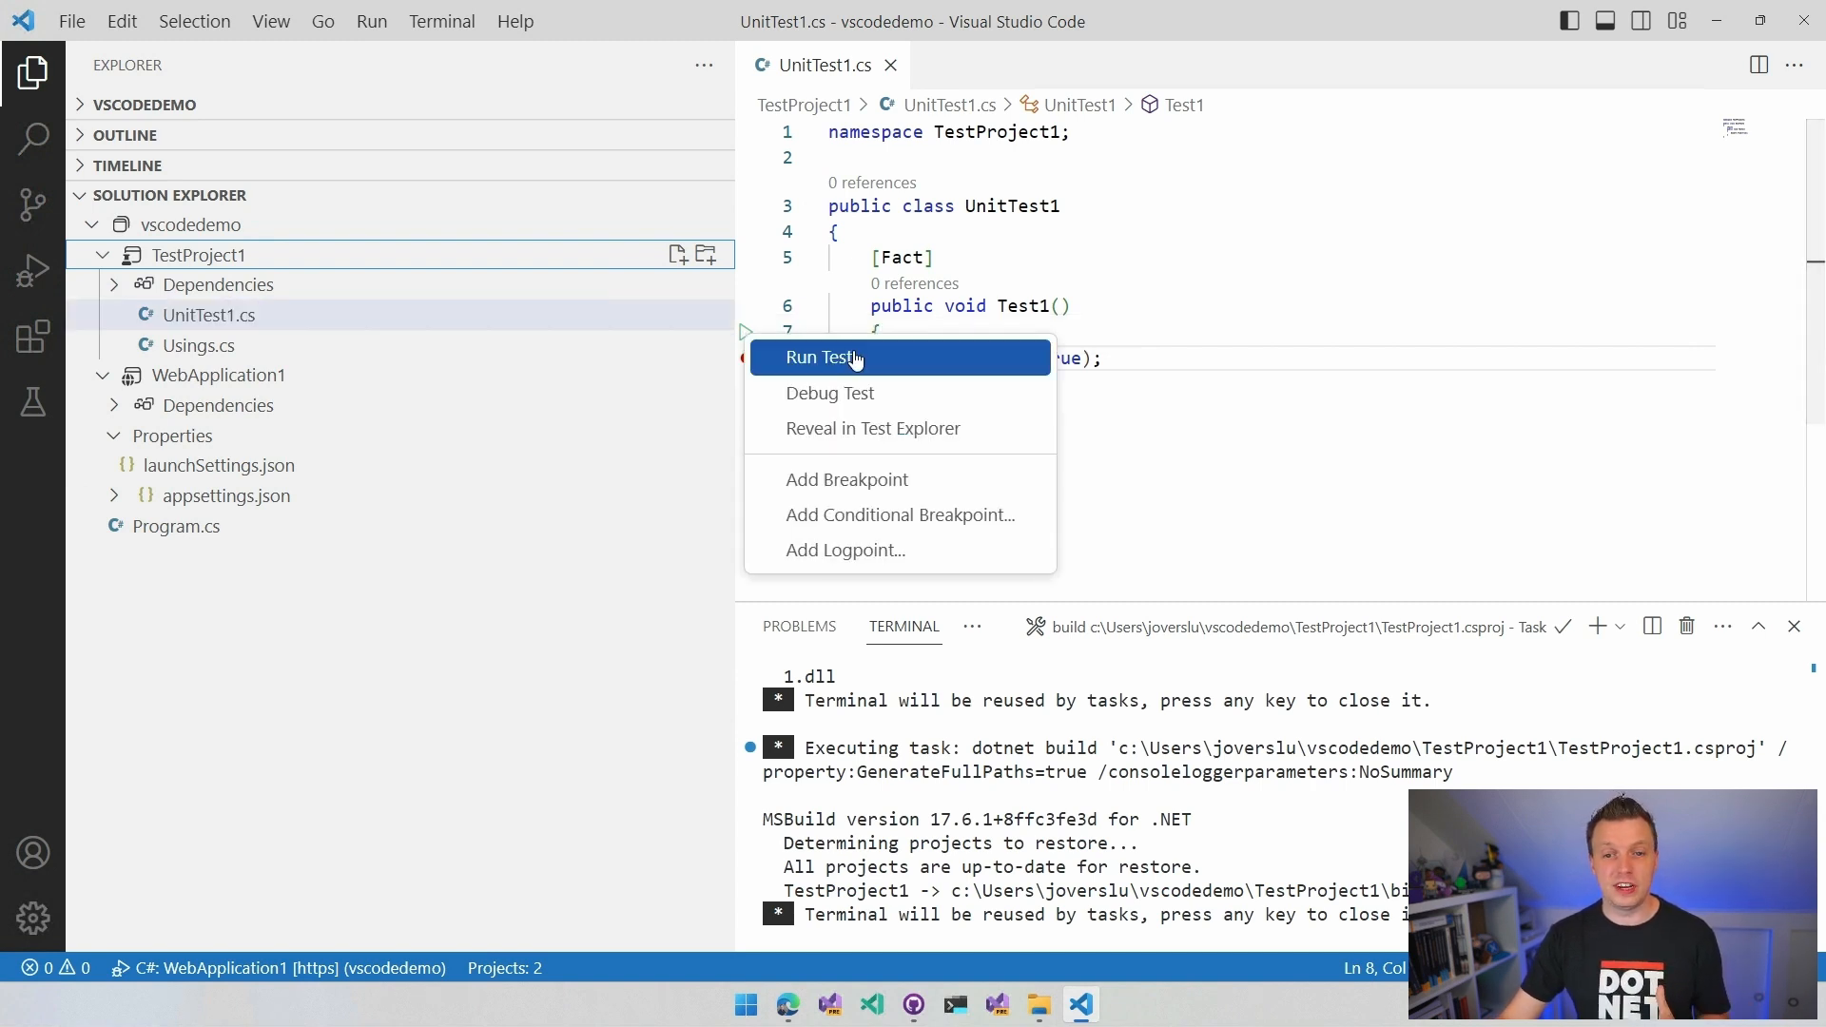
{"action": "mouse_move", "coordinate": [896, 427]}
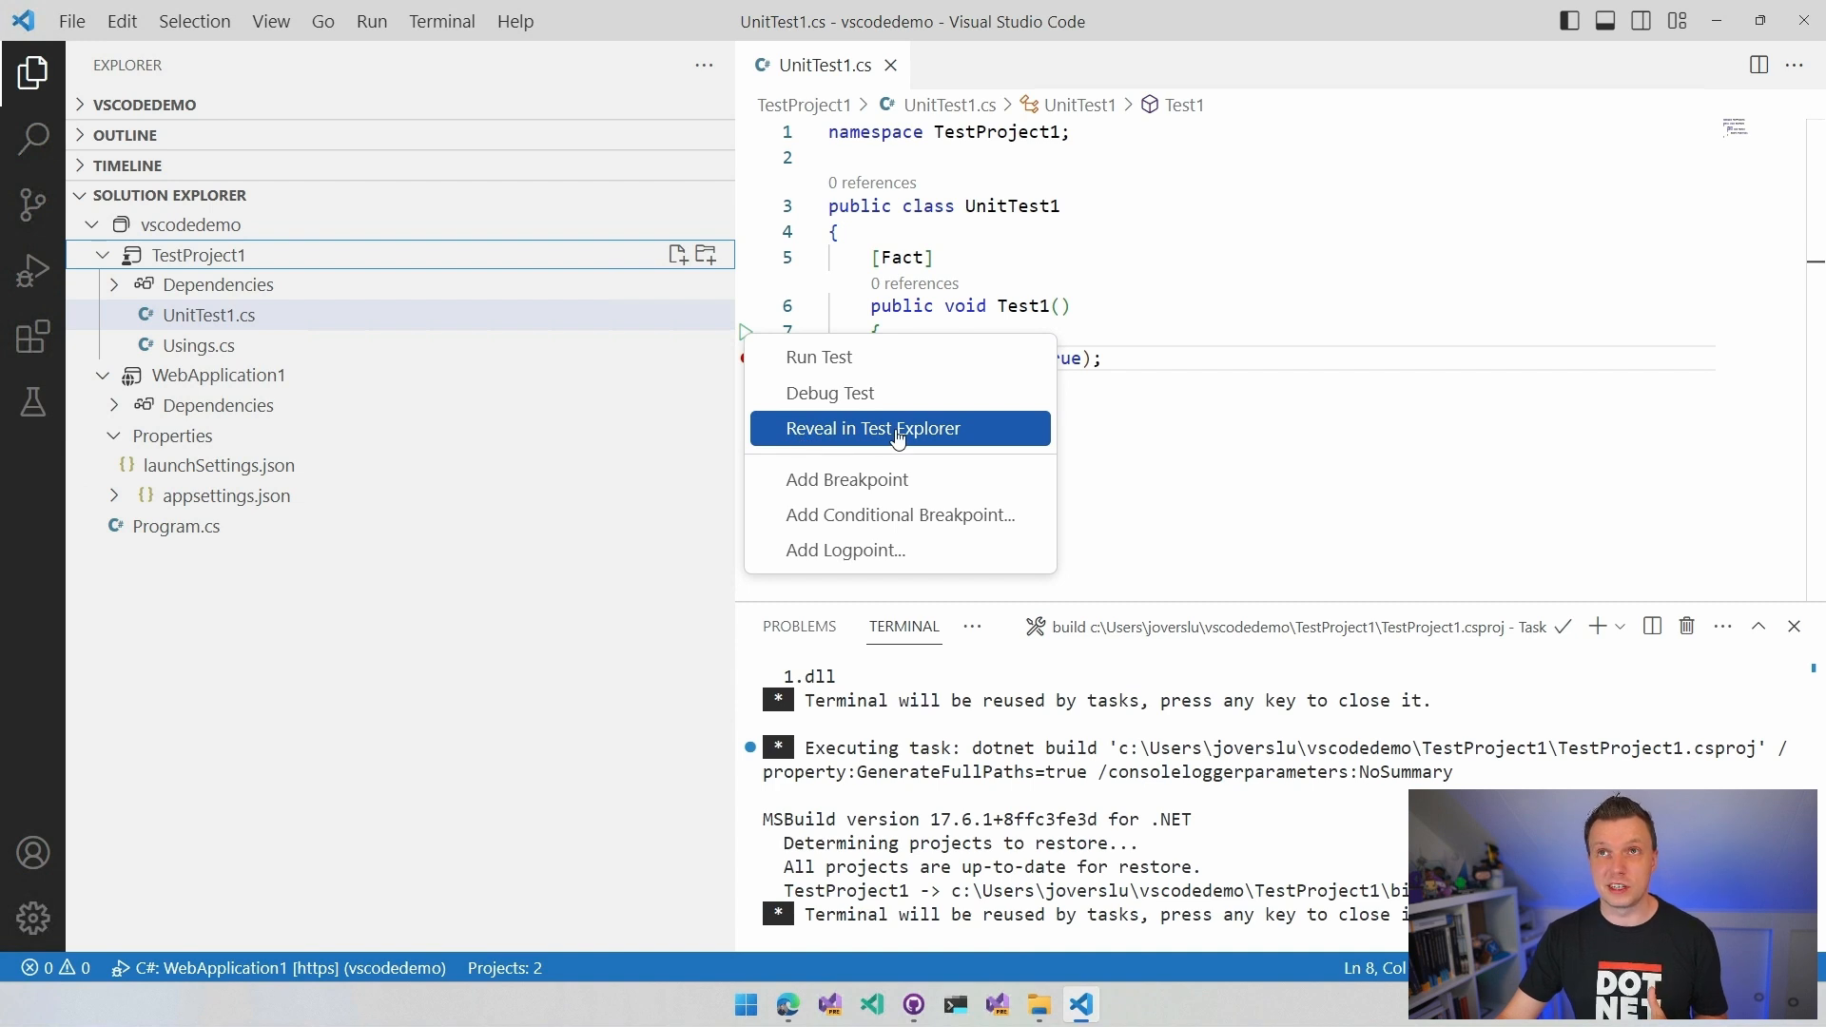
- Reveal Test1 in Test Explorer and run the tests, passing 1/1
{"action": "left_click", "coordinate": [865, 427]}
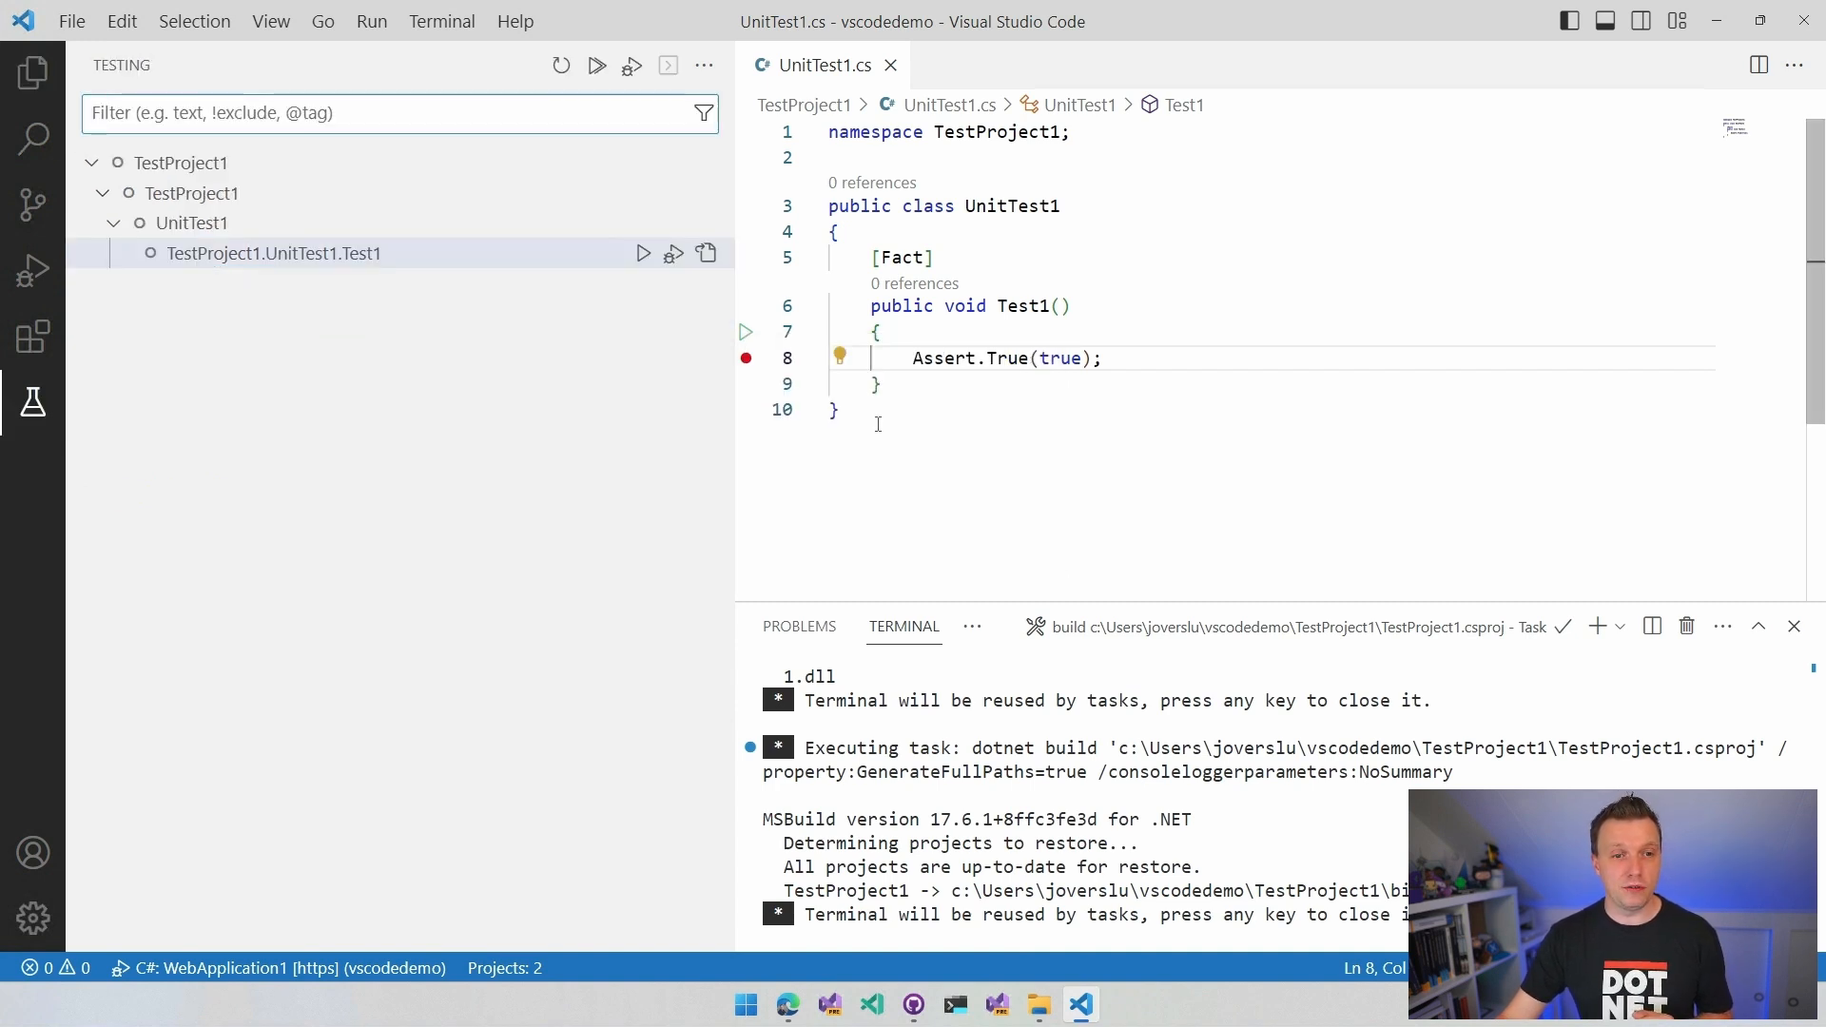
{"action": "mouse_move", "coordinate": [35, 401]}
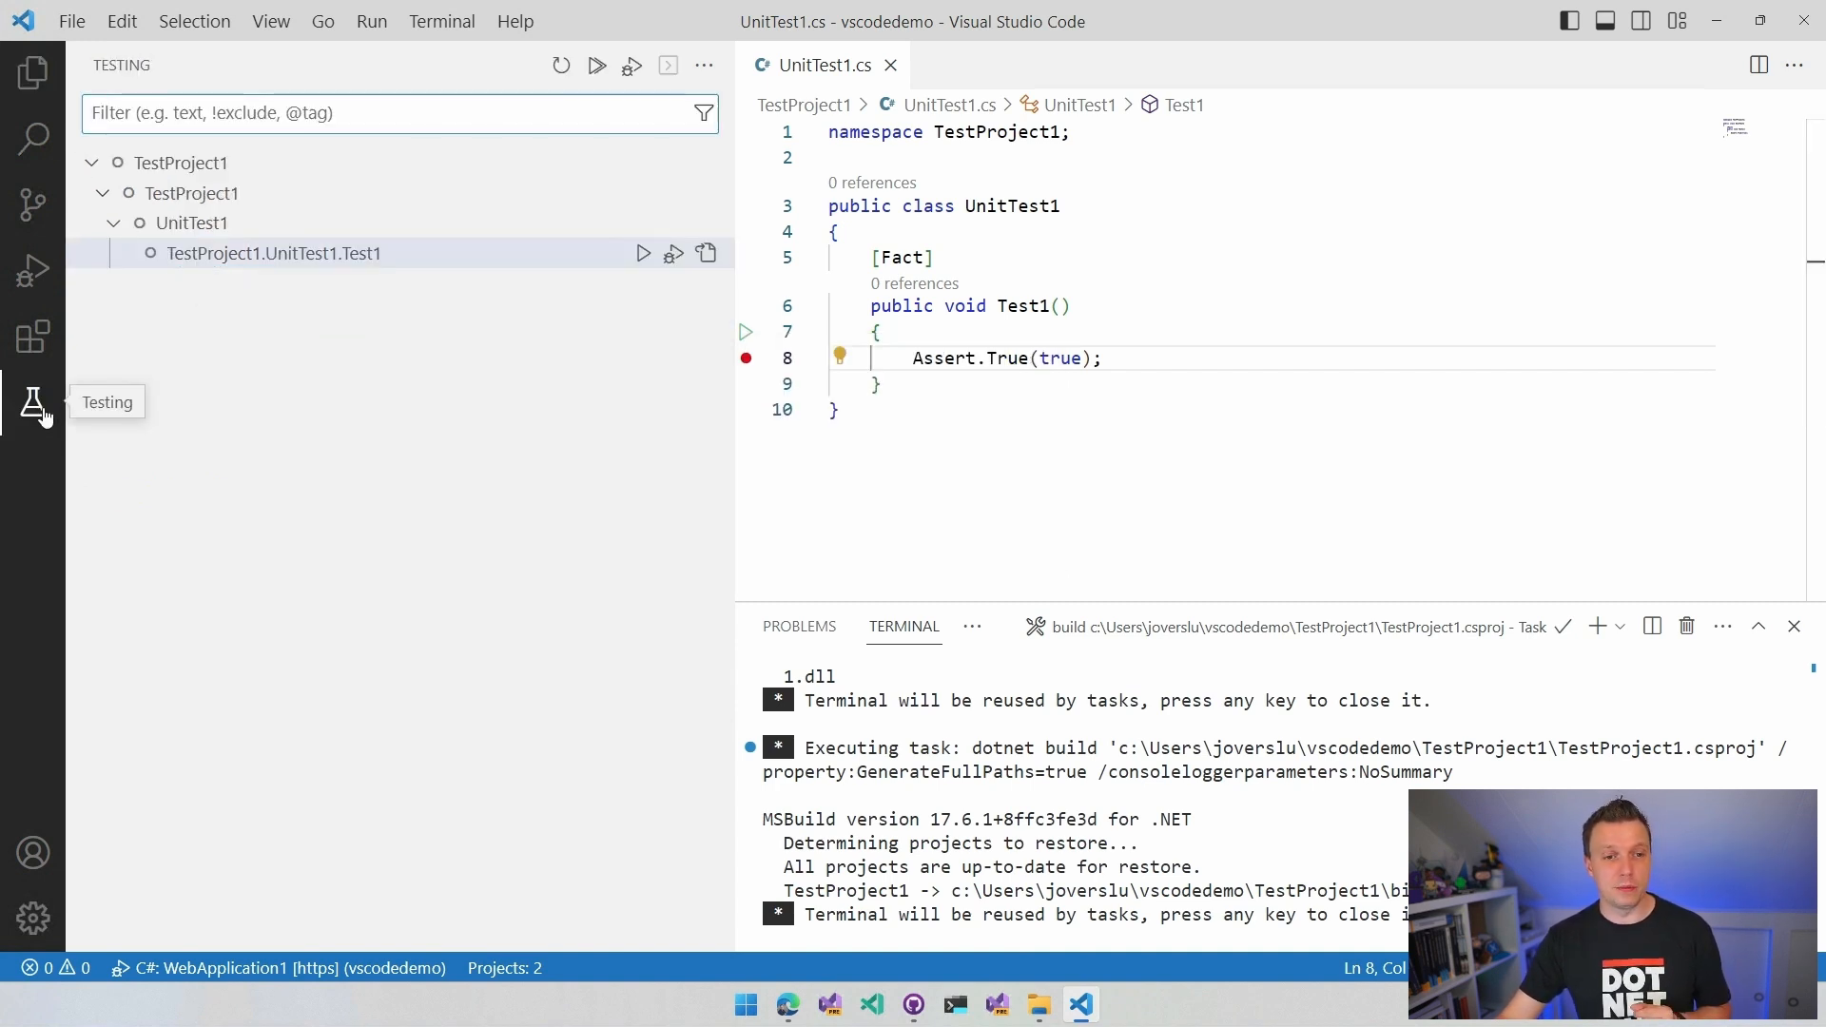
{"action": "mouse_move", "coordinate": [30, 429]}
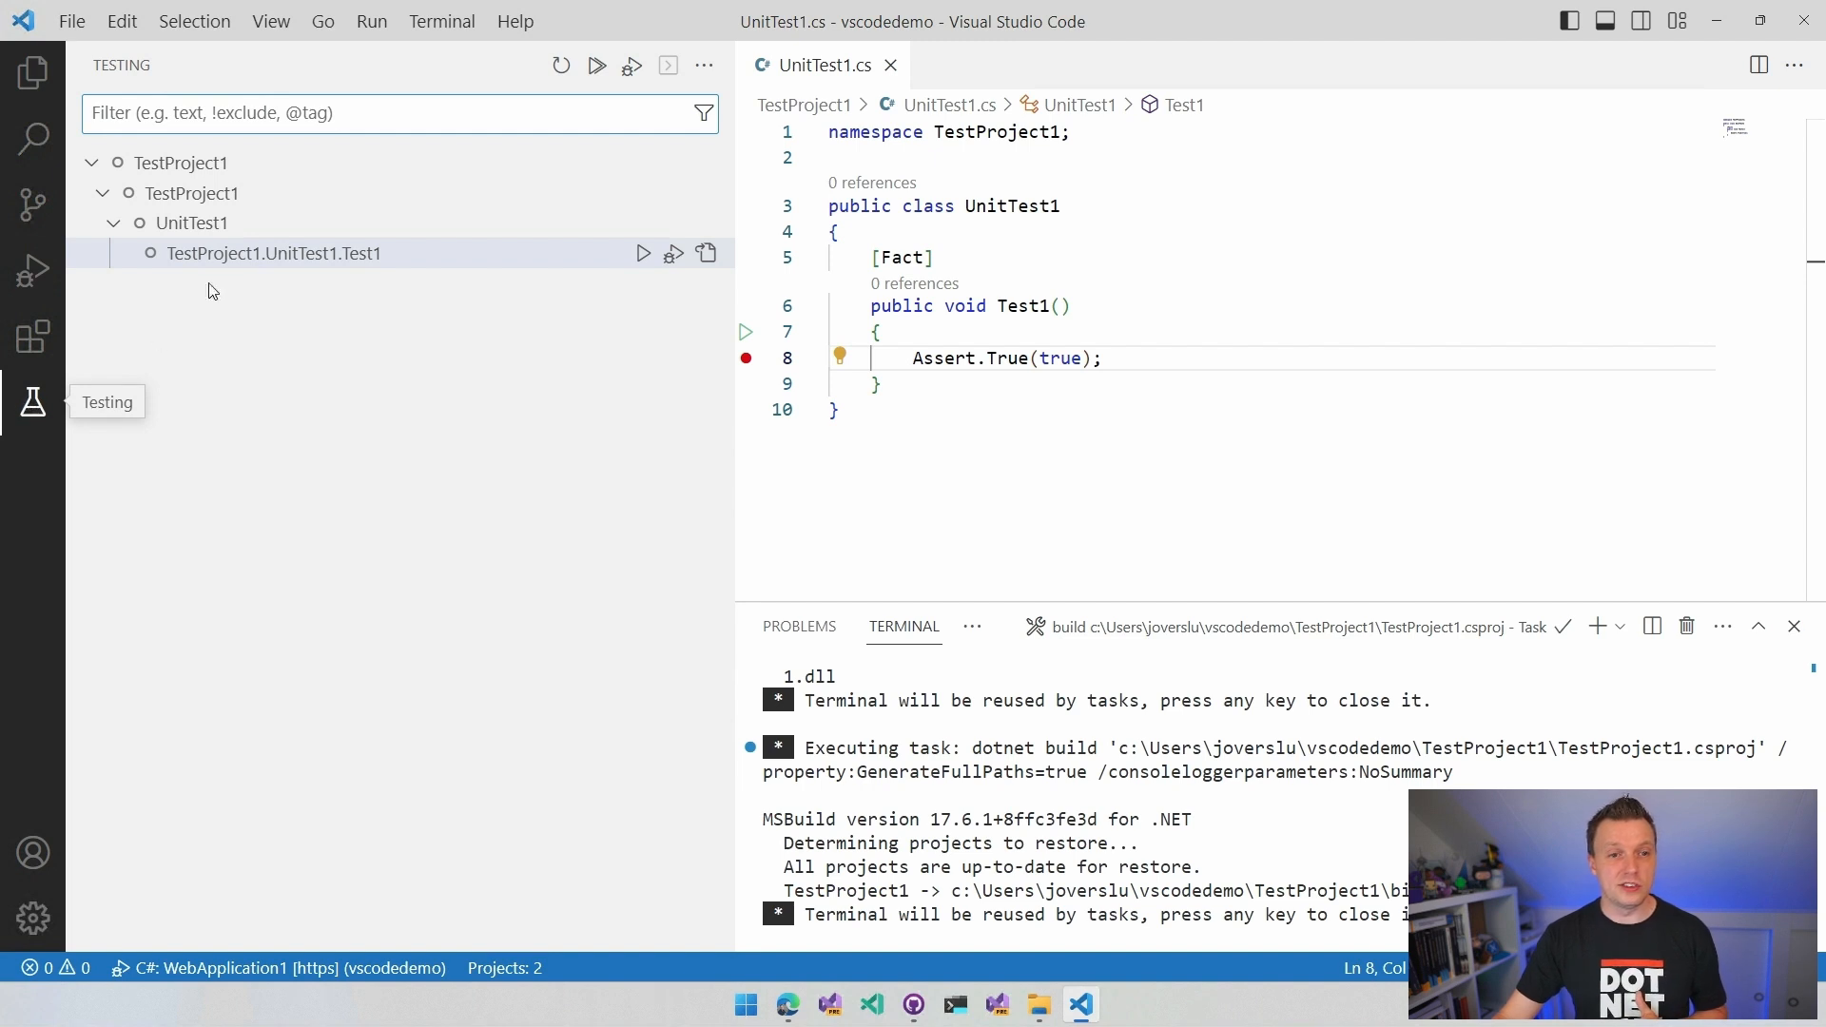
{"action": "mouse_move", "coordinate": [213, 271]}
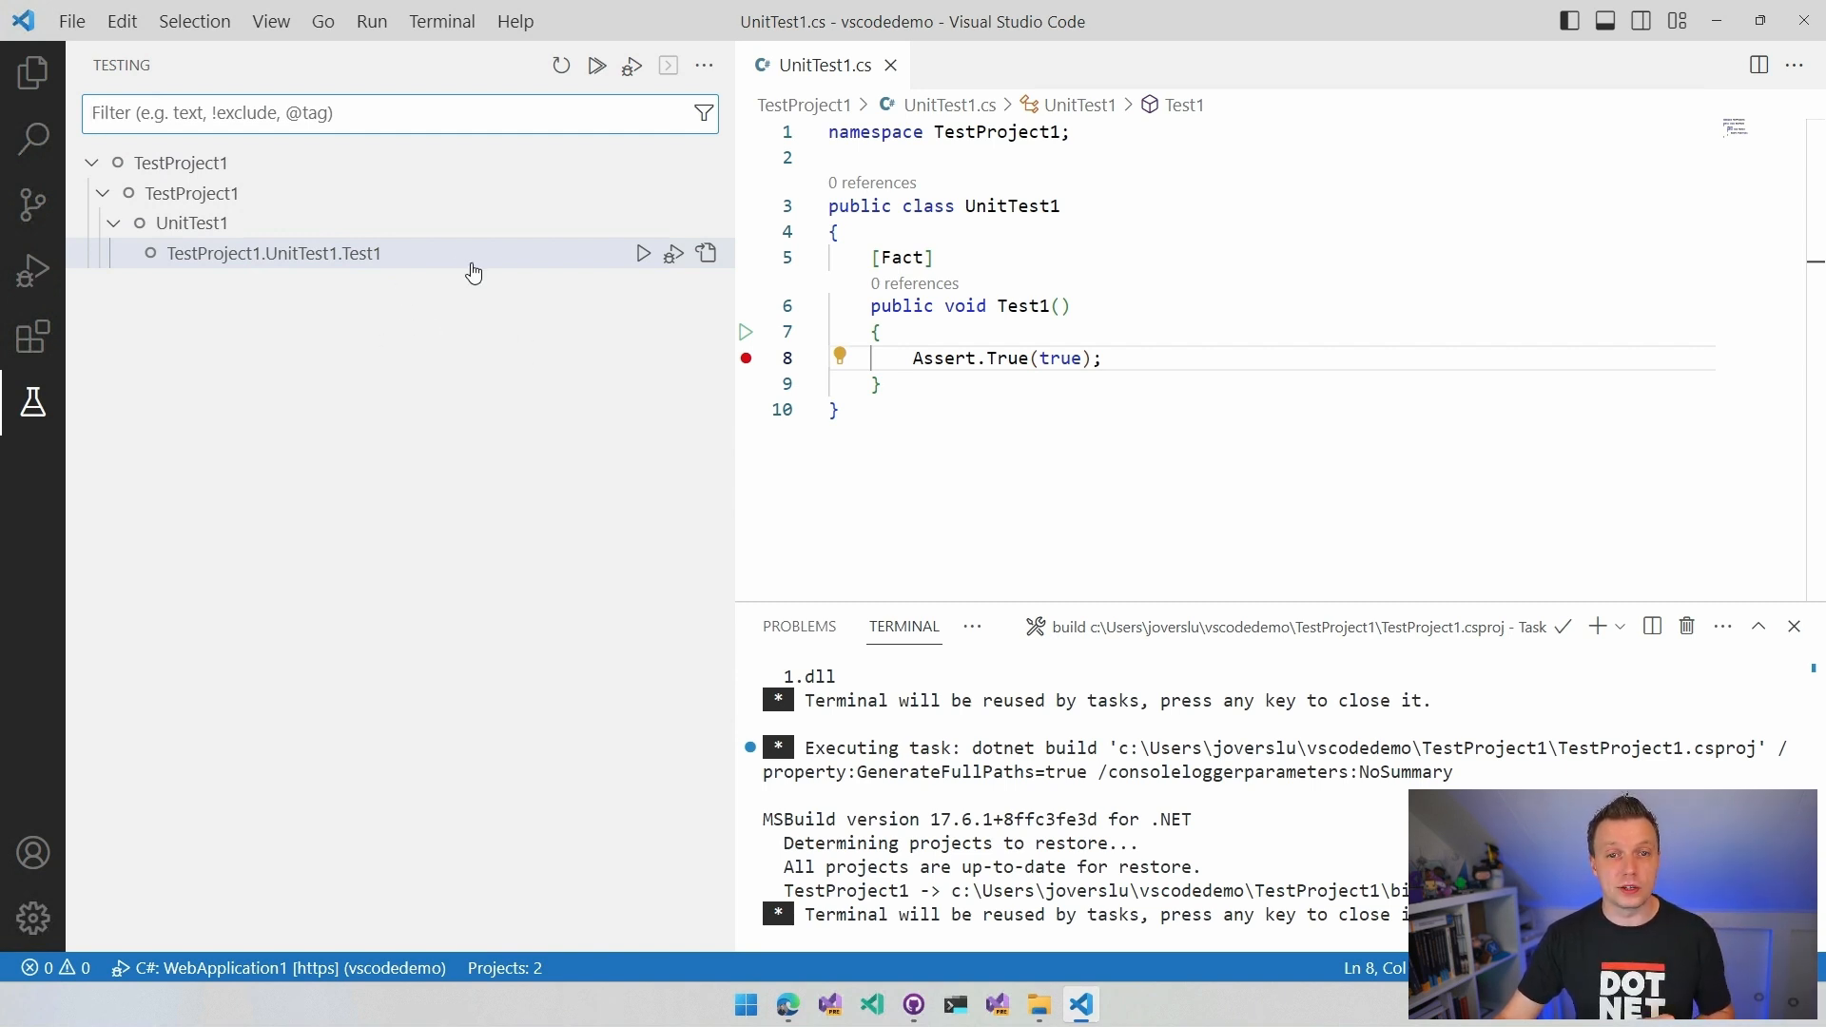
{"action": "mouse_move", "coordinate": [596, 66]}
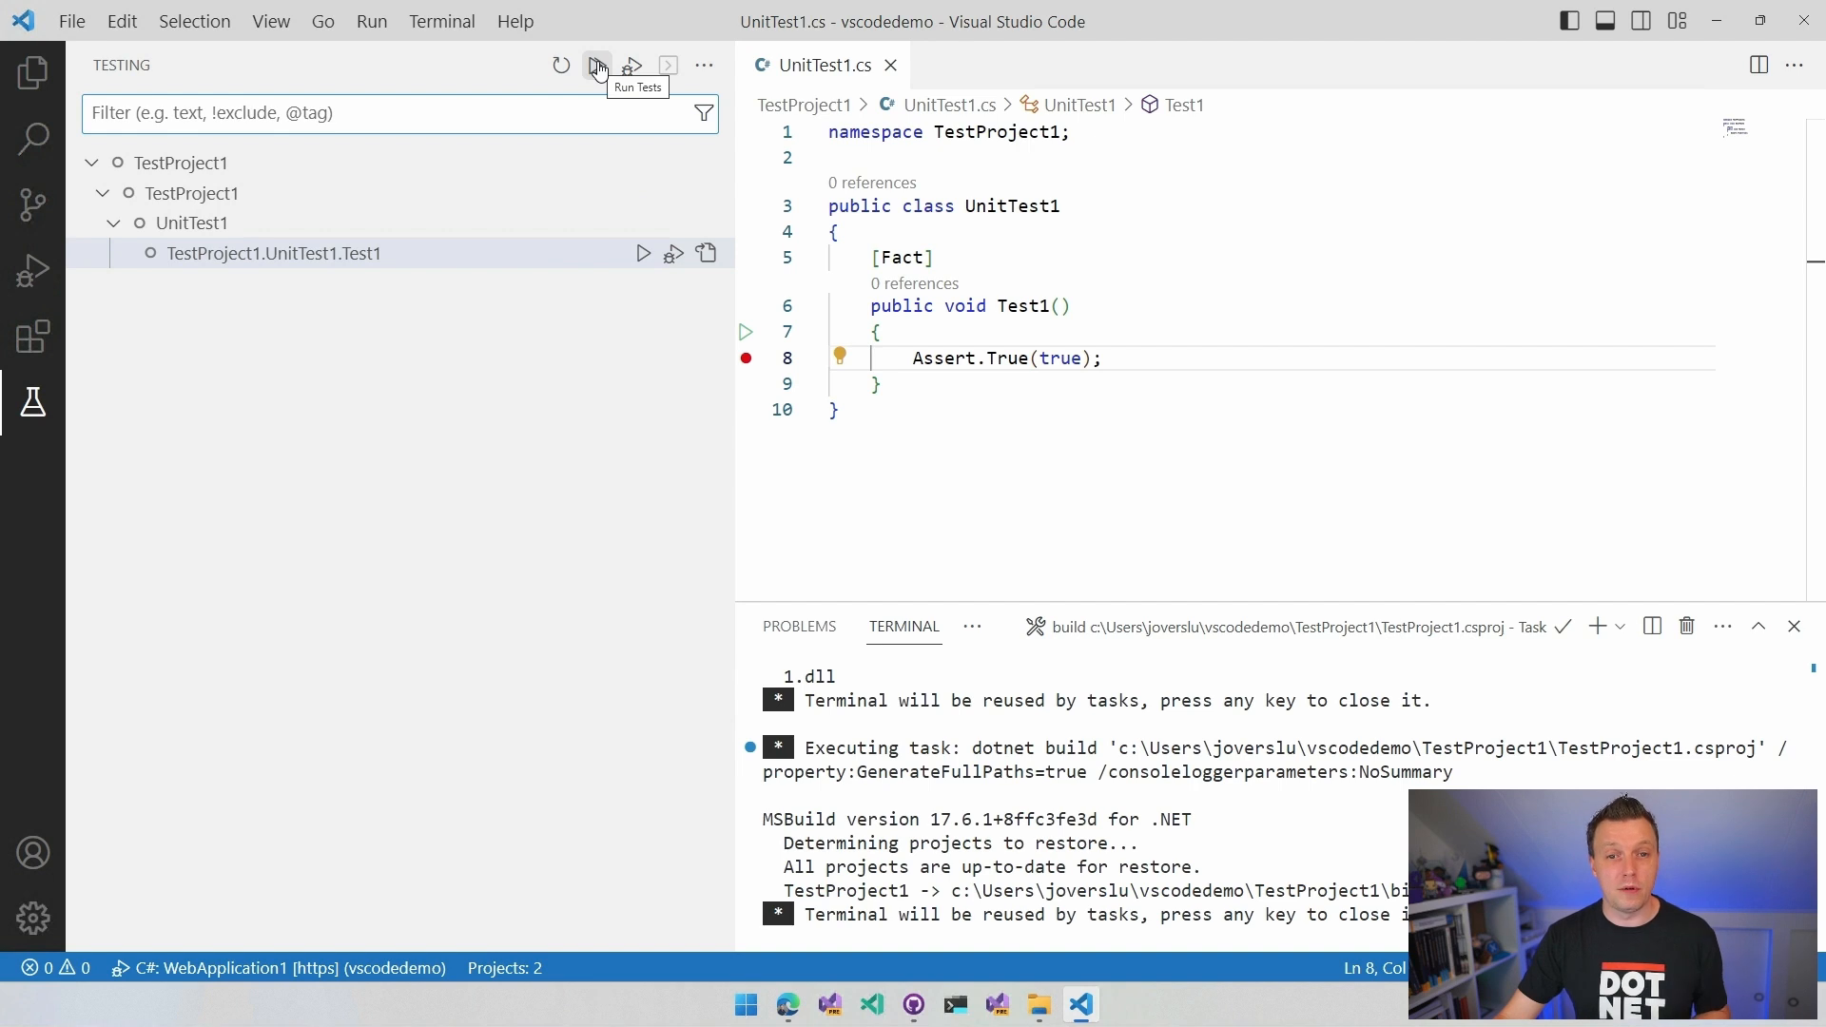
{"action": "left_click", "coordinate": [596, 66]}
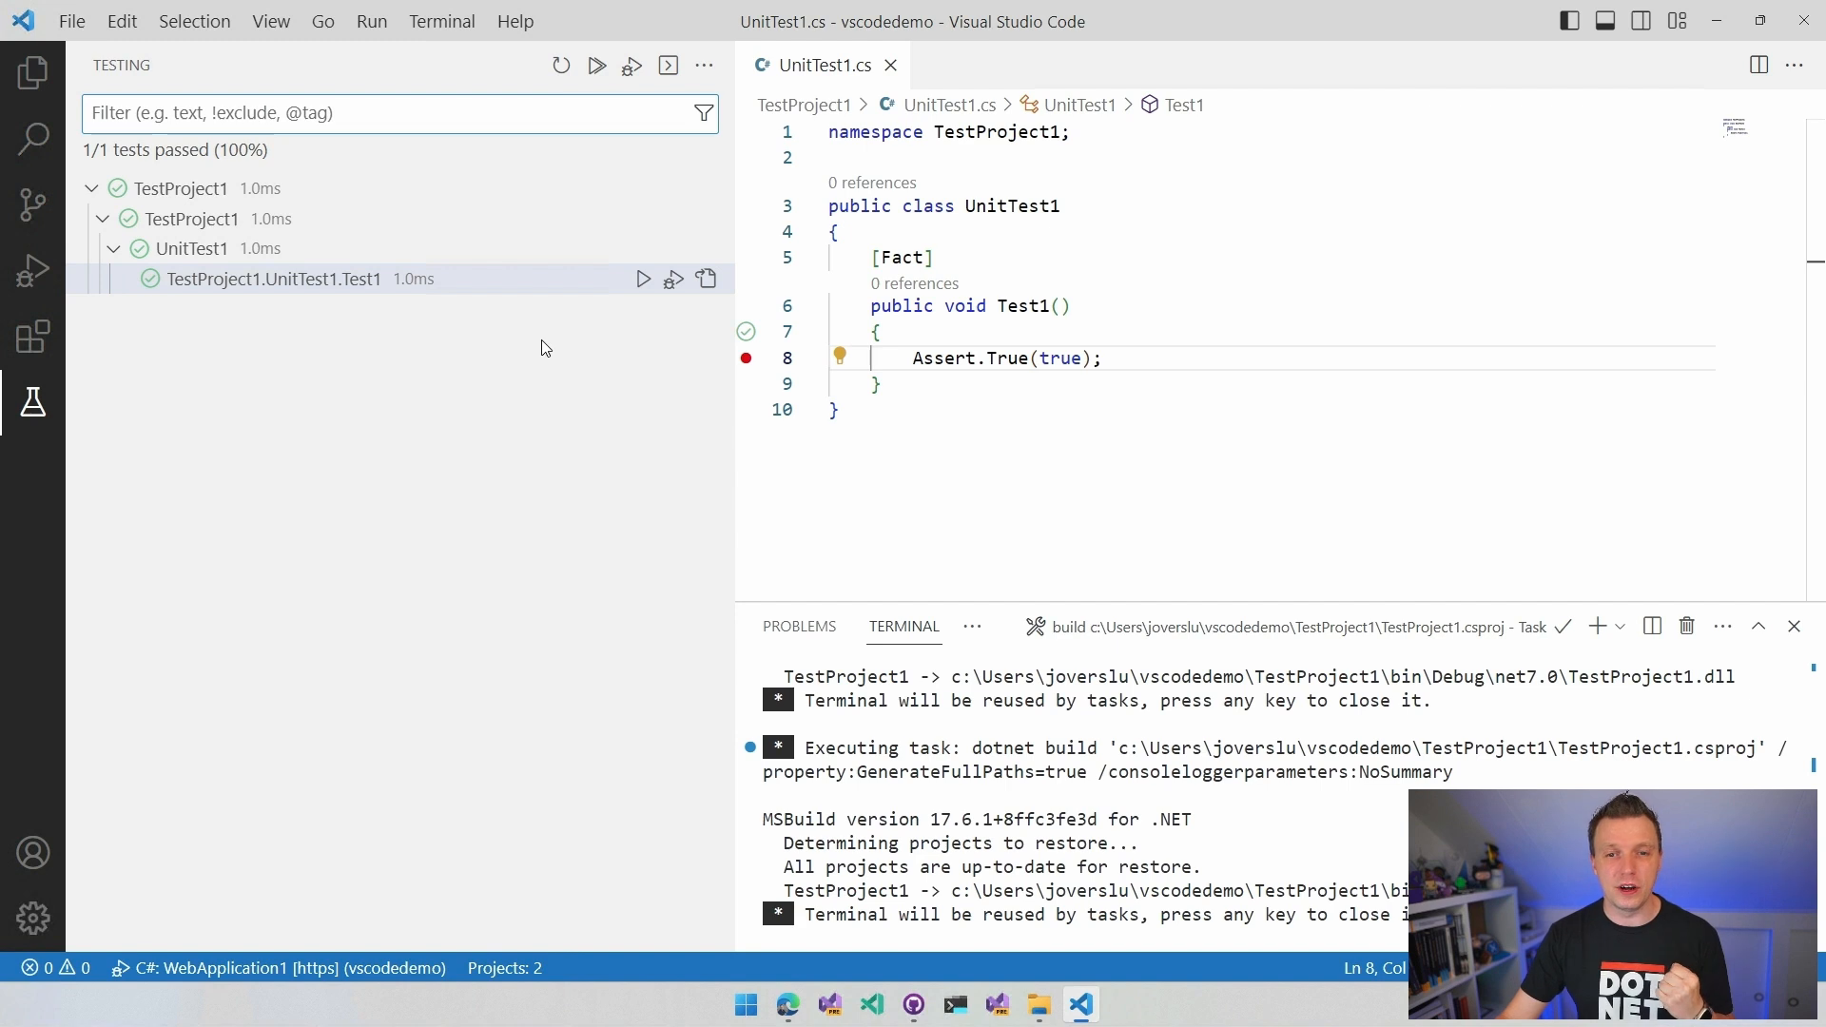
- Debug Test1 to pause at the Assert.True breakpoint, view locals, then continue
{"action": "left_click", "coordinate": [644, 278]}
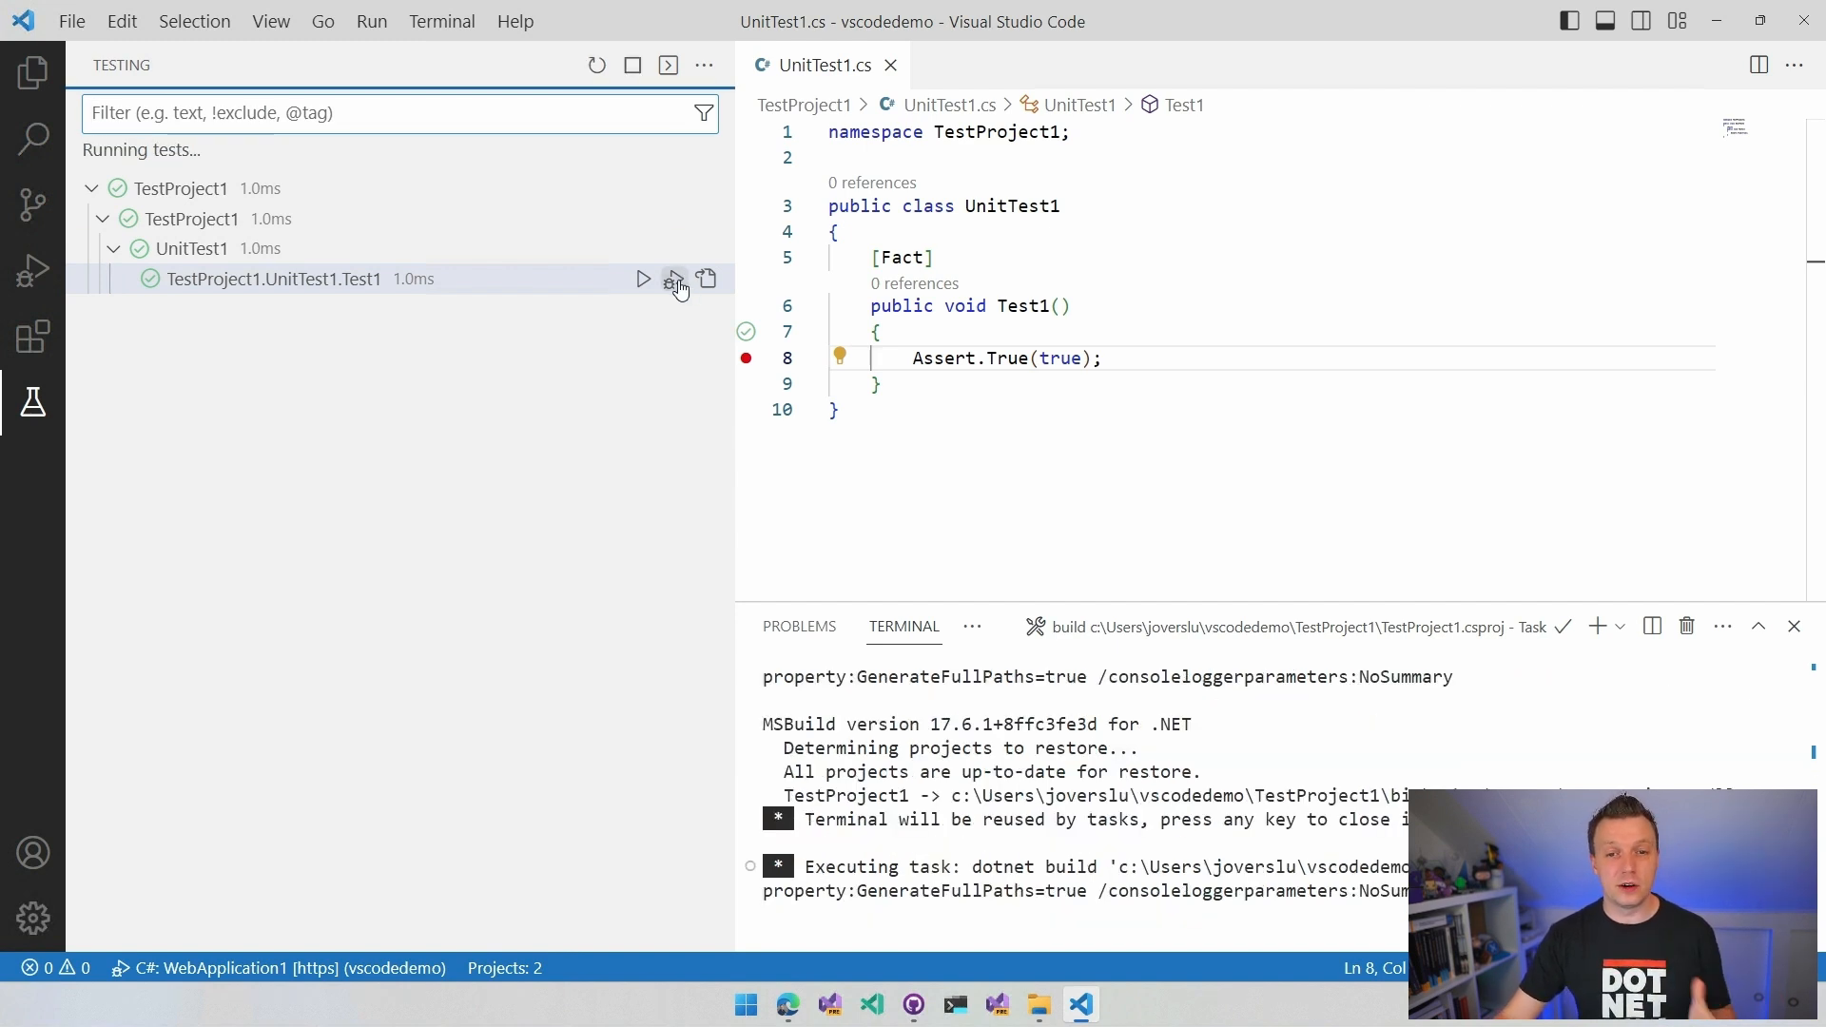
{"action": "left_click", "coordinate": [673, 279]}
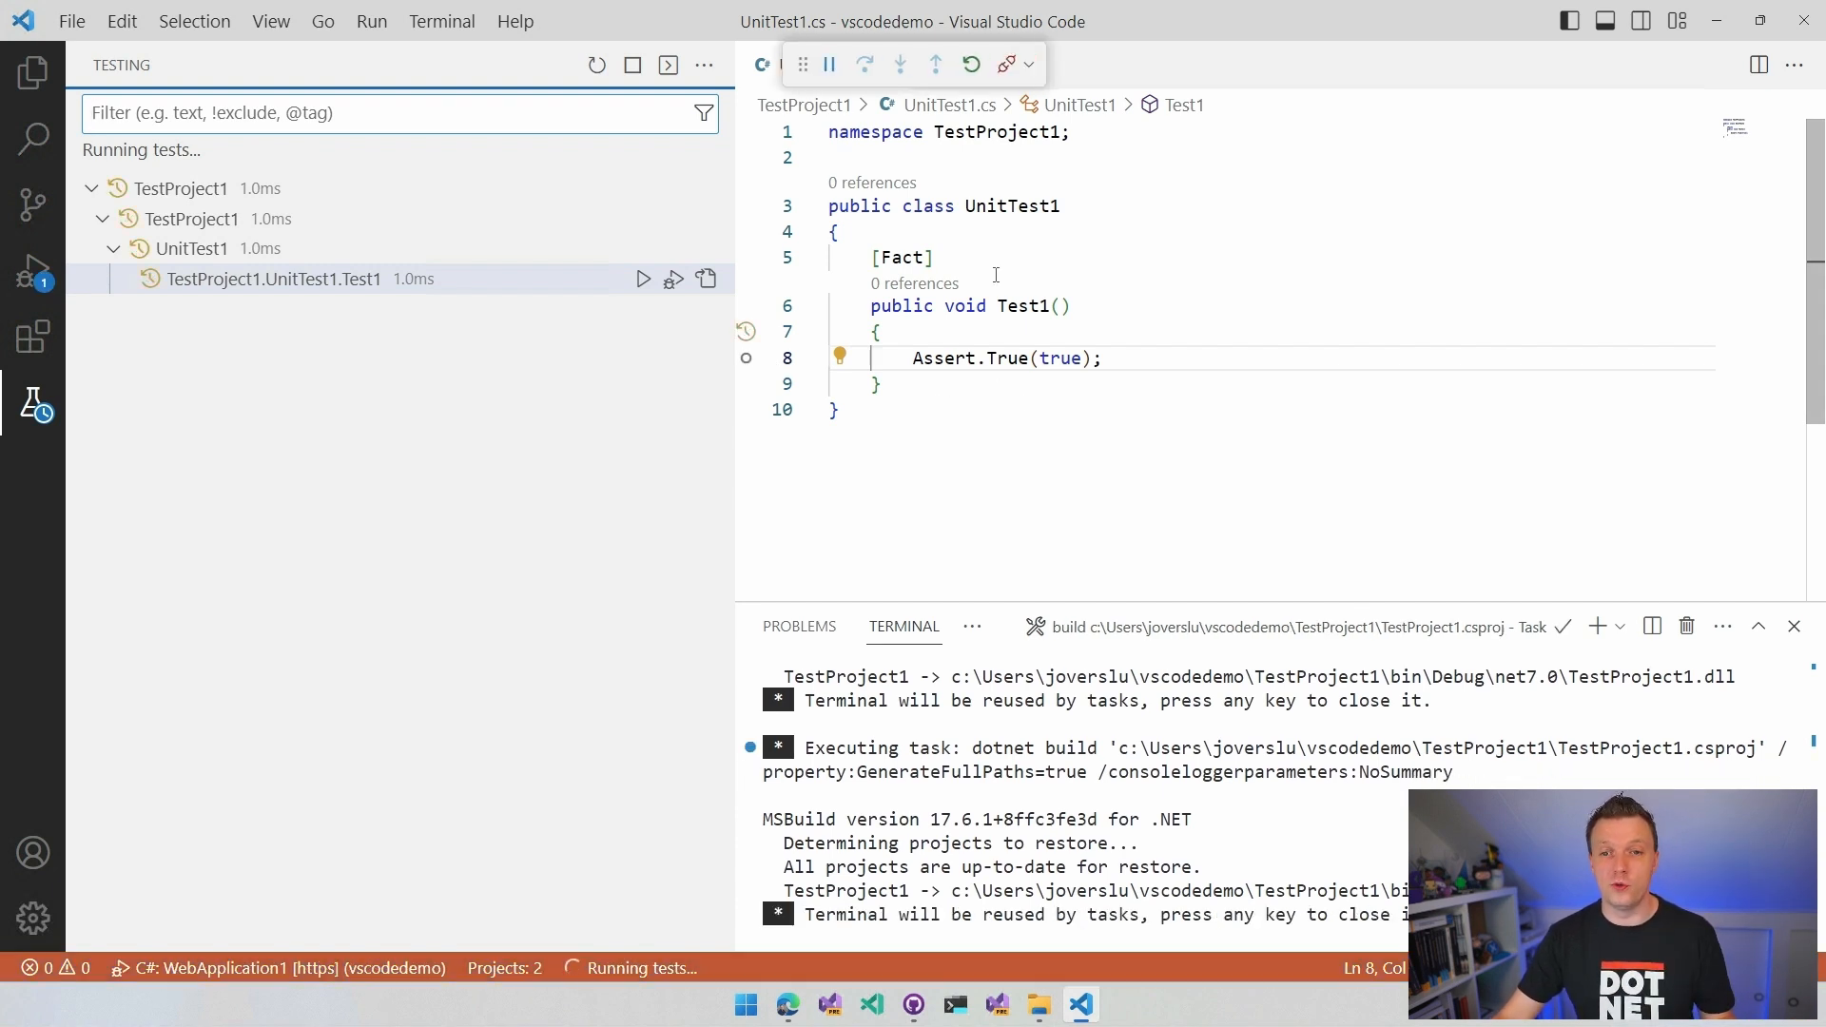
{"action": "left_click", "coordinate": [32, 268]}
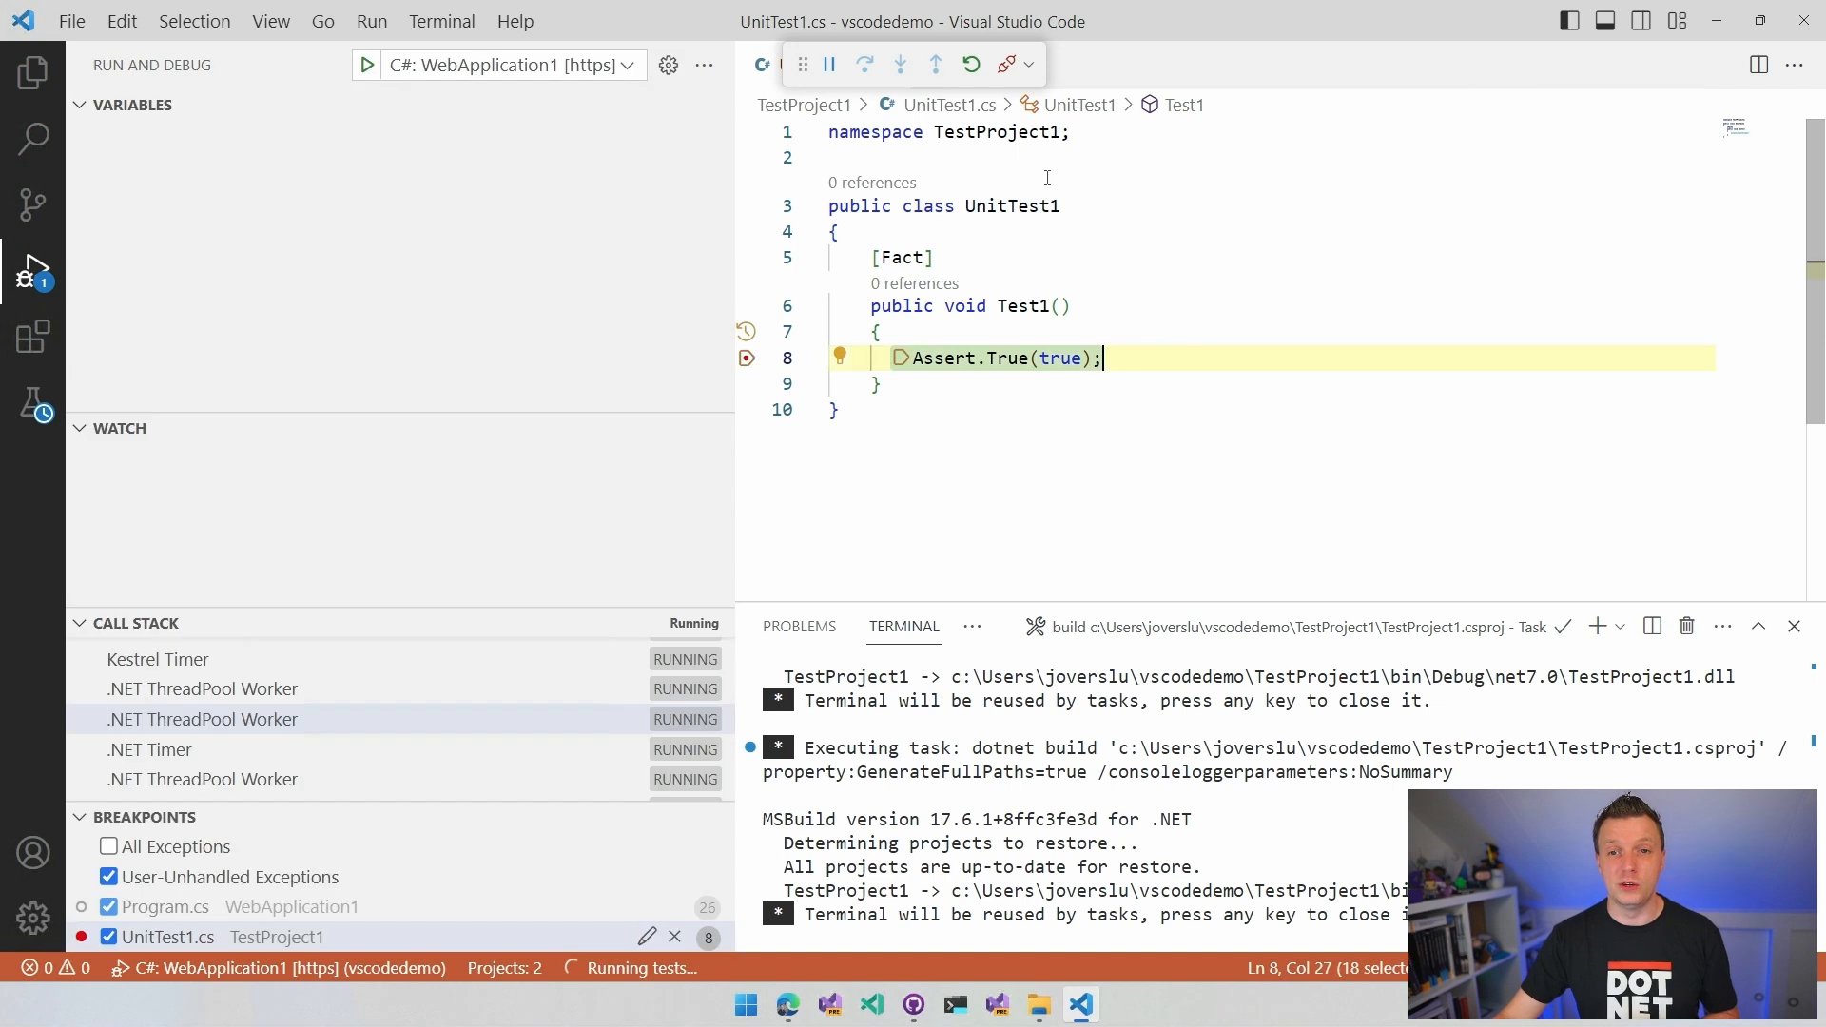
{"action": "left_click", "coordinate": [829, 63]}
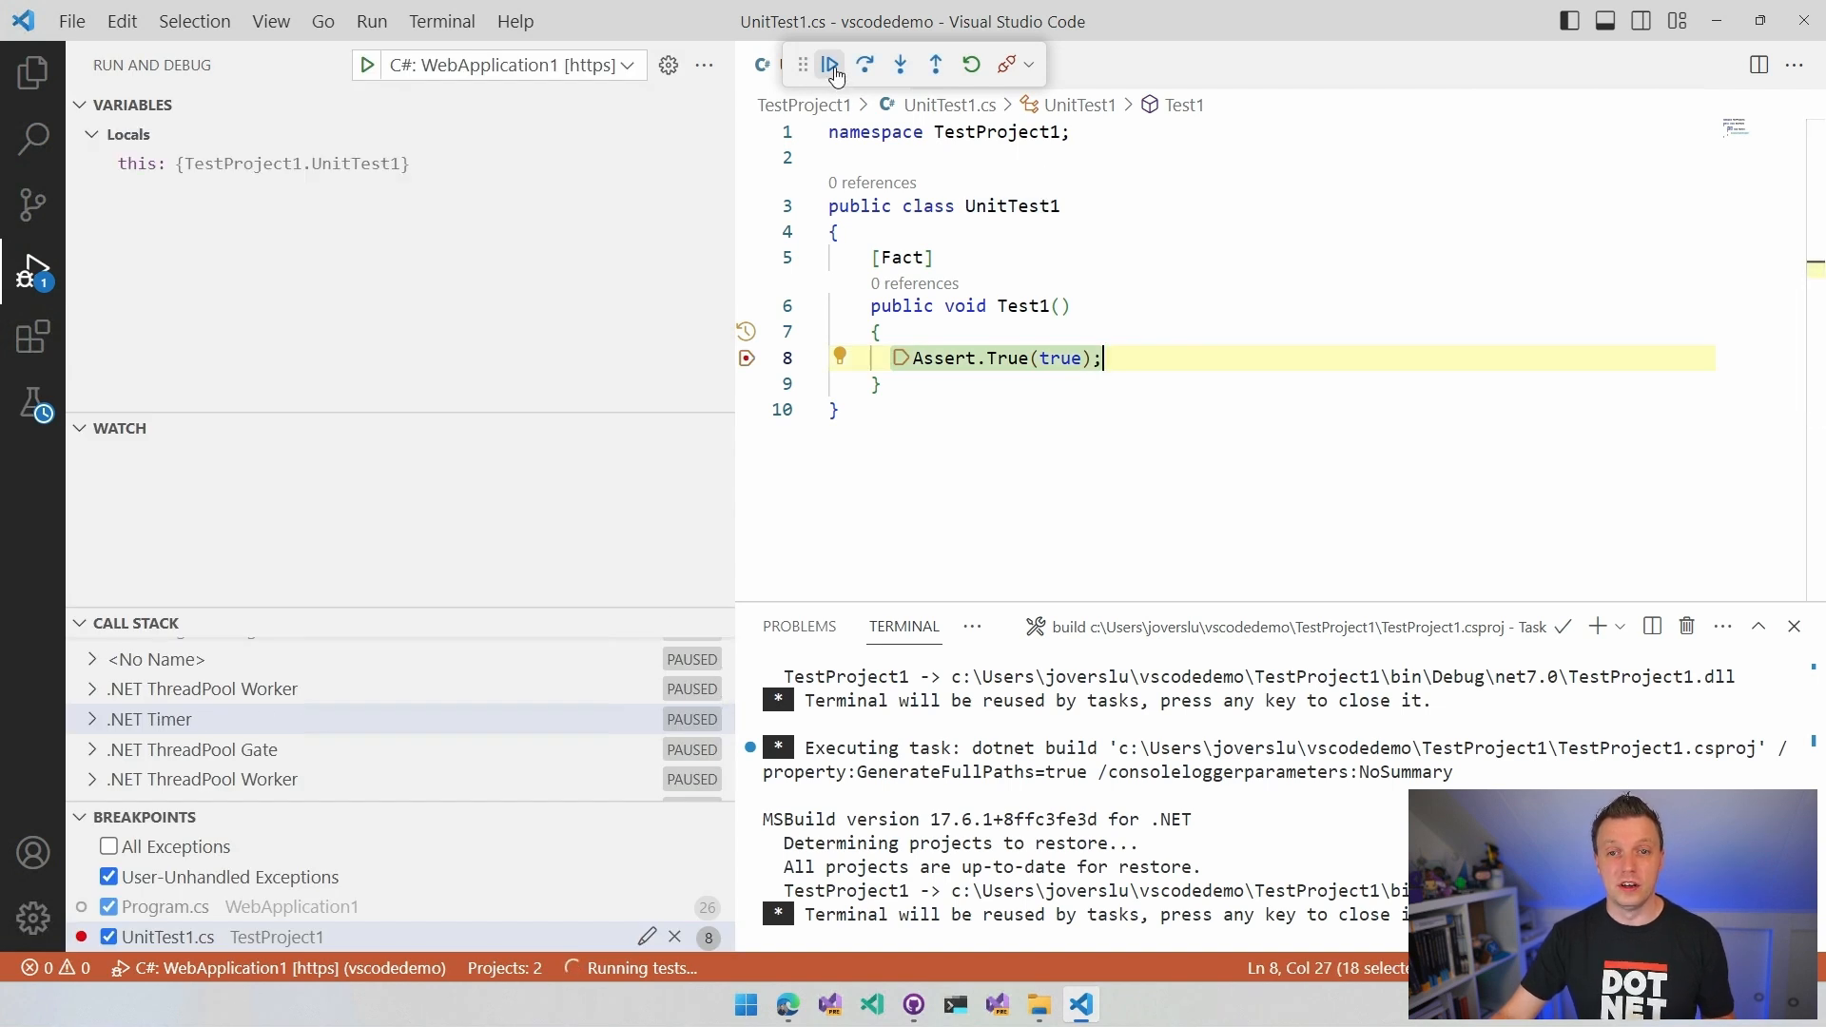